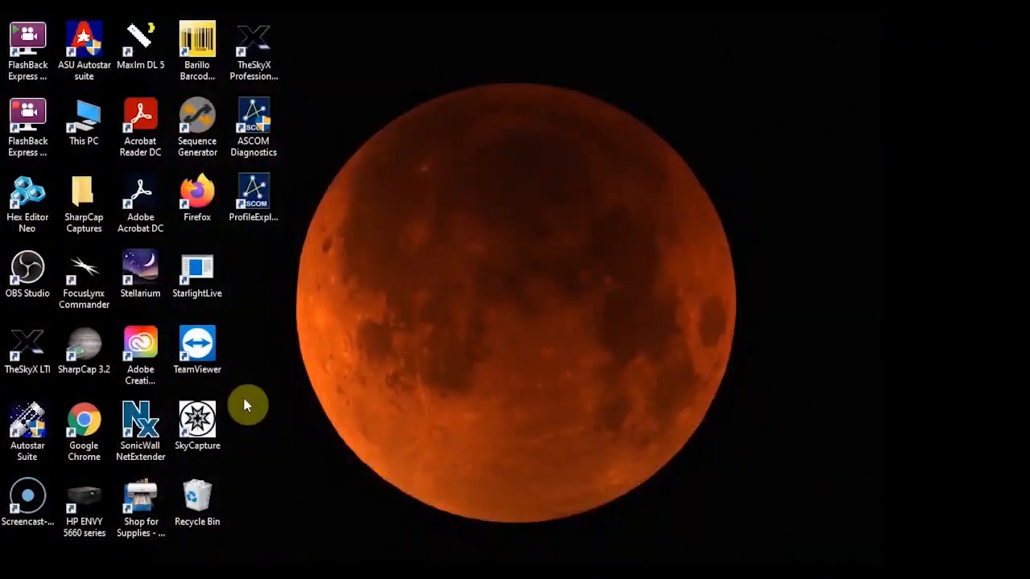
# Launch SkyCapture from its desktop shortcut icon.
pyautogui.click(197, 421)
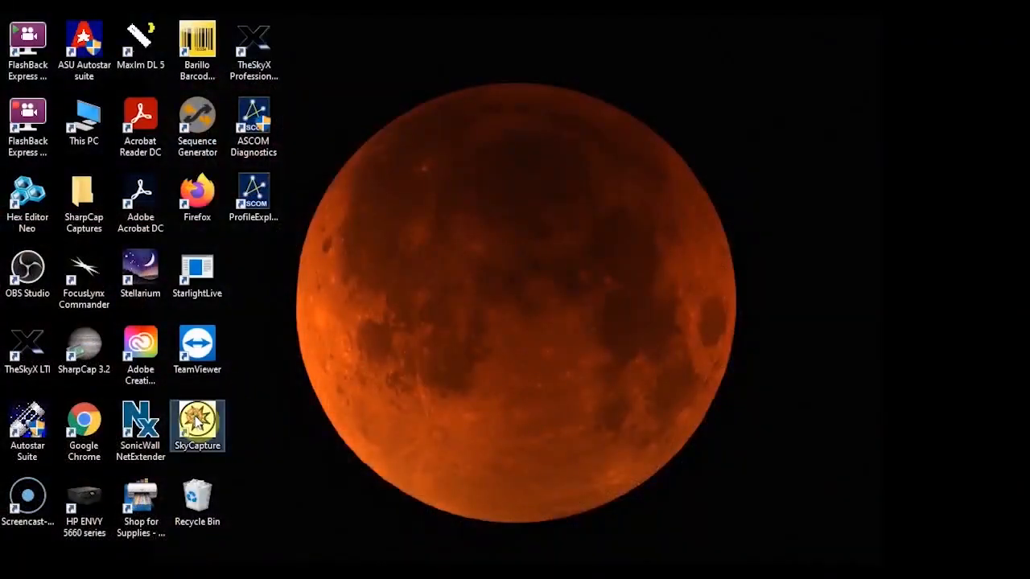
pyautogui.doubleClick(197, 423)
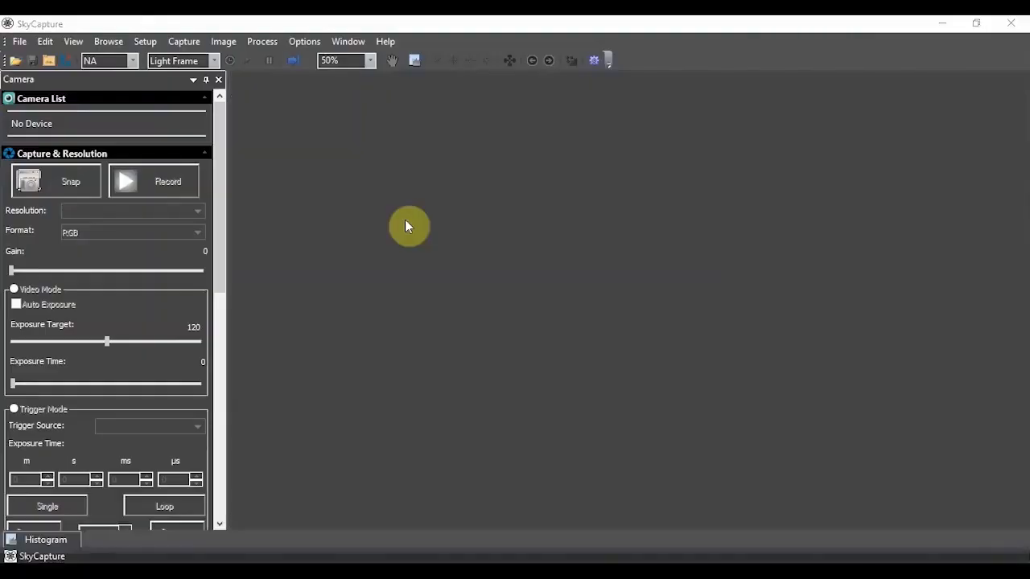
pyautogui.moveTo(402, 214)
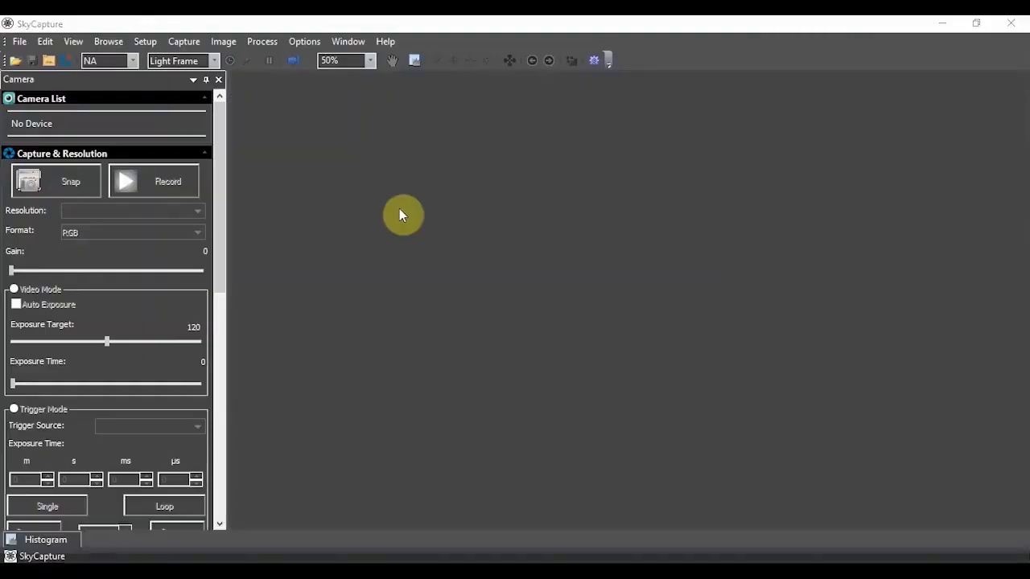
pyautogui.click(19, 41)
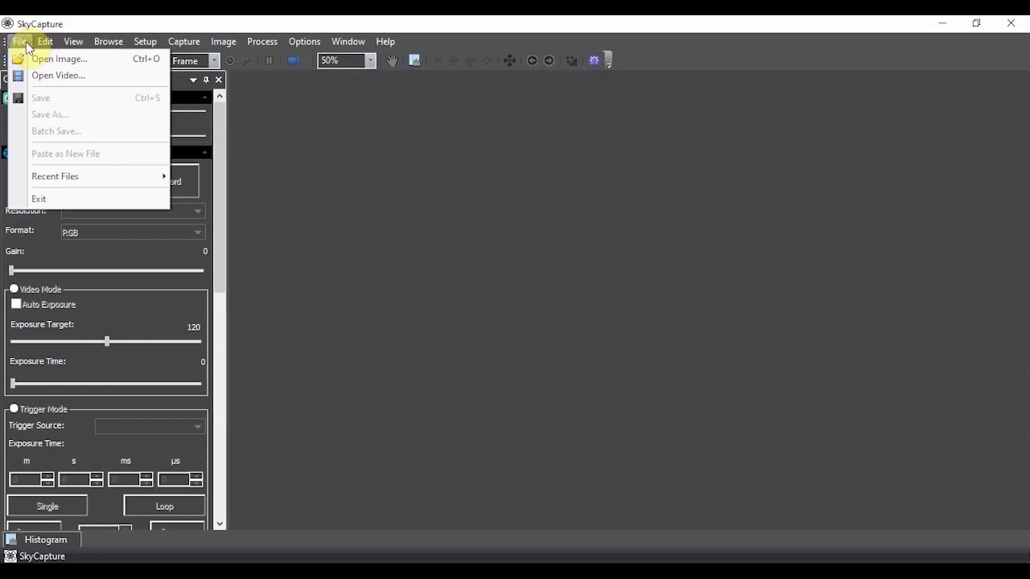
pyautogui.click(44, 41)
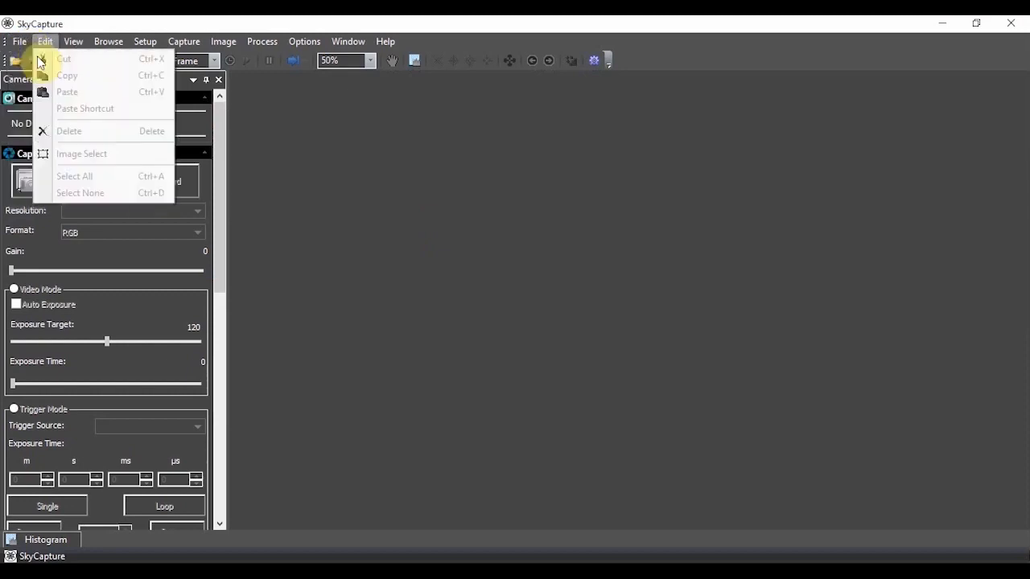
pyautogui.click(20, 41)
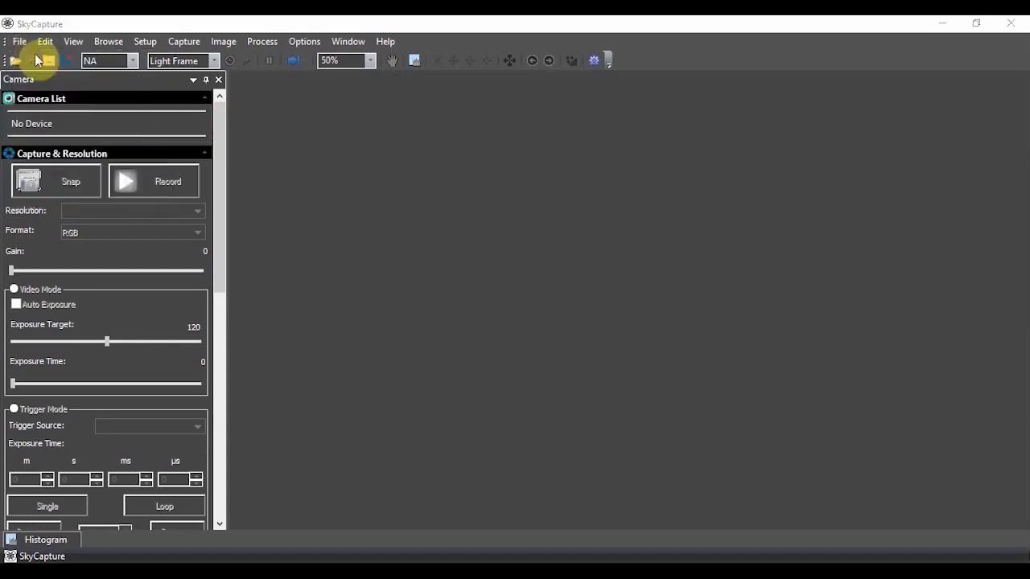
pyautogui.click(14, 59)
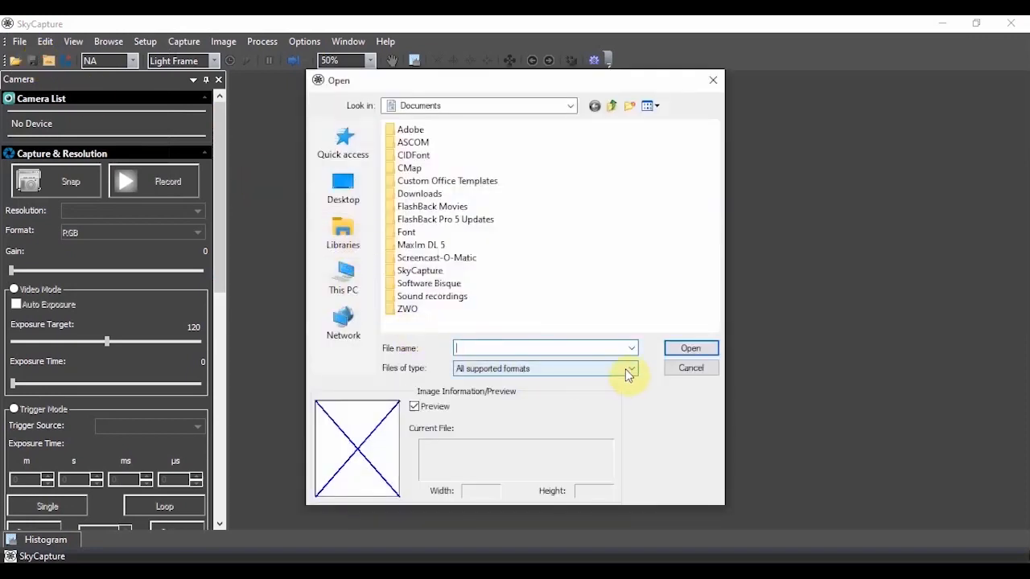
pyautogui.click(630, 369)
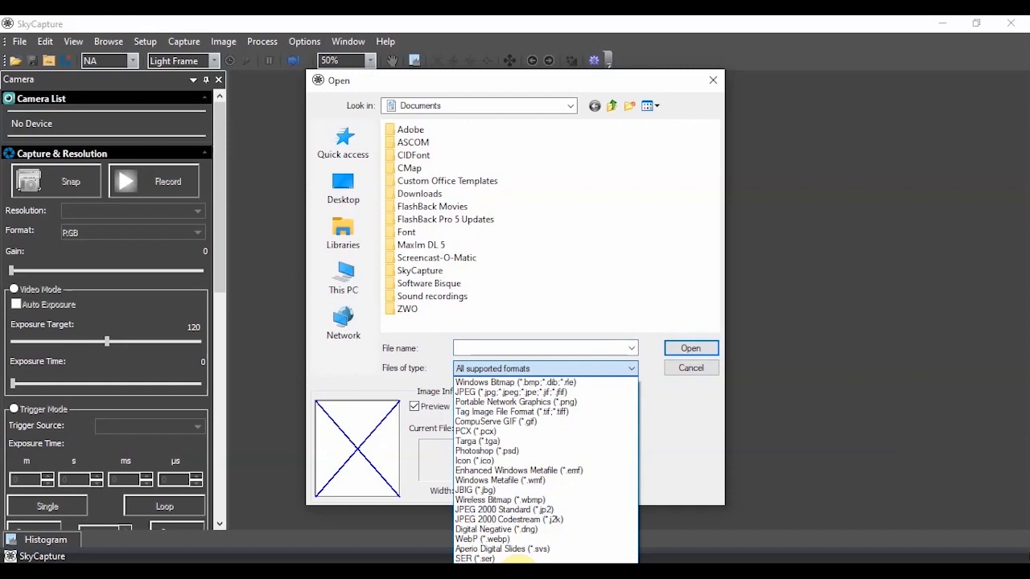
pyautogui.moveTo(531, 481)
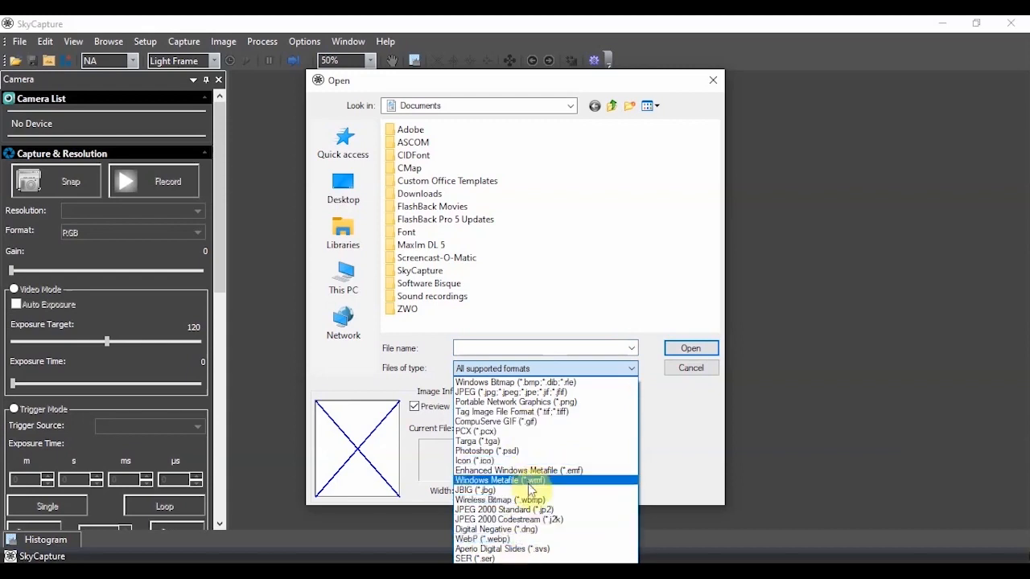
pyautogui.moveTo(544, 451)
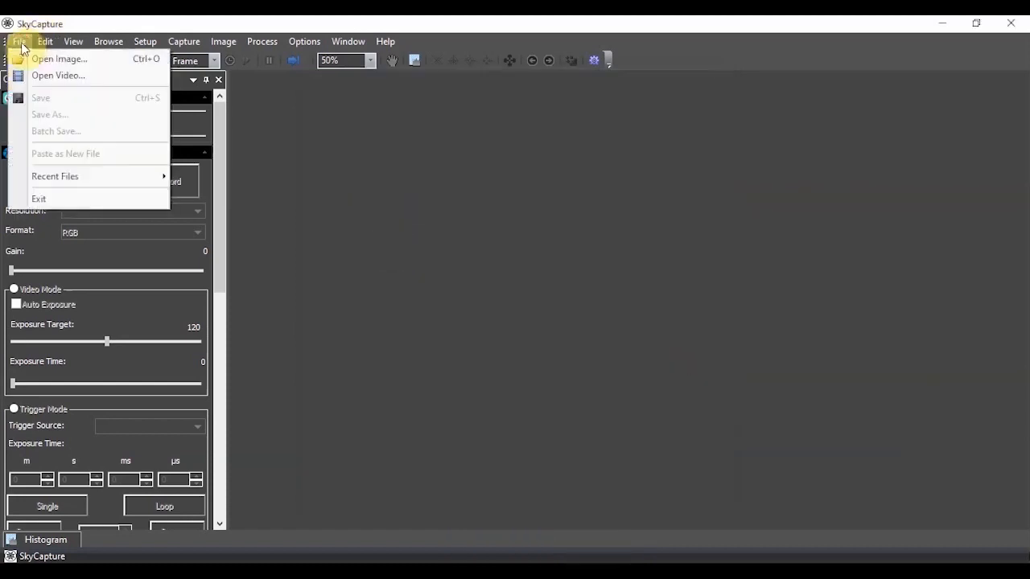
pyautogui.moveTo(42, 103)
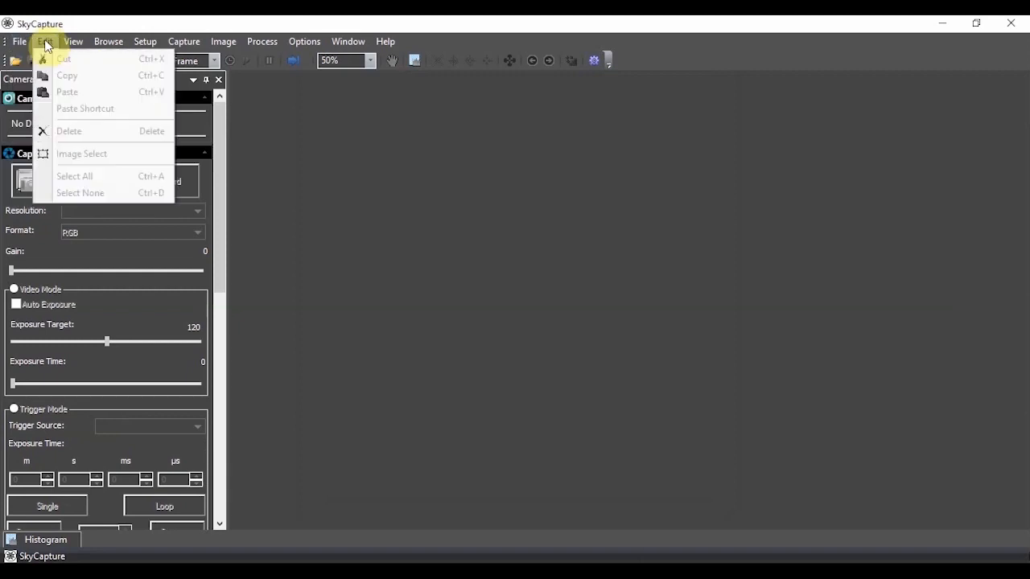
# Browse the Edit, View, Image and Process menus to review their commands.
pyautogui.click(73, 41)
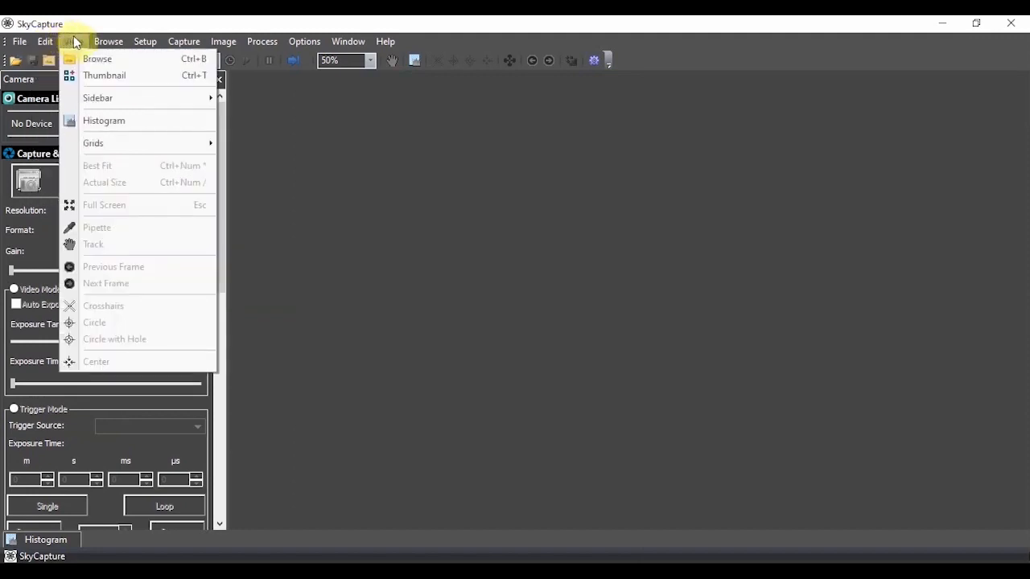
pyautogui.moveTo(104, 120)
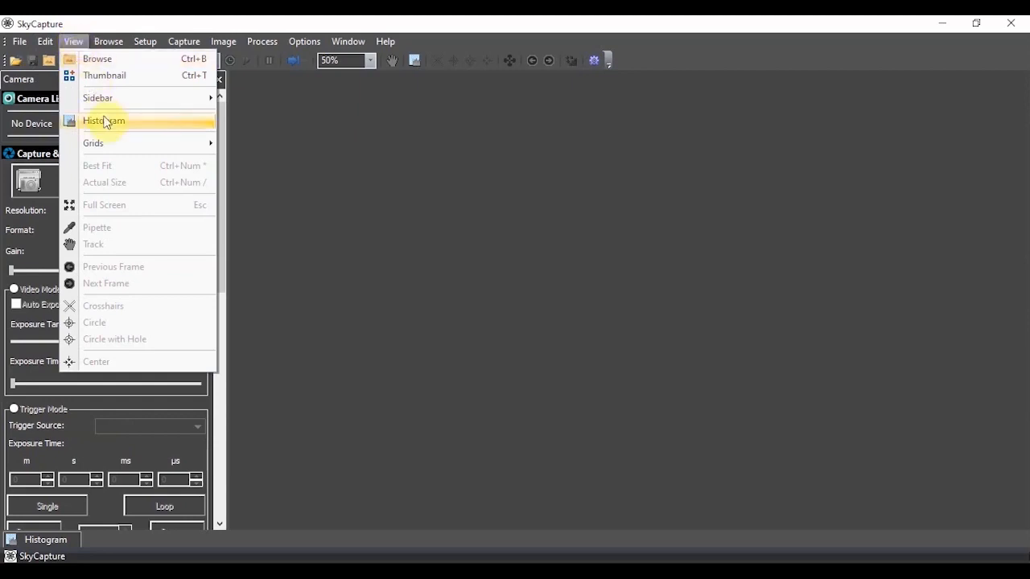
pyautogui.click(223, 41)
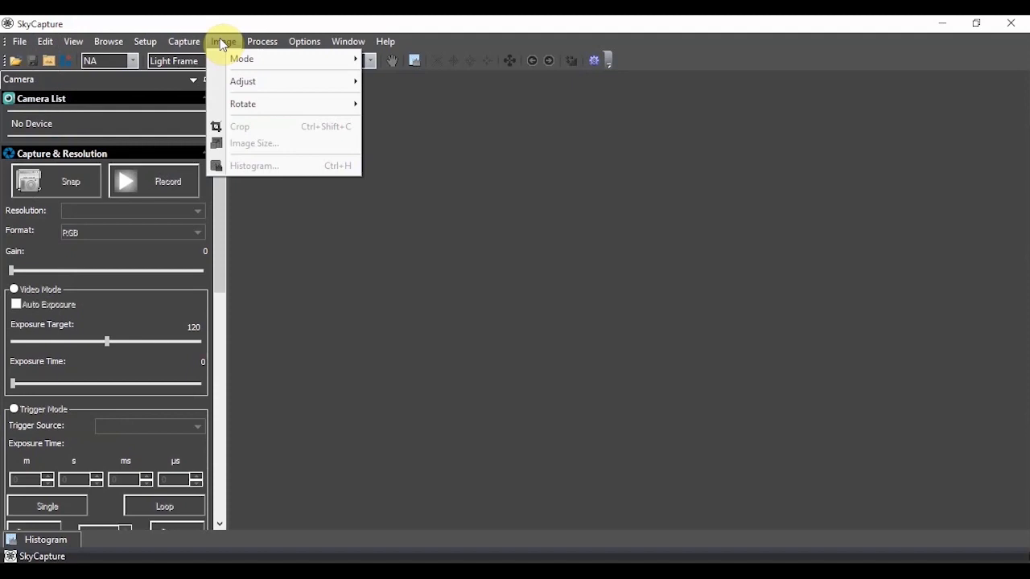
pyautogui.click(262, 41)
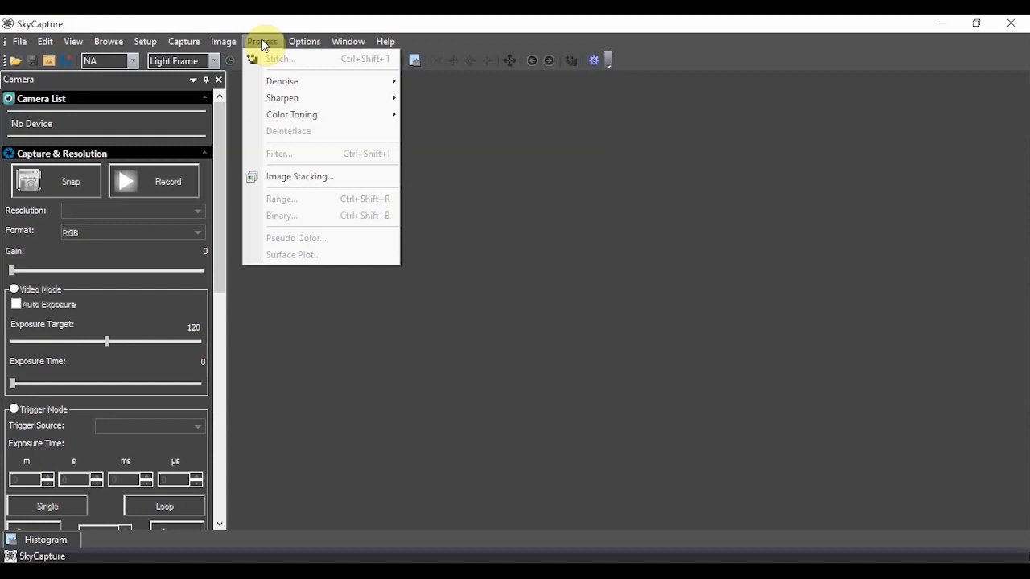
pyautogui.click(304, 41)
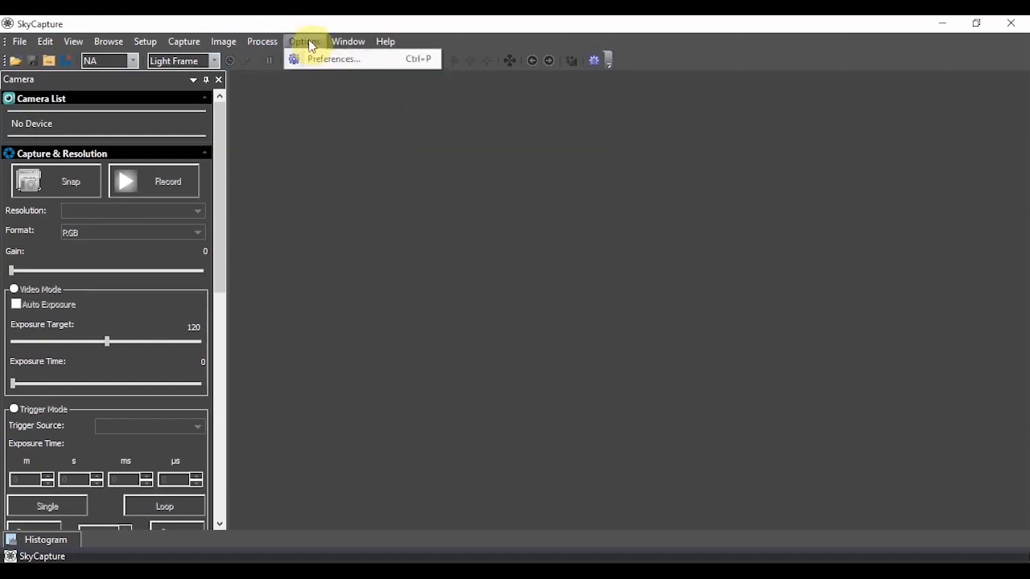
pyautogui.moveTo(320, 59)
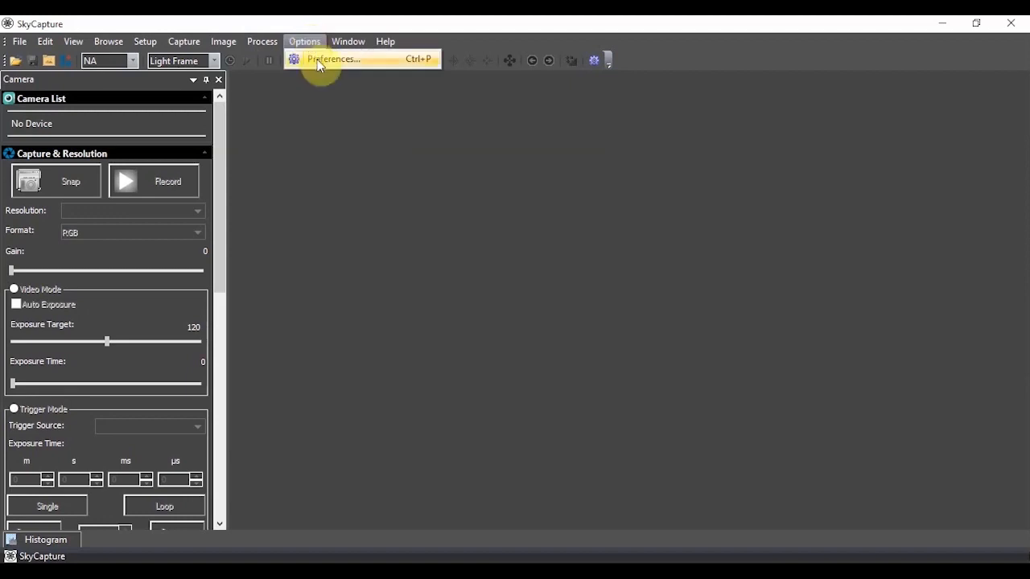
pyautogui.click(333, 59)
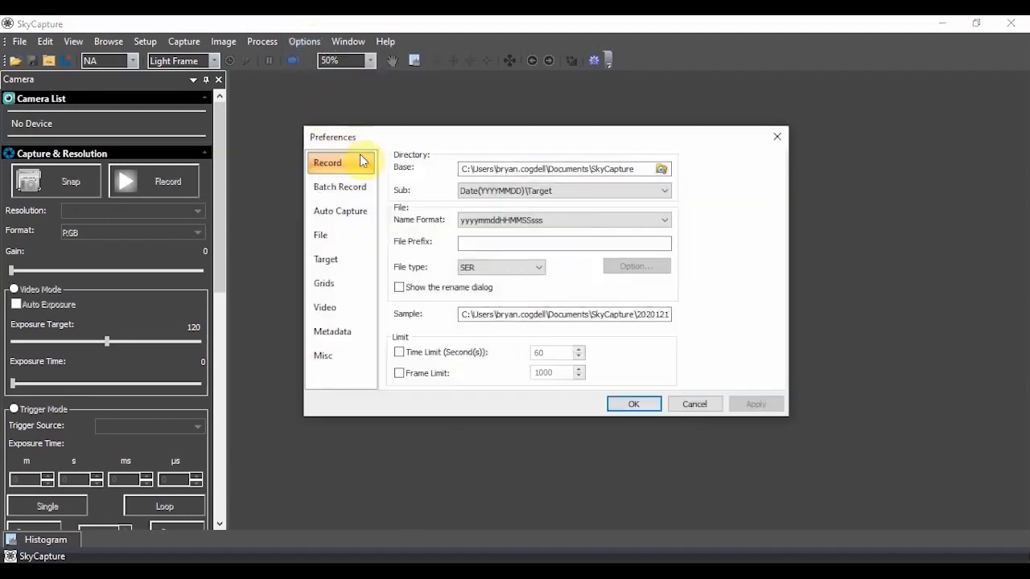
pyautogui.moveTo(381, 180)
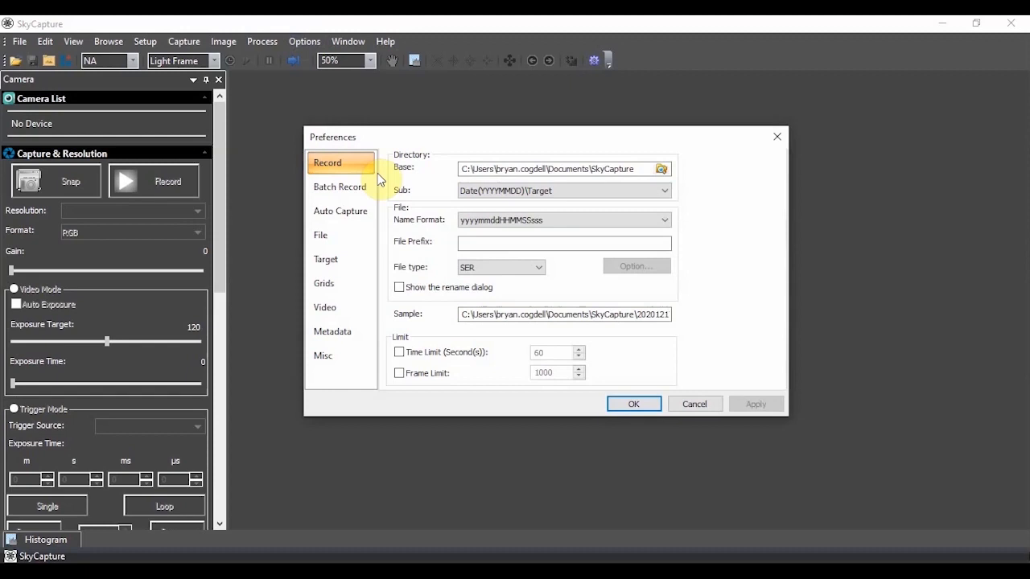
pyautogui.moveTo(469, 164)
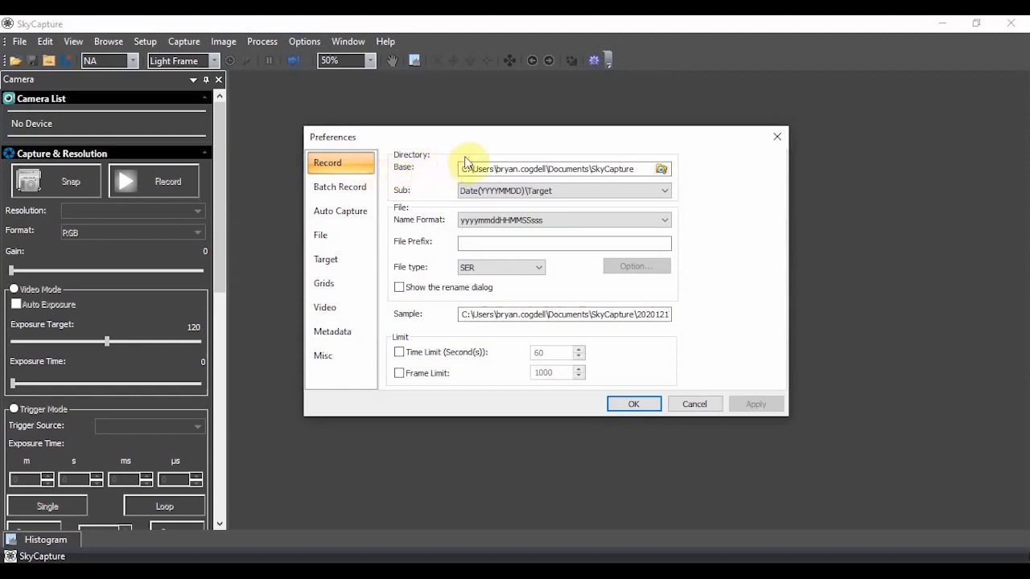
pyautogui.moveTo(461, 165)
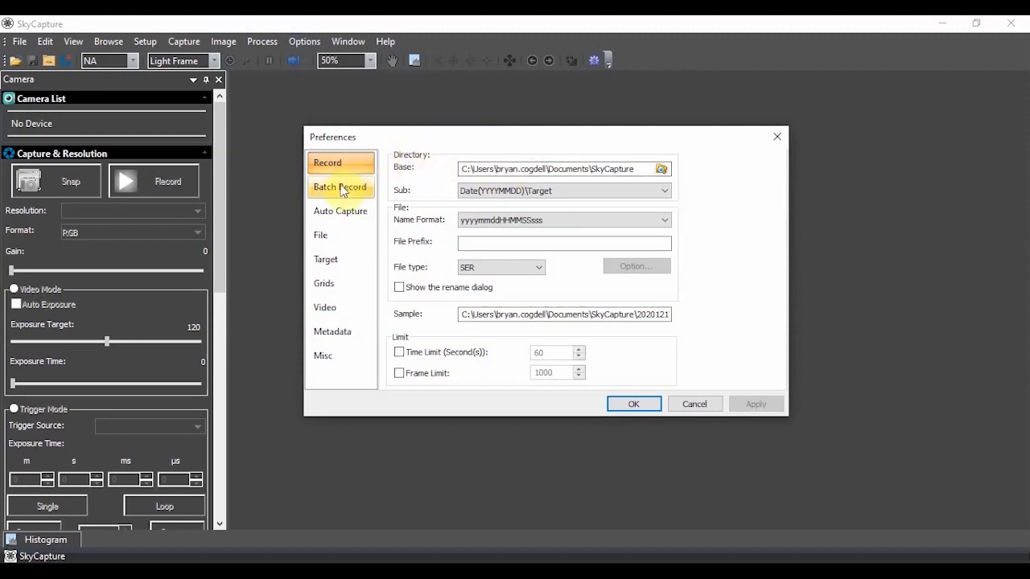
pyautogui.click(340, 187)
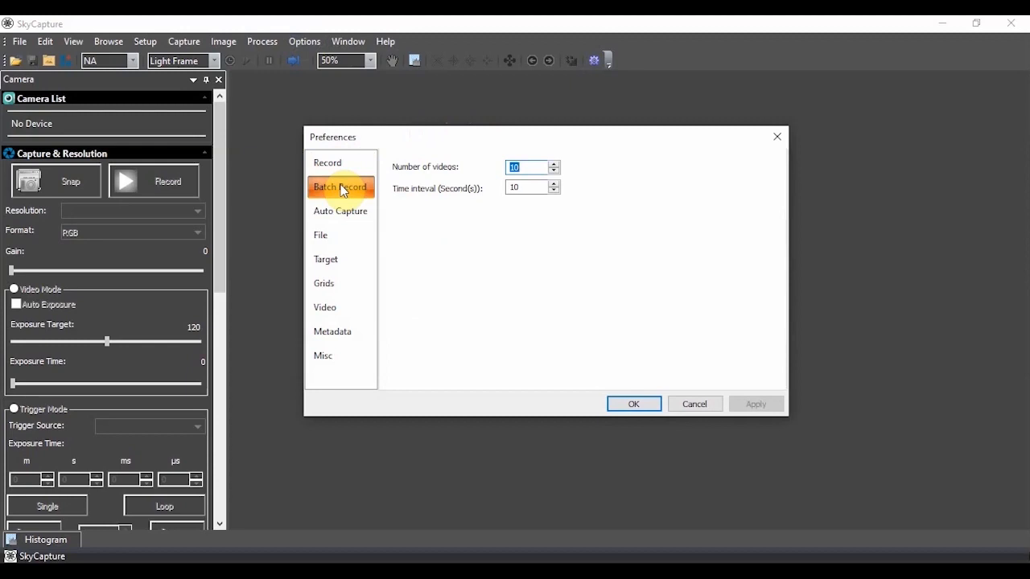
pyautogui.moveTo(35, 418)
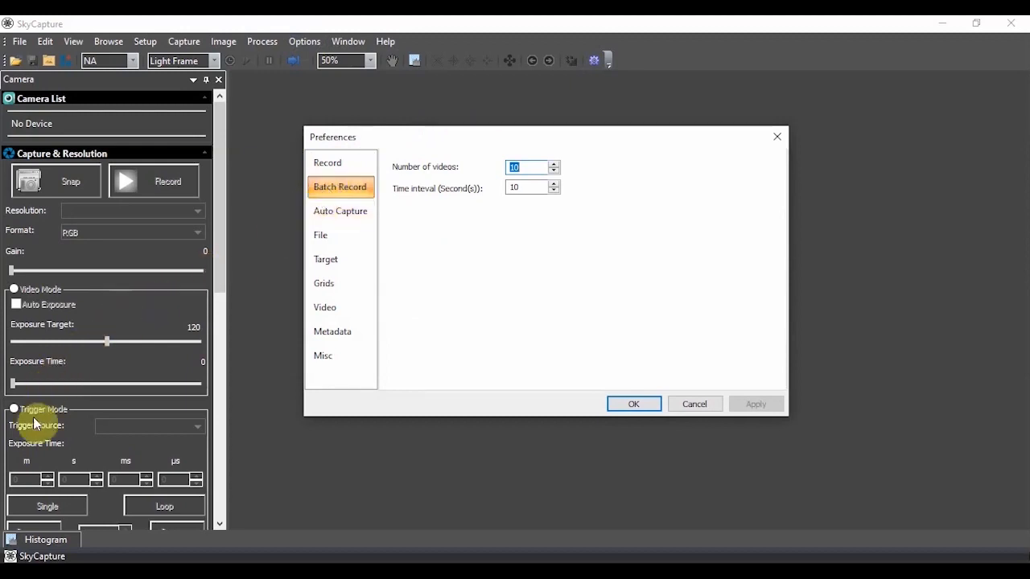
pyautogui.moveTo(103, 510)
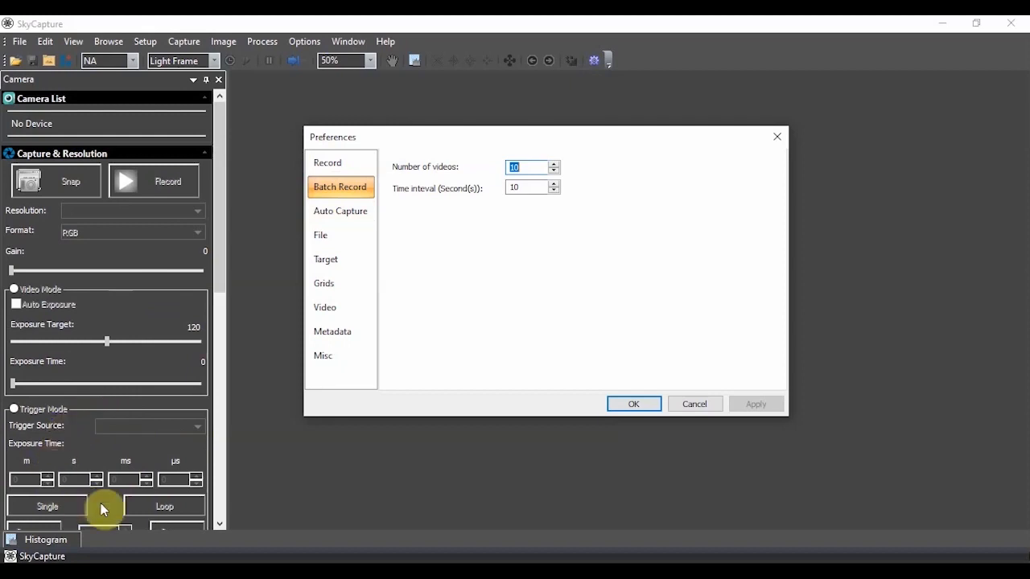
pyautogui.moveTo(89, 470)
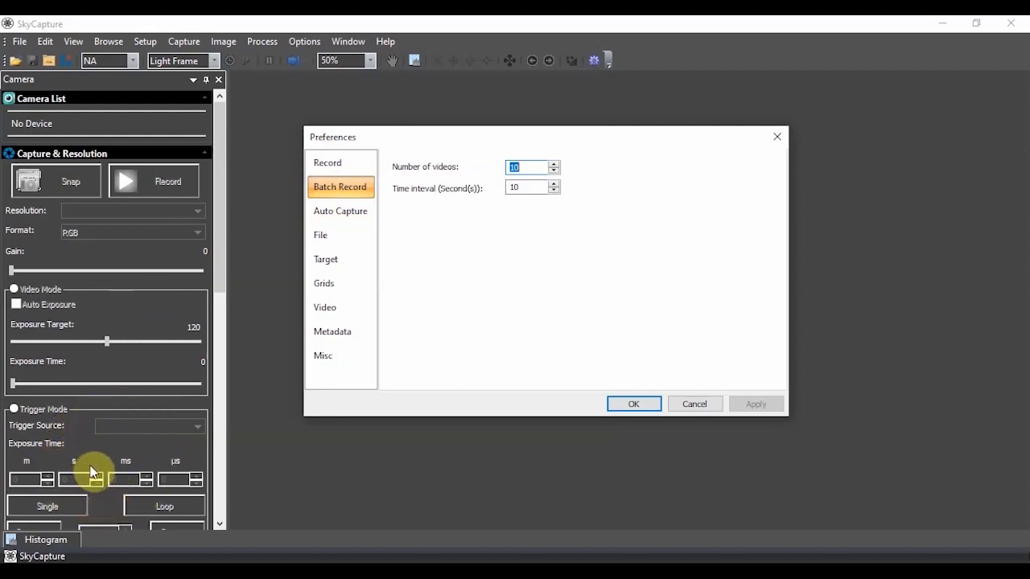
pyautogui.moveTo(450, 204)
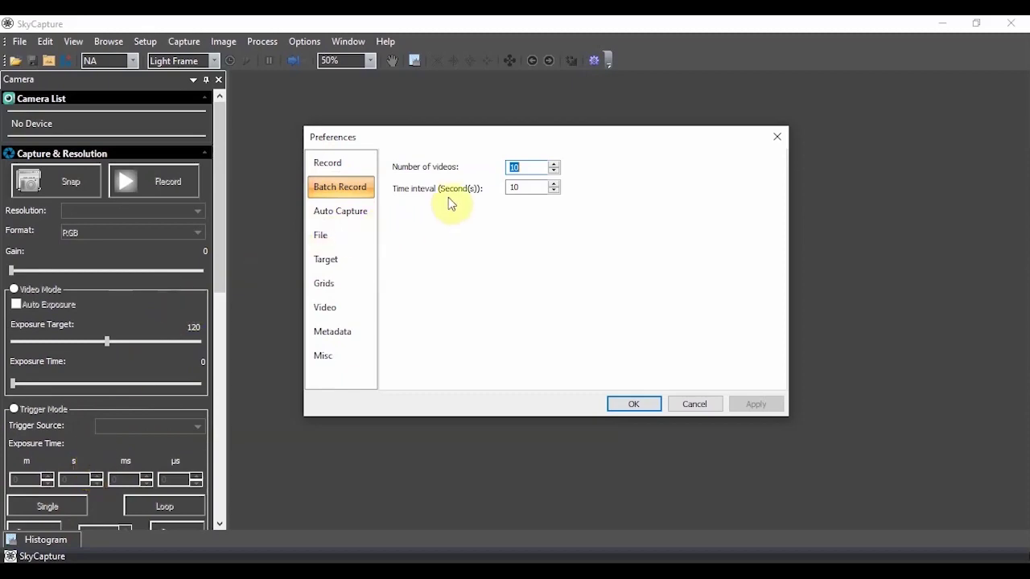
pyautogui.click(633, 403)
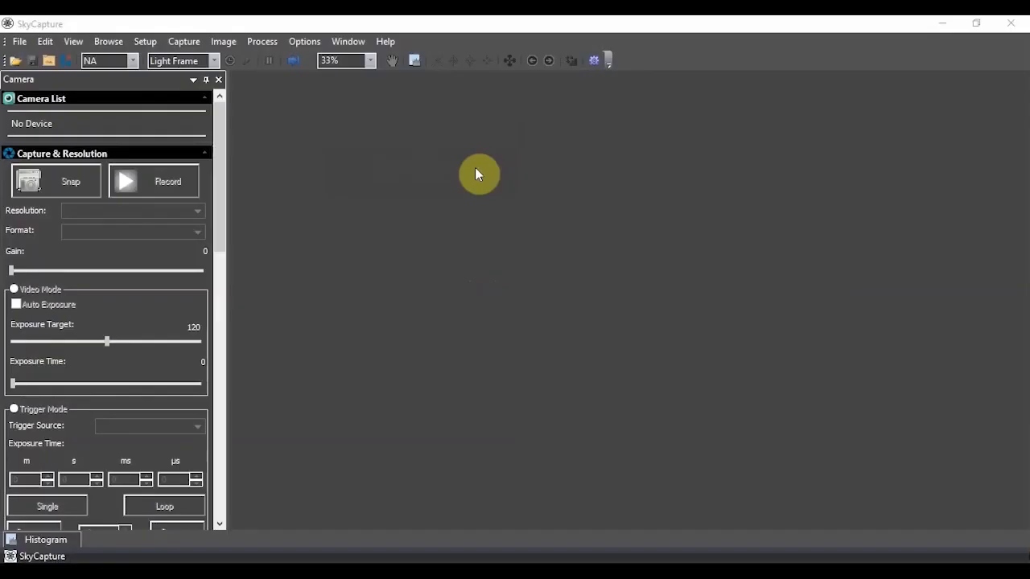
pyautogui.moveTo(440, 177)
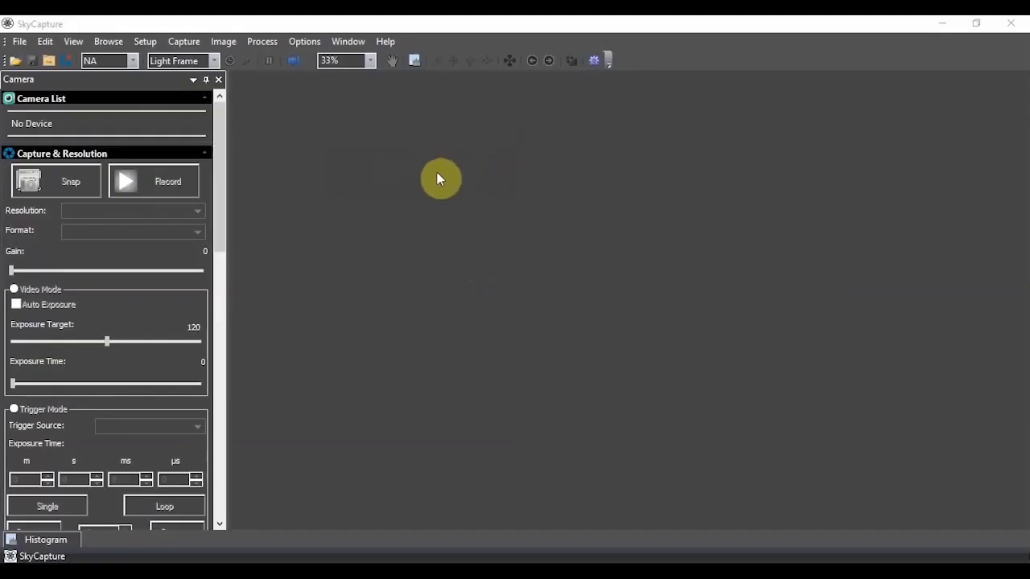
# Bring up the SkyCapture manual in Acrobat, maximize it, and scroll the bookmarks back up.
pyautogui.click(386, 41)
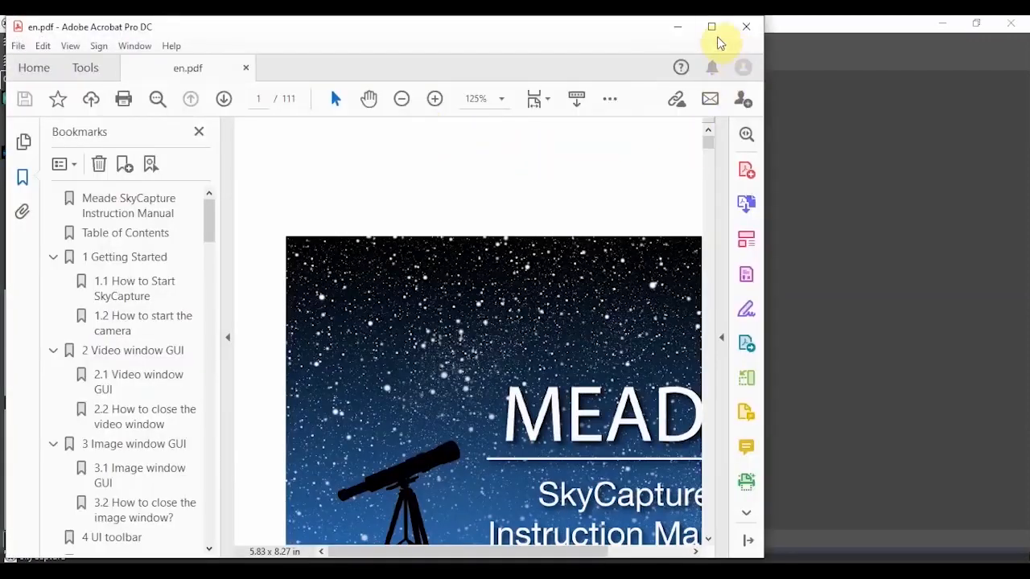
pyautogui.click(711, 26)
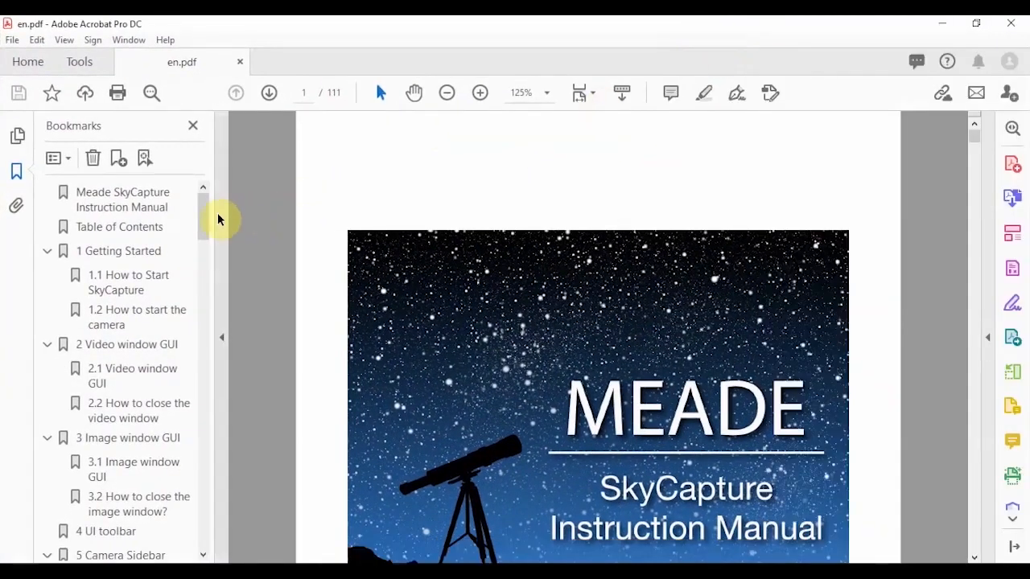
pyautogui.scroll(-3)
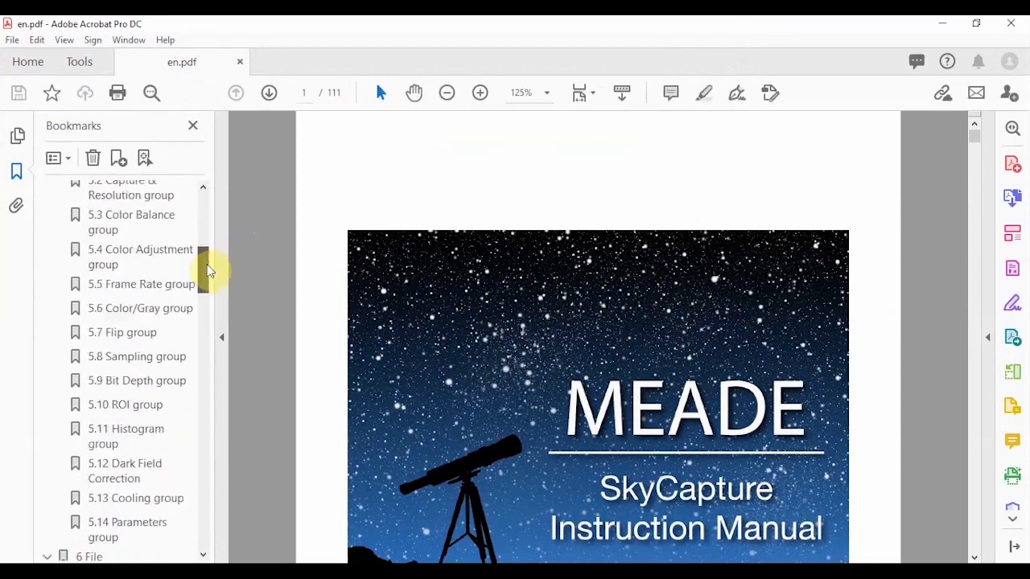
pyautogui.scroll(-3)
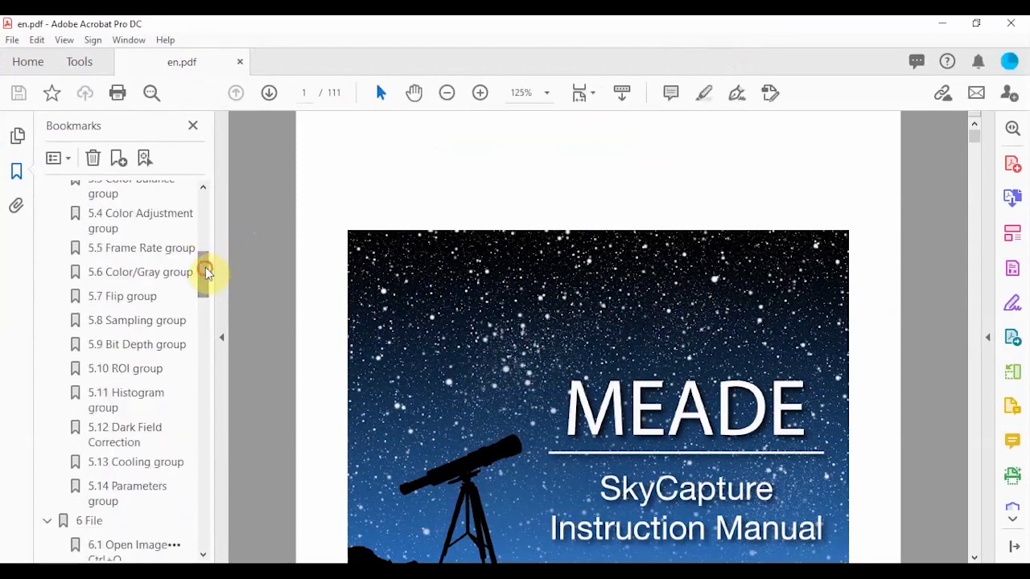
pyautogui.scroll(3)
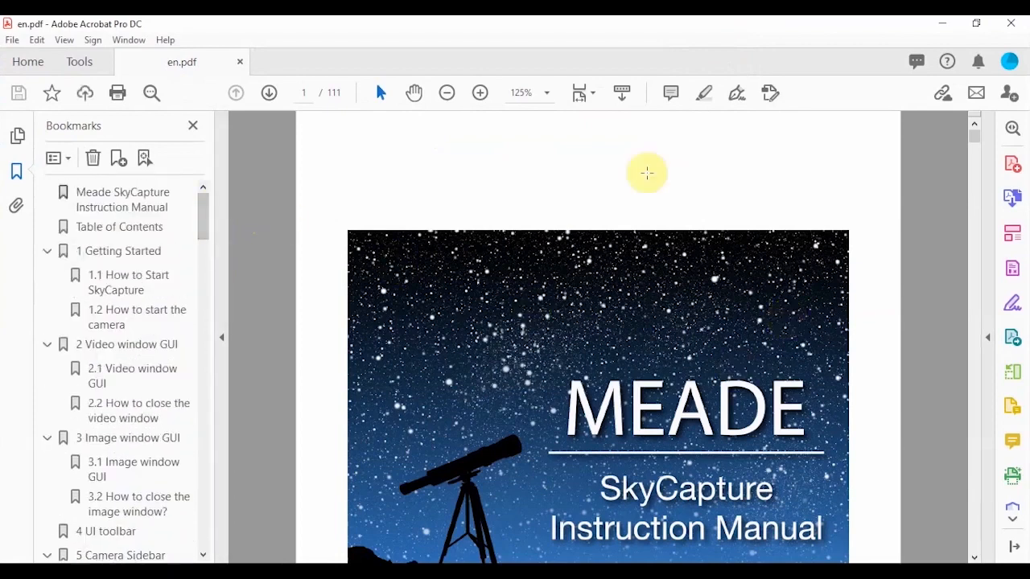
pyautogui.moveTo(716, 225)
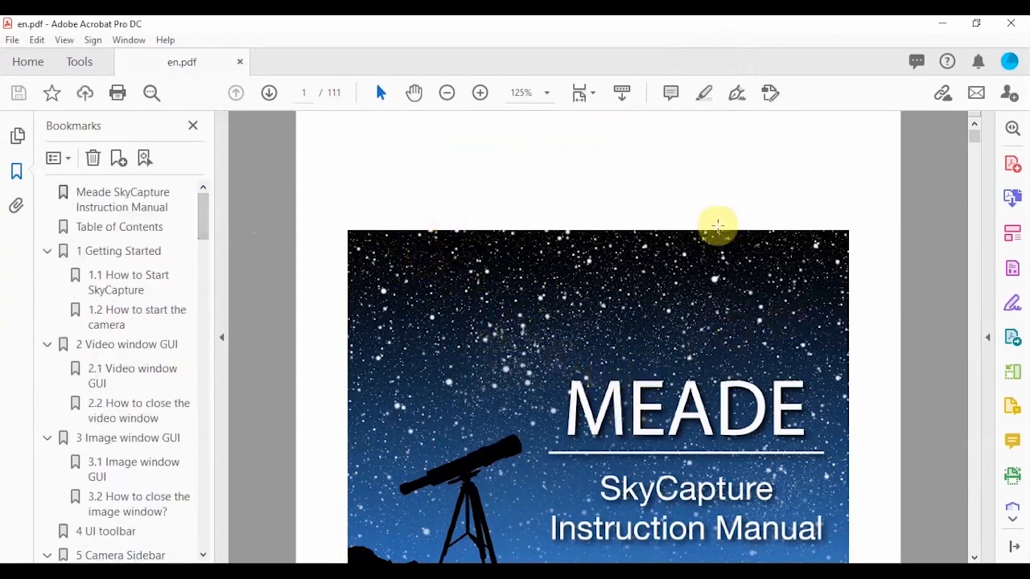
pyautogui.moveTo(1008, 35)
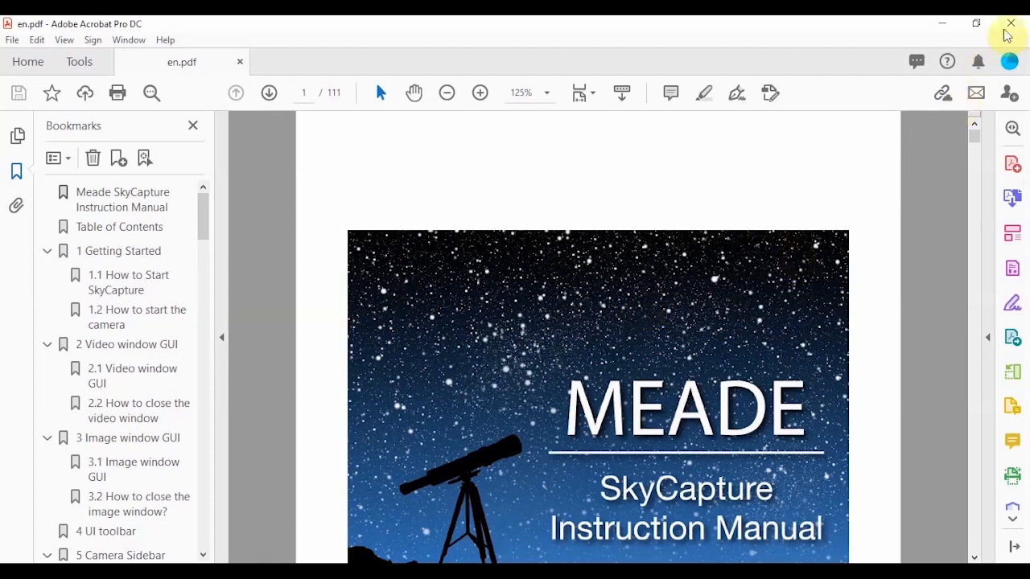
pyautogui.moveTo(1010, 25)
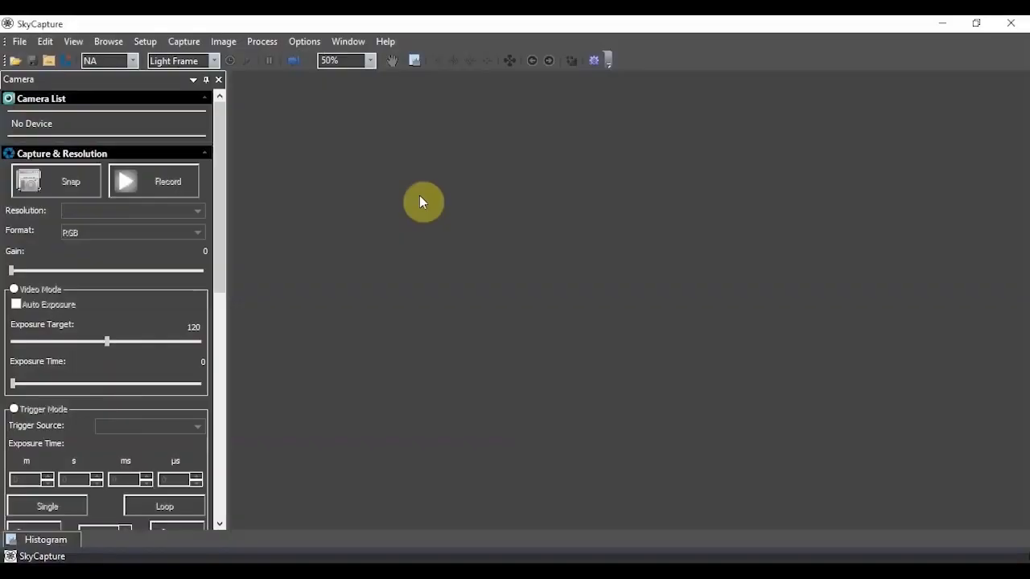
pyautogui.moveTo(254, 143)
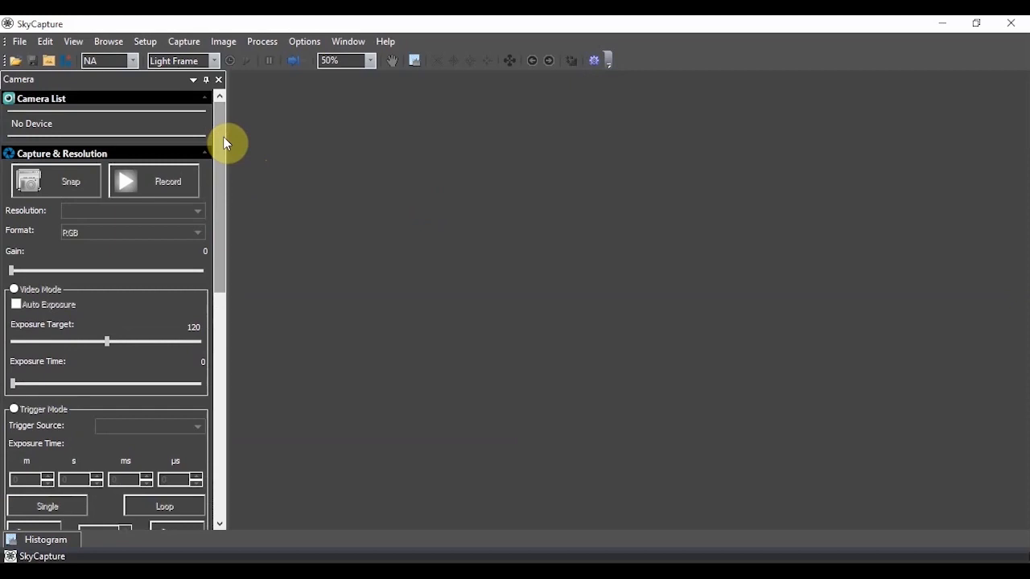
pyautogui.moveTo(204, 146)
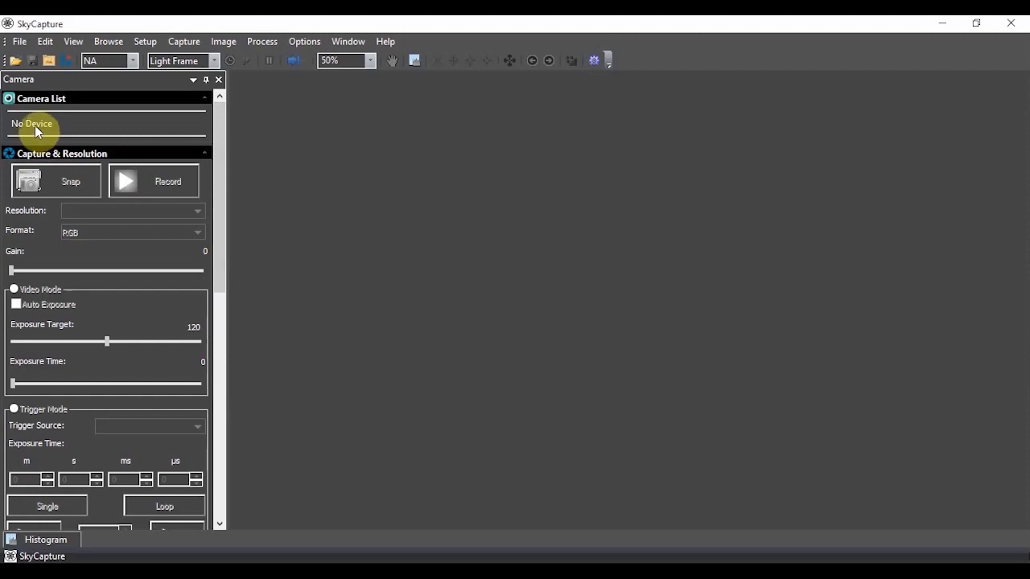
pyautogui.moveTo(140, 215)
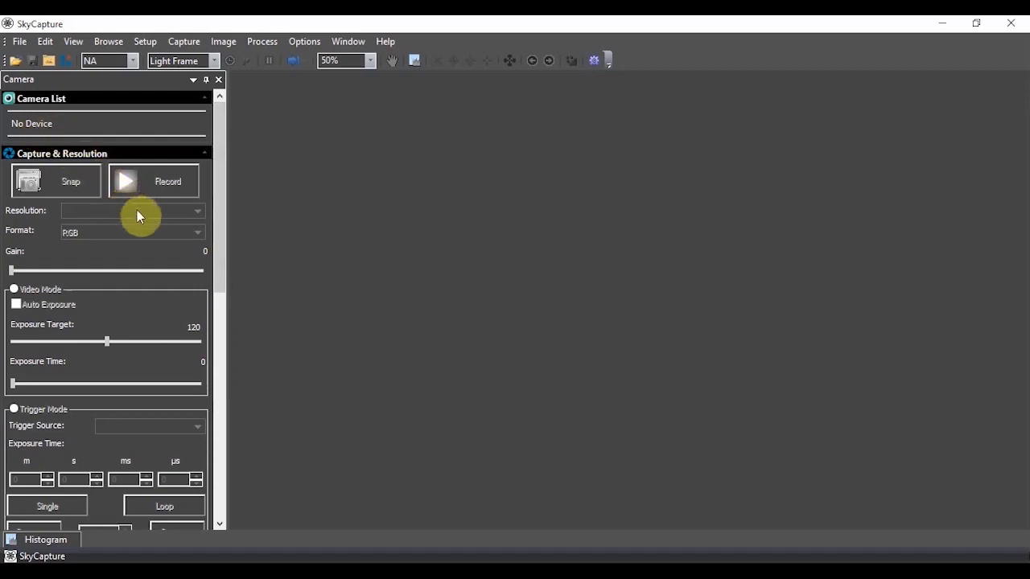
pyautogui.moveTo(190, 218)
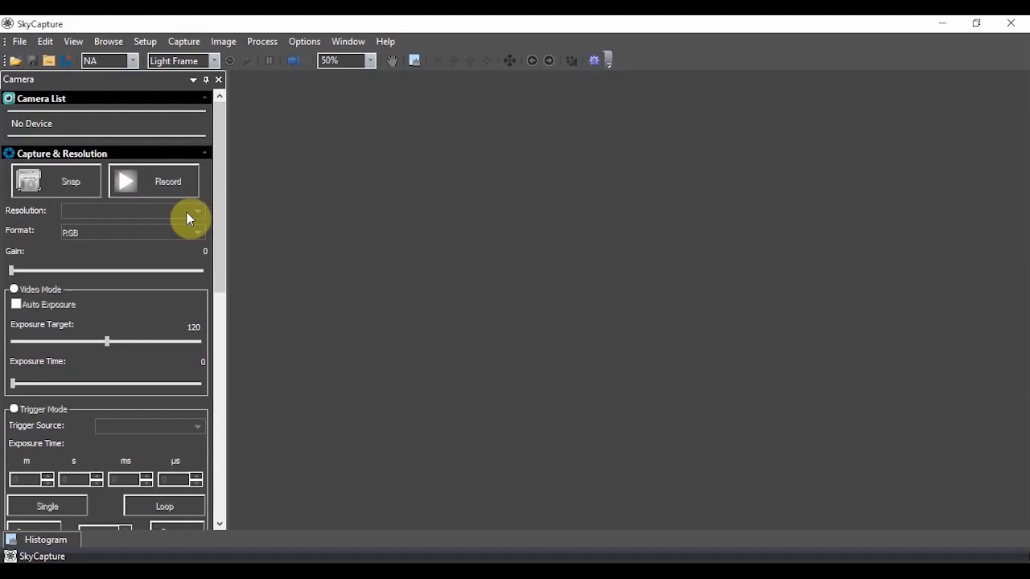
pyautogui.moveTo(191, 234)
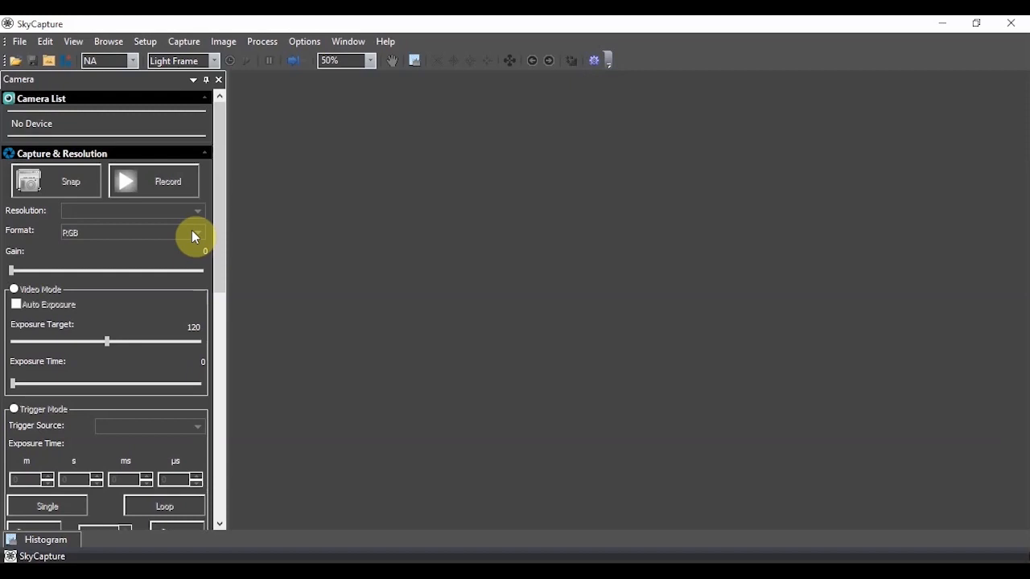
pyautogui.moveTo(185, 243)
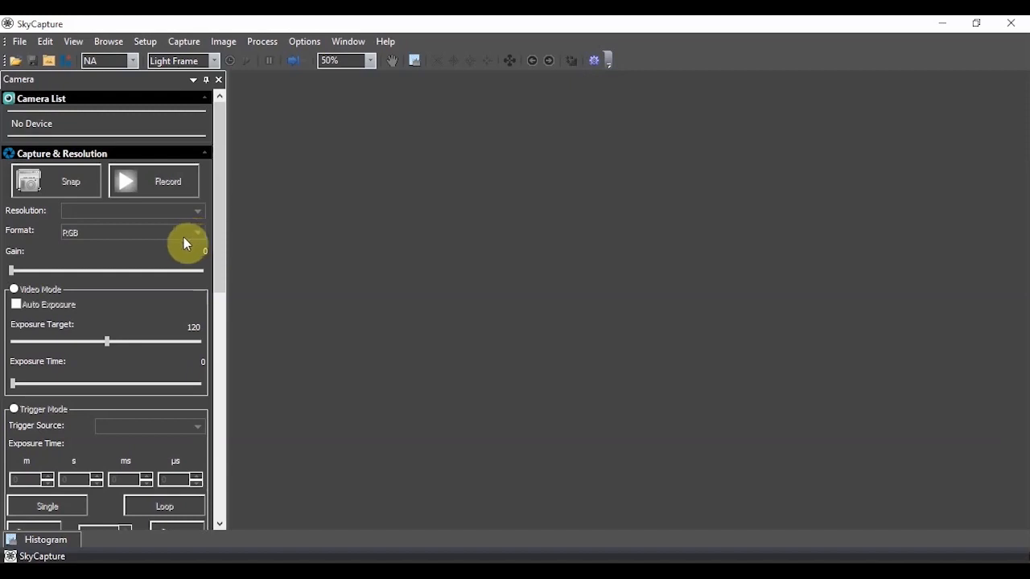
pyautogui.moveTo(186, 256)
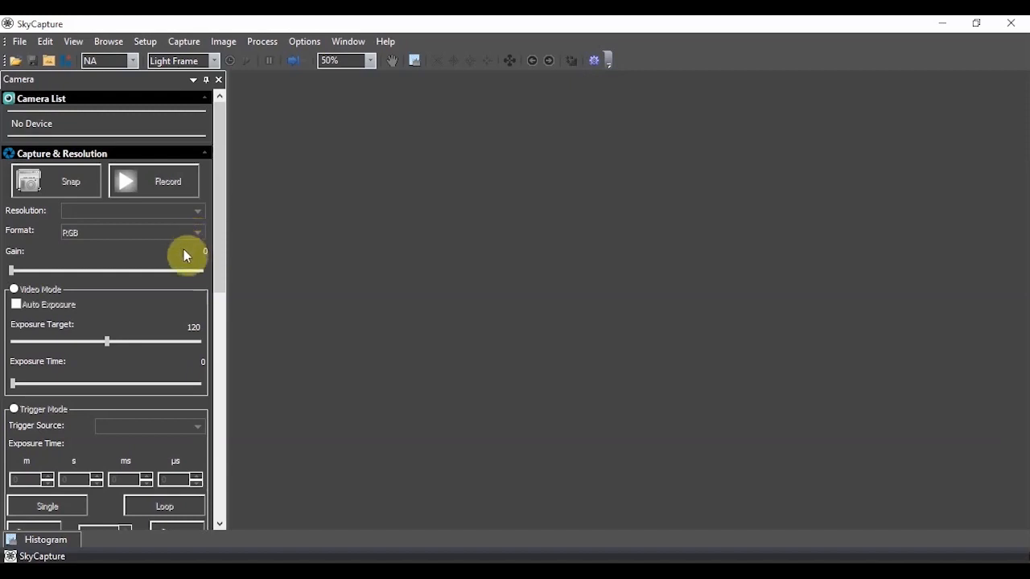
pyautogui.moveTo(74, 189)
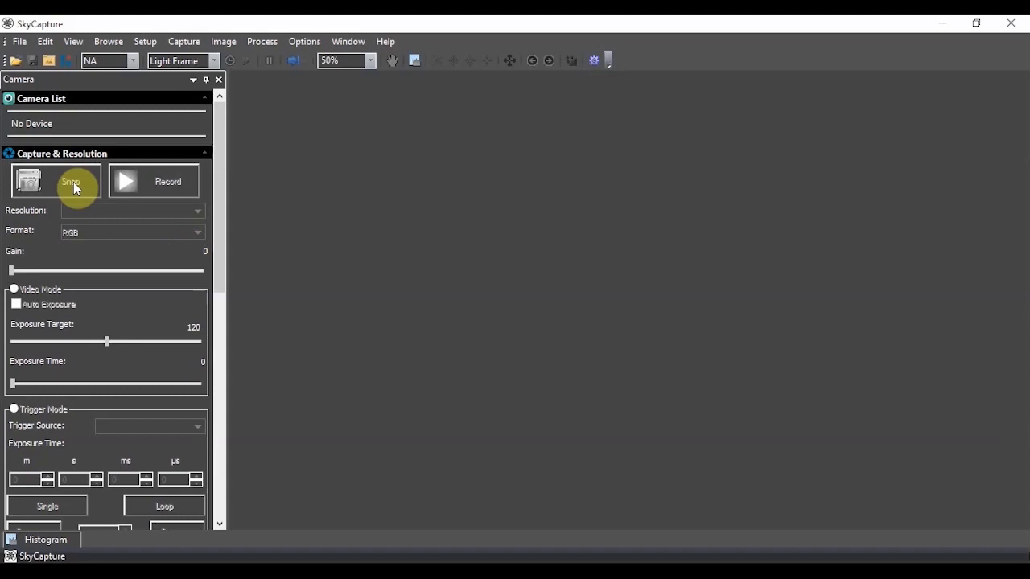
pyautogui.click(19, 41)
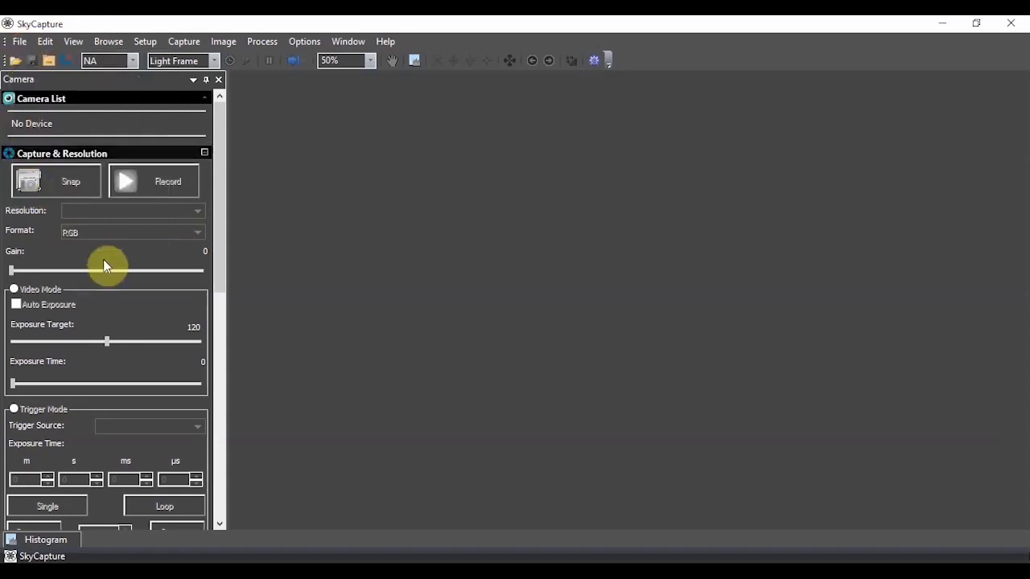
pyautogui.moveTo(131, 187)
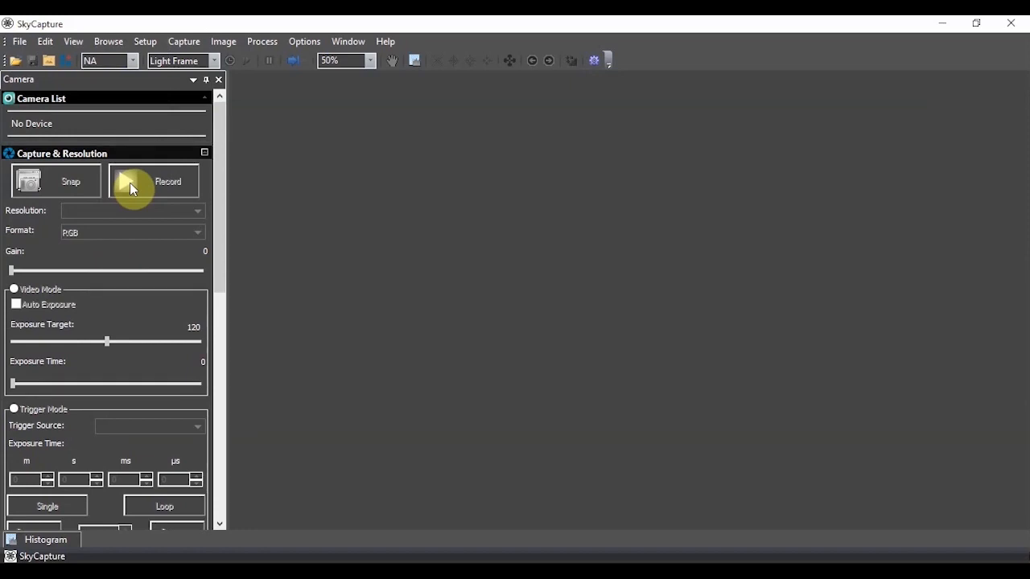
pyautogui.moveTo(137, 224)
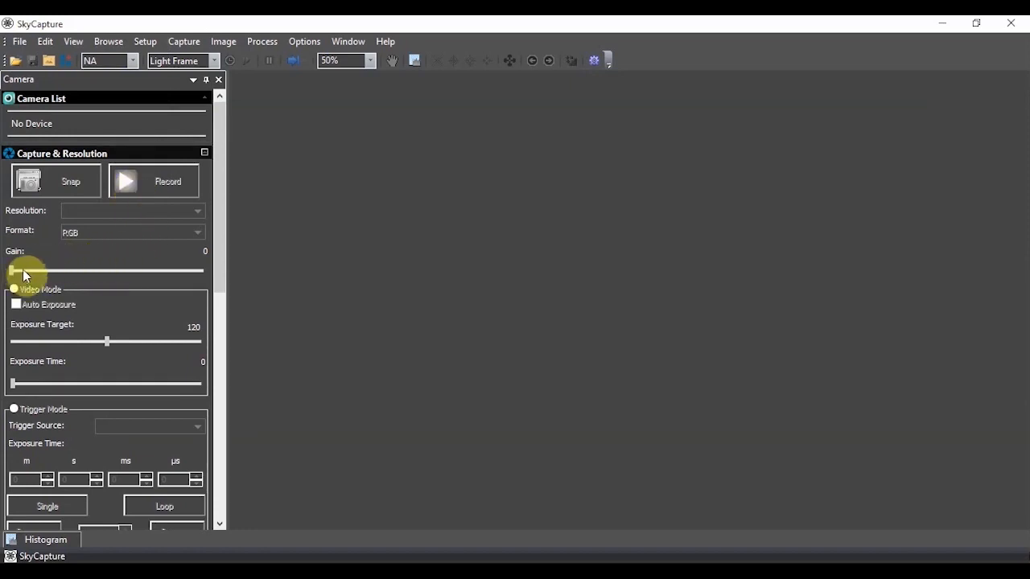
pyautogui.moveTo(71, 268)
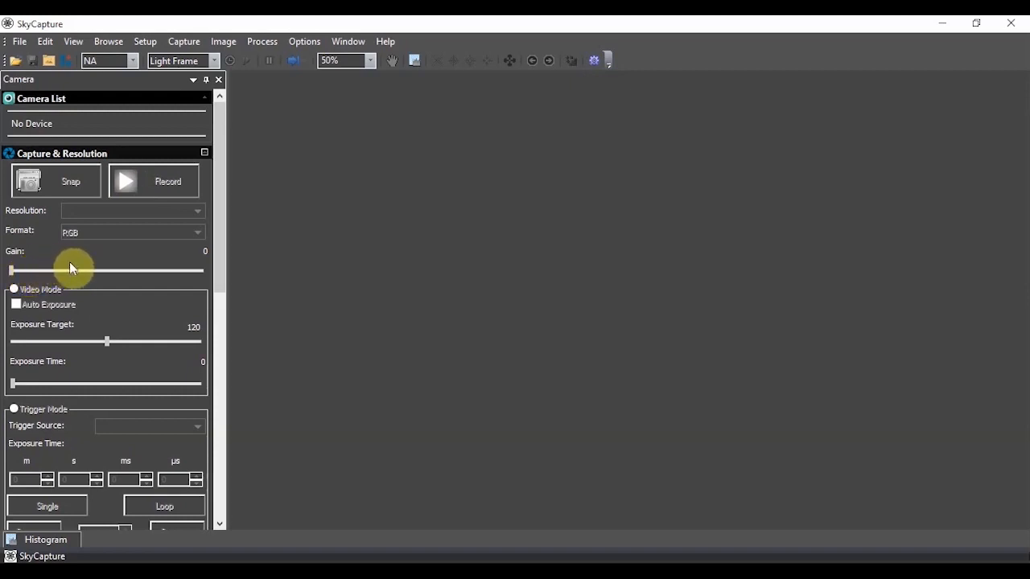
pyautogui.moveTo(133, 279)
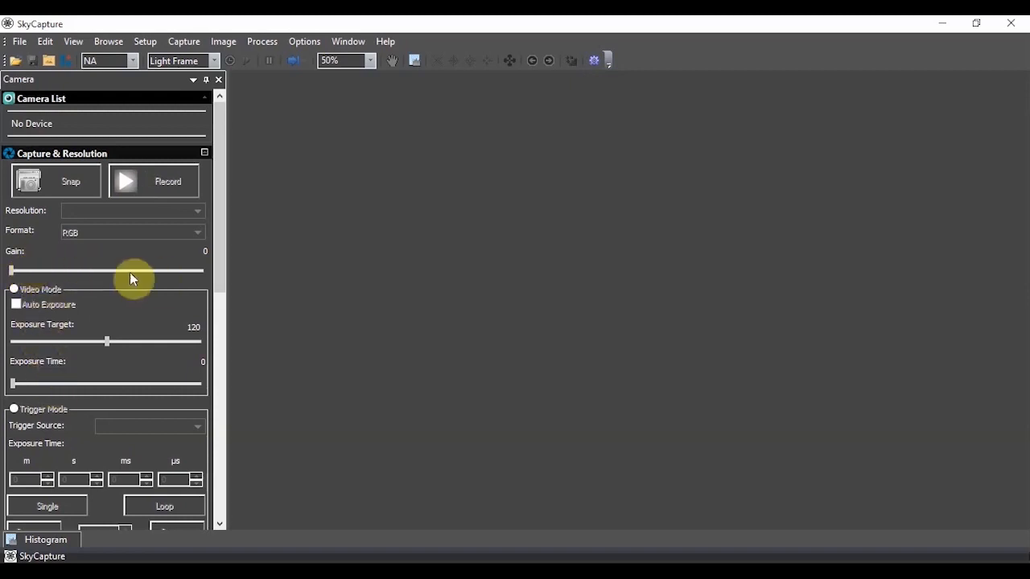
pyautogui.moveTo(148, 282)
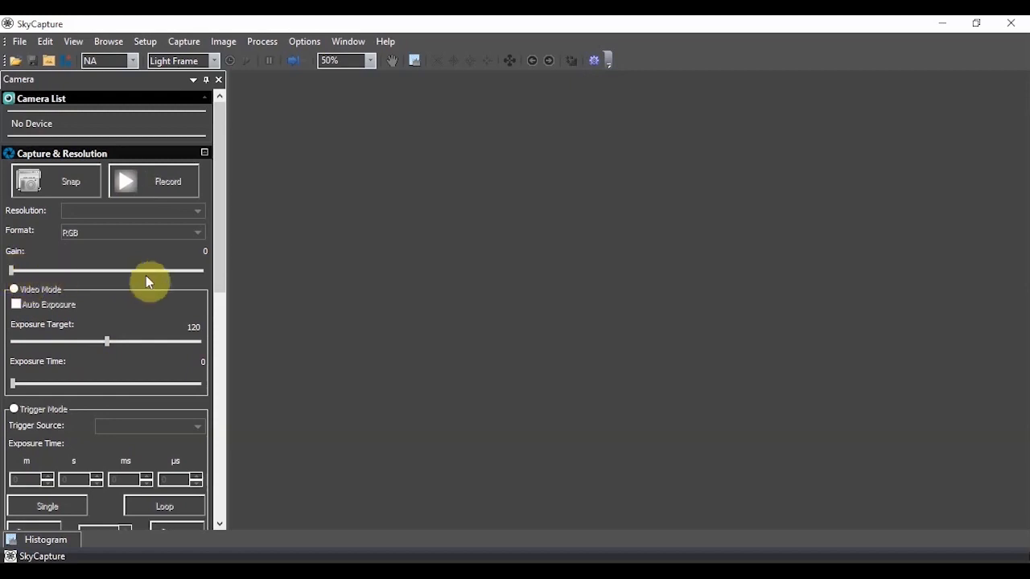
pyautogui.moveTo(64, 380)
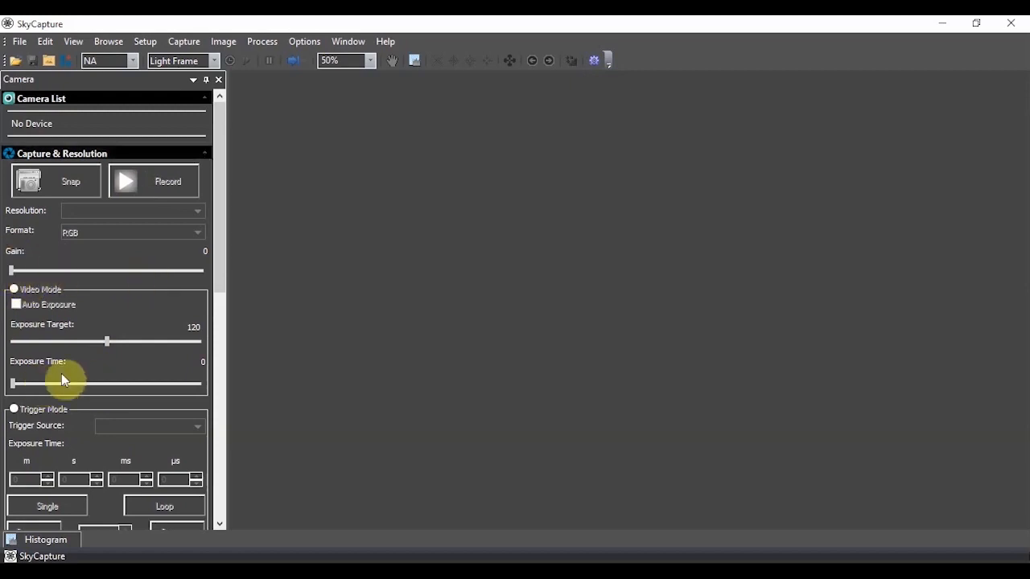
pyautogui.moveTo(111, 256)
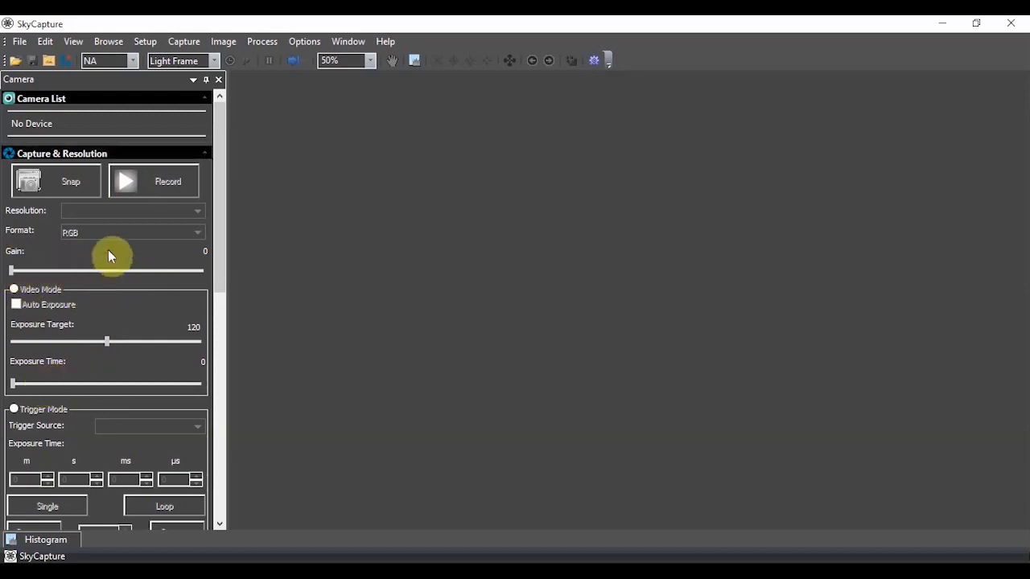
pyautogui.moveTo(77, 270)
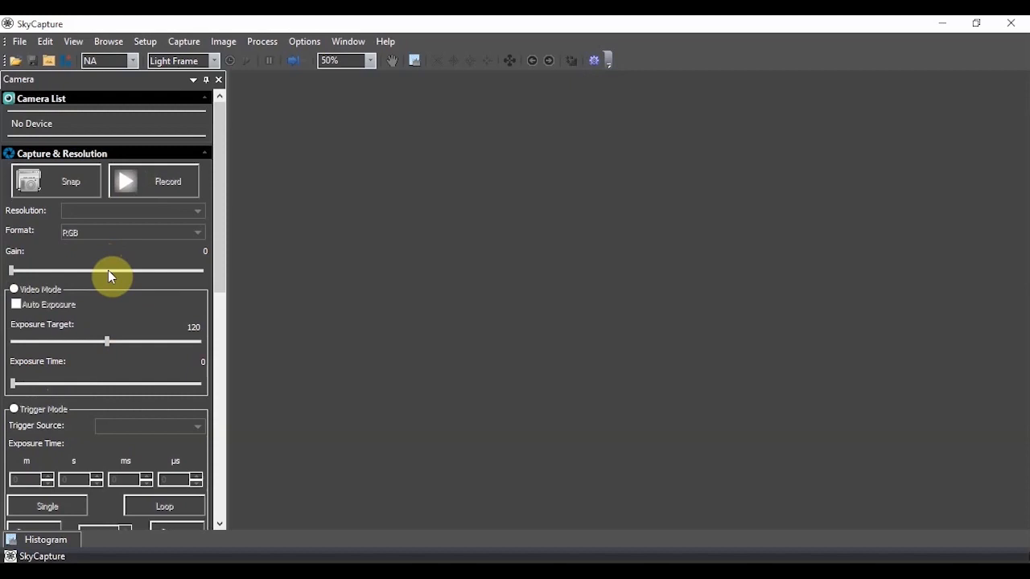
pyautogui.moveTo(119, 277)
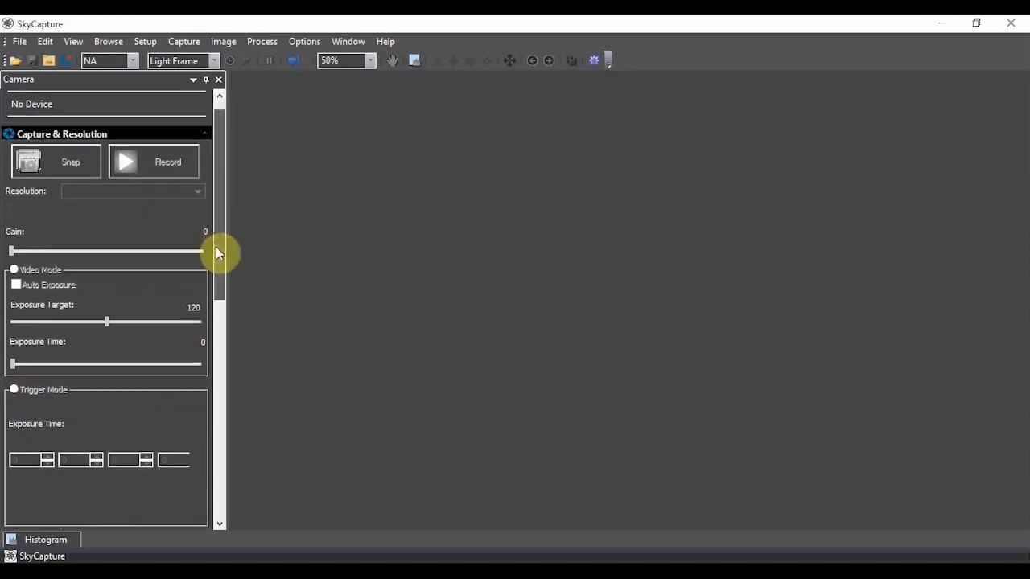
pyautogui.scroll(-3)
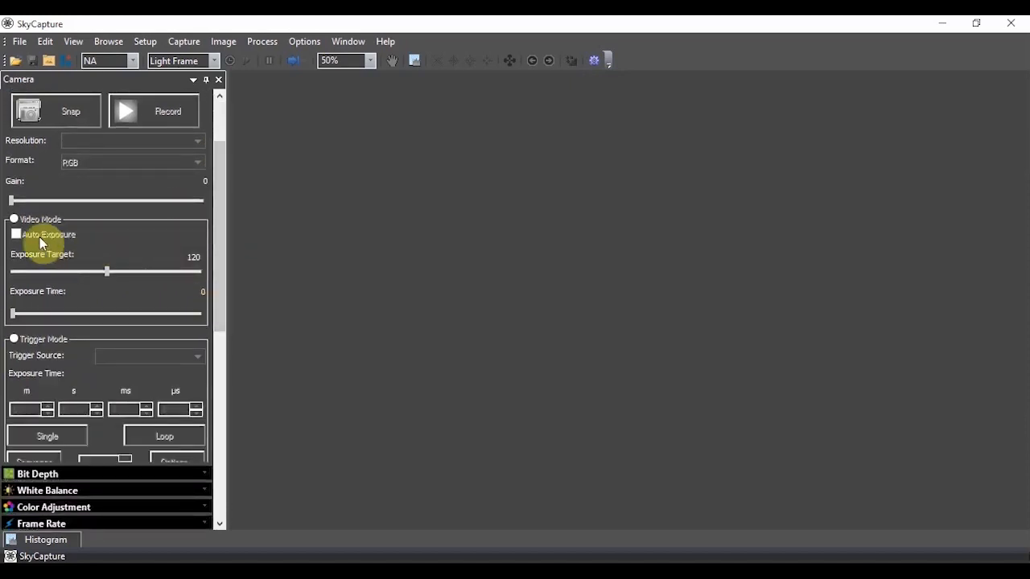
pyautogui.click(15, 234)
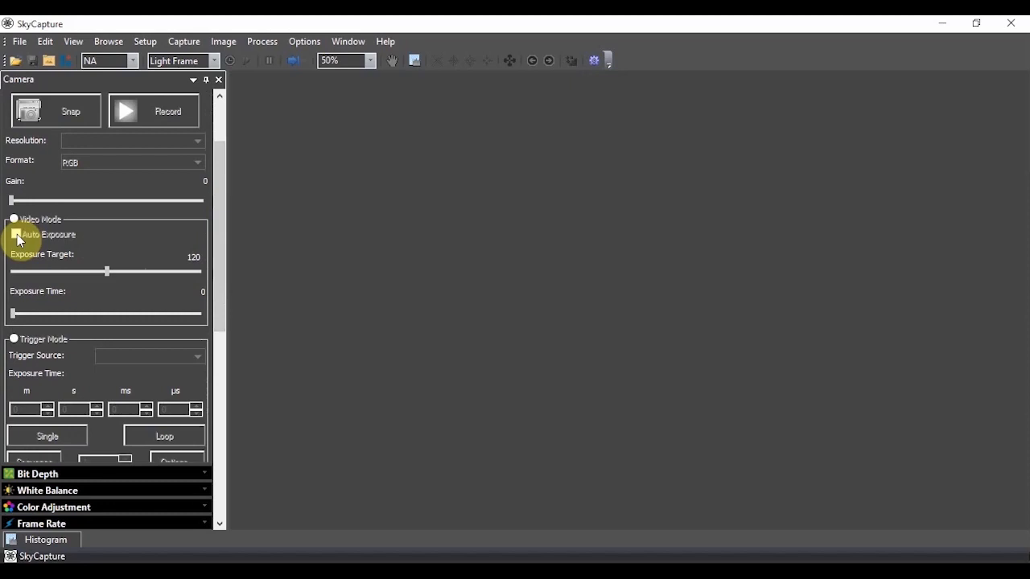
pyautogui.click(15, 234)
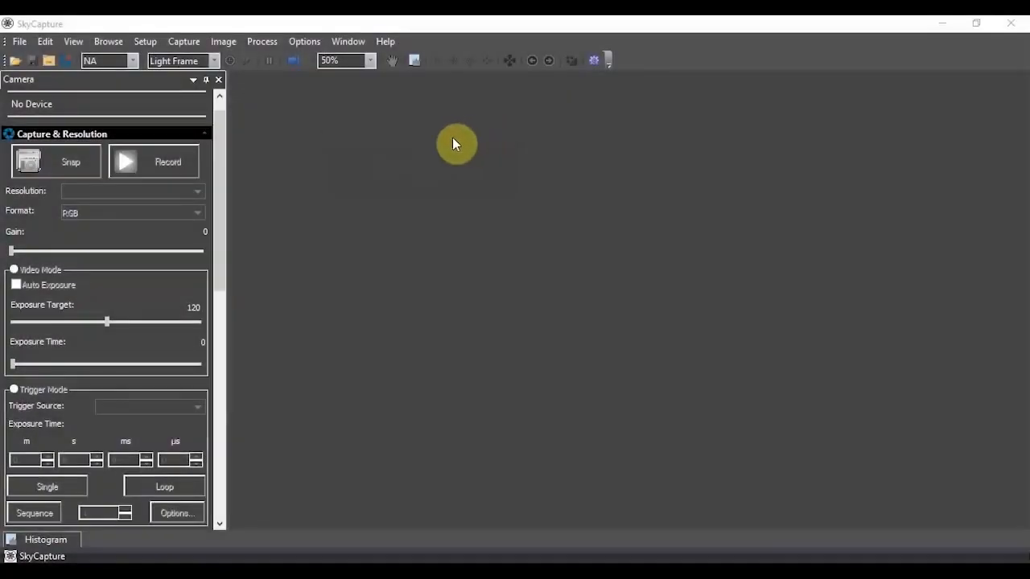
pyautogui.moveTo(262, 157)
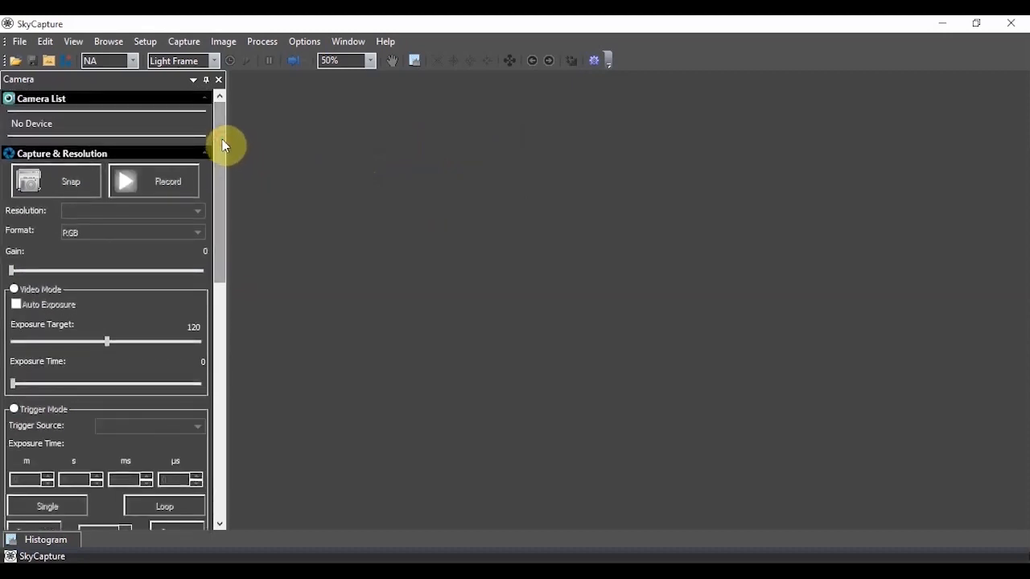
pyautogui.moveTo(127, 235)
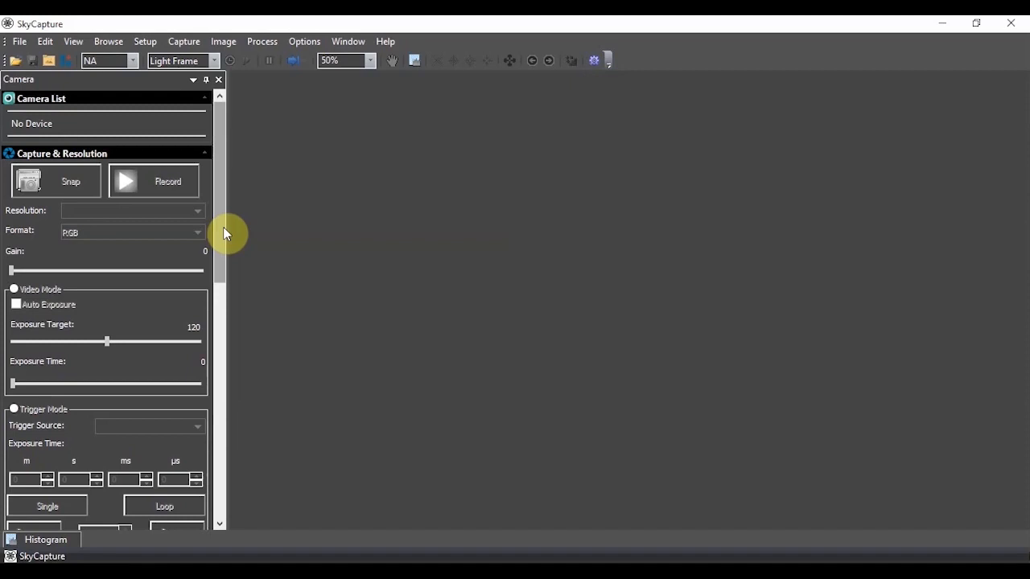
pyautogui.moveTo(66, 125)
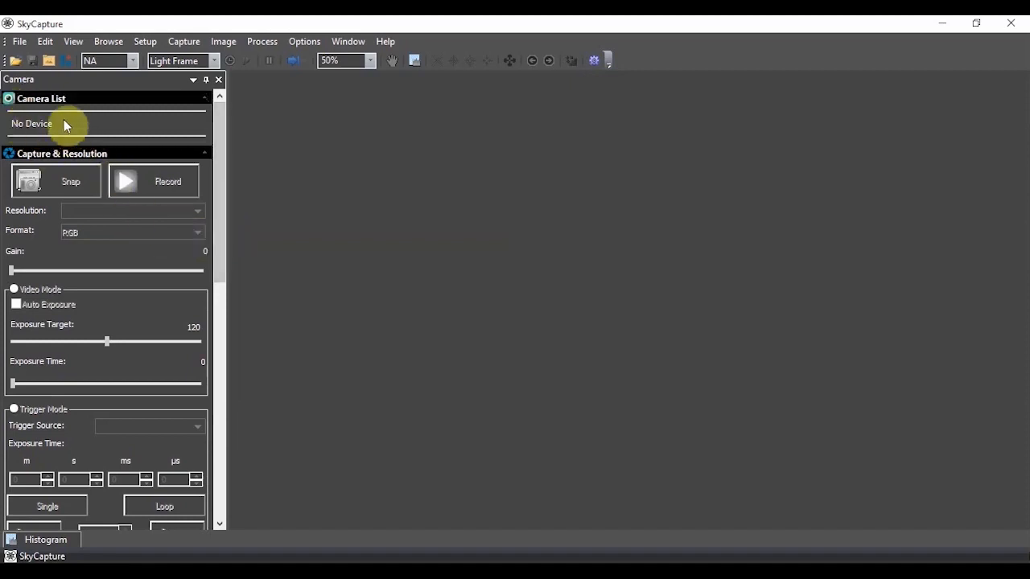
pyautogui.moveTo(119, 146)
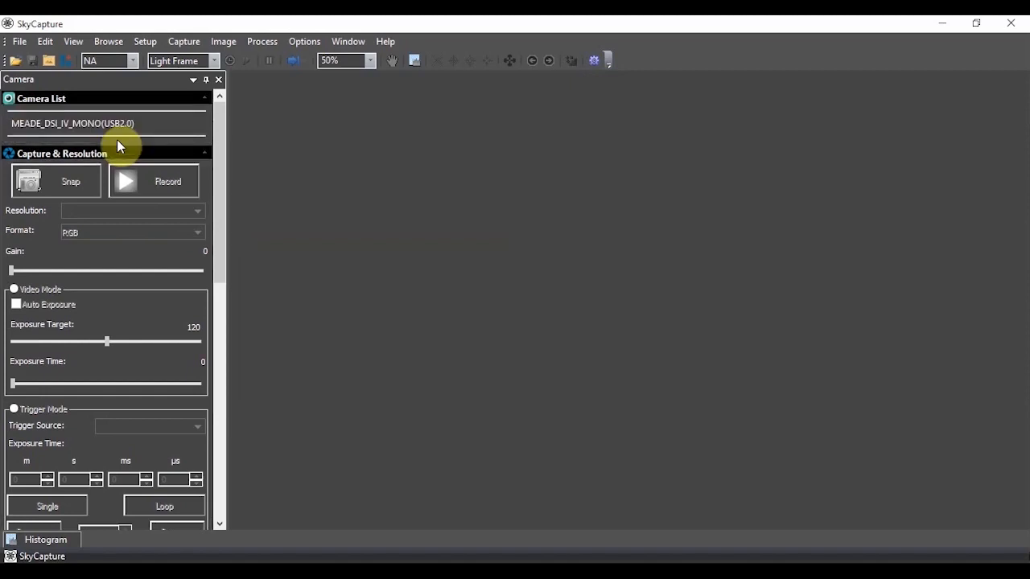
# Select the MEADE_DSI_IV_MONO(USB2.0) entry in the Camera List.
pyautogui.click(72, 123)
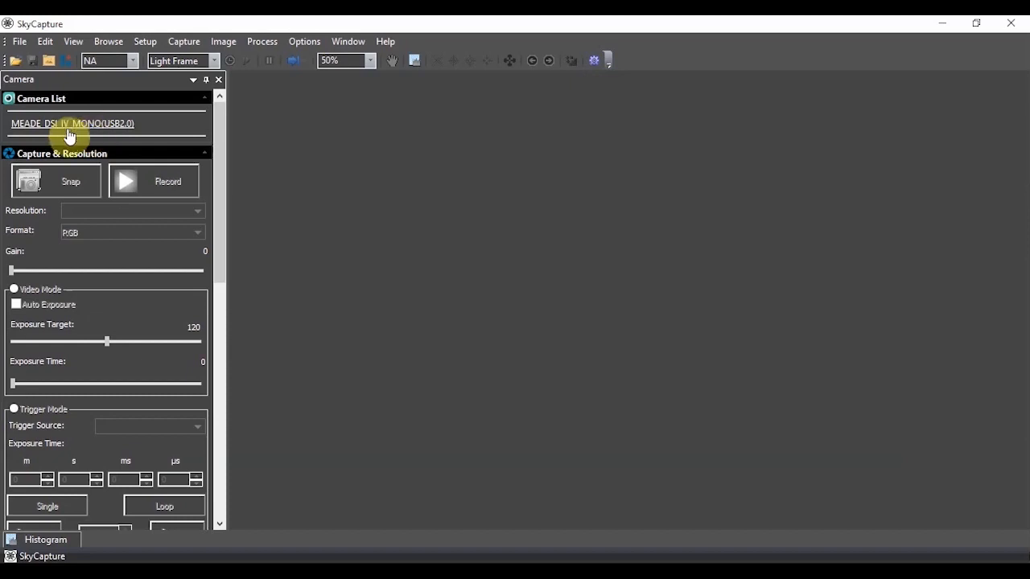
pyautogui.moveTo(50, 132)
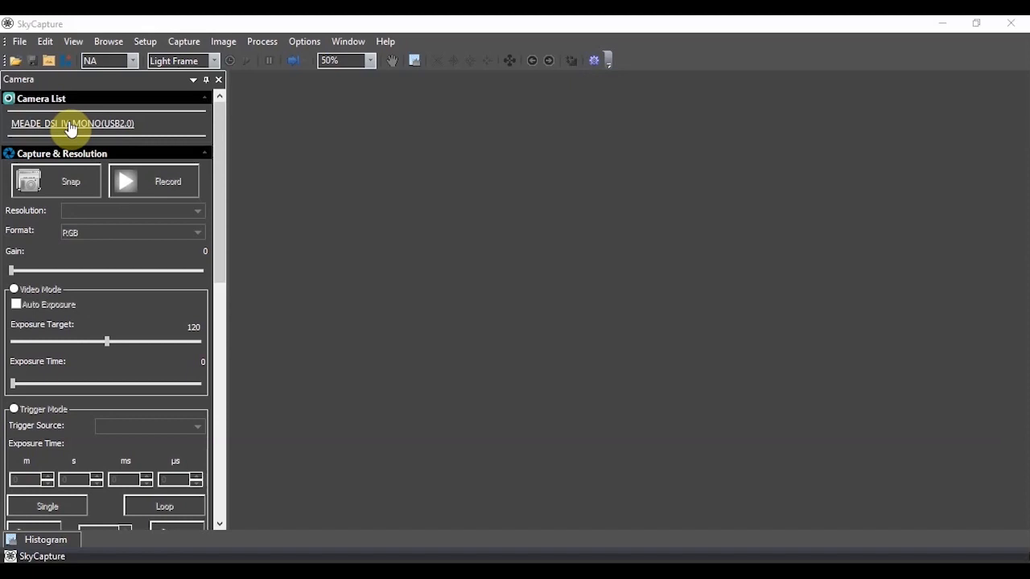
# Connect the MEADE camera, try 2304 × 1750 resolution, then return to 4640 × 3506.
pyautogui.click(72, 123)
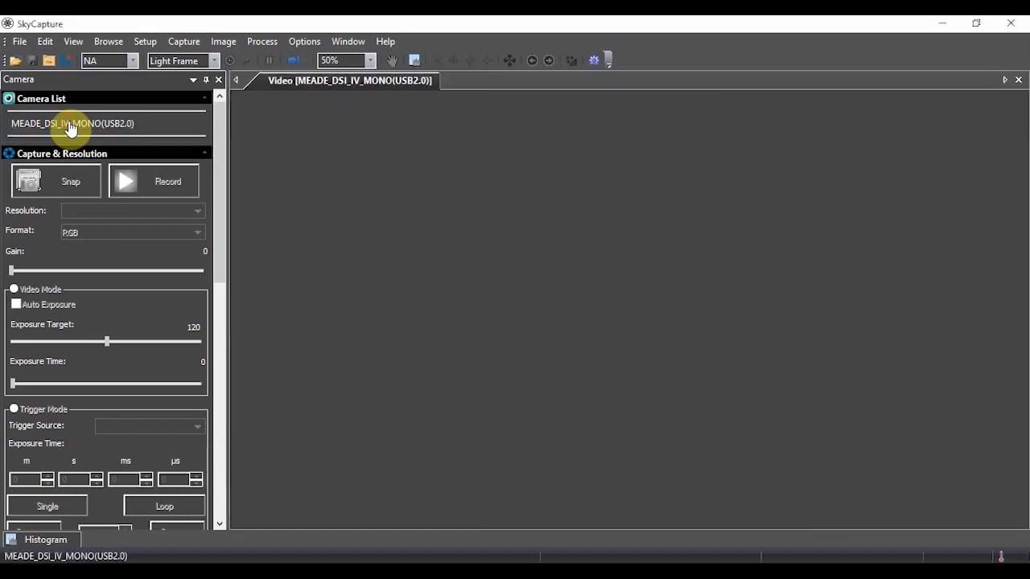
pyautogui.moveTo(455, 113)
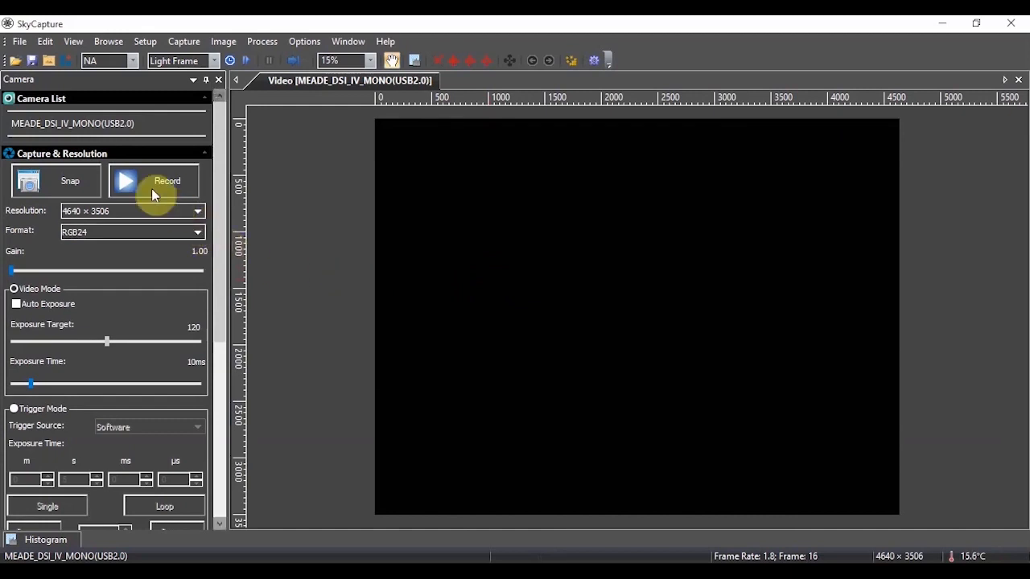
pyautogui.moveTo(192, 384)
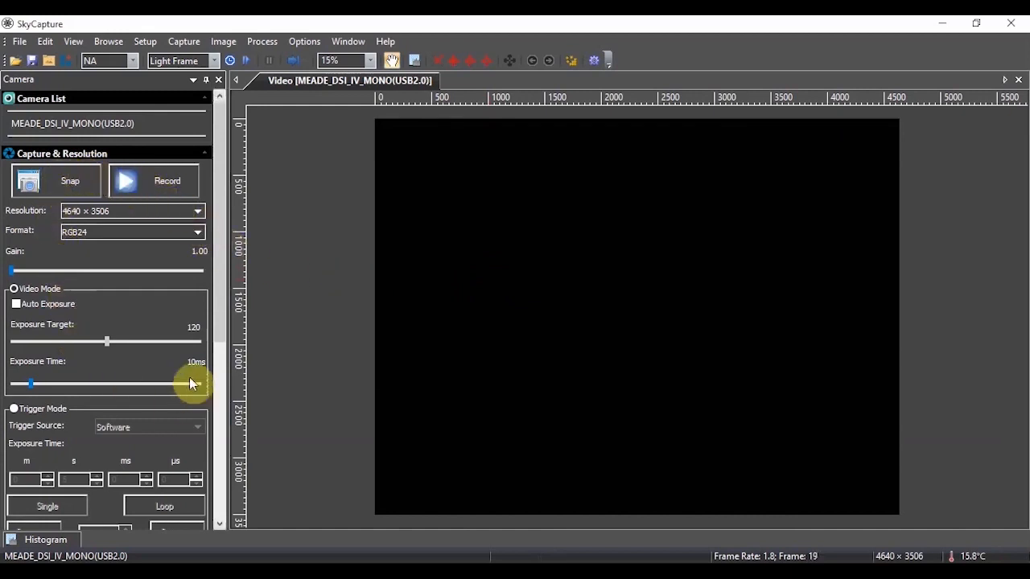
pyautogui.moveTo(185, 291)
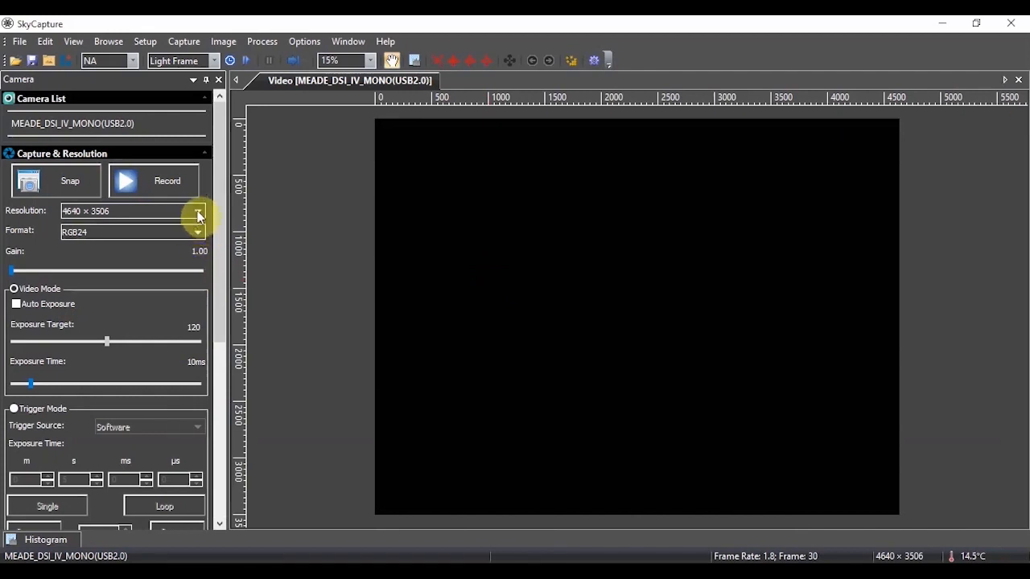
pyautogui.click(197, 210)
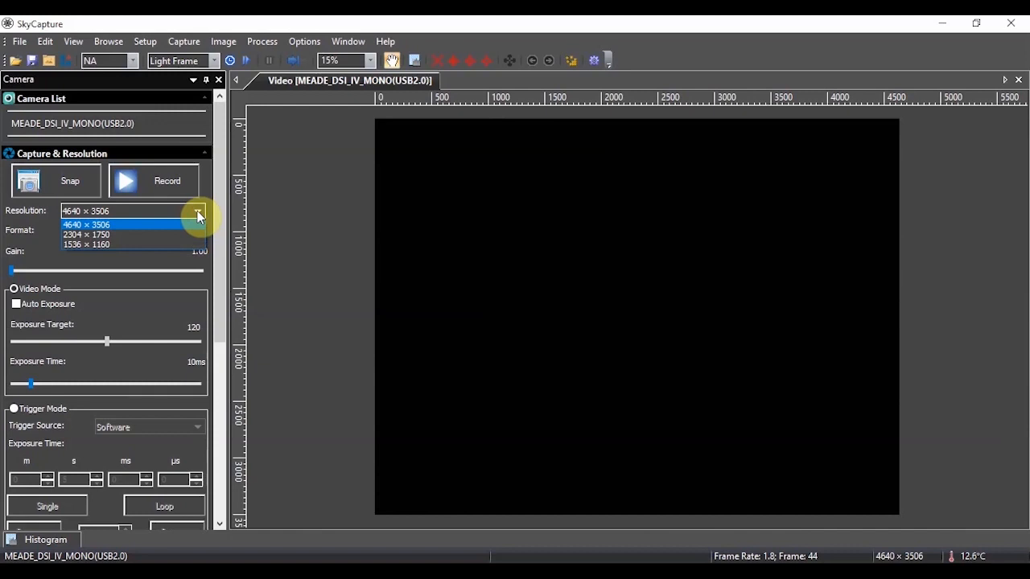
pyautogui.moveTo(88, 234)
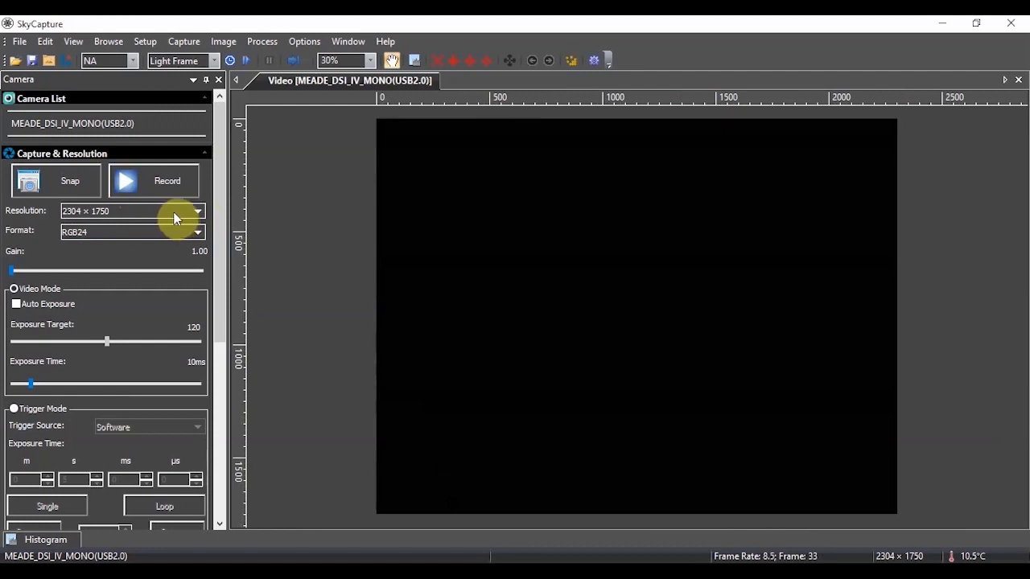
pyautogui.click(197, 211)
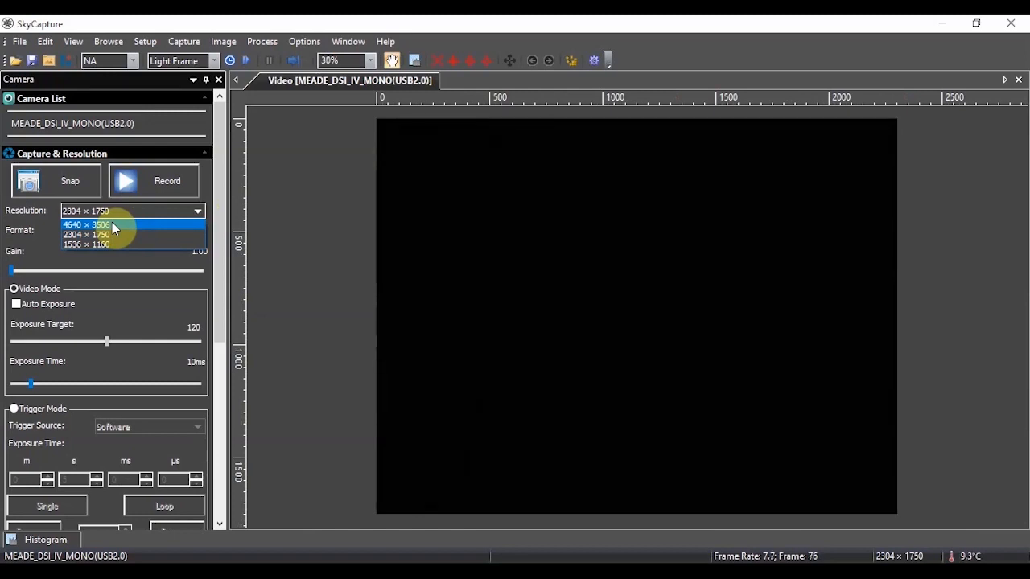
pyautogui.click(86, 225)
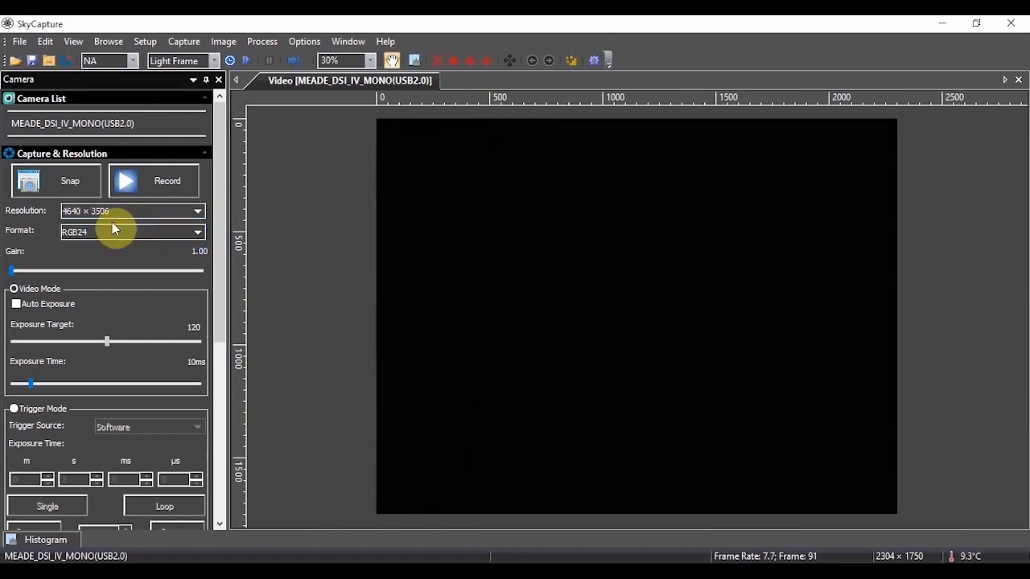
pyautogui.moveTo(142, 243)
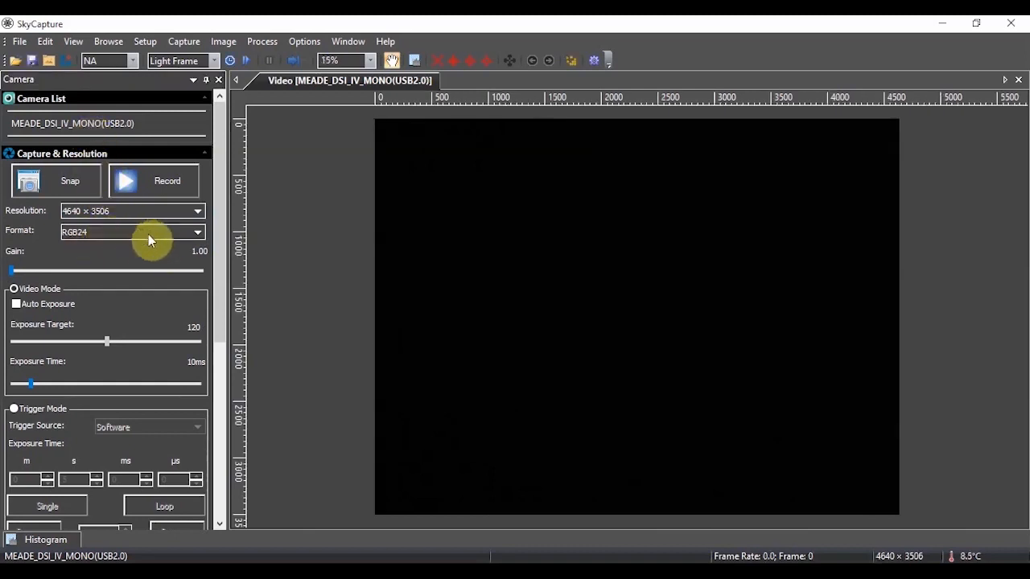
# Choose RAW as the output format, reopening the Format list twice and keeping RAW.
pyautogui.click(197, 232)
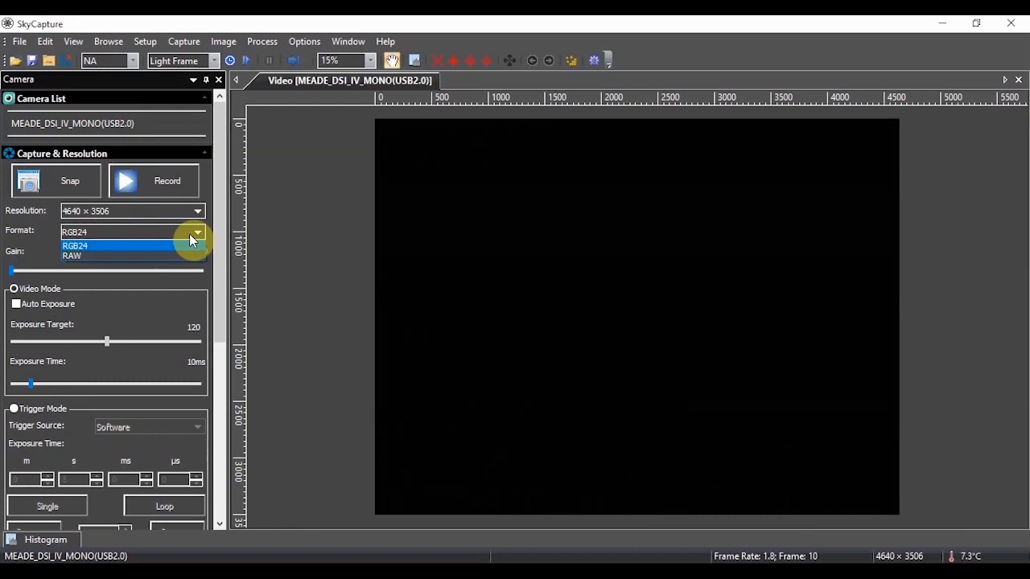
pyautogui.moveTo(73, 256)
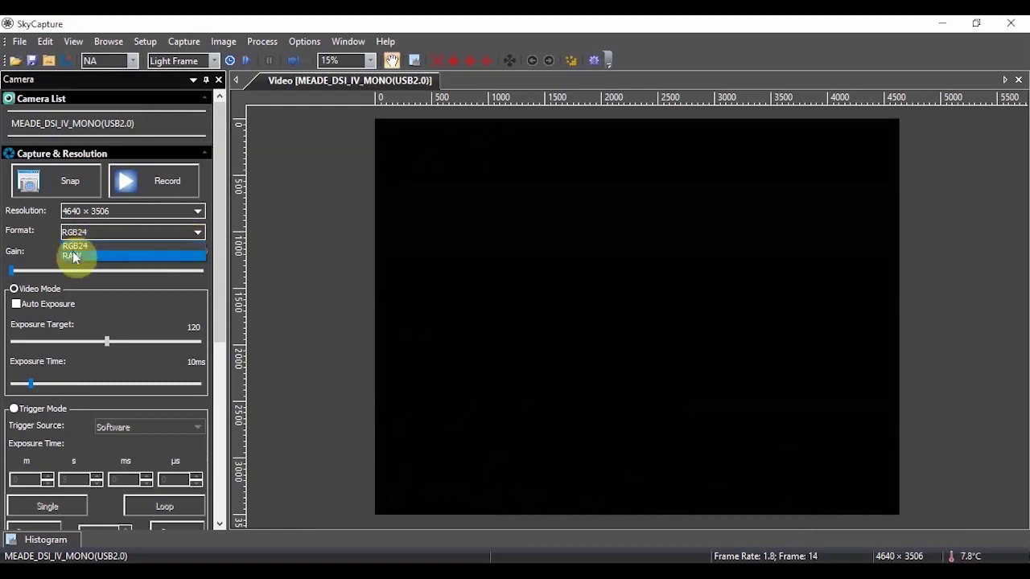
pyautogui.click(72, 256)
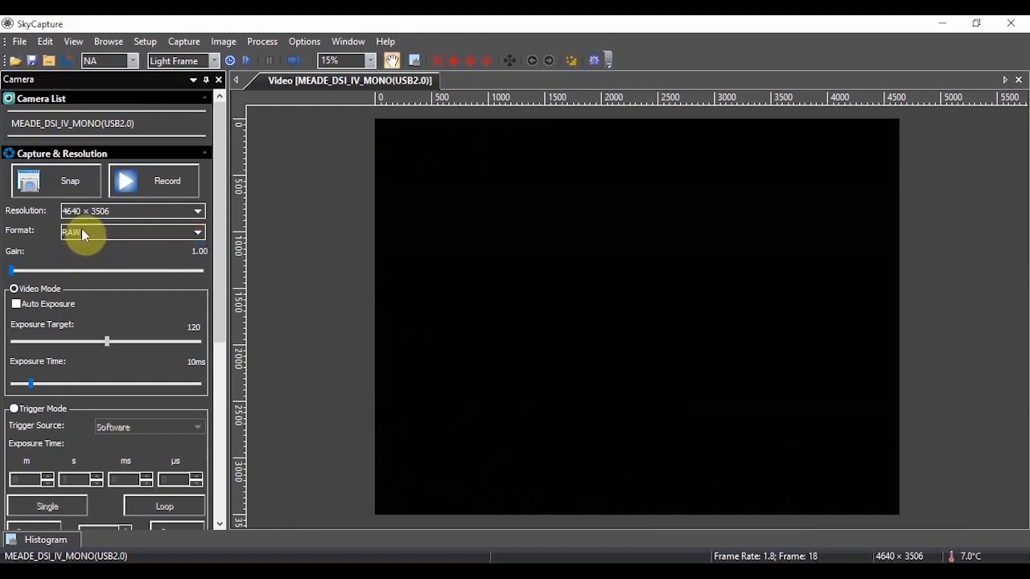
pyautogui.click(197, 232)
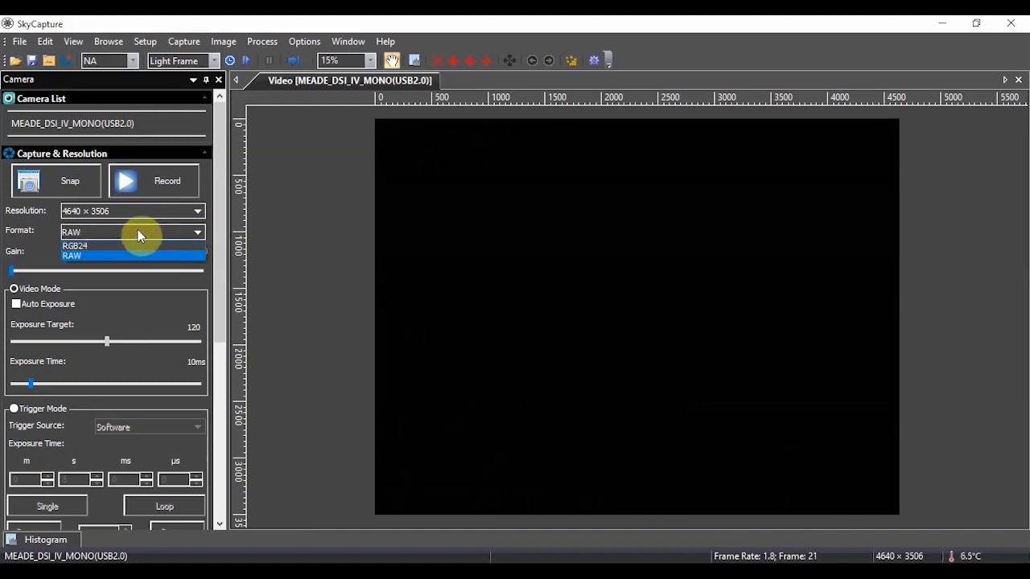
pyautogui.moveTo(84, 247)
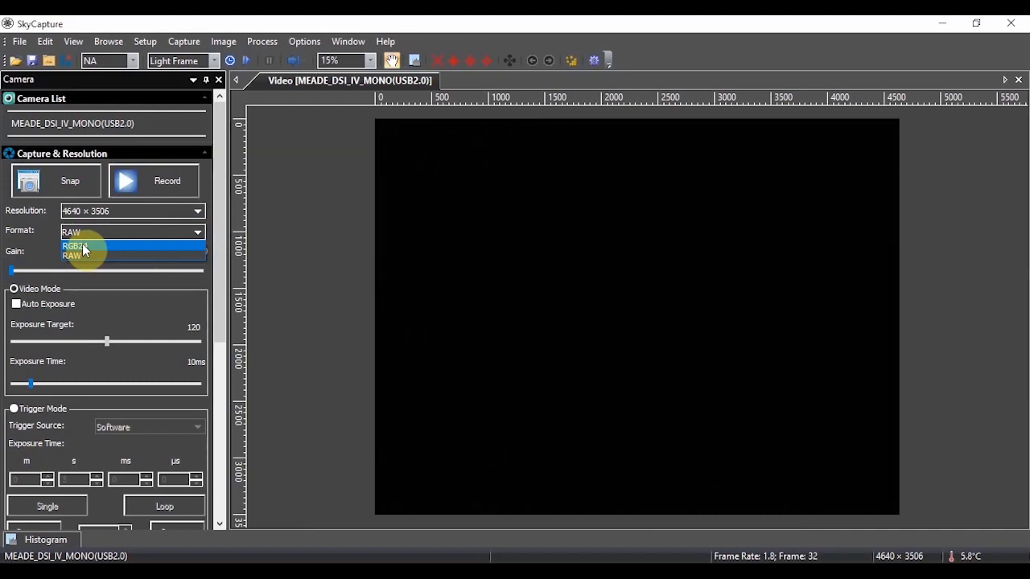
pyautogui.moveTo(77, 256)
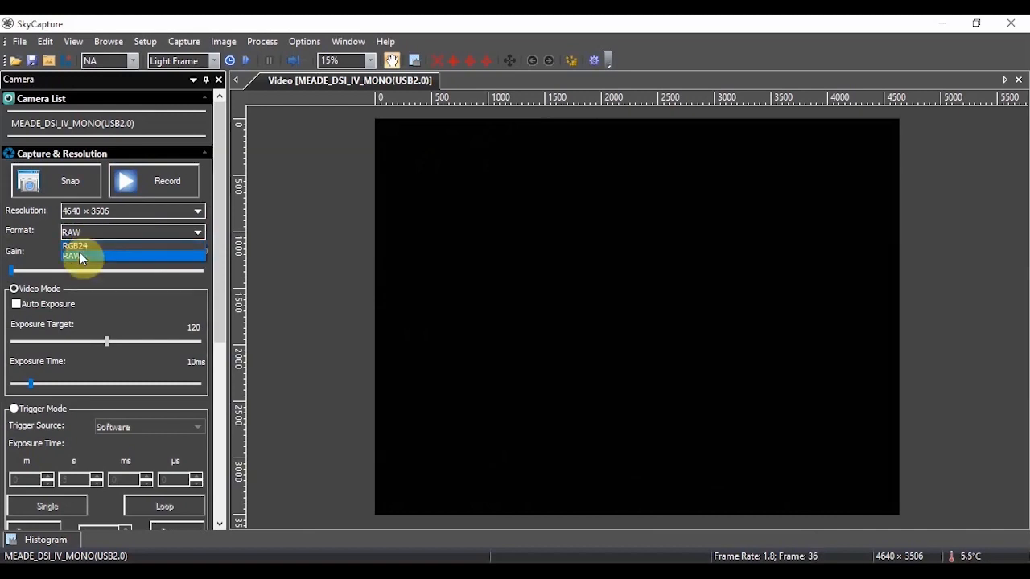
pyautogui.click(70, 256)
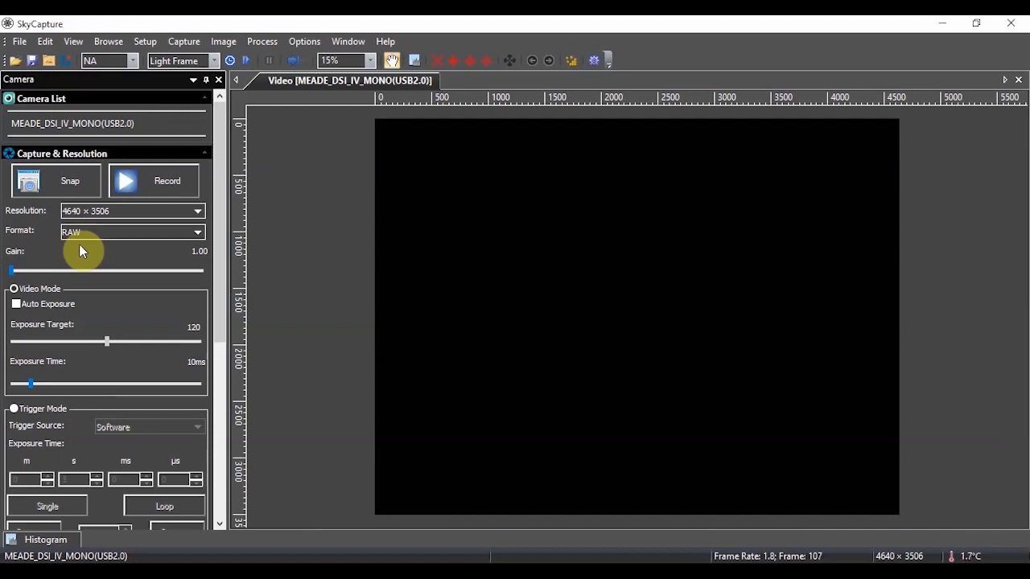
pyautogui.moveTo(143, 251)
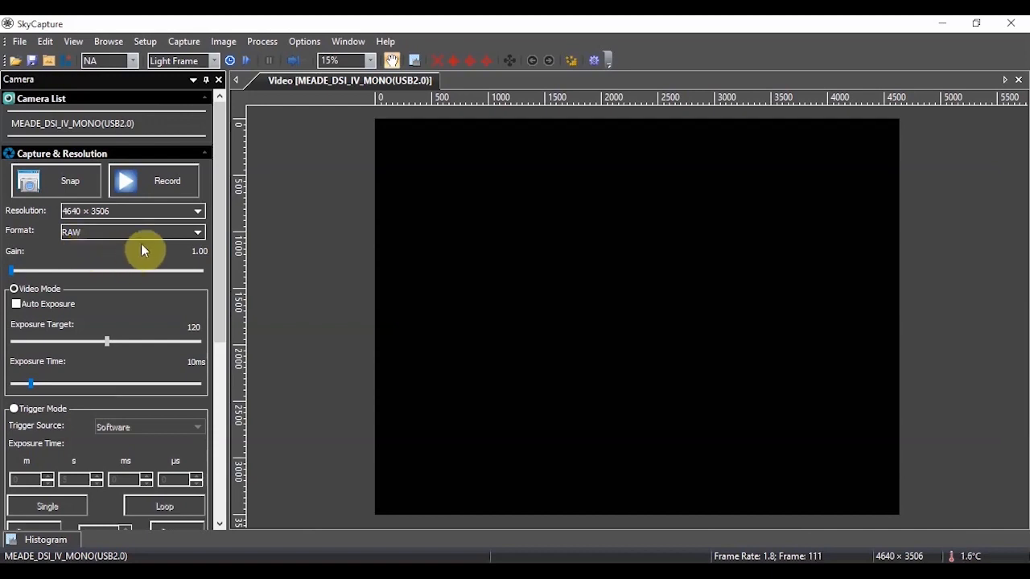
pyautogui.click(197, 232)
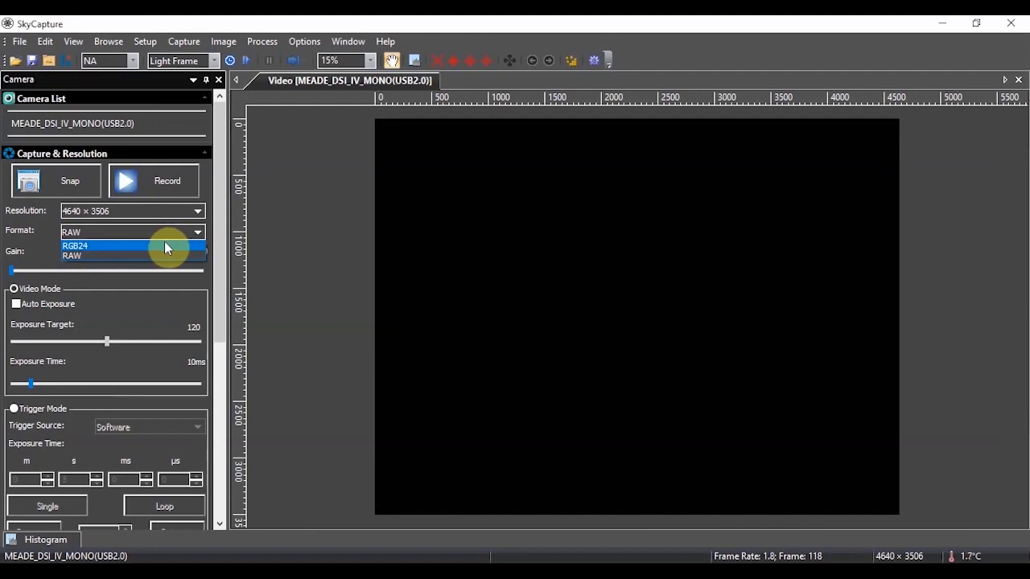
pyautogui.moveTo(144, 256)
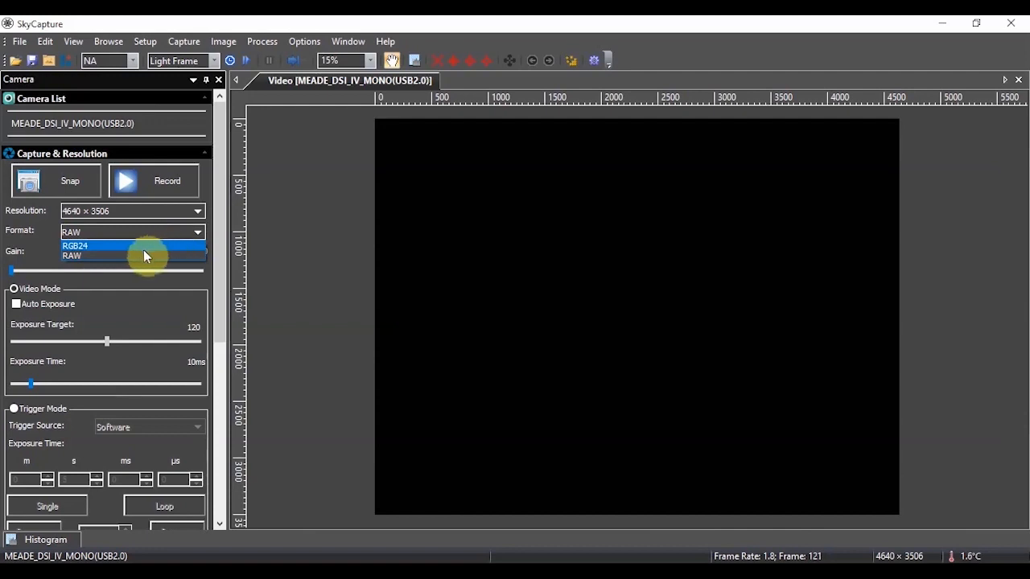
pyautogui.click(71, 256)
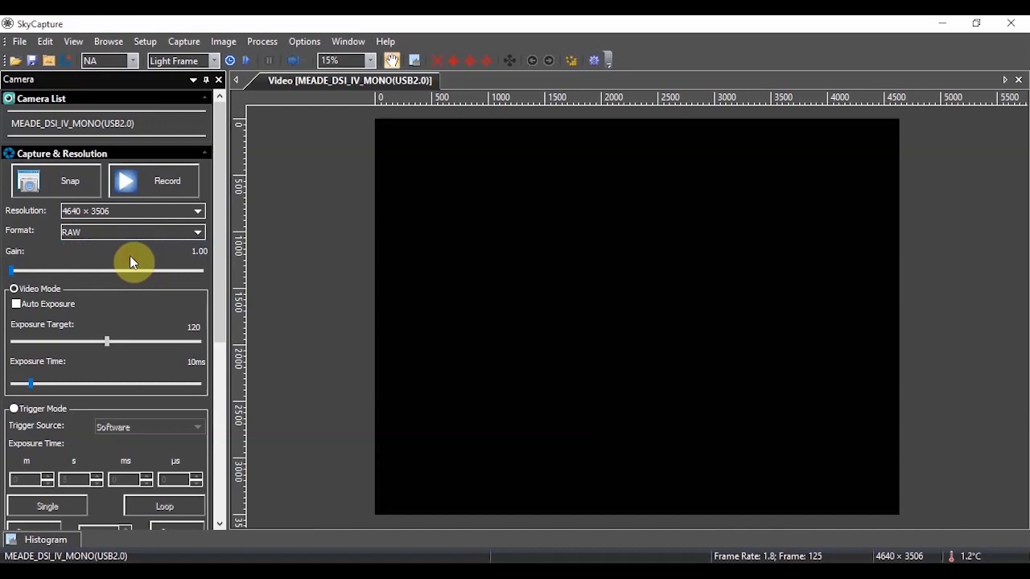
pyautogui.moveTo(125, 226)
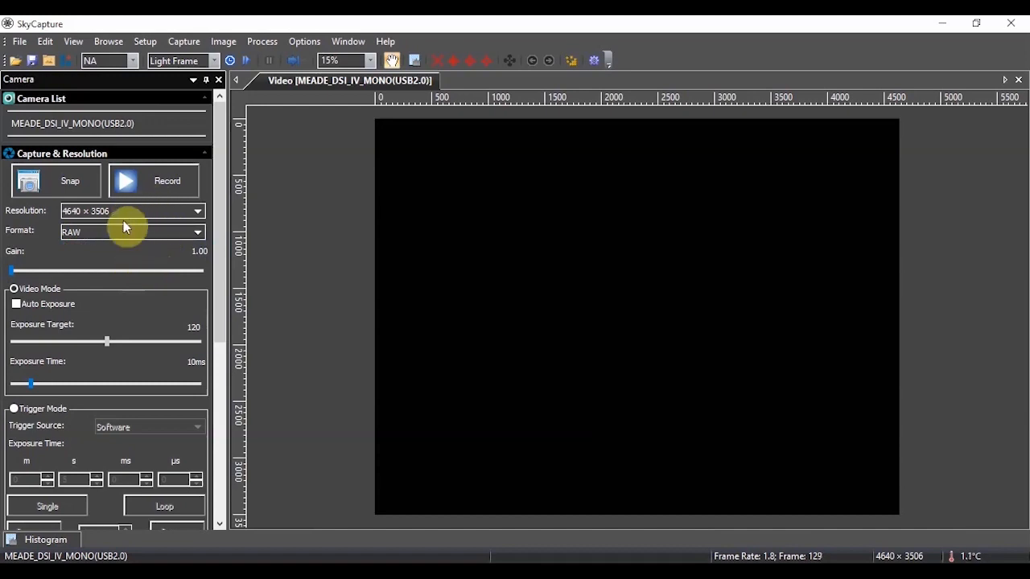
pyautogui.moveTo(145, 234)
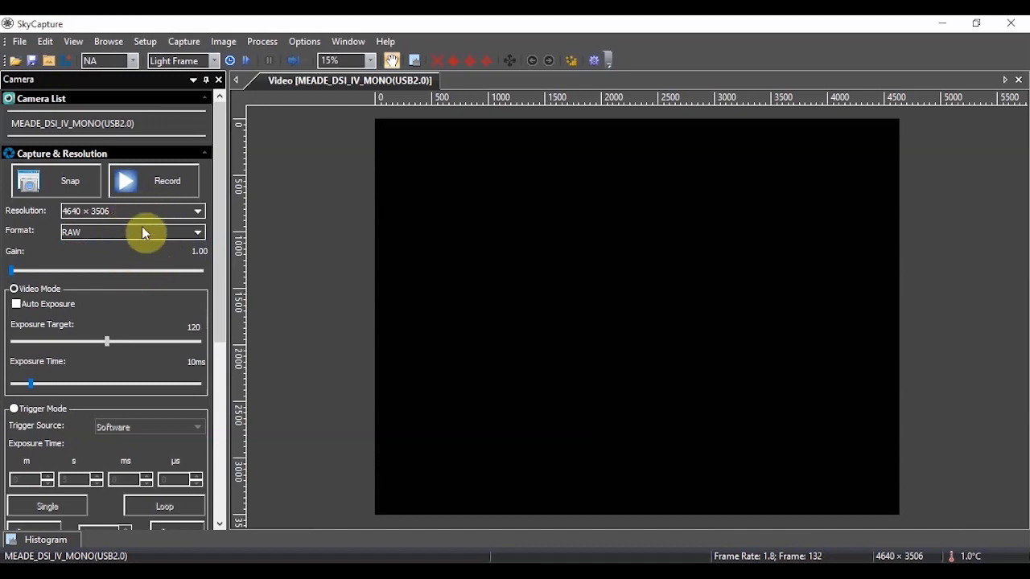
pyautogui.moveTo(72, 260)
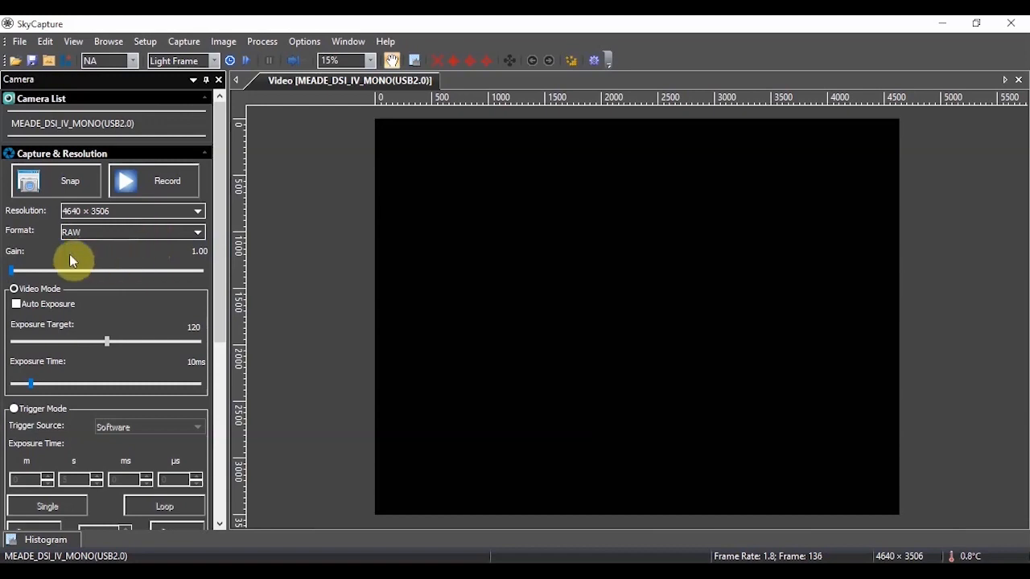
pyautogui.moveTo(56, 330)
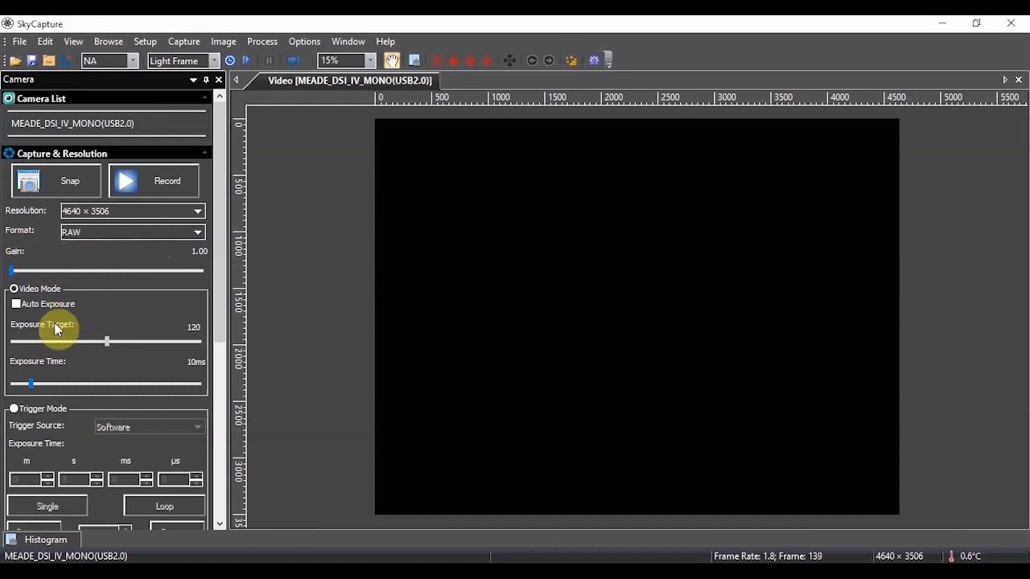
pyautogui.moveTo(118, 272)
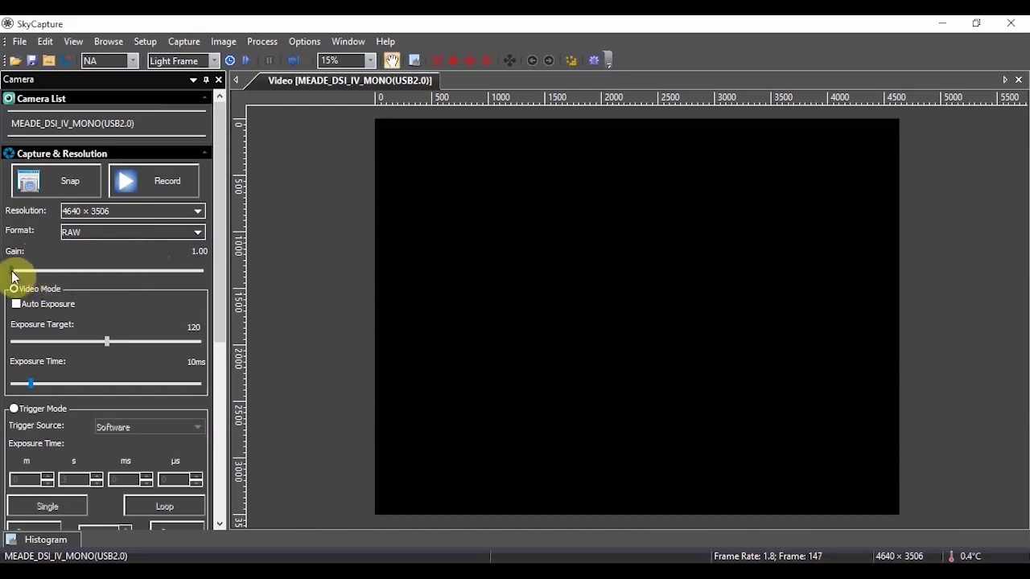
# Raise the gain in stages, through about 5 and 17, settling at 17.73.
pyautogui.moveTo(12, 270); pyautogui.dragTo(54, 270)
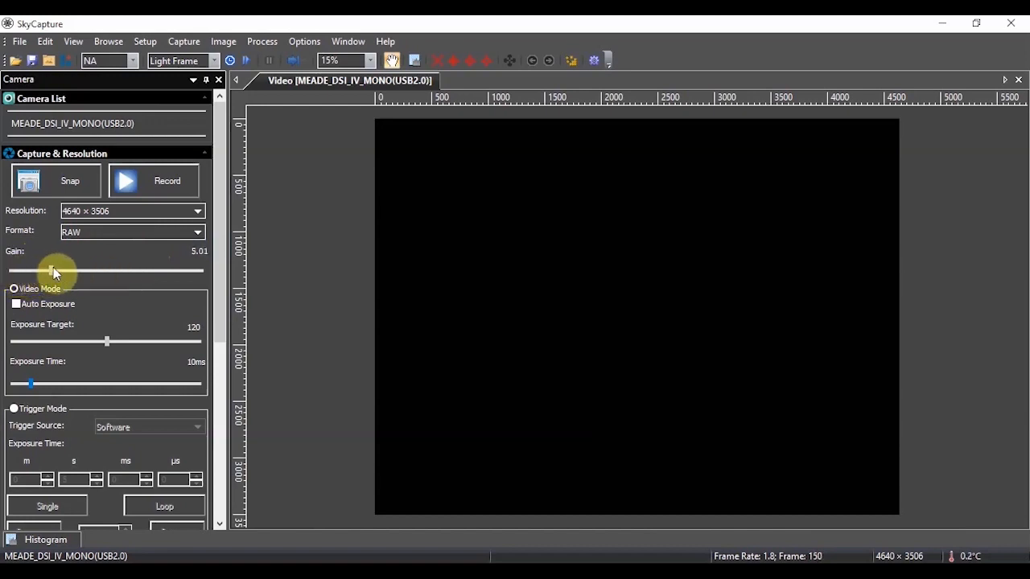
pyautogui.moveTo(52, 271); pyautogui.dragTo(173, 272)
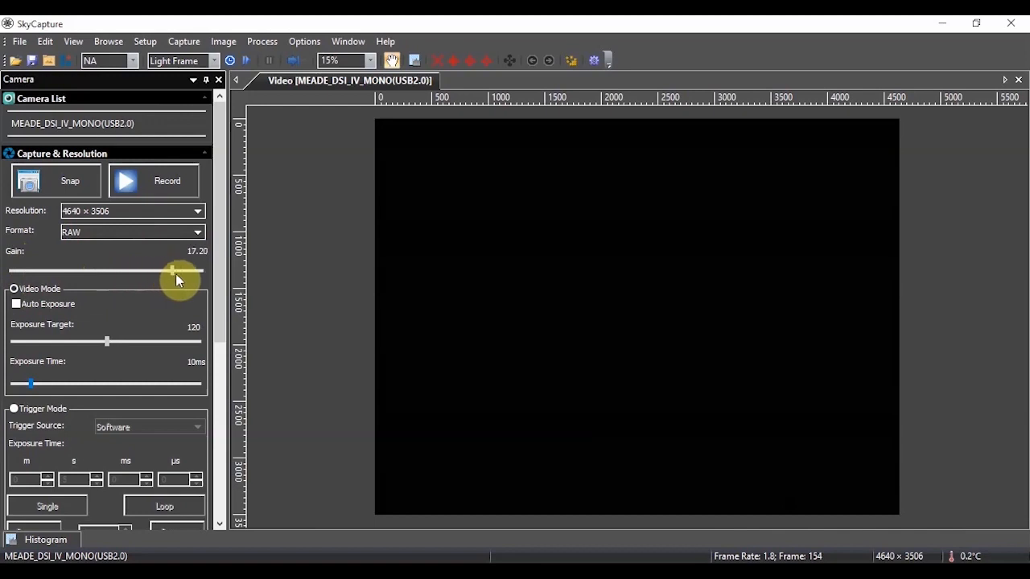
pyautogui.moveTo(172, 271); pyautogui.dragTo(177, 271)
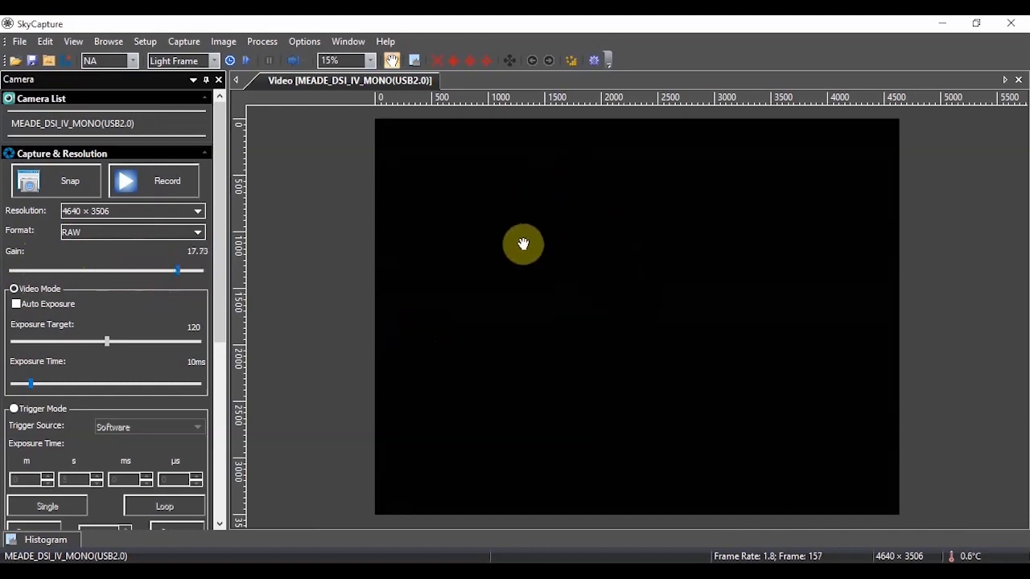
pyautogui.moveTo(533, 305)
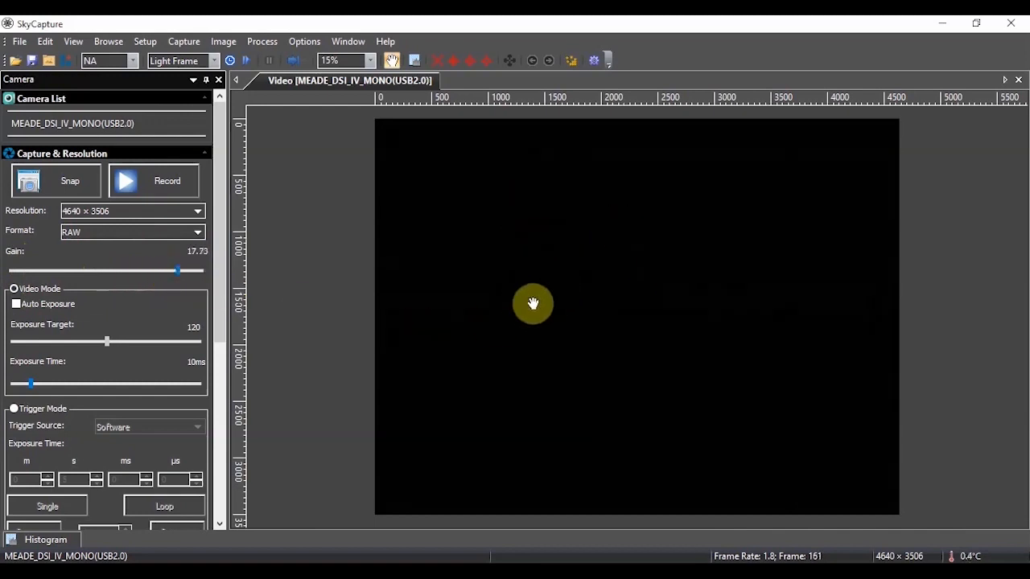
pyautogui.moveTo(487, 232)
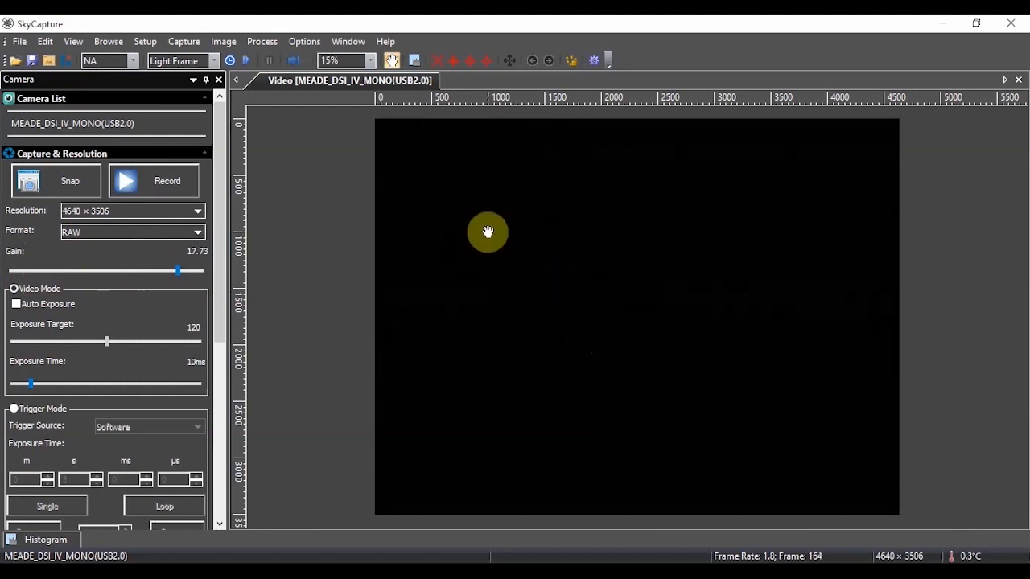
pyautogui.moveTo(403, 239)
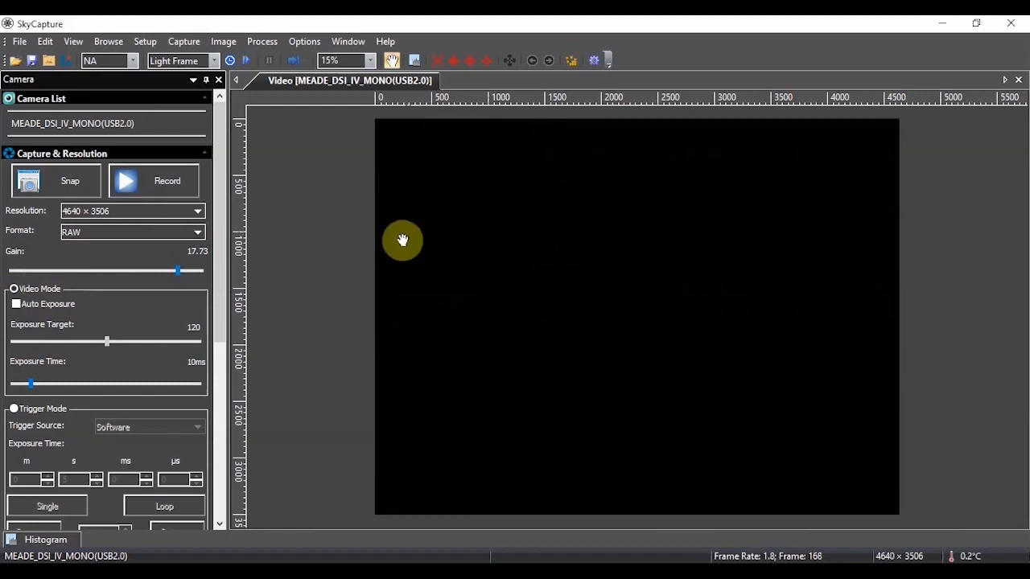
pyautogui.moveTo(221, 225)
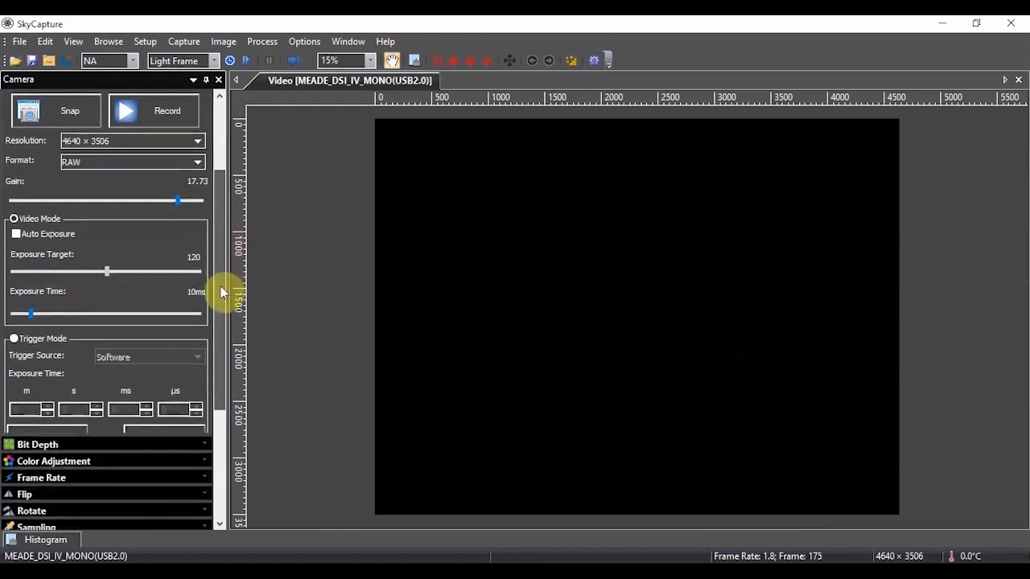
# Expand the Histogram section and apply Auto stretch, giving display levels 1–3.
pyautogui.scroll(-3)
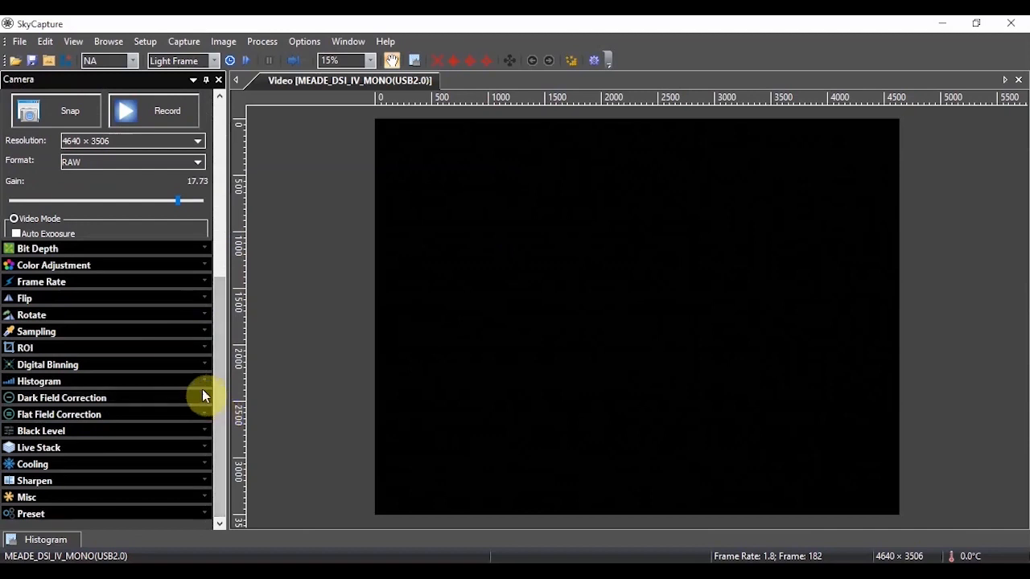
pyautogui.click(201, 381)
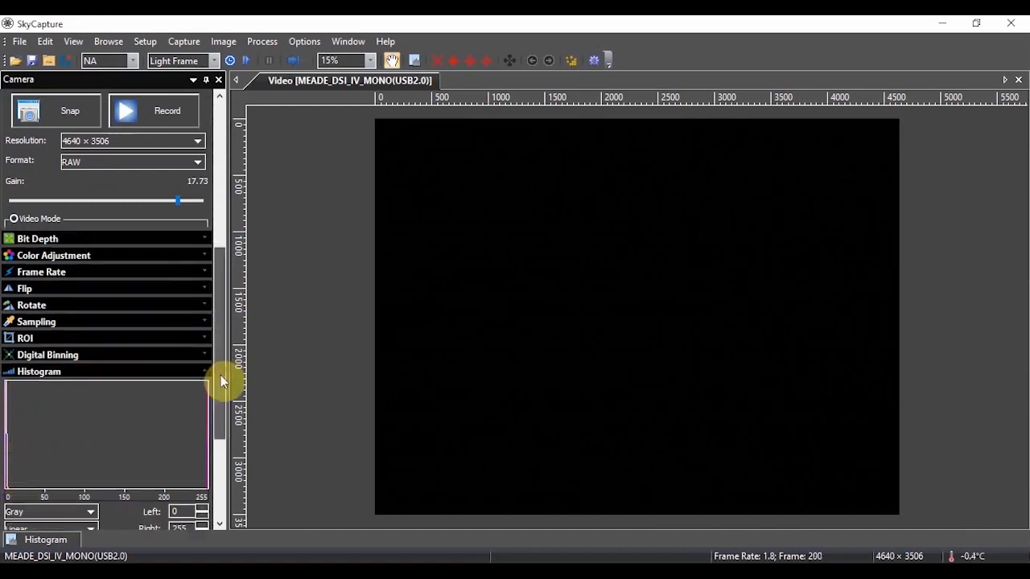
pyautogui.scroll(-3)
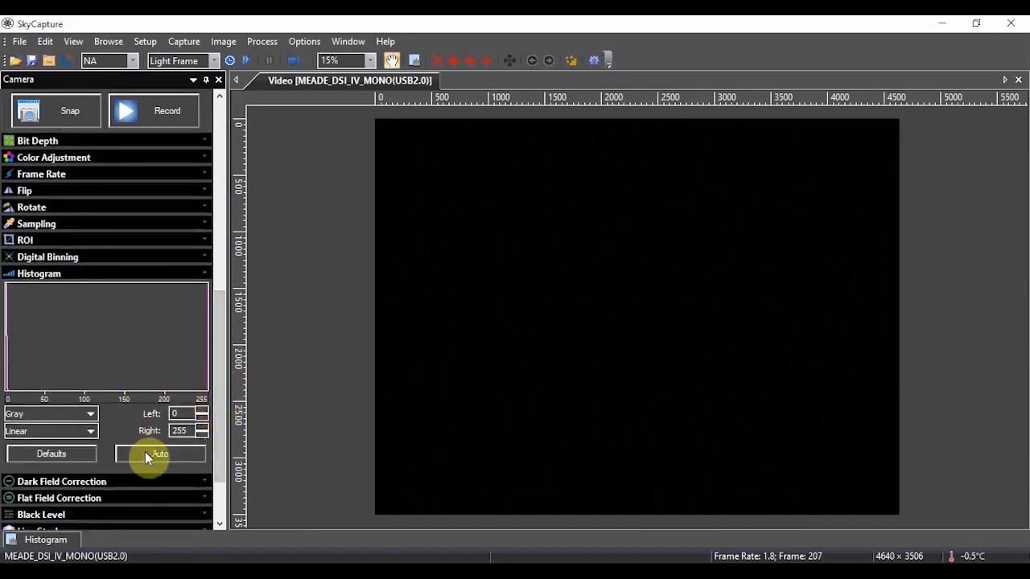
pyautogui.click(160, 453)
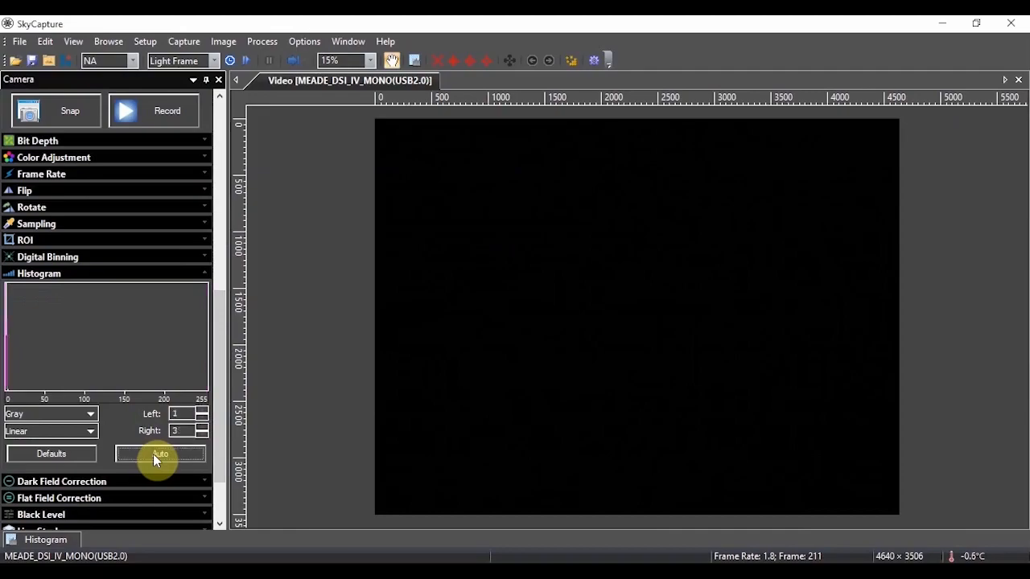
pyautogui.click(160, 454)
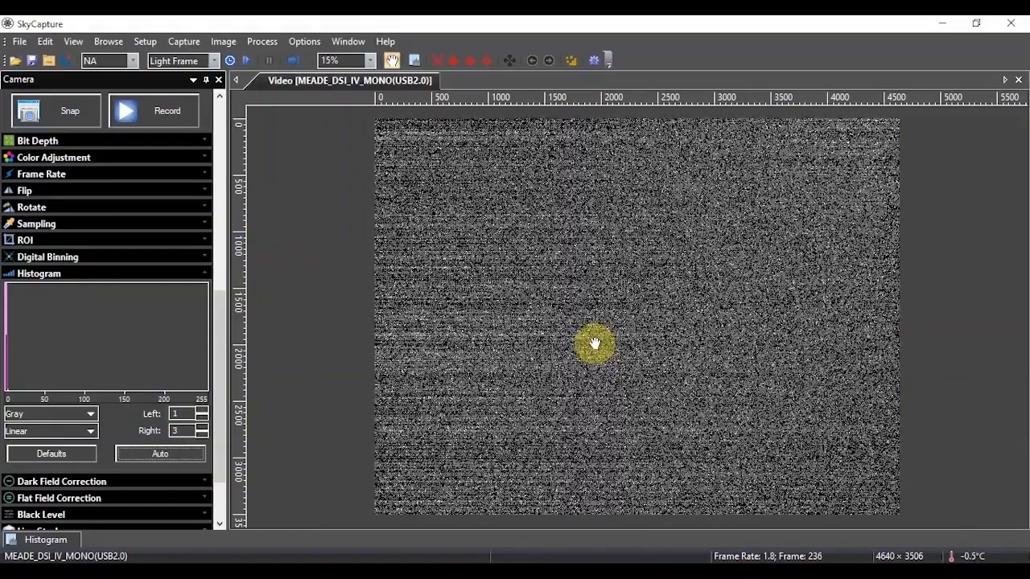
pyautogui.moveTo(267, 264)
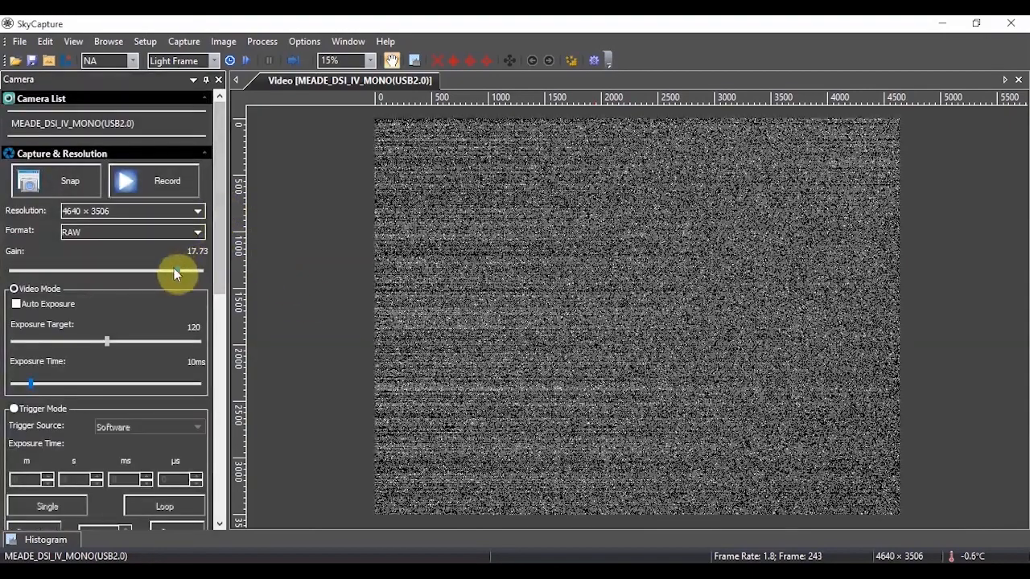
# Drag the gain down to about 4.78 and refresh the histogram stretch to 3–4.
pyautogui.moveTo(175, 271); pyautogui.dragTo(50, 271)
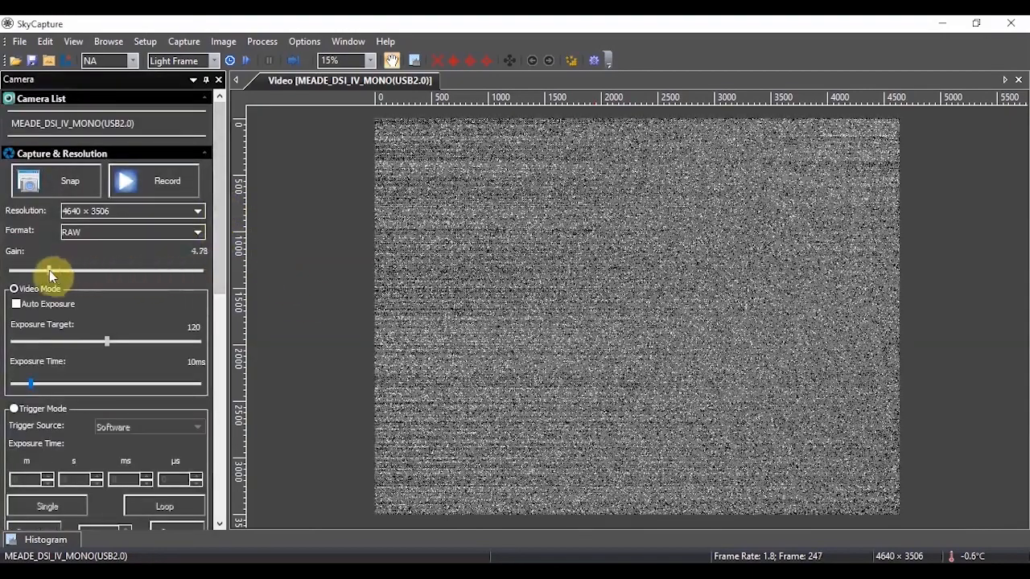
pyautogui.moveTo(50, 271); pyautogui.dragTo(60, 269)
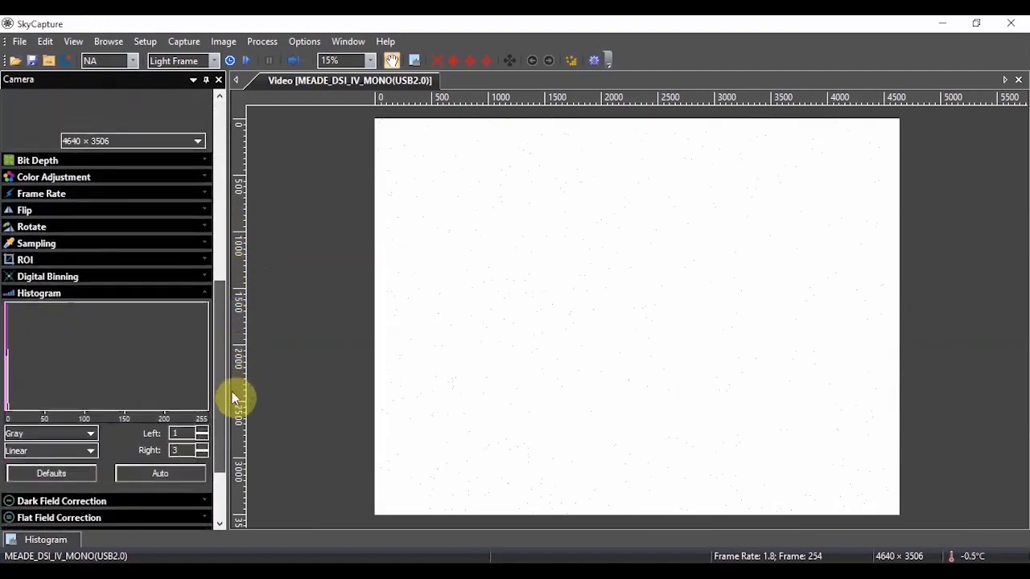
pyautogui.click(160, 434)
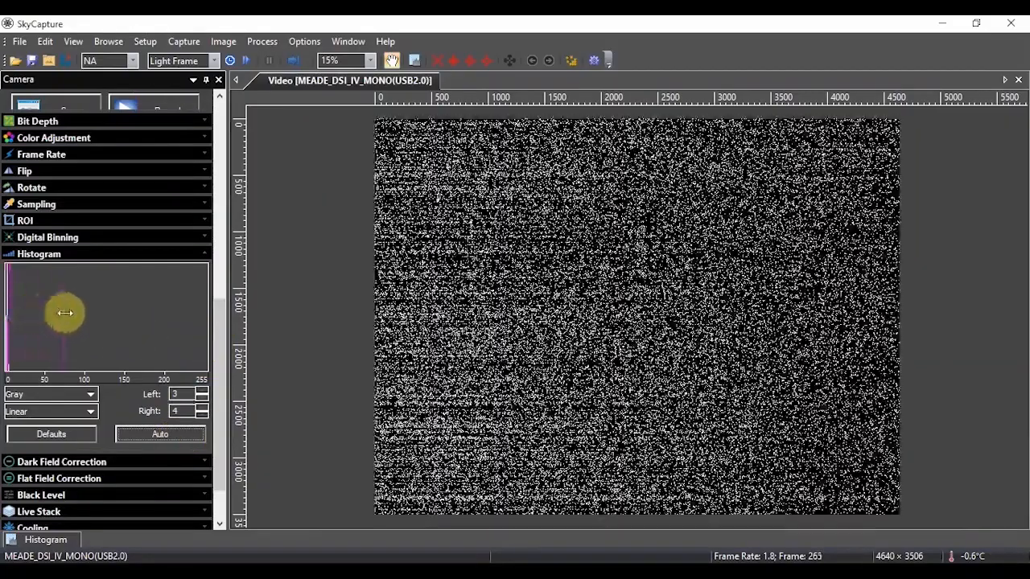
# Widen the histogram level markers, then narrow them to Left 0 and Right 10.
pyautogui.moveTo(67, 313); pyautogui.dragTo(98, 313)
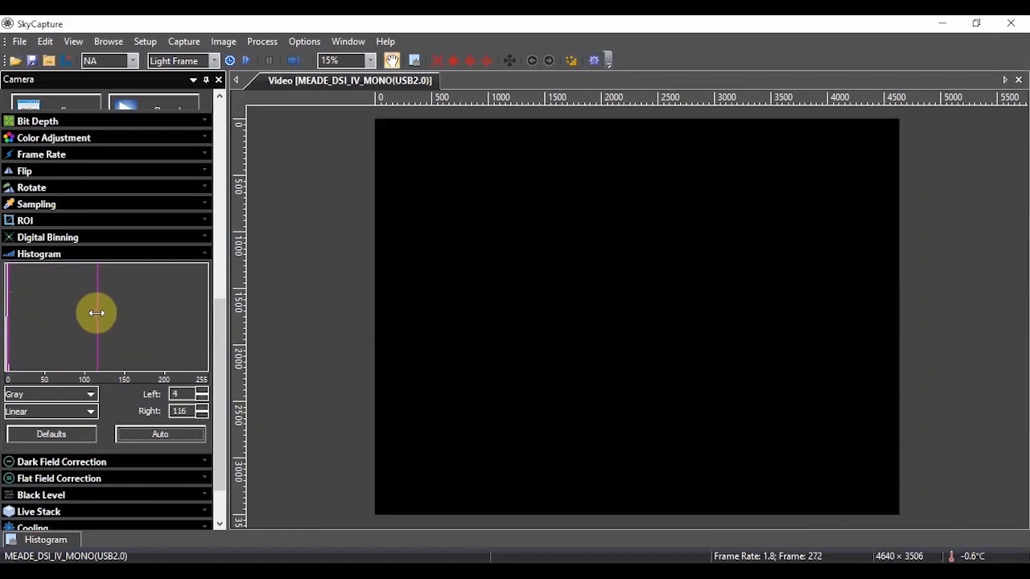
pyautogui.moveTo(96, 313); pyautogui.dragTo(121, 312)
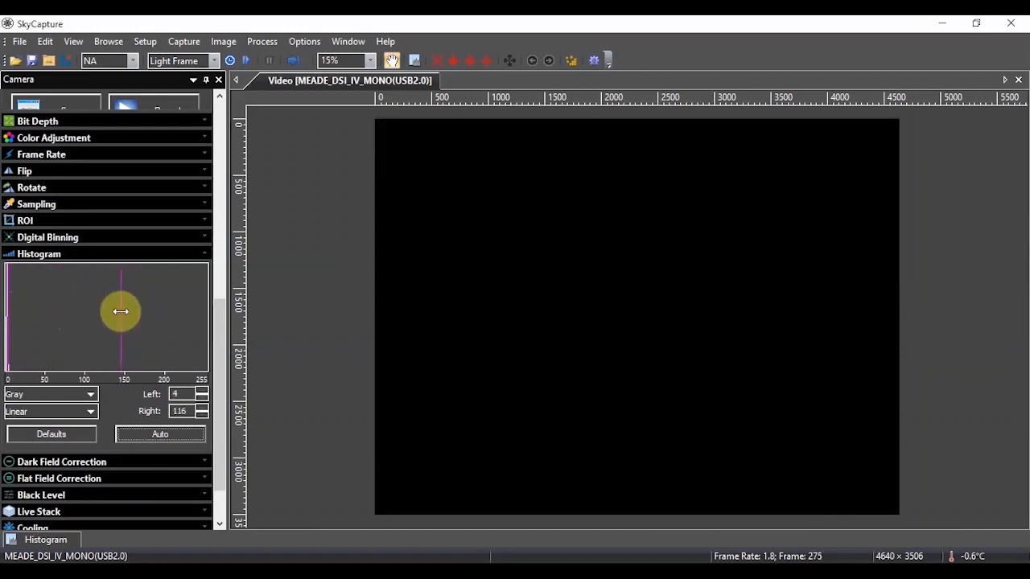
pyautogui.moveTo(121, 311); pyautogui.dragTo(8, 312)
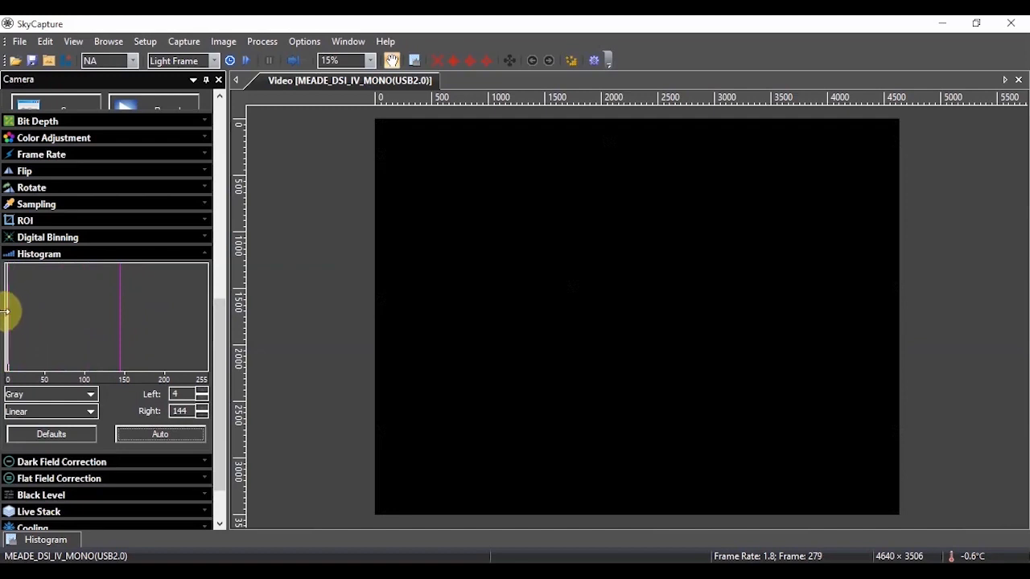
pyautogui.moveTo(7, 311); pyautogui.dragTo(125, 322)
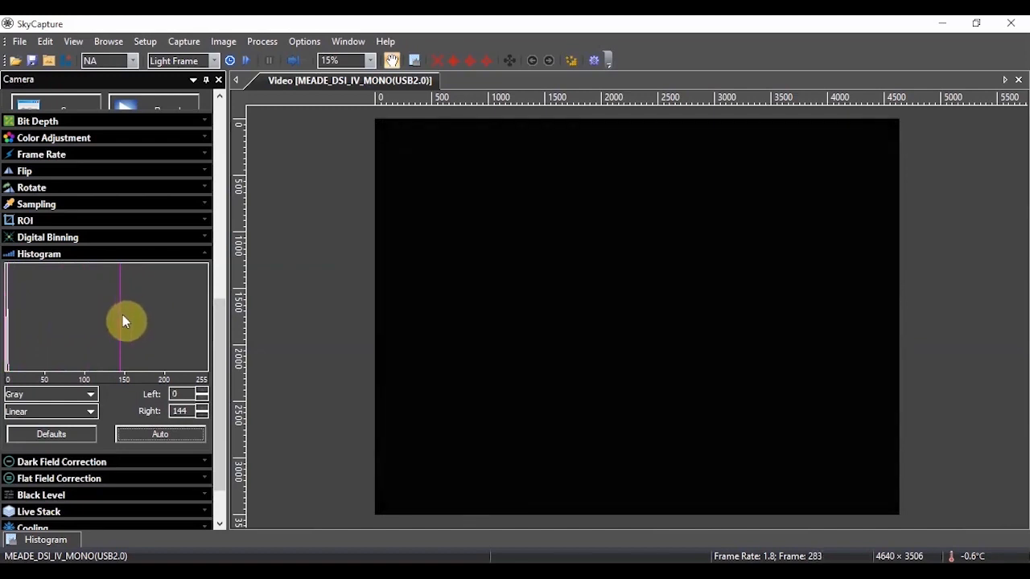
pyautogui.moveTo(123, 322); pyautogui.dragTo(10, 322)
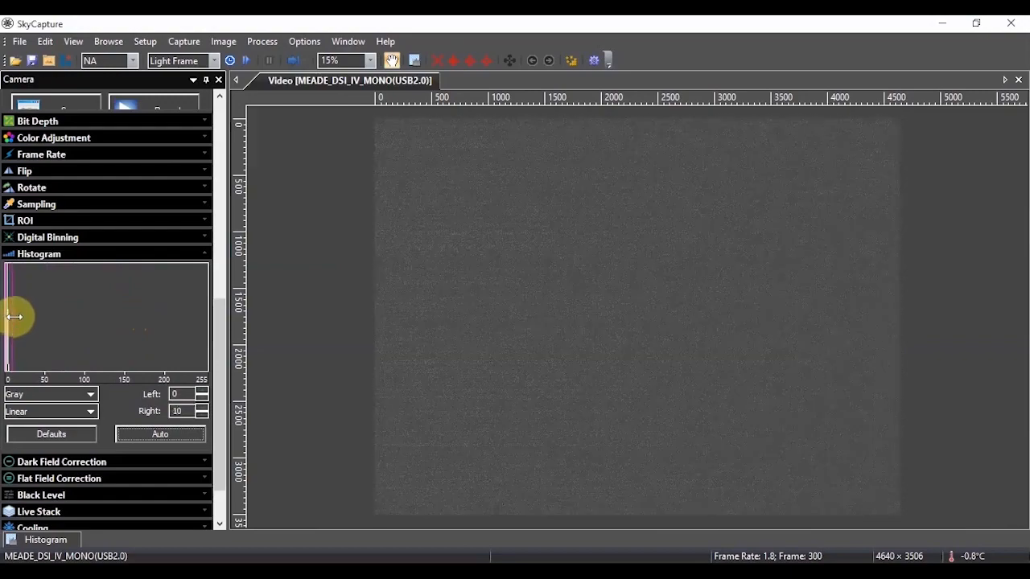
pyautogui.moveTo(31, 323)
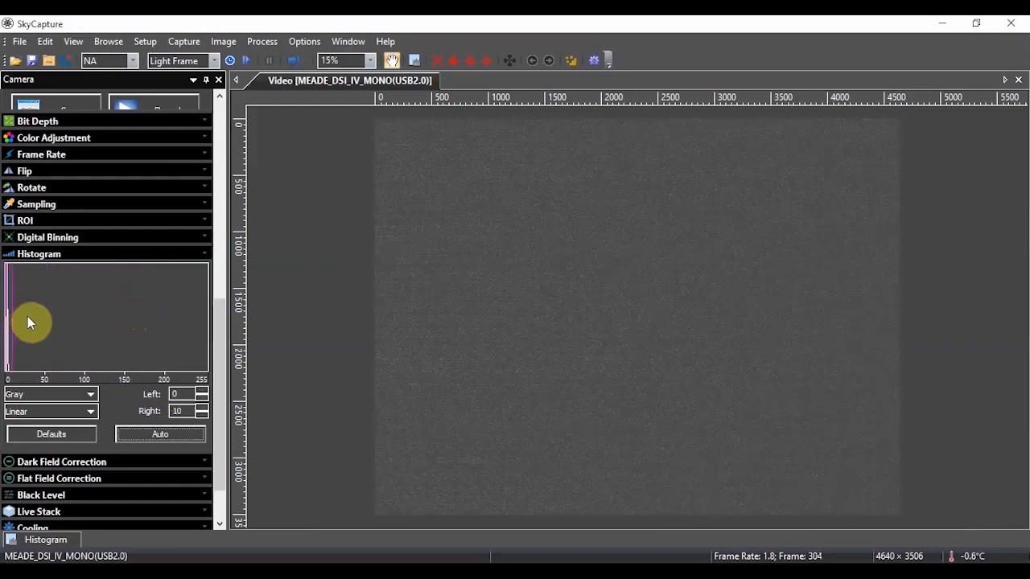
pyautogui.moveTo(54, 318)
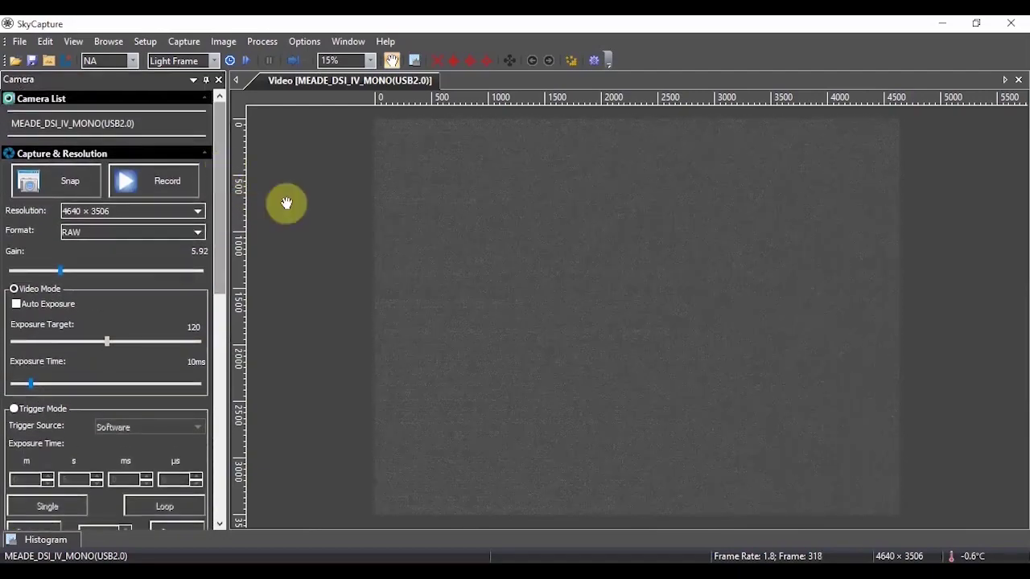
pyautogui.moveTo(484, 234)
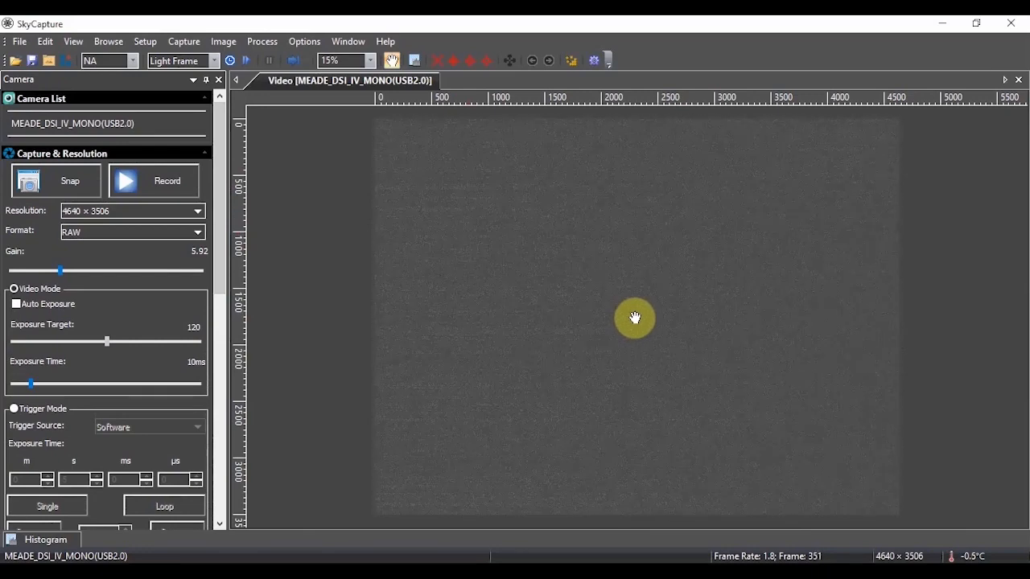
pyautogui.moveTo(525, 258)
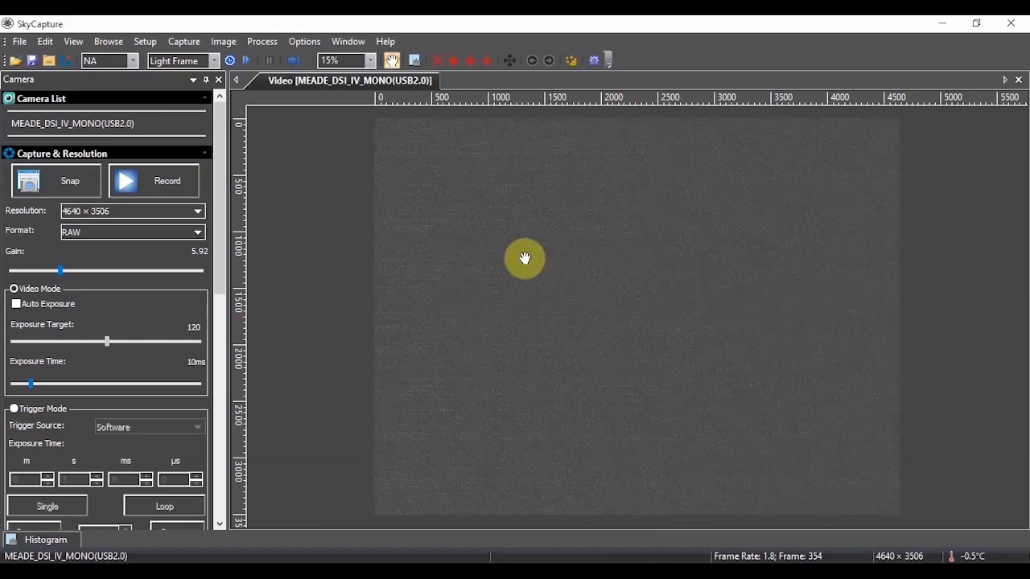
pyautogui.moveTo(497, 284)
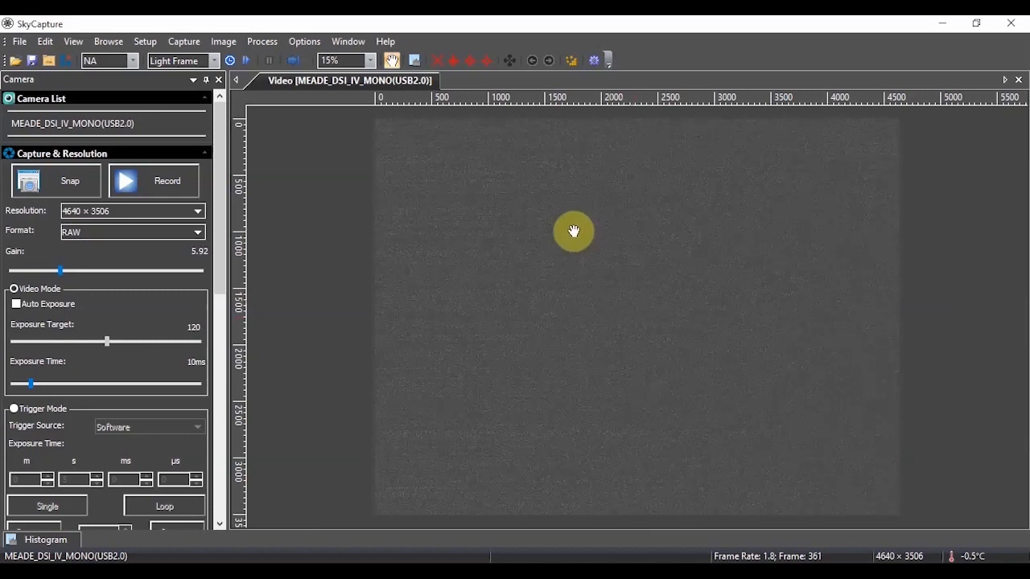
pyautogui.moveTo(631, 250)
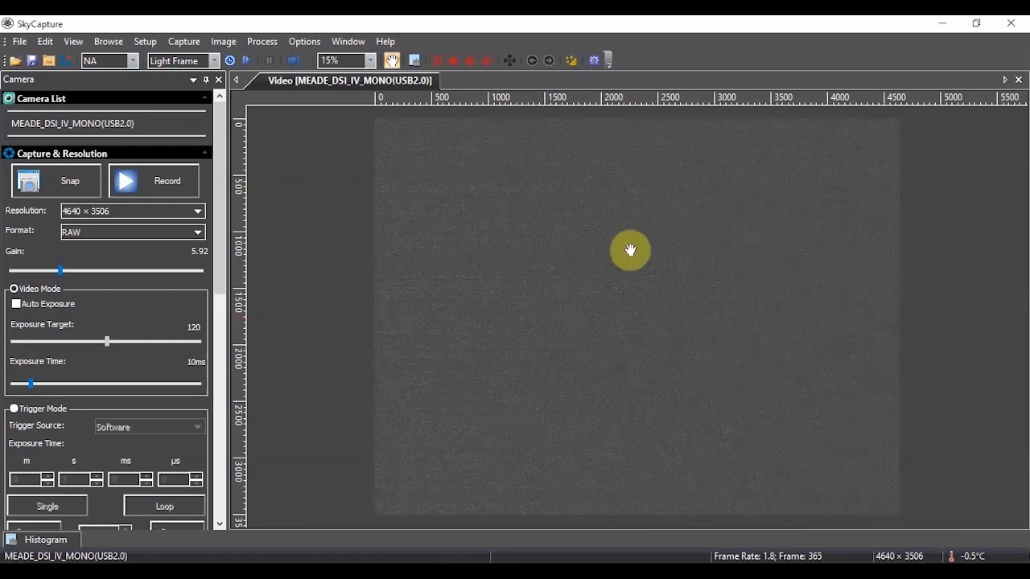
pyautogui.moveTo(640, 337)
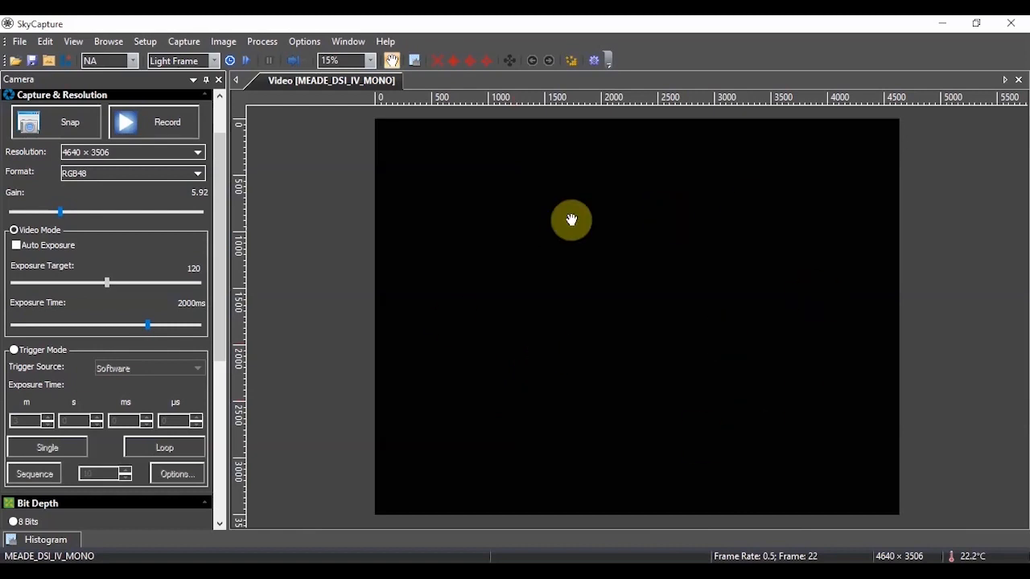
pyautogui.moveTo(485, 254)
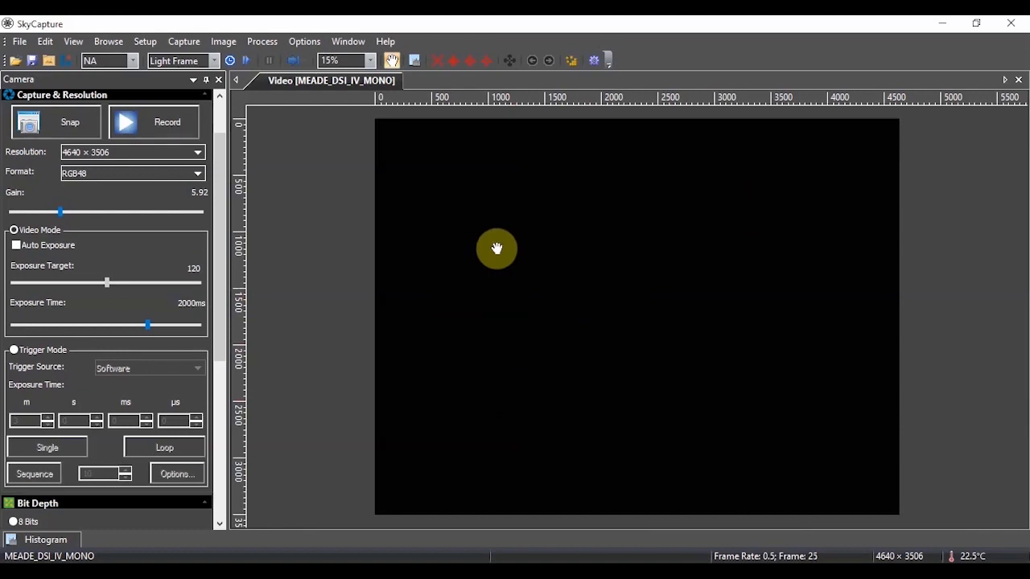
pyautogui.moveTo(503, 257)
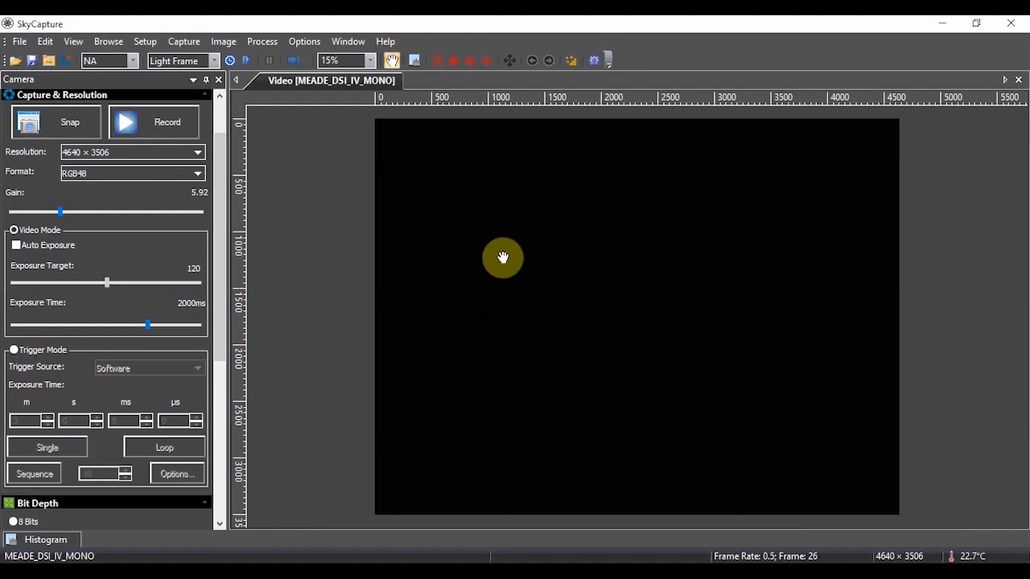
pyautogui.moveTo(224, 248)
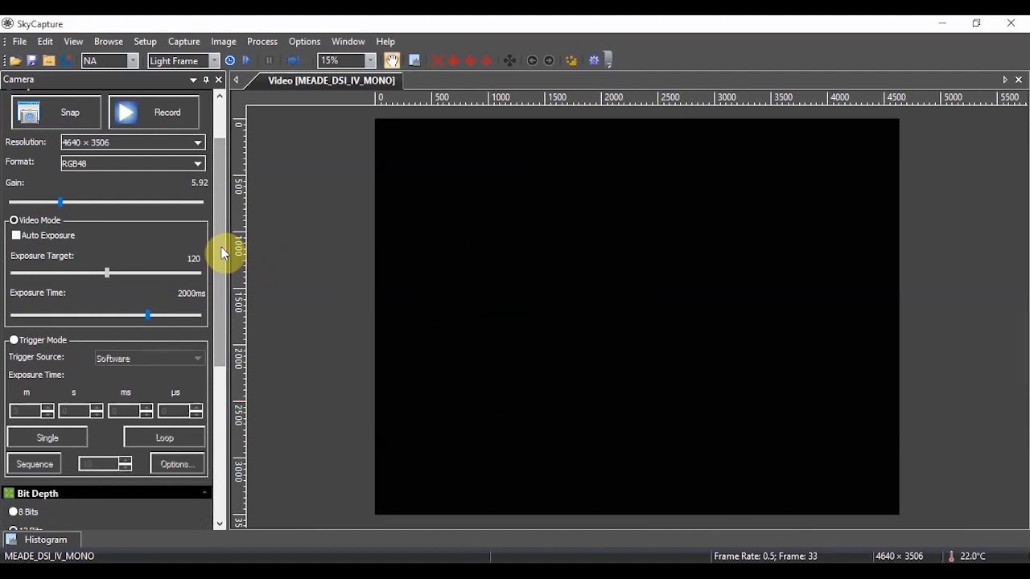
pyautogui.moveTo(326, 321)
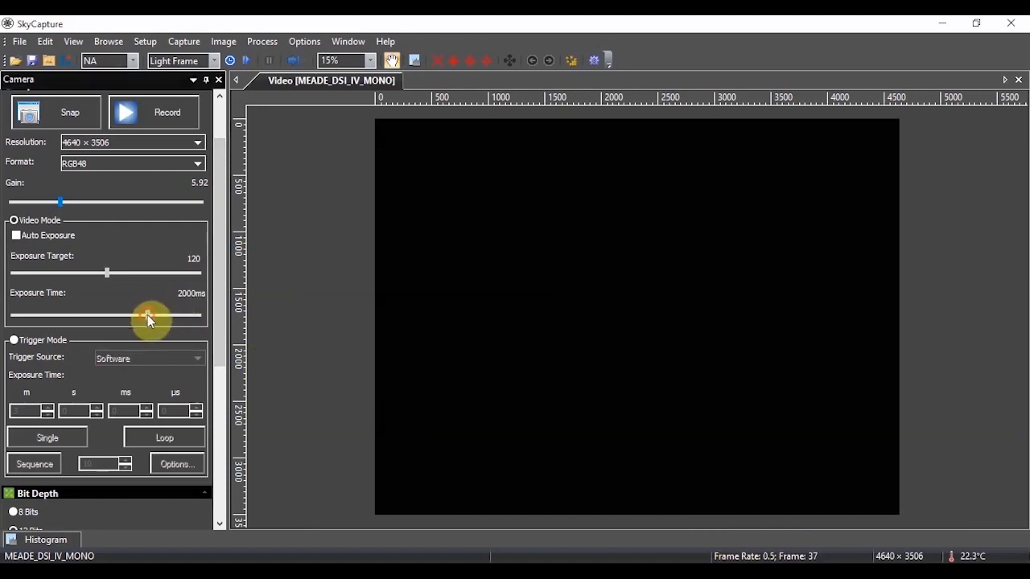
# Drag the exposure slider down to about 45 ms and show the output format list.
pyautogui.moveTo(148, 316); pyautogui.dragTo(46, 316)
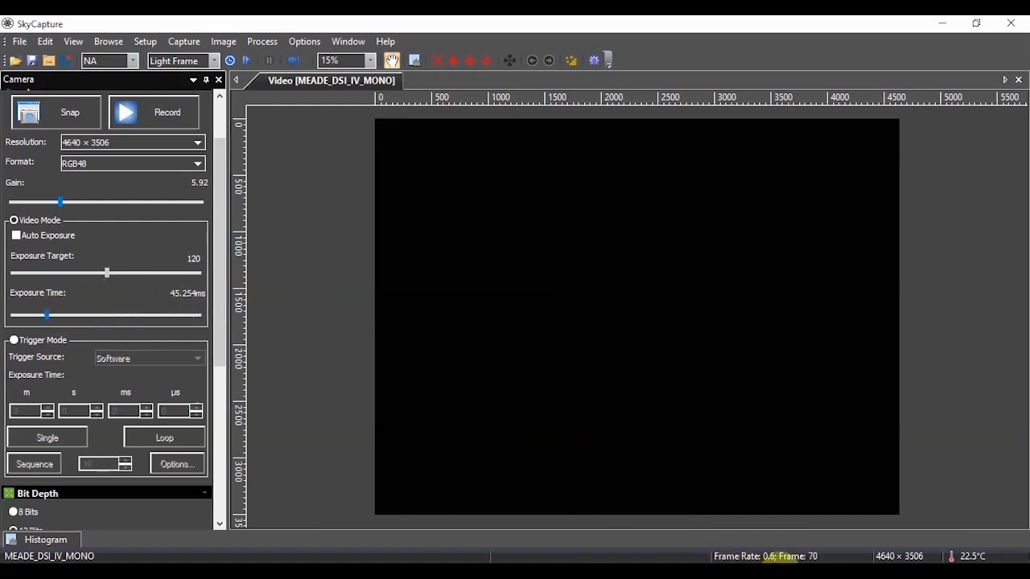
pyautogui.moveTo(314, 308)
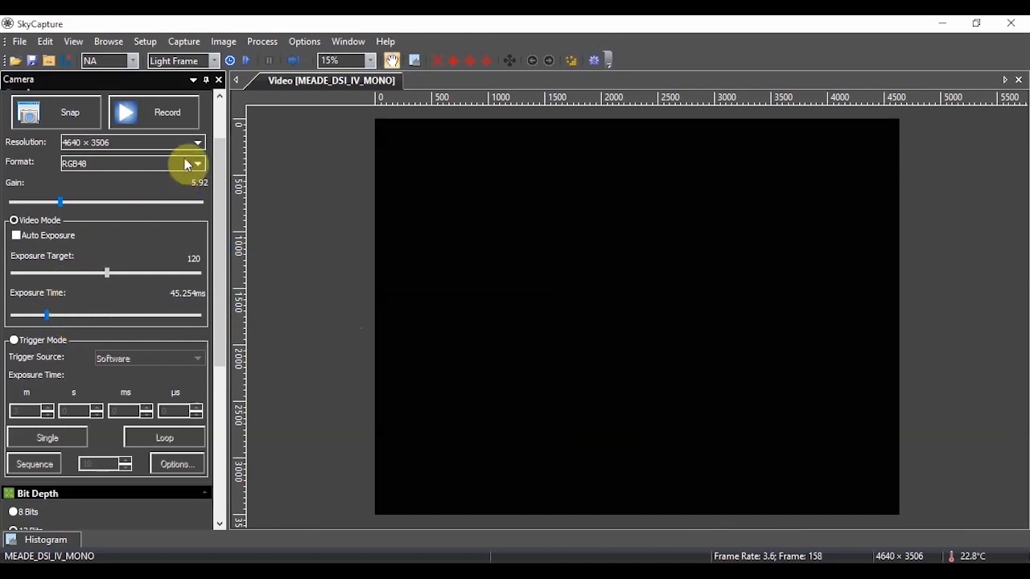
pyautogui.click(197, 142)
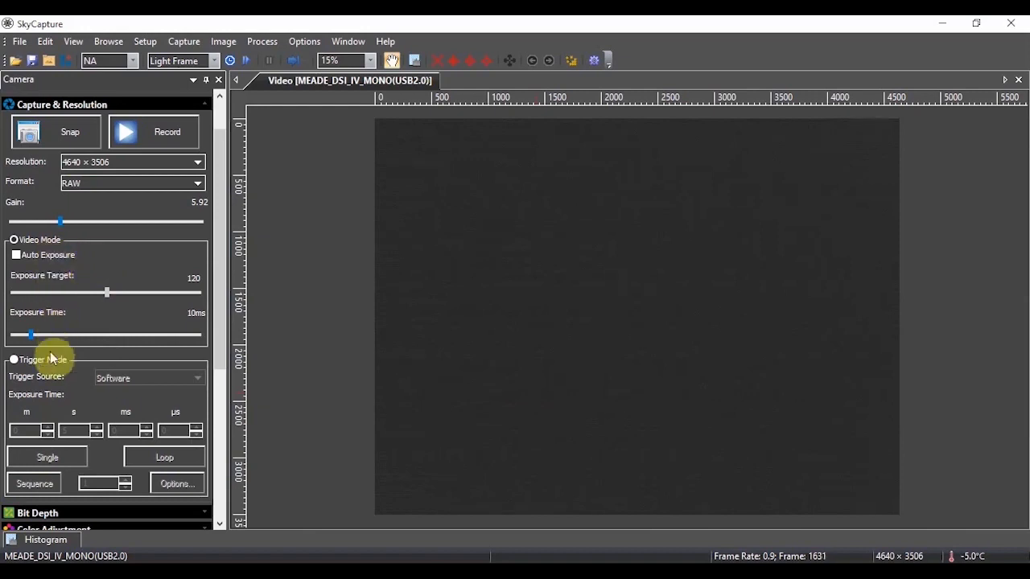
pyautogui.moveTo(72, 338)
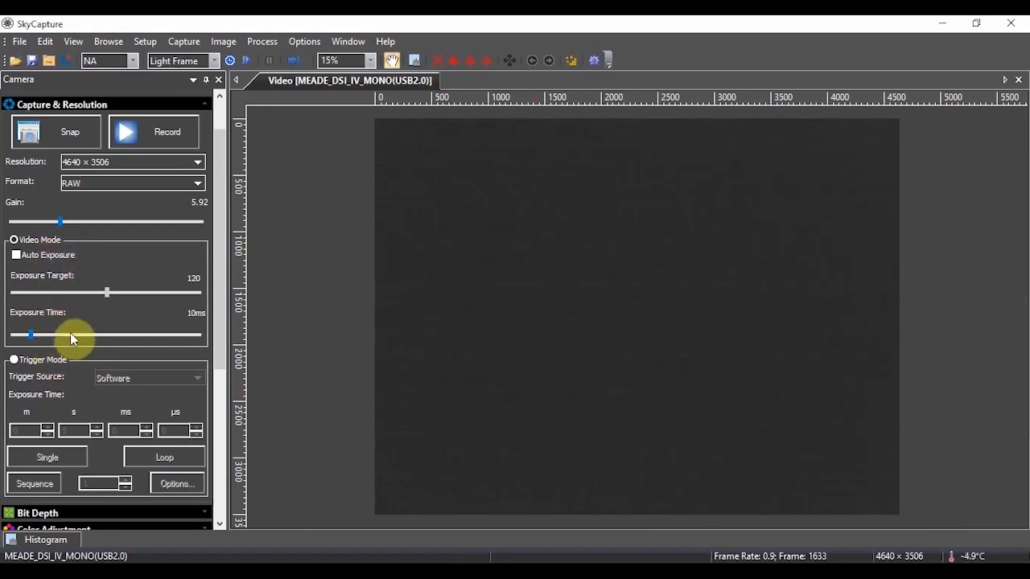
pyautogui.moveTo(44, 245)
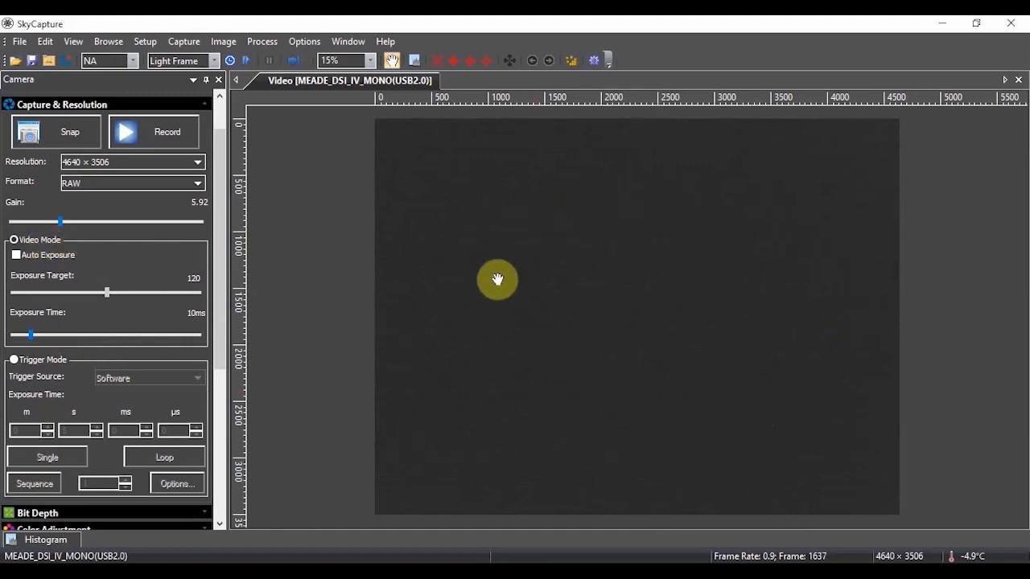
pyautogui.moveTo(550, 230)
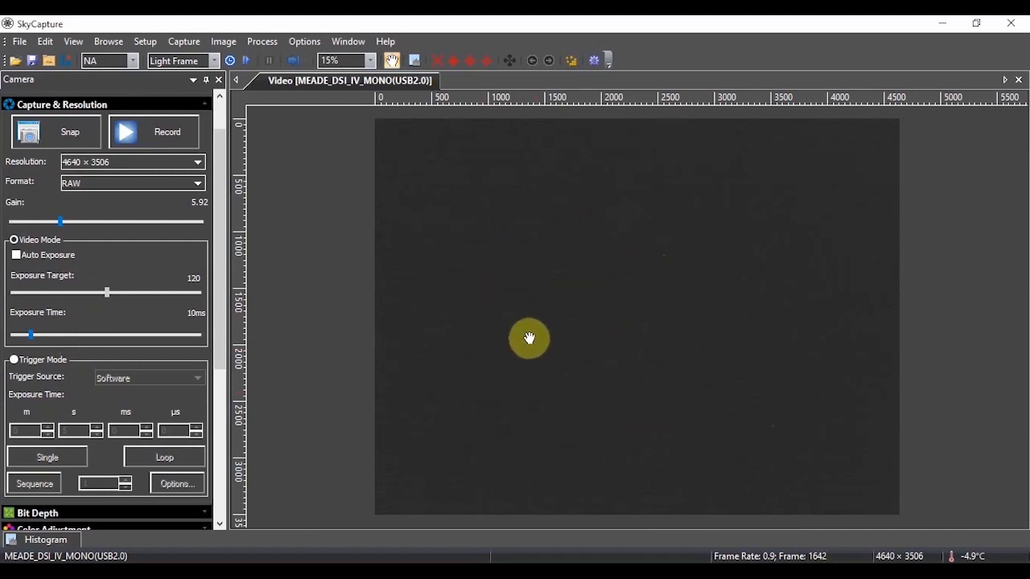
pyautogui.moveTo(570, 349)
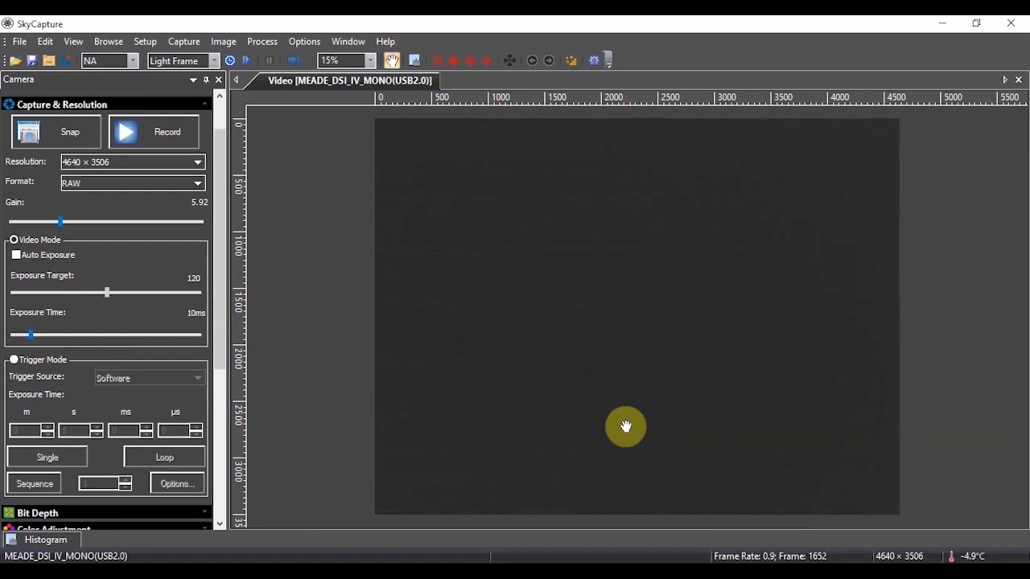
pyautogui.moveTo(768, 556)
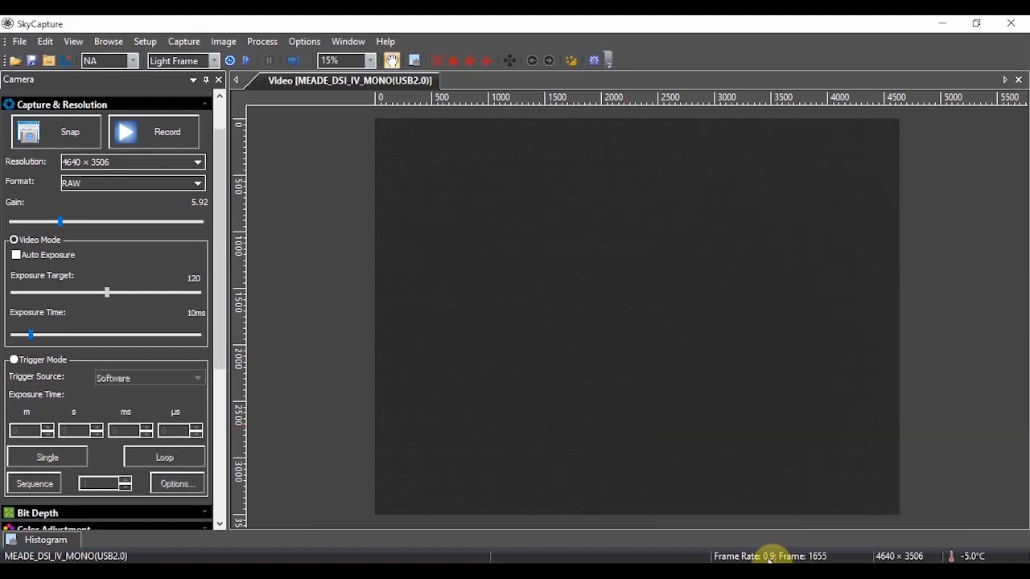
pyautogui.moveTo(324, 359)
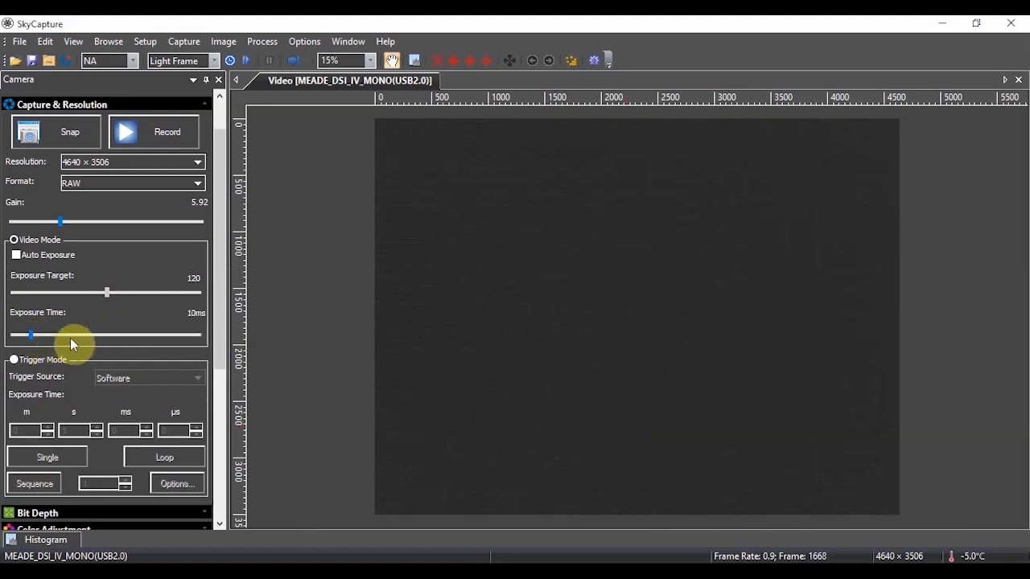
pyautogui.moveTo(95, 339)
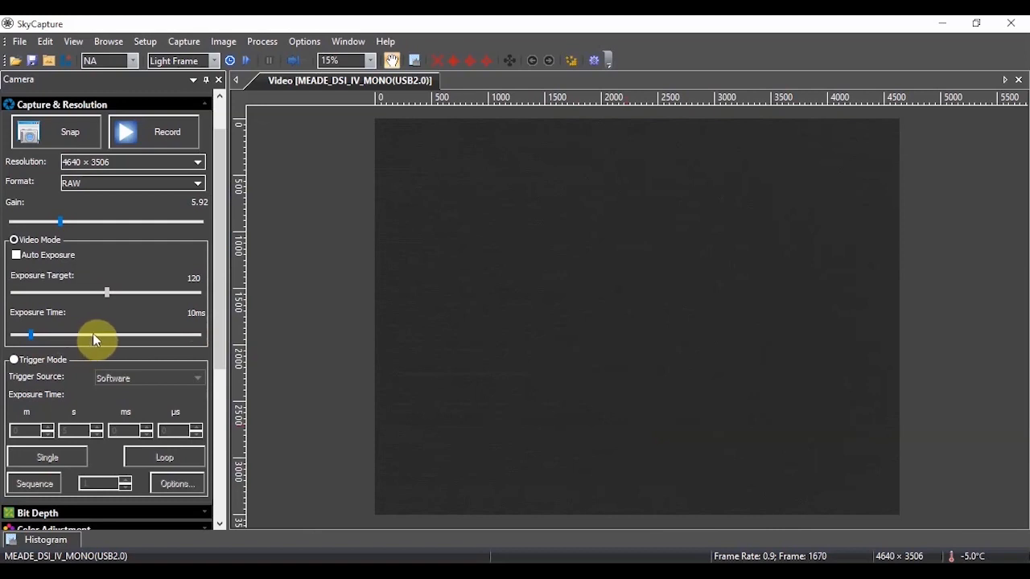
pyautogui.moveTo(43, 225)
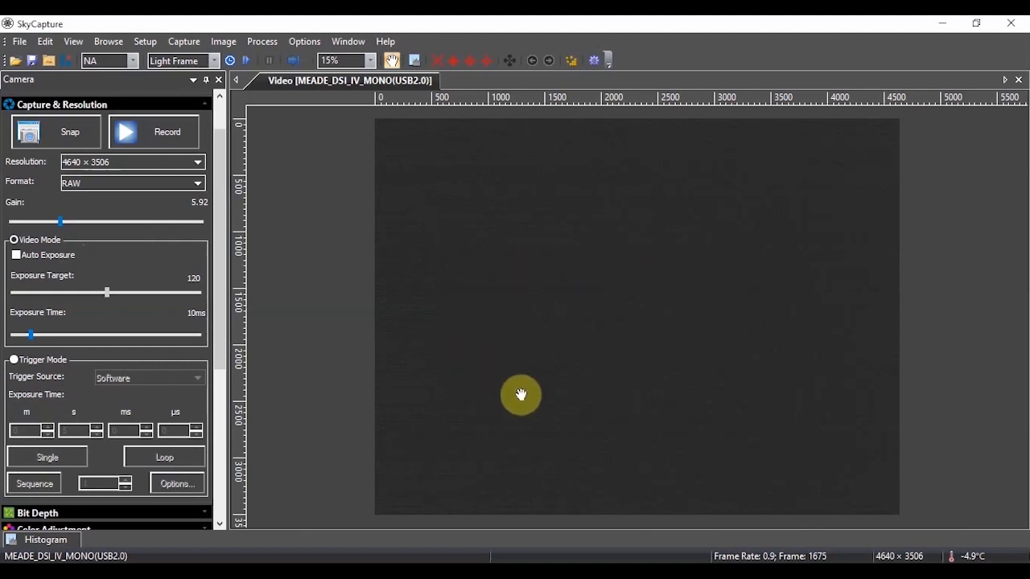
pyautogui.moveTo(433, 367)
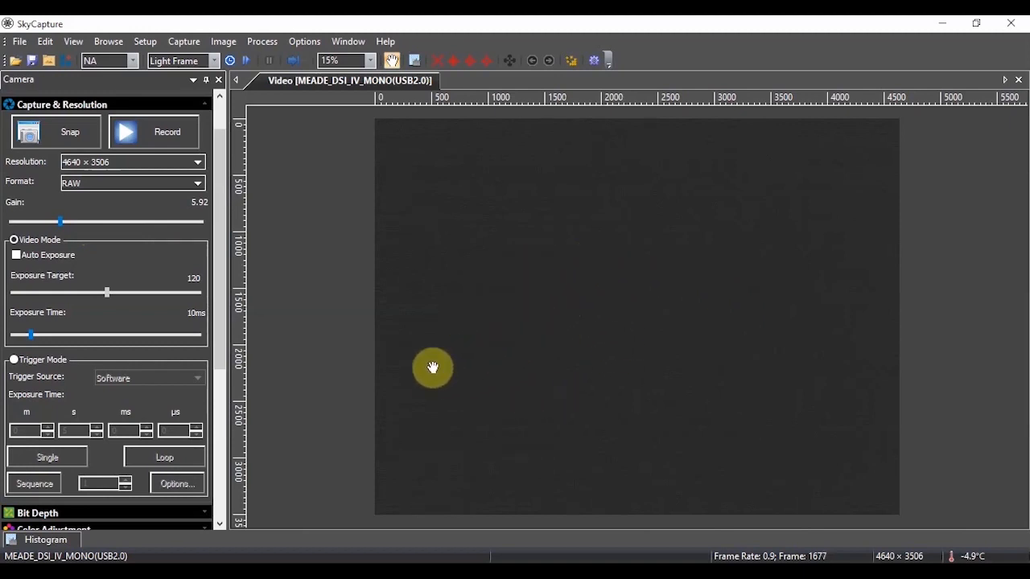
pyautogui.moveTo(660, 477)
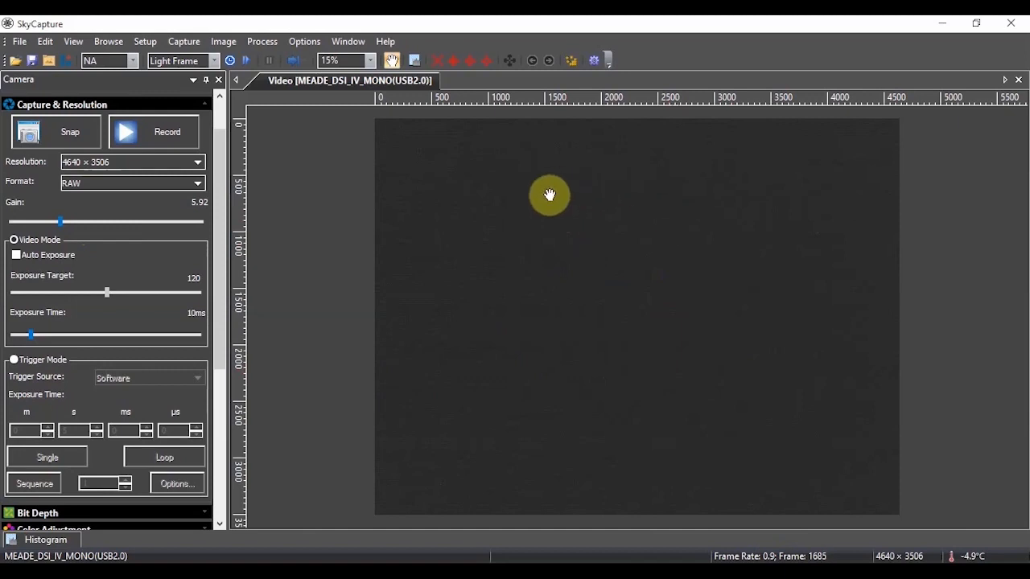
pyautogui.moveTo(621, 365)
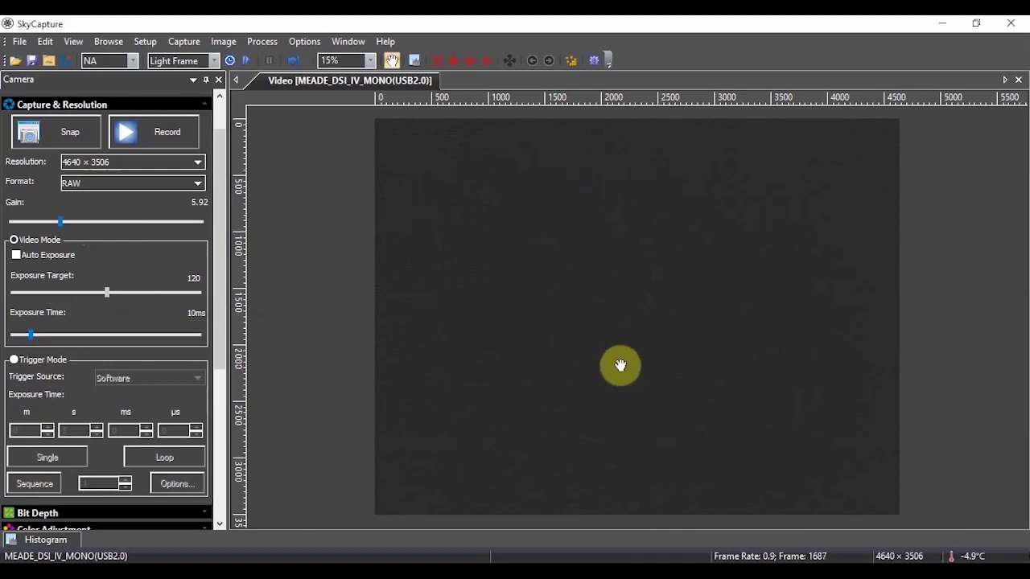
pyautogui.moveTo(102, 316)
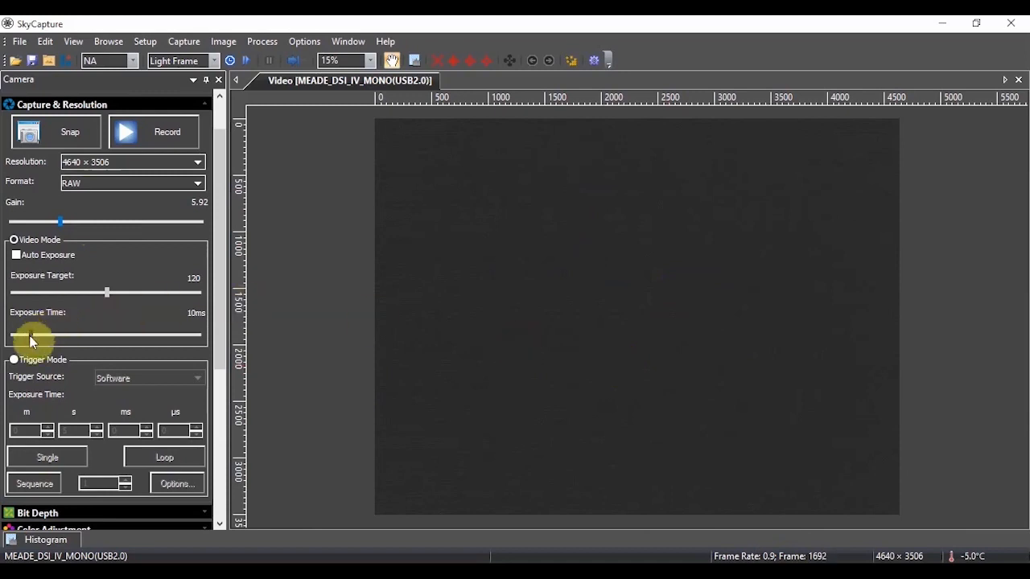
# Enter an exact live video exposure time of 2000 ms in the Exposure Time dialog.
pyautogui.moveTo(30, 336); pyautogui.dragTo(55, 336)
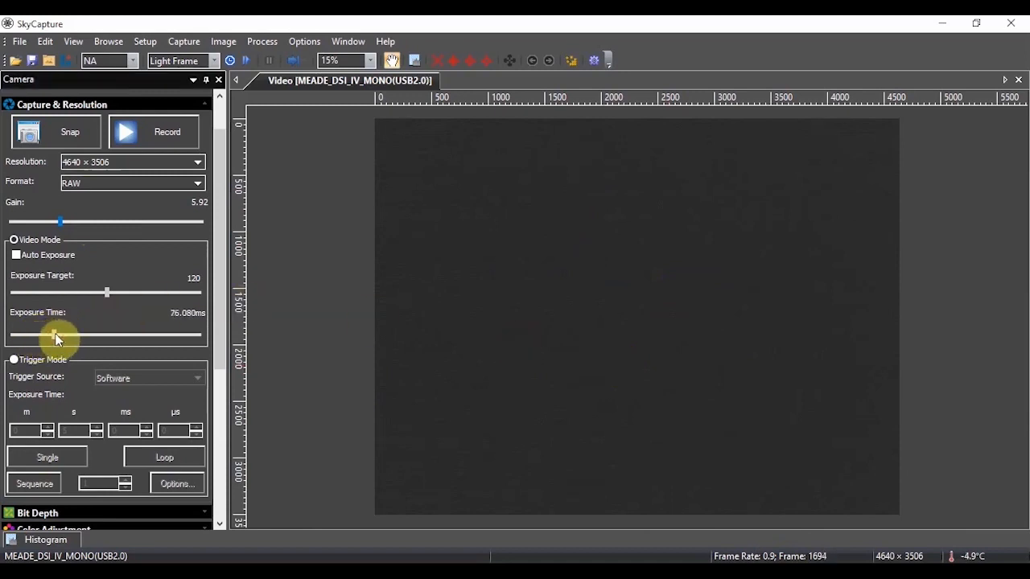
pyautogui.moveTo(55, 336); pyautogui.dragTo(92, 336)
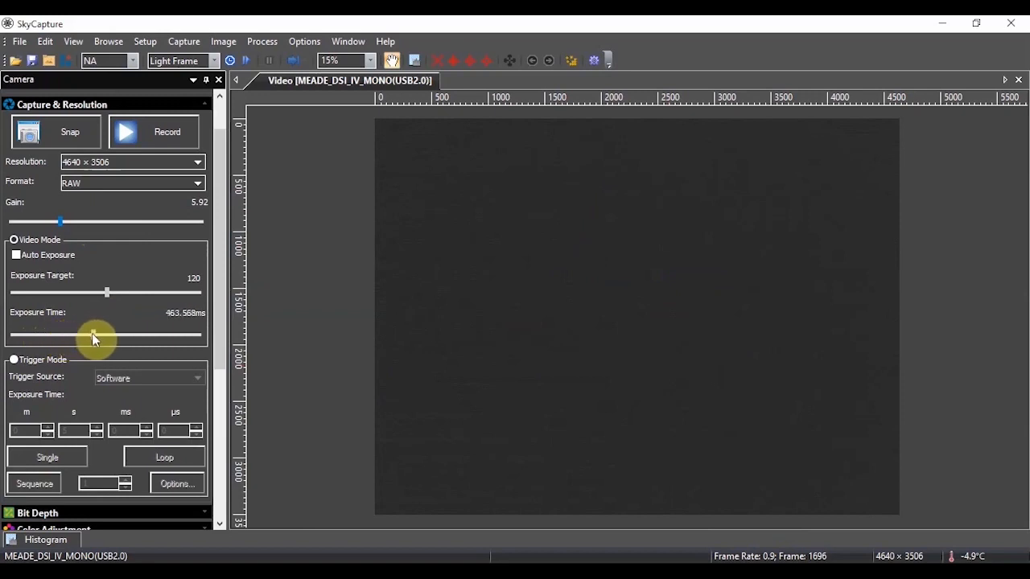
pyautogui.moveTo(107, 335); pyautogui.dragTo(66, 335)
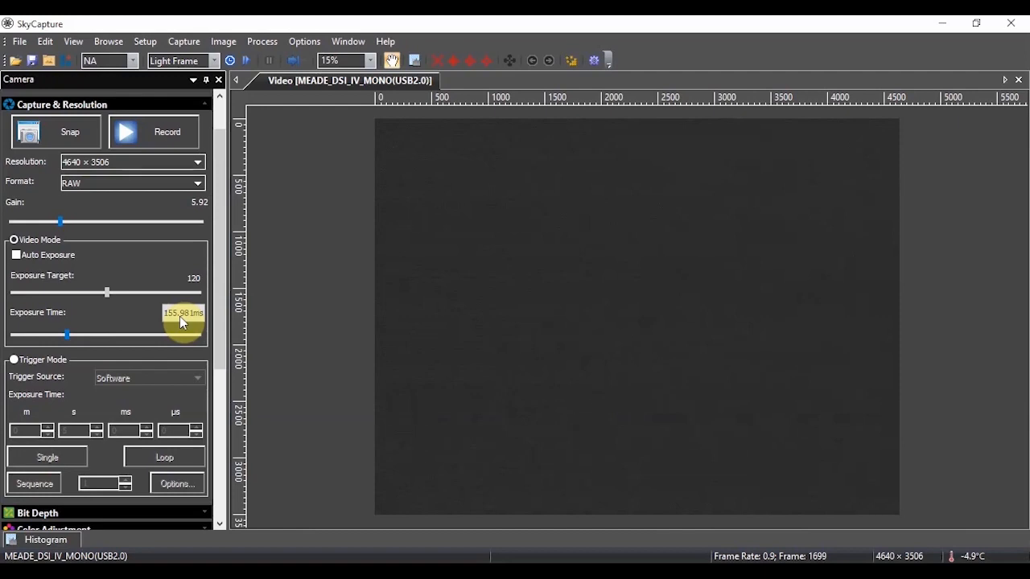
pyautogui.doubleClick(183, 313)
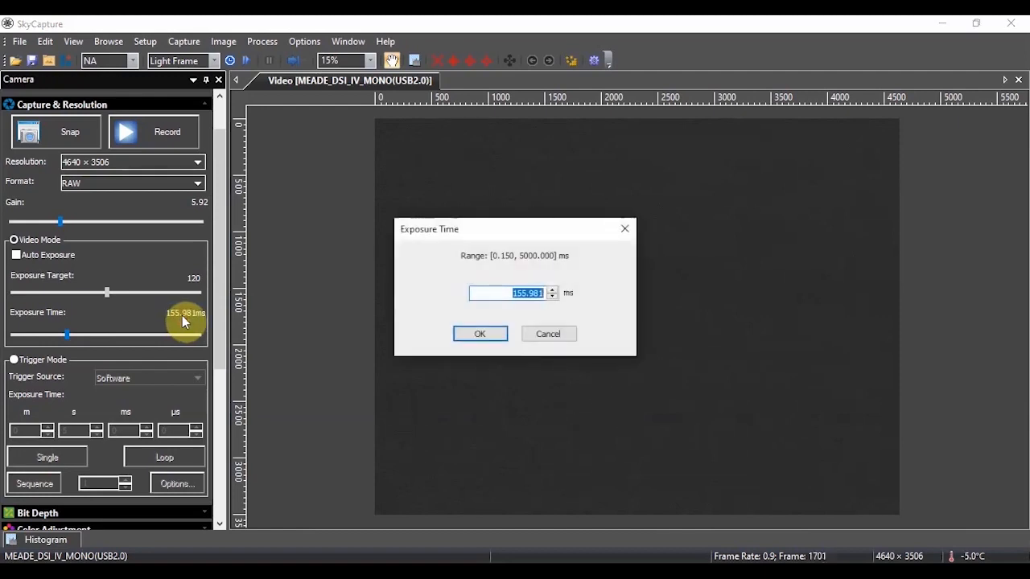
pyautogui.moveTo(374, 292)
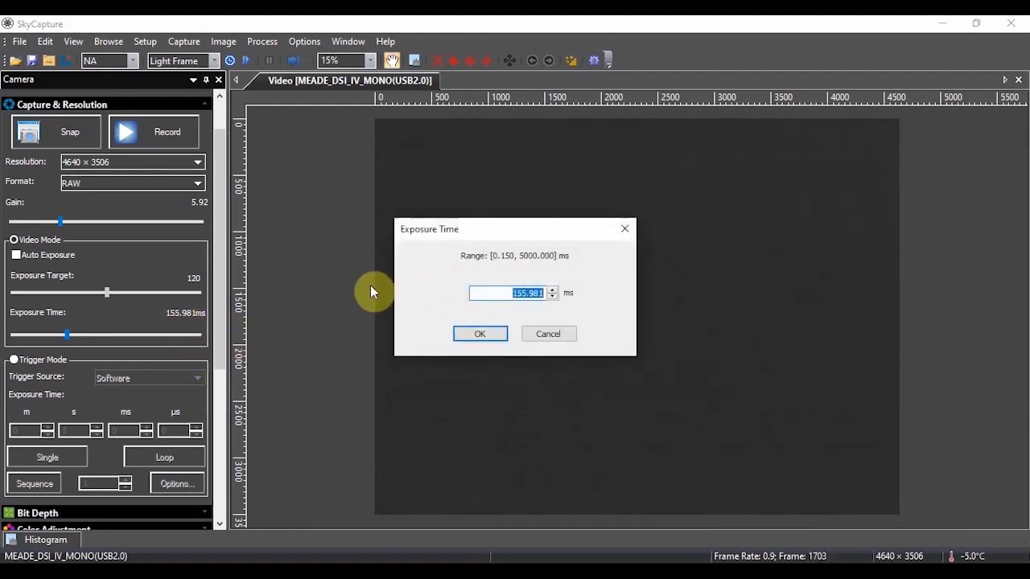
pyautogui.moveTo(540, 264)
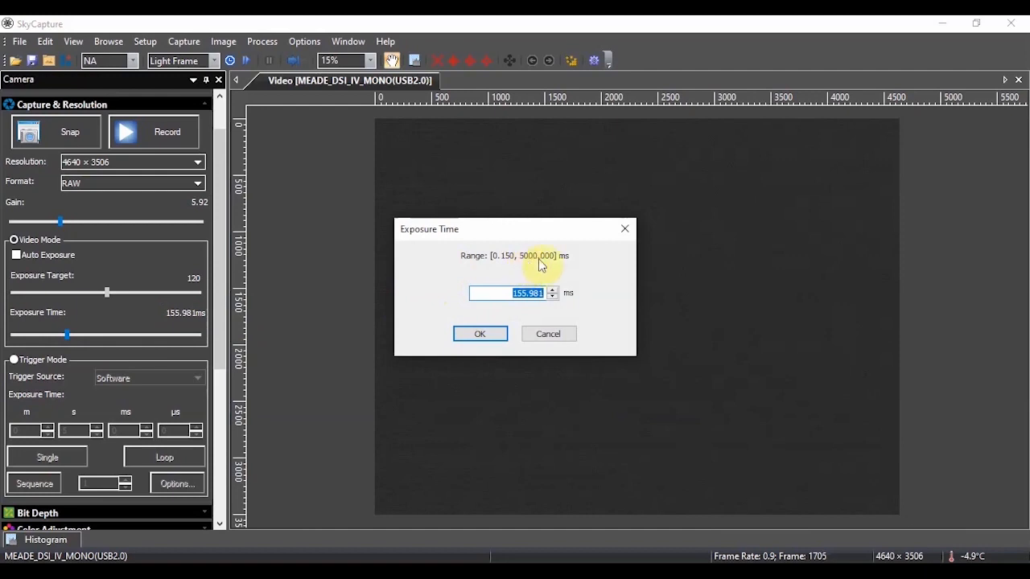
pyautogui.moveTo(530, 268)
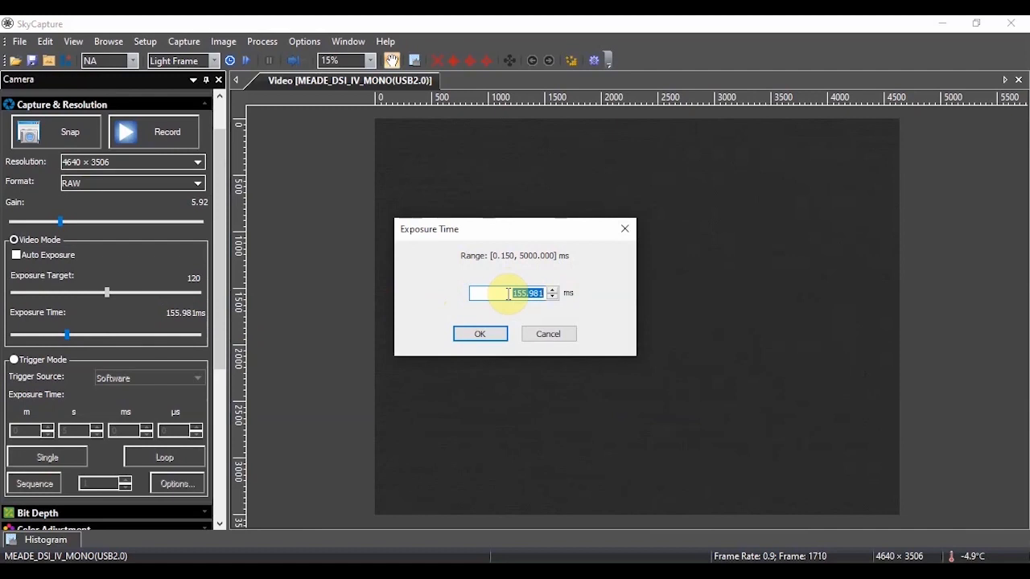
pyautogui.write('2000')
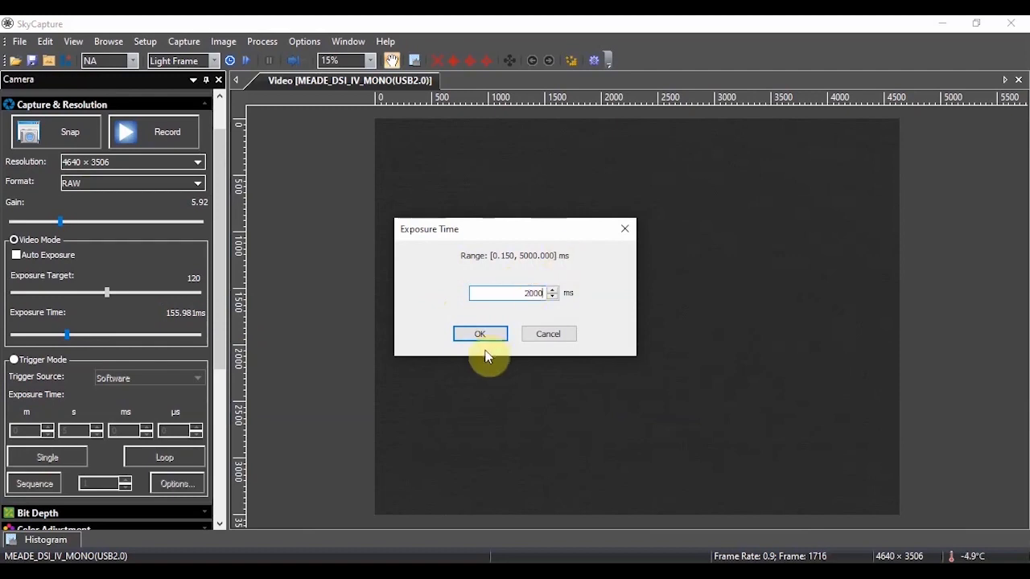
pyautogui.click(480, 334)
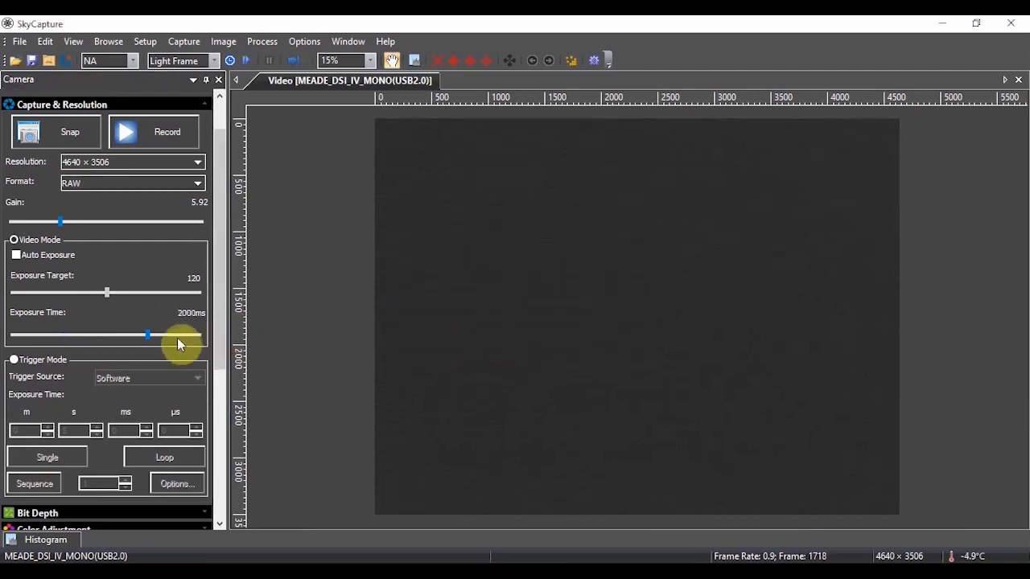
pyautogui.moveTo(185, 328)
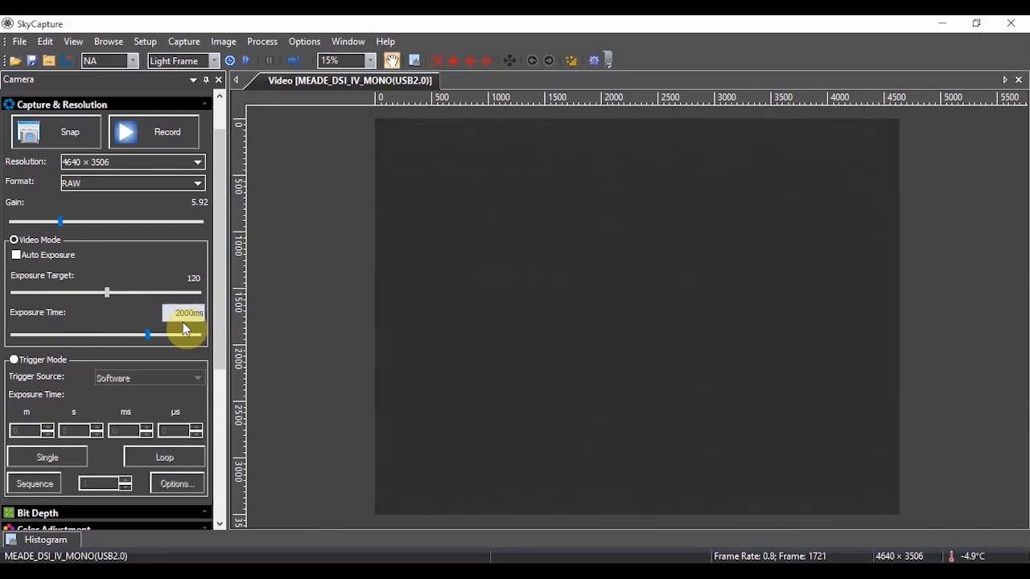
pyautogui.moveTo(15, 346)
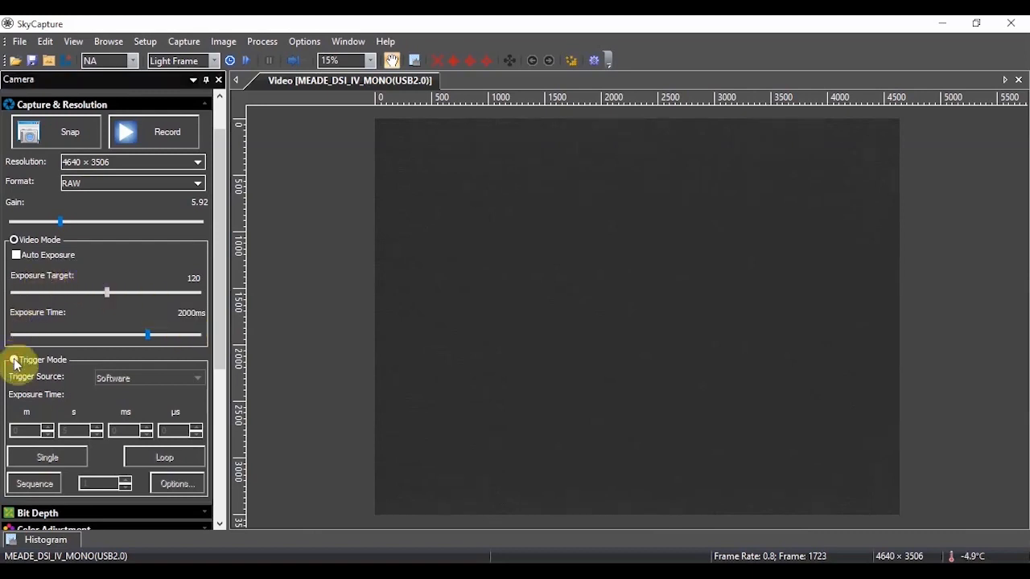
# Put the MEADE camera in Trigger Mode with a 0 m 20 s exposure.
pyautogui.click(15, 359)
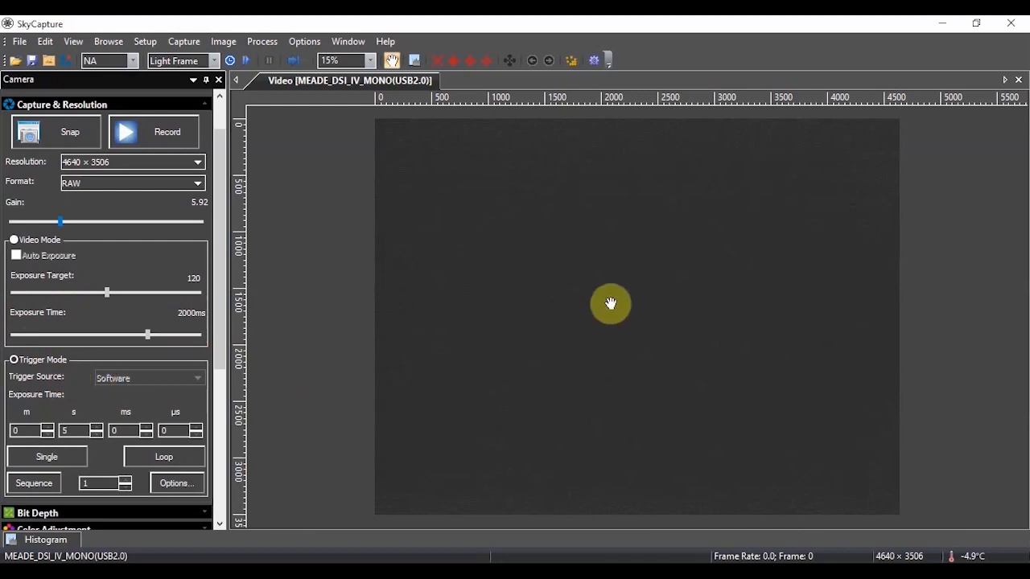
pyautogui.moveTo(486, 367)
pyautogui.write('10')
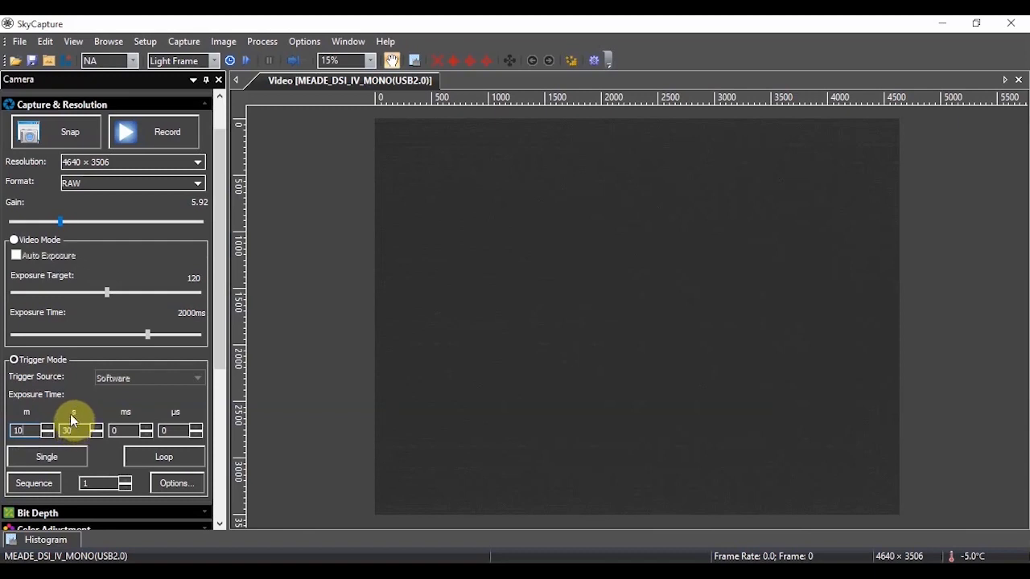
pyautogui.moveTo(73, 425)
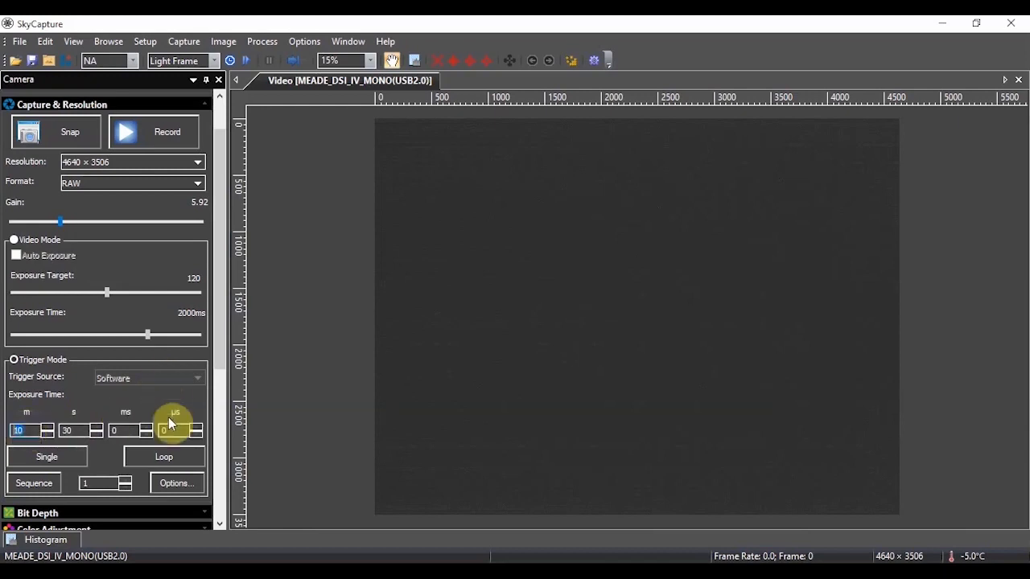
pyautogui.moveTo(149, 403)
pyautogui.write('3')
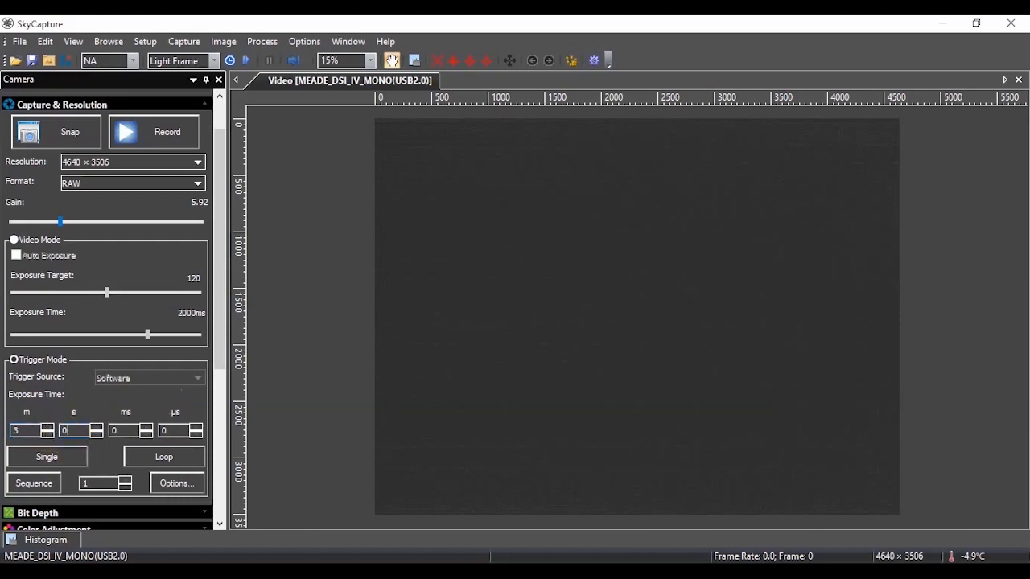
pyautogui.click(46, 456)
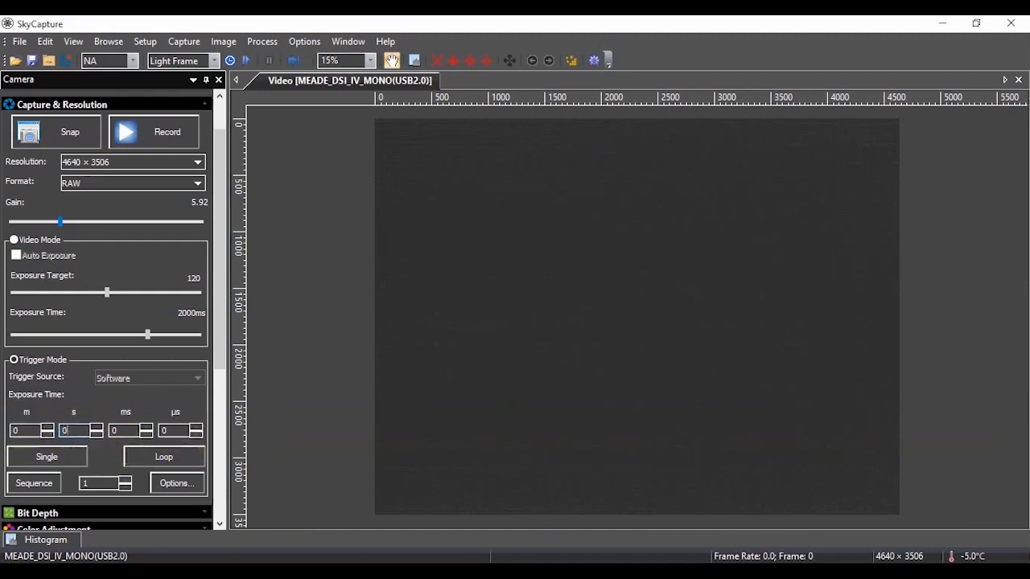
pyautogui.click(81, 431)
pyautogui.write('20')
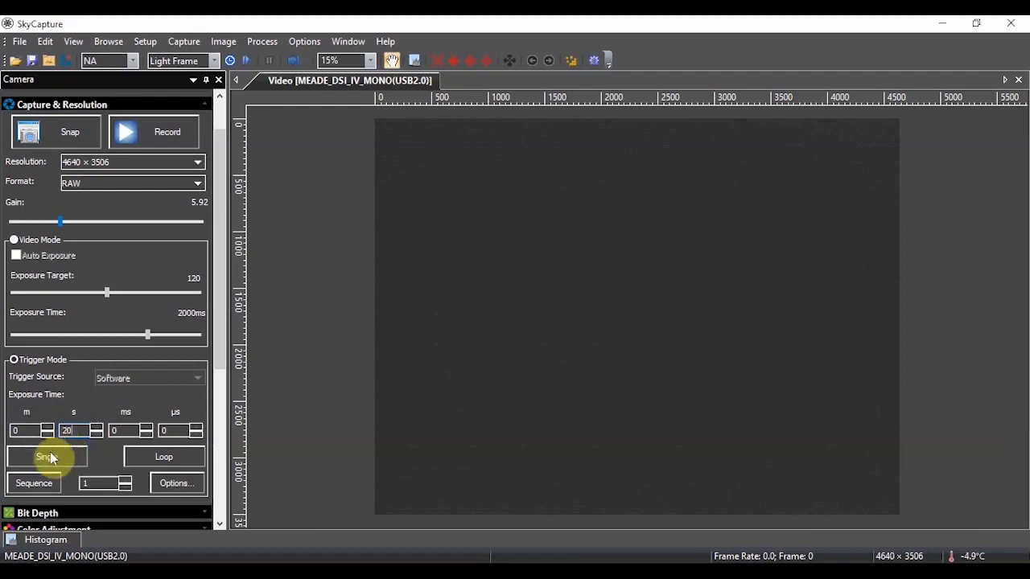
# Take one 20-second triggered exposure using the Single button.
pyautogui.click(46, 457)
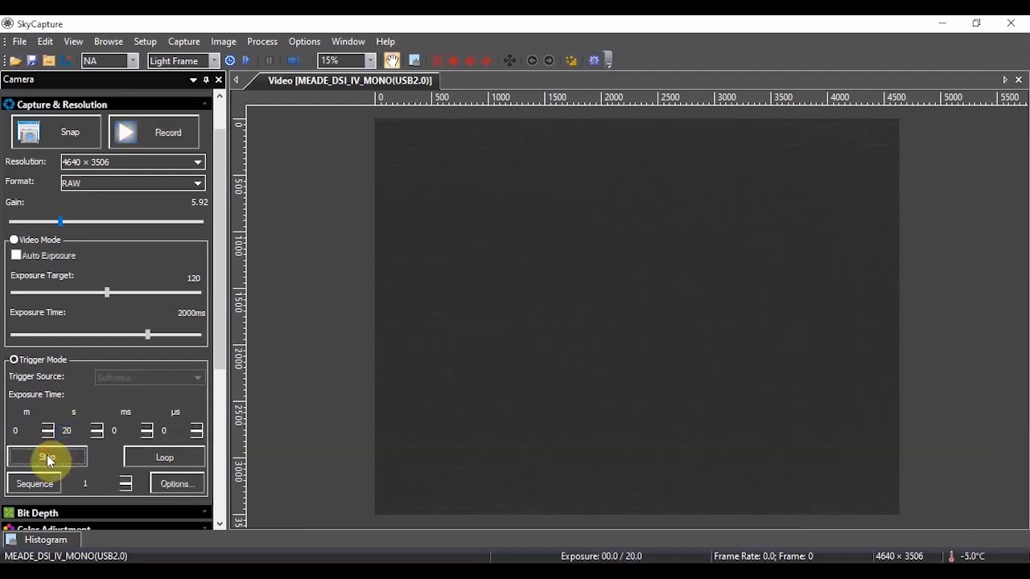
pyautogui.click(47, 458)
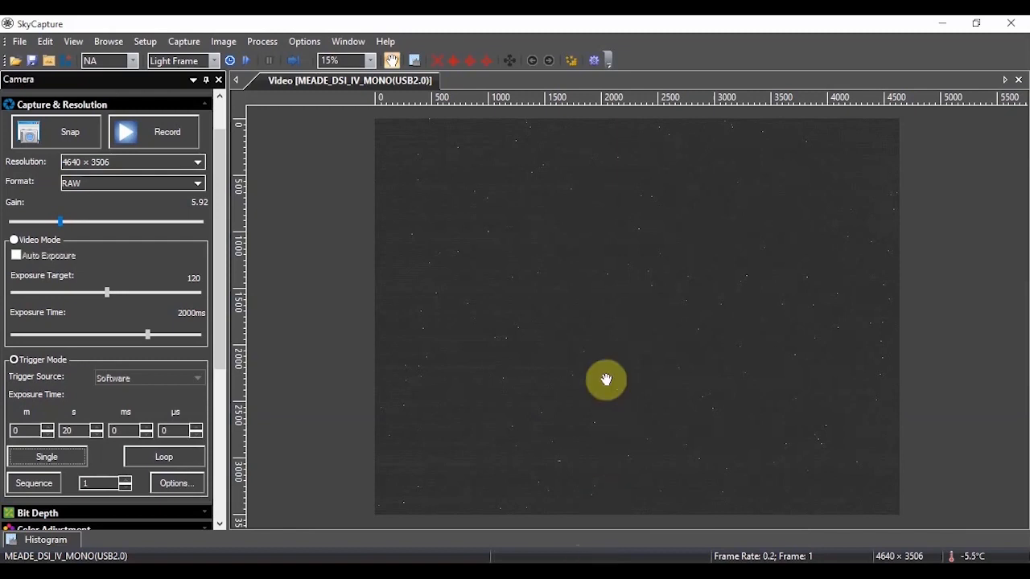
pyautogui.moveTo(492, 337)
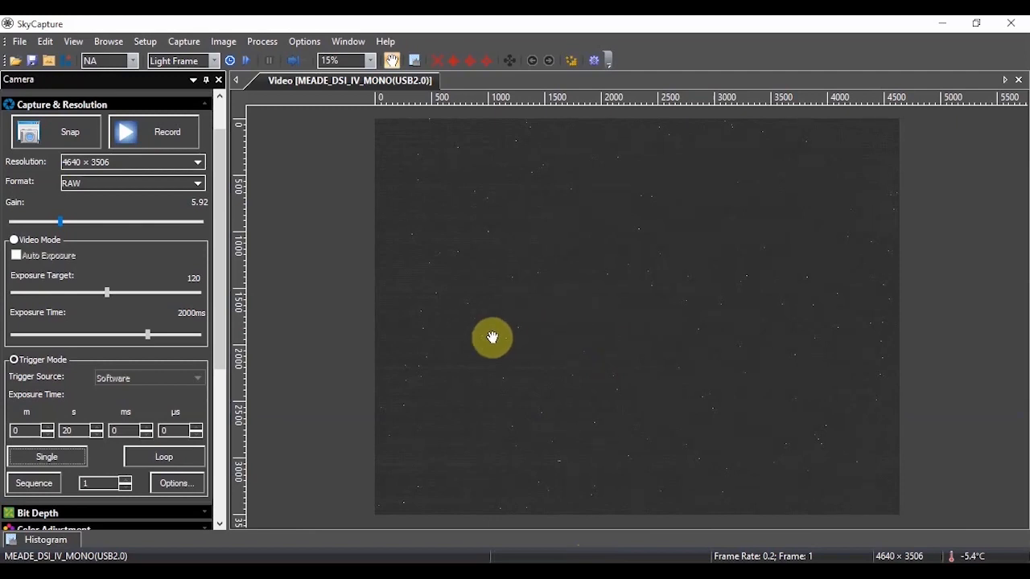
pyautogui.moveTo(778, 291)
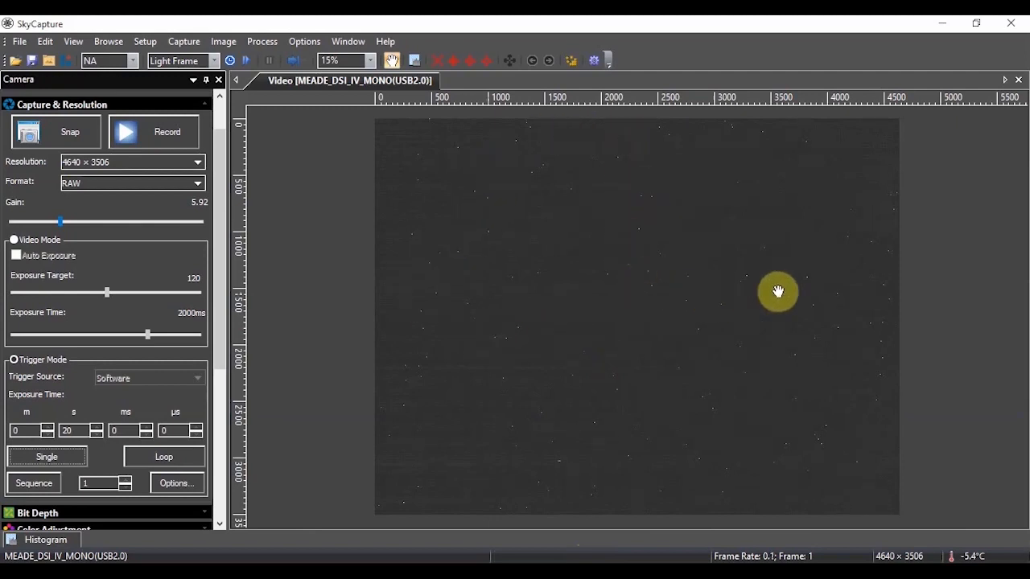
pyautogui.moveTo(836, 293)
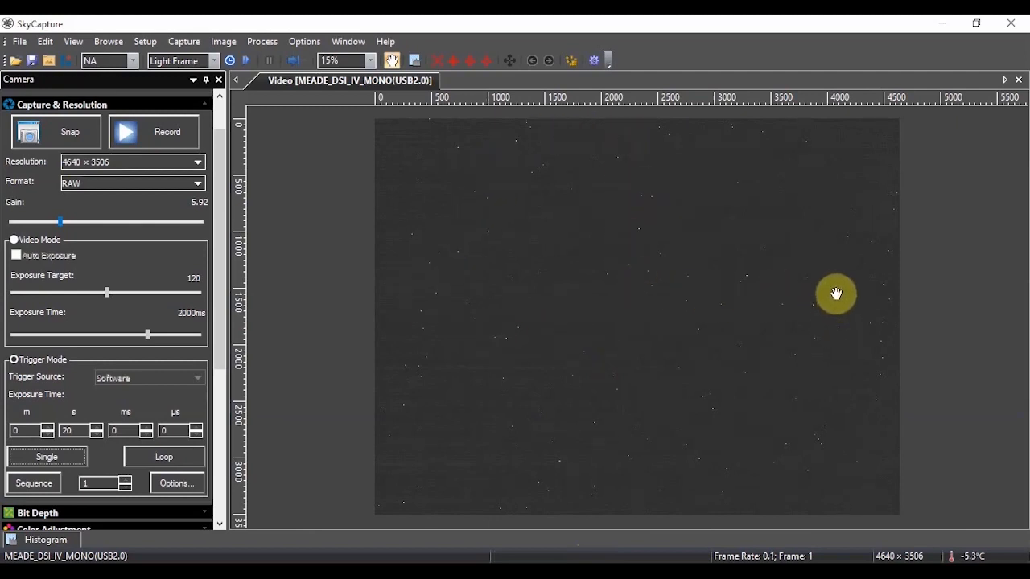
pyautogui.moveTo(743, 285)
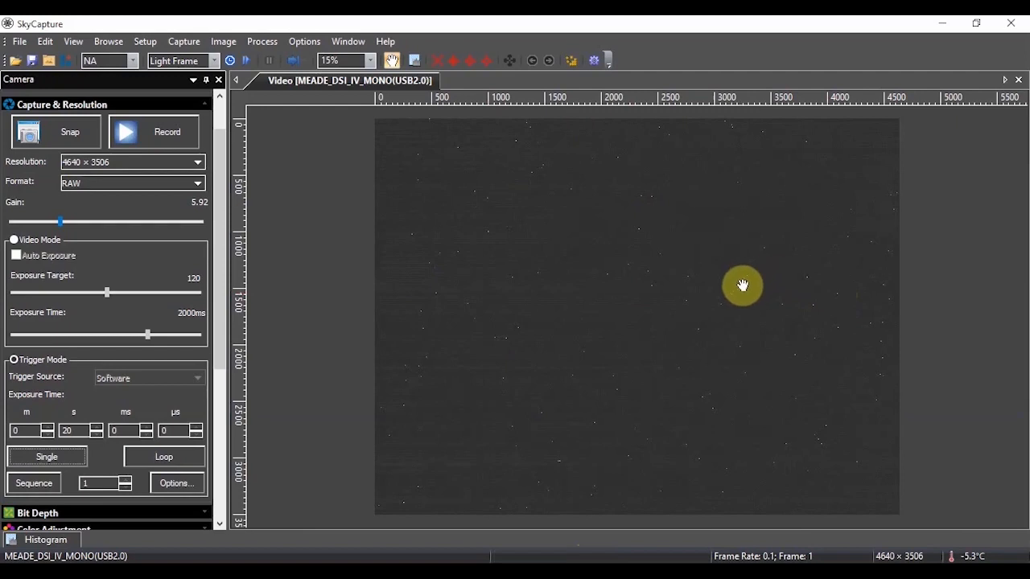
pyautogui.moveTo(520, 199)
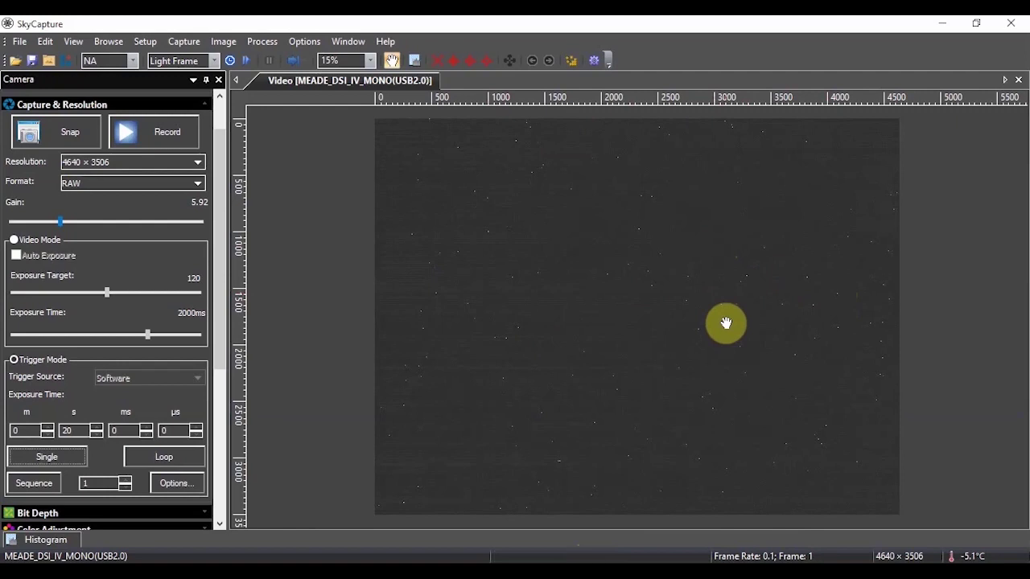
pyautogui.moveTo(980, 545)
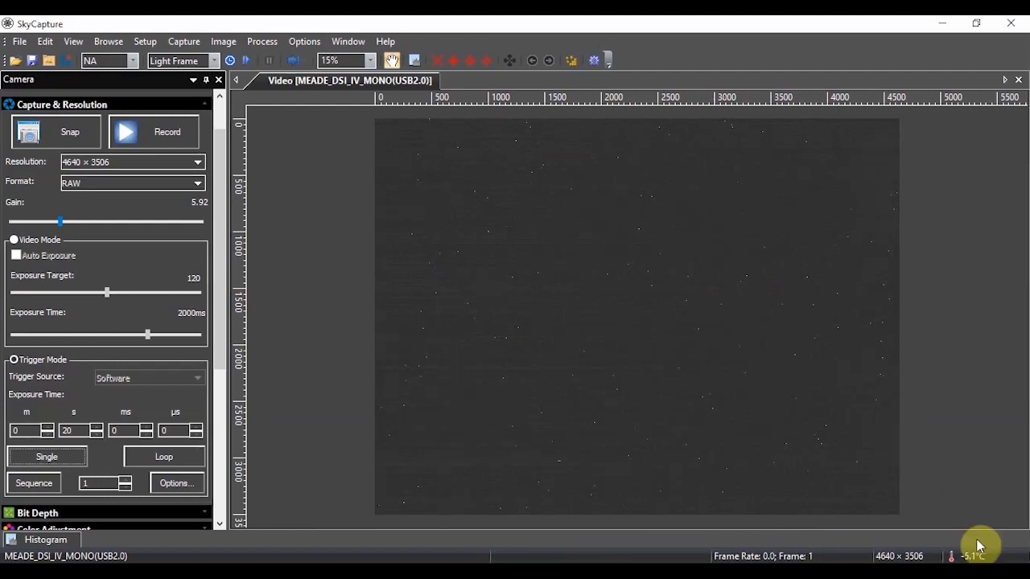
pyautogui.moveTo(653, 355)
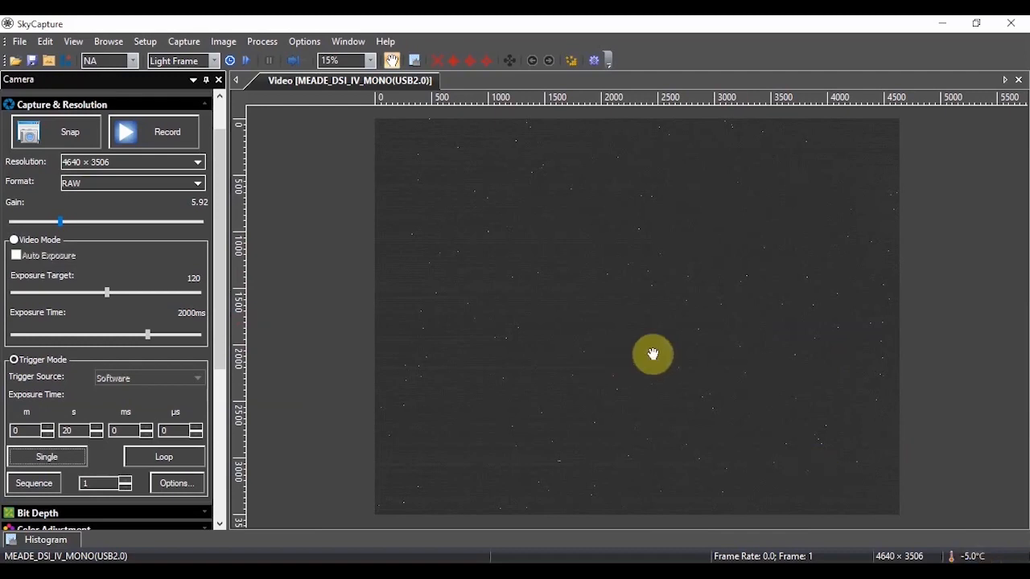
pyautogui.moveTo(613, 258)
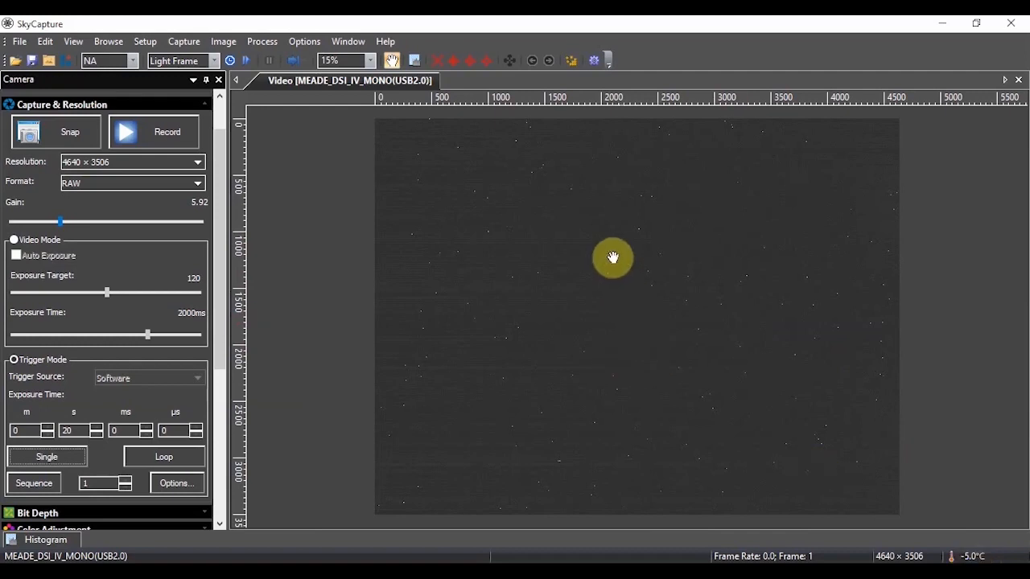
pyautogui.moveTo(470, 316)
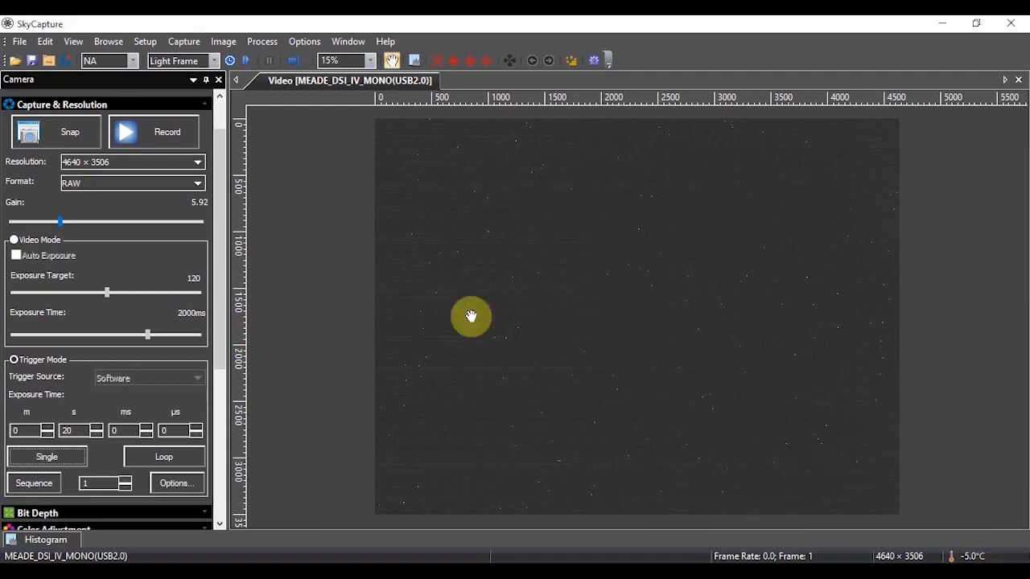
pyautogui.moveTo(746, 264)
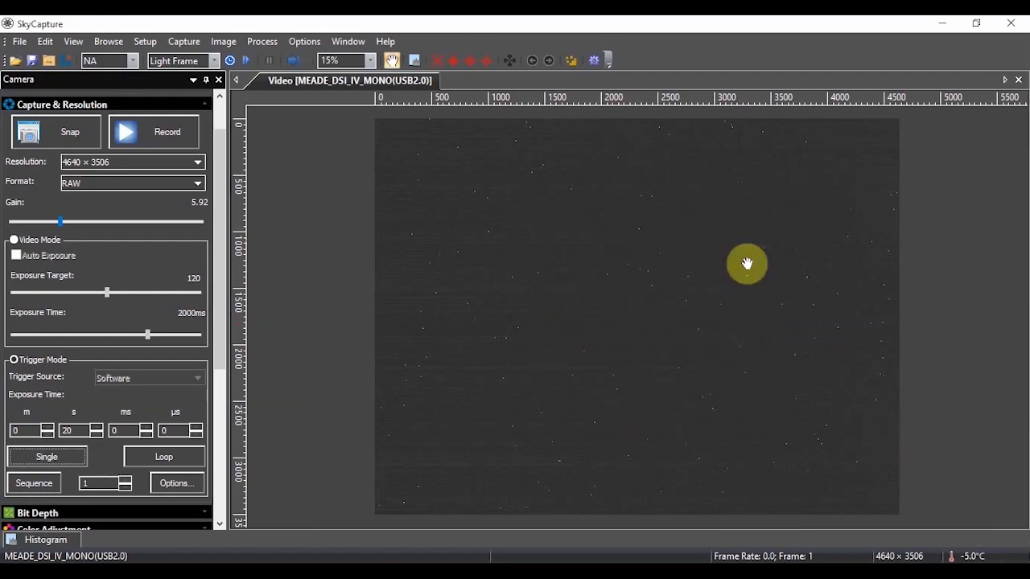
pyautogui.moveTo(750, 393)
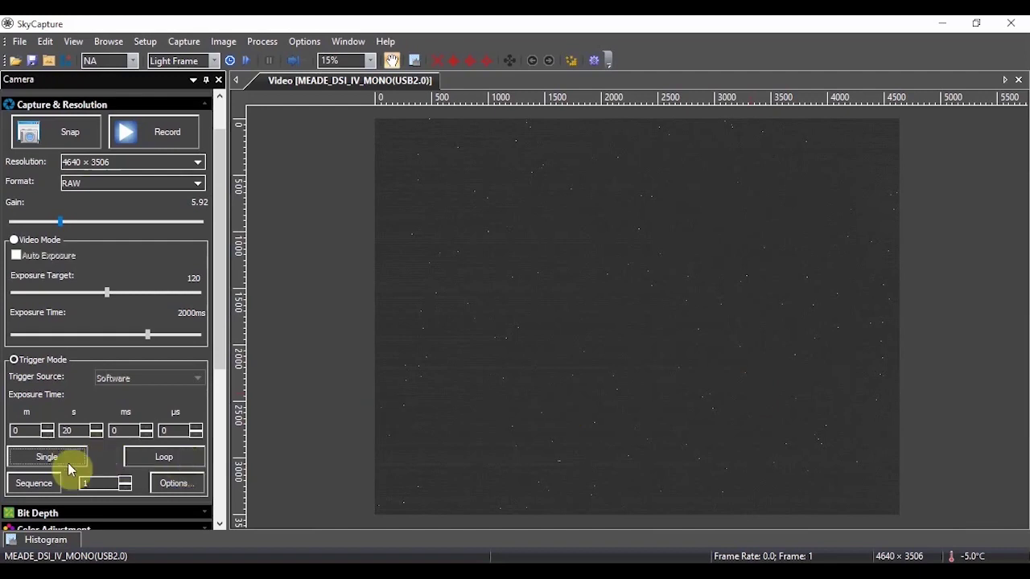
pyautogui.moveTo(65, 363)
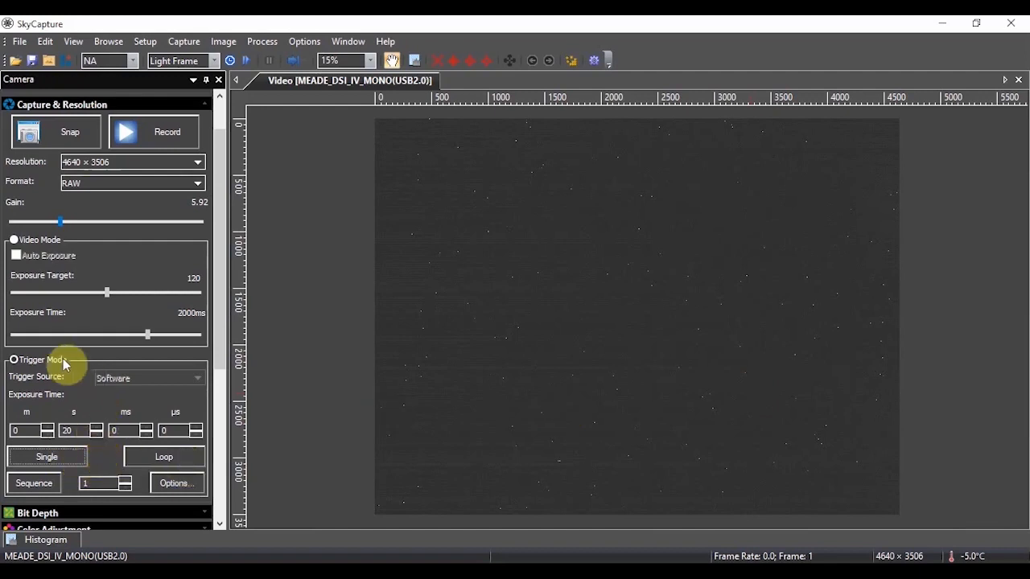
pyautogui.scroll(-3)
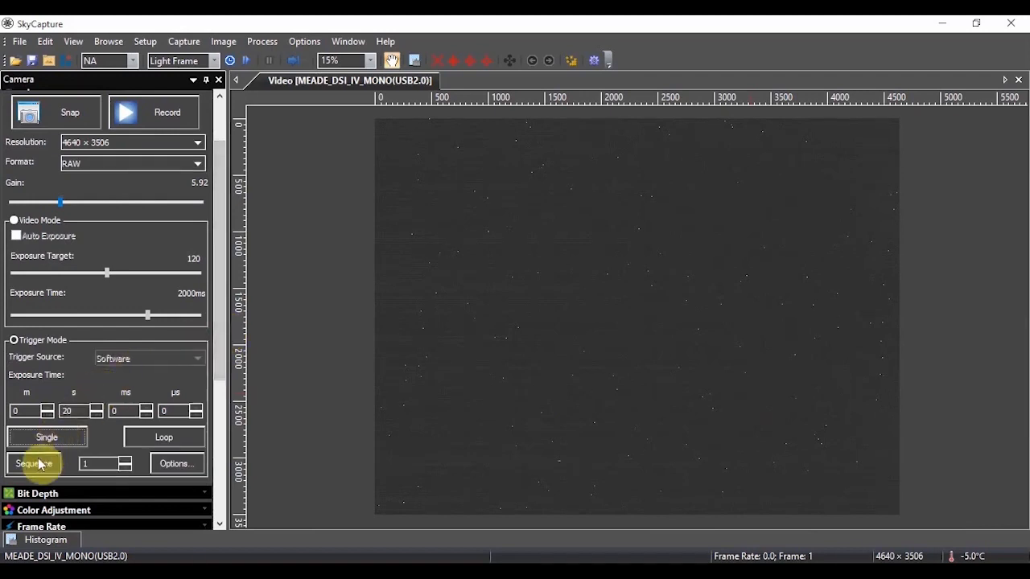
pyautogui.moveTo(122, 467)
pyautogui.write('20')
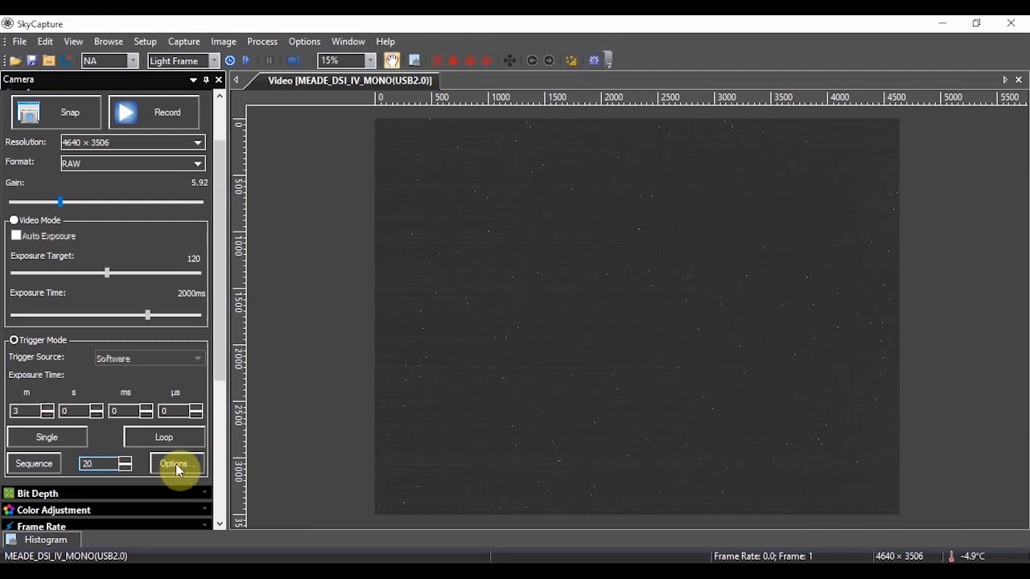
# In the sequence Options dialog, enter M42 as the saved file prefix.
pyautogui.click(175, 464)
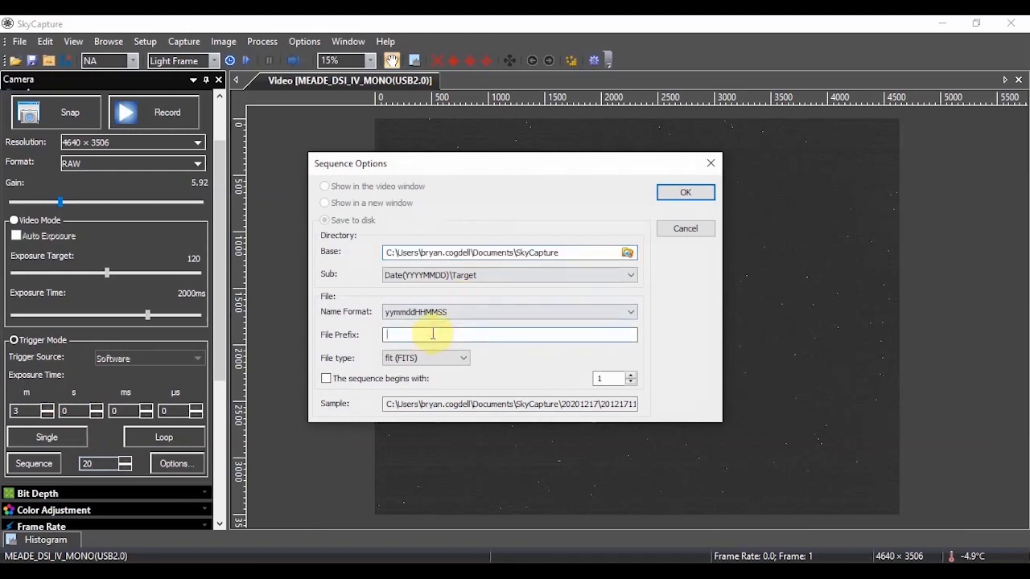
pyautogui.write('Mo')
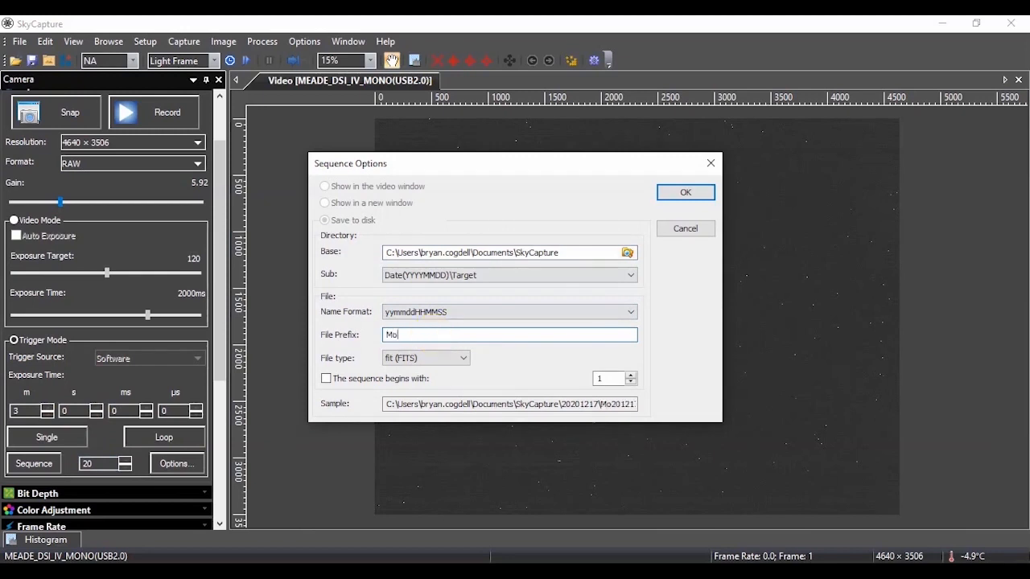
pyautogui.write('on')
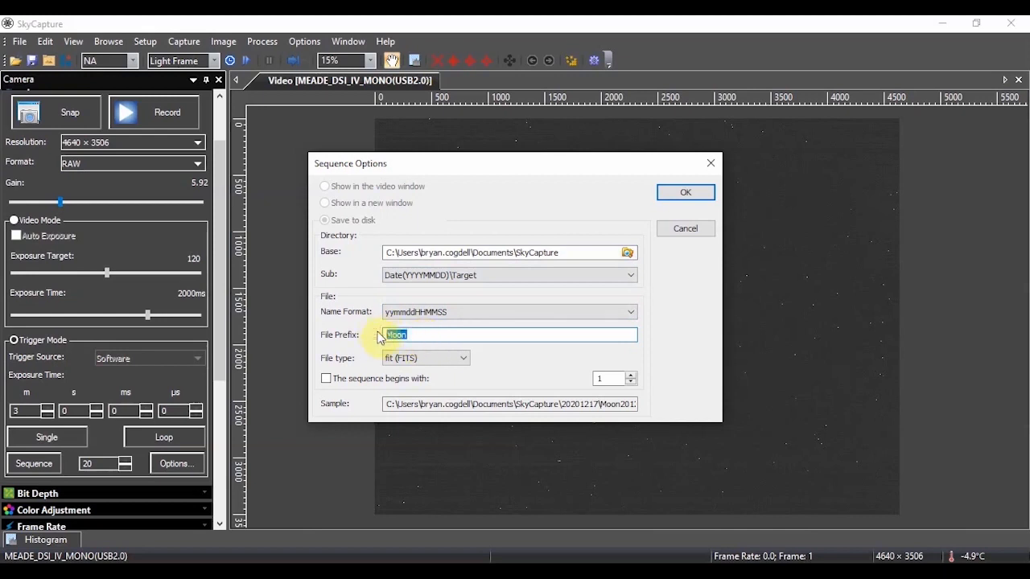
pyautogui.write('M42')
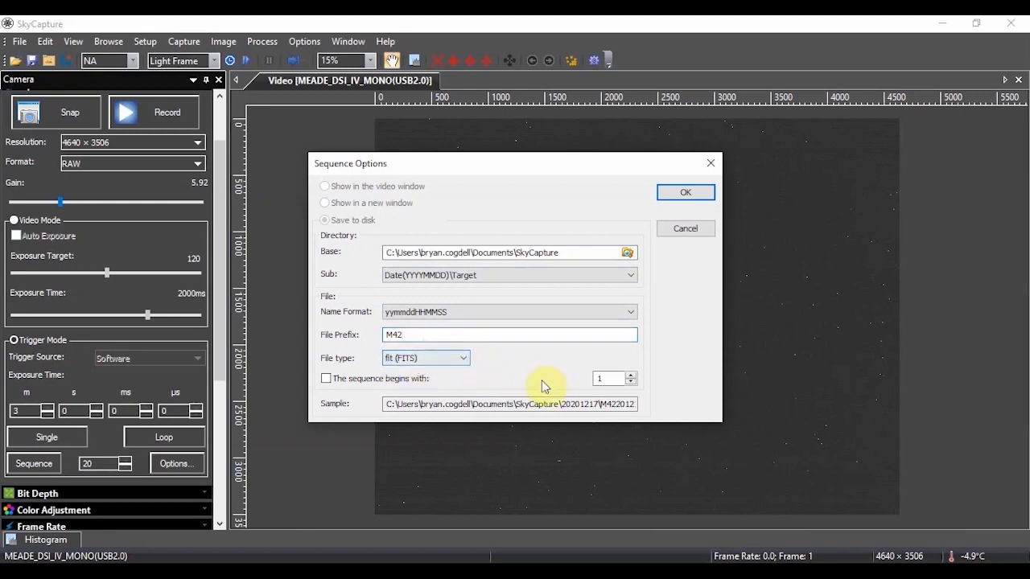
pyautogui.moveTo(524, 389)
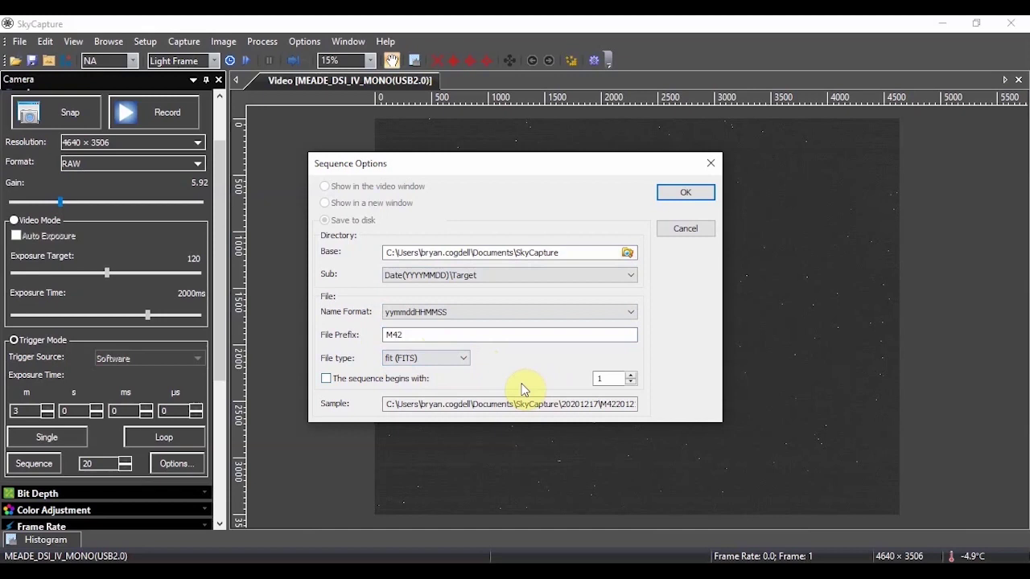
pyautogui.moveTo(425, 358)
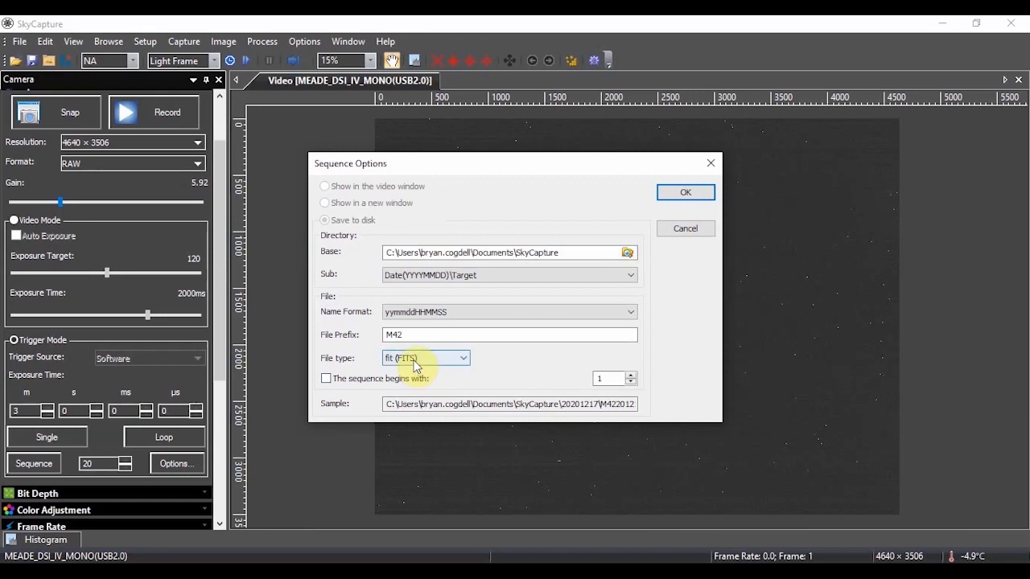
pyautogui.moveTo(618, 400)
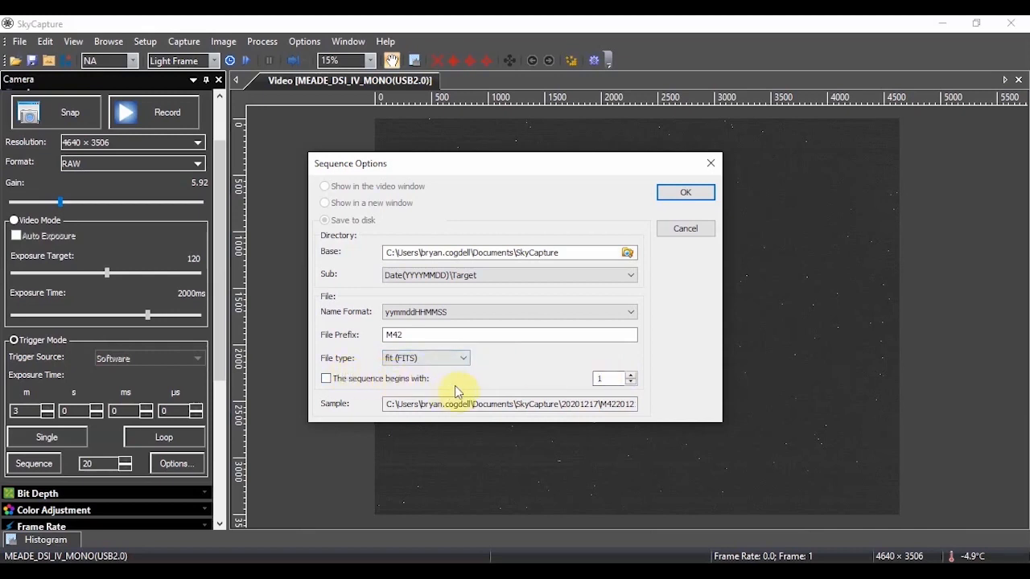
pyautogui.moveTo(563, 282)
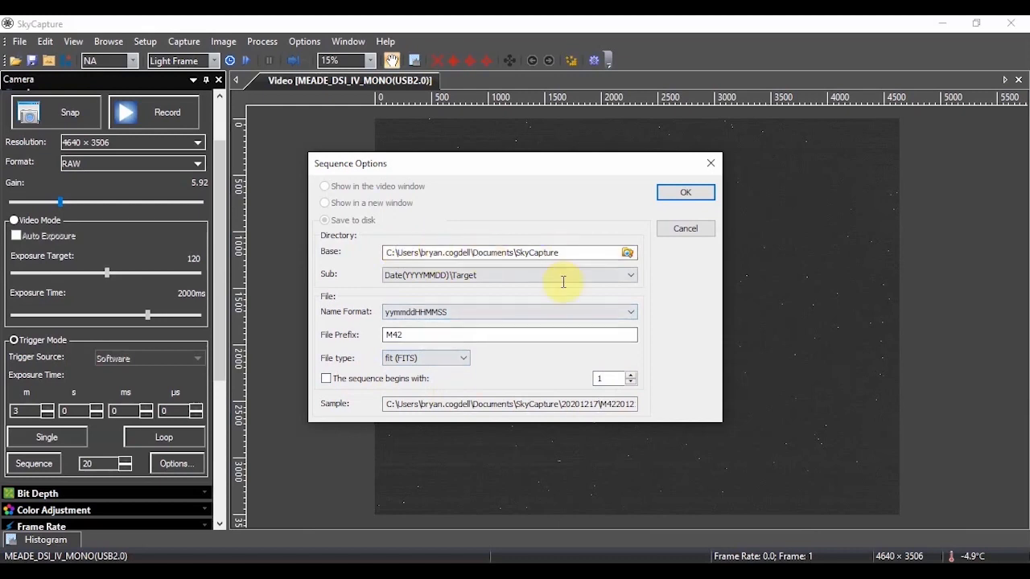
pyautogui.moveTo(573, 374)
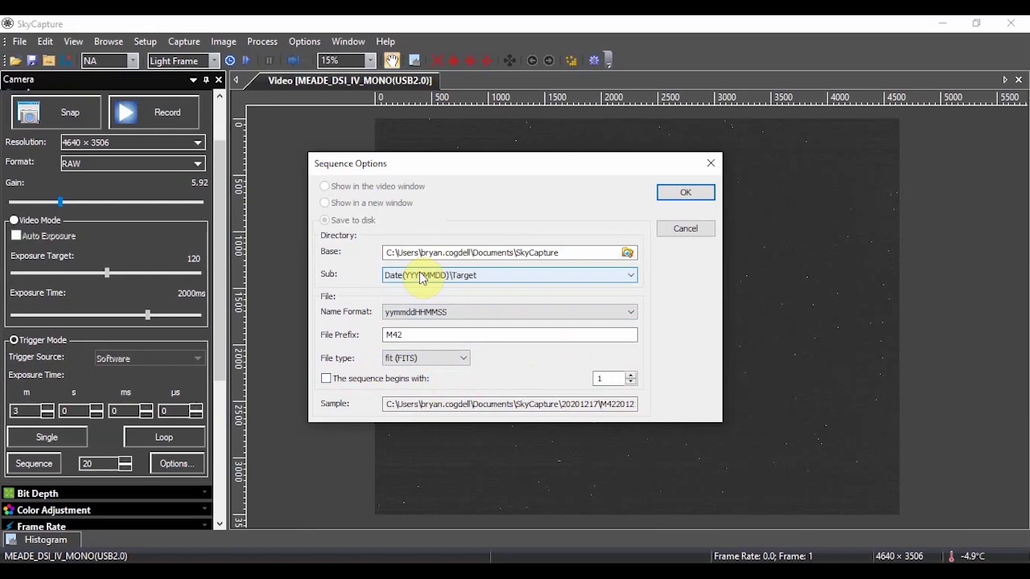
pyautogui.moveTo(685, 192)
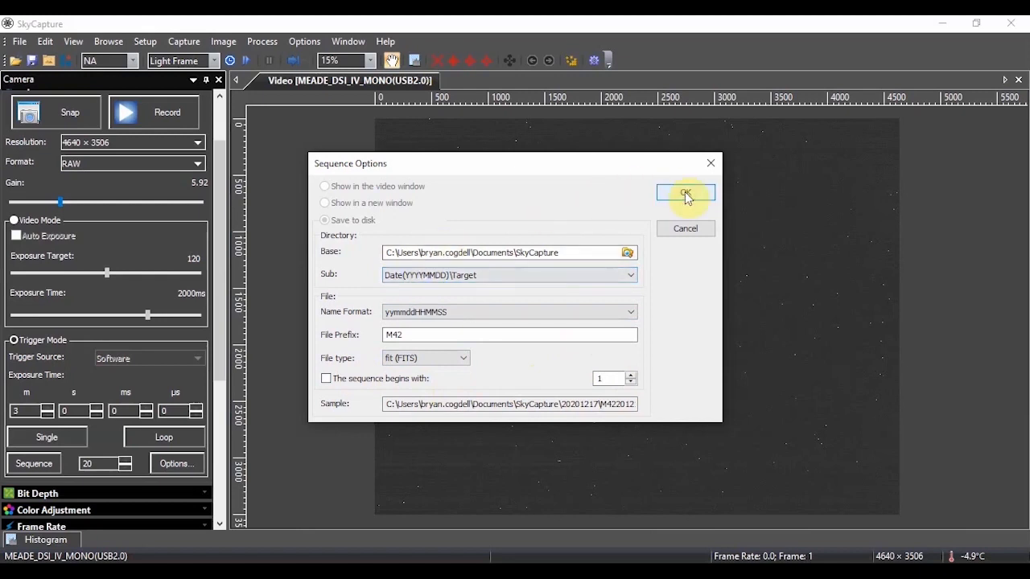
# Confirm the Sequence Options dialog with OK, keeping the M42 file prefix.
pyautogui.click(685, 193)
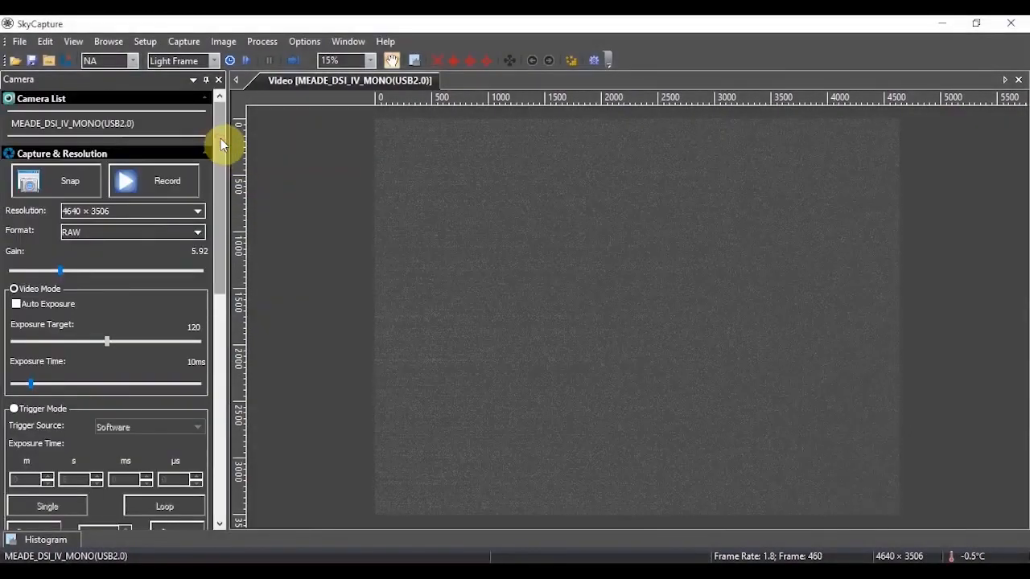
pyautogui.moveTo(207, 201)
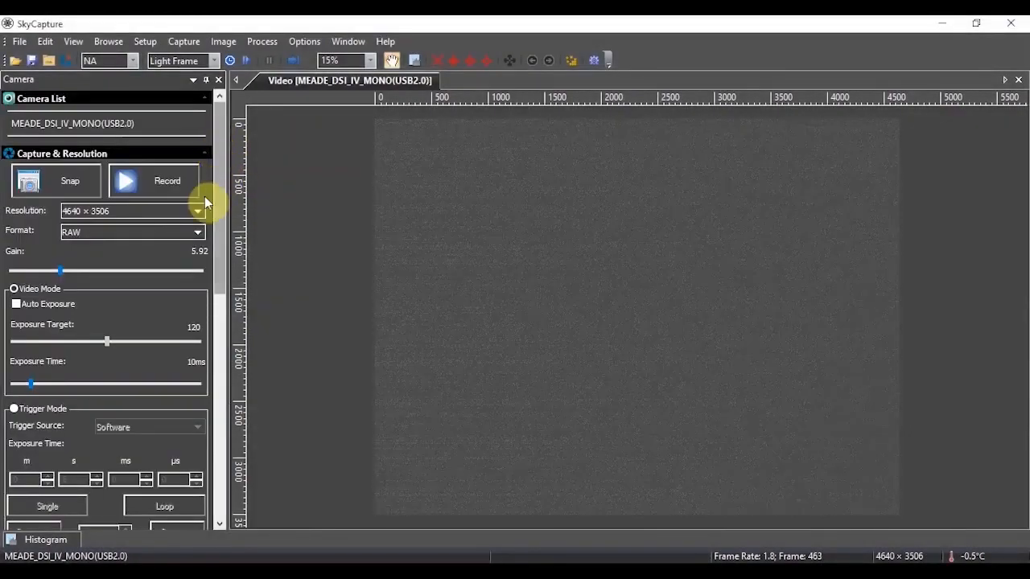
pyautogui.moveTo(167, 239)
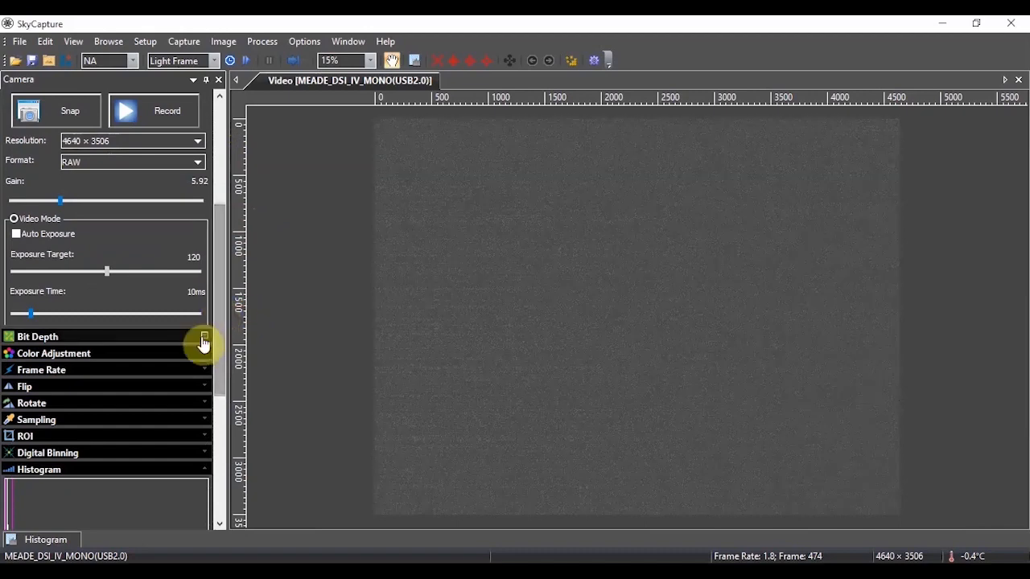
# Expand Bit Depth, try 8 Bits, then settle on 12-bit capture.
pyautogui.click(37, 336)
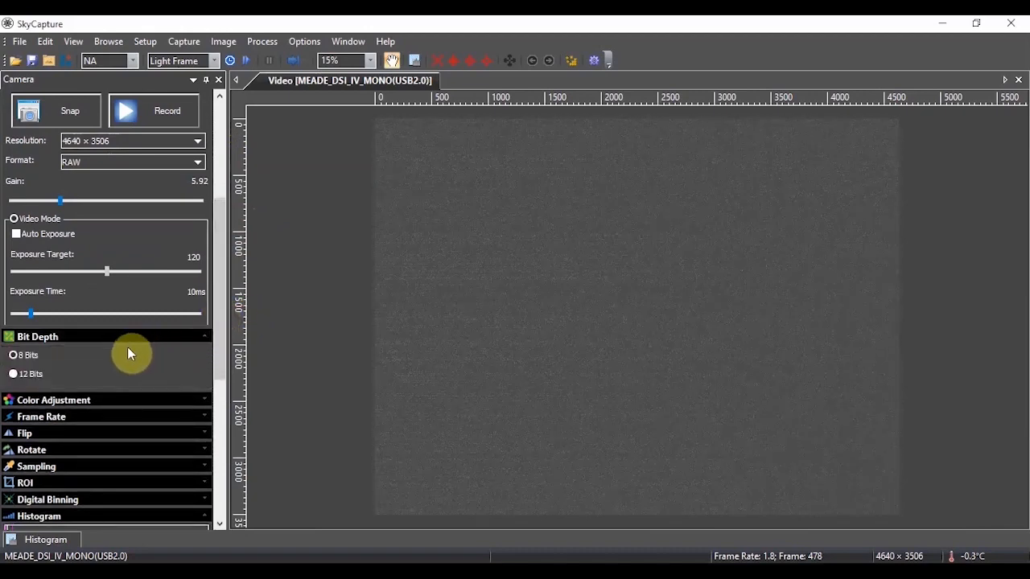
pyautogui.moveTo(113, 362)
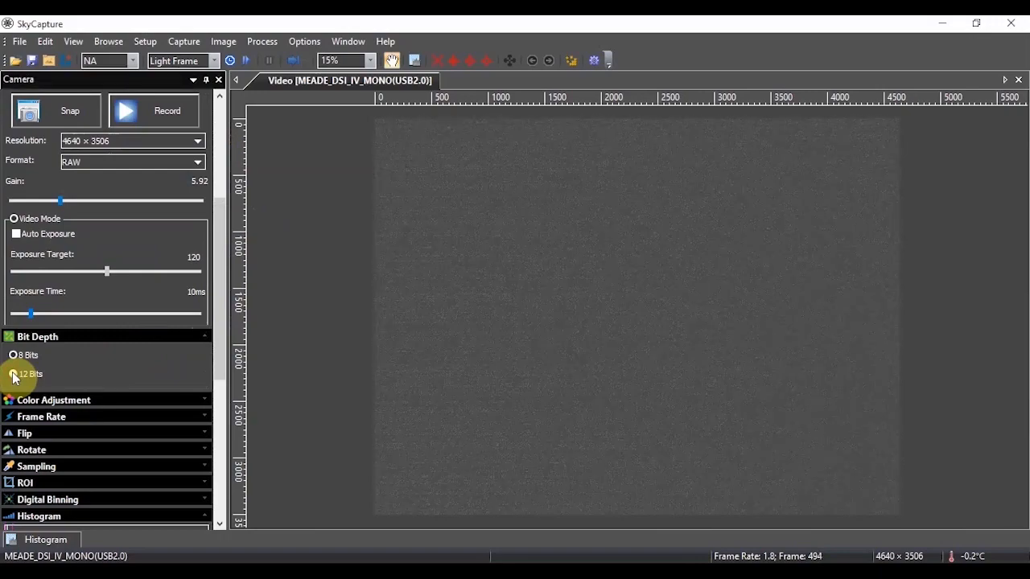
pyautogui.click(14, 355)
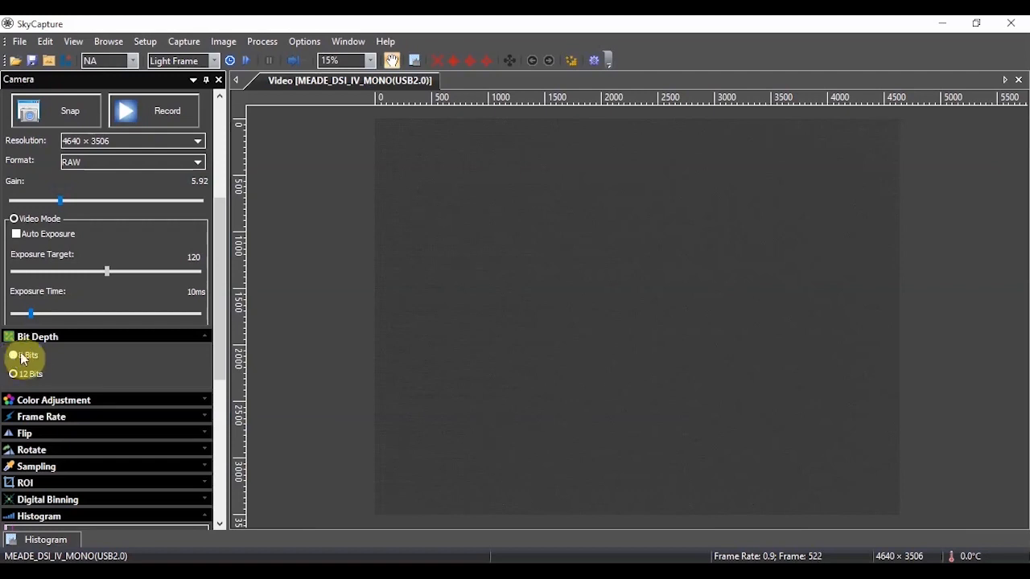
pyautogui.click(14, 374)
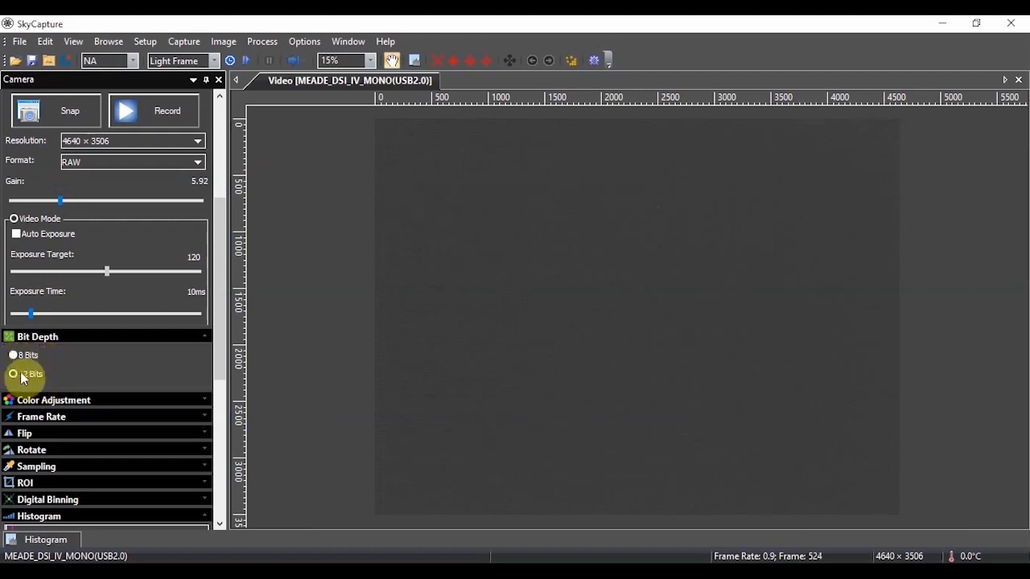
pyautogui.click(15, 374)
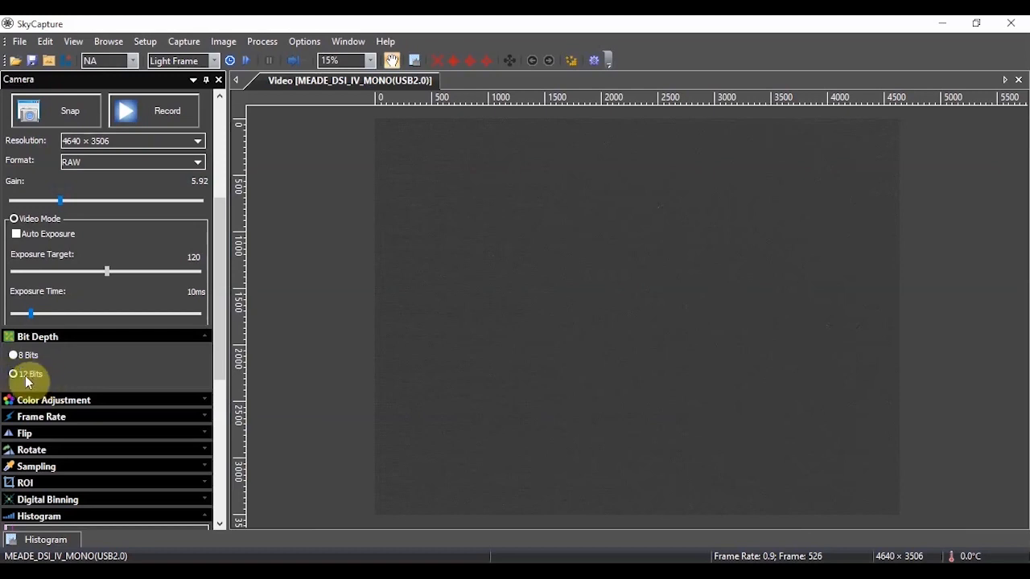
pyautogui.moveTo(70, 379)
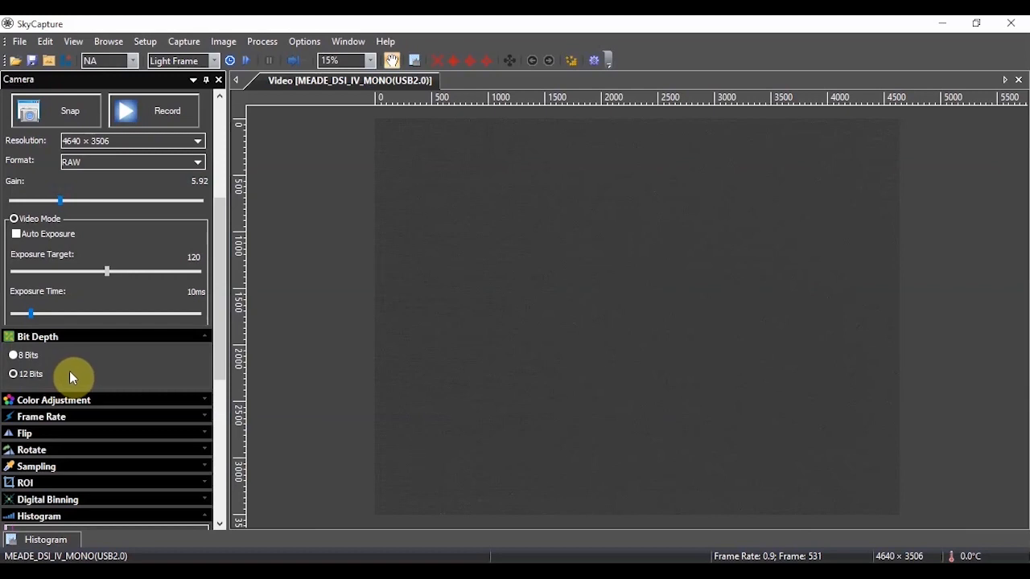
pyautogui.moveTo(211, 277)
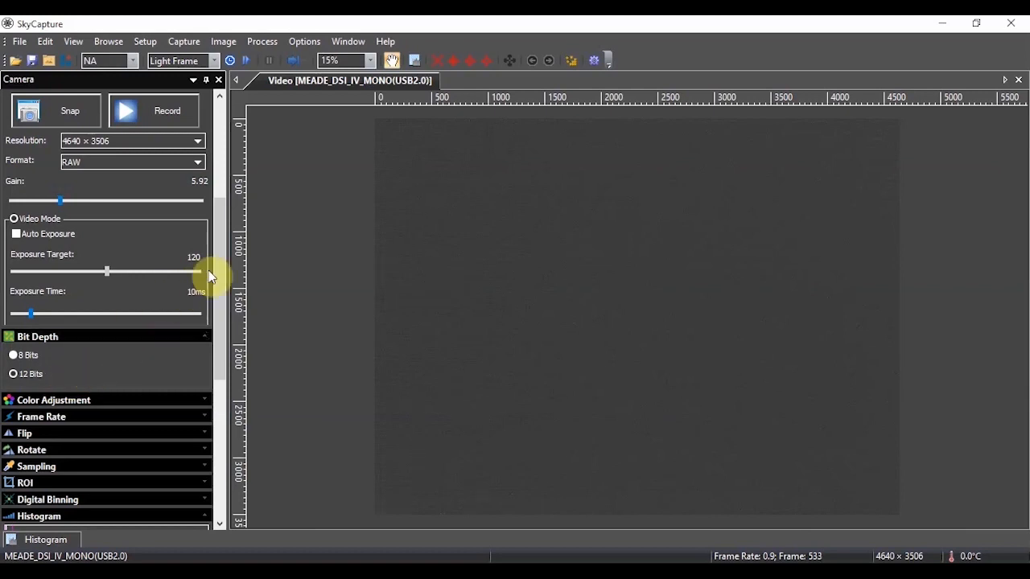
pyautogui.moveTo(225, 285)
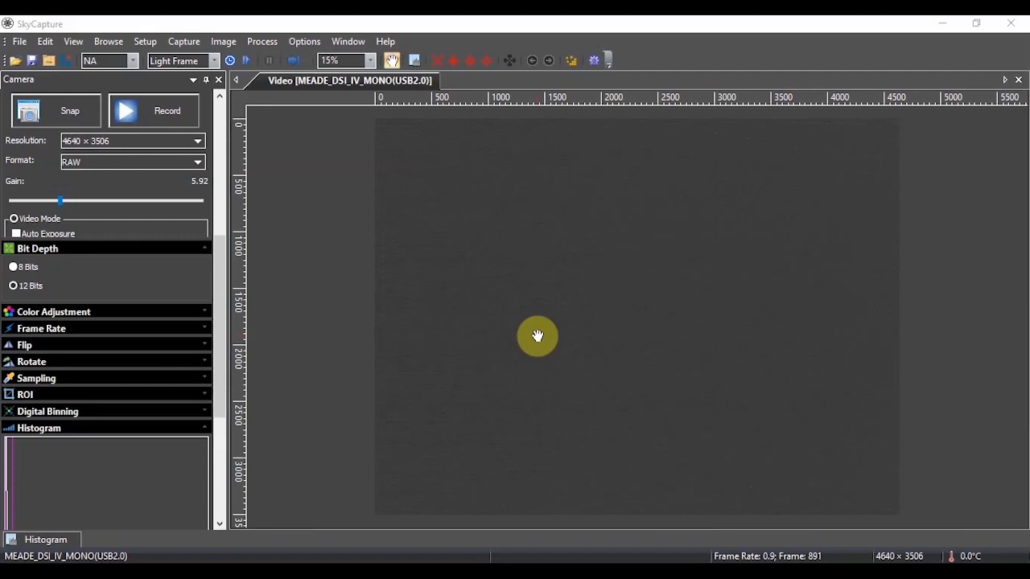
pyautogui.moveTo(359, 362)
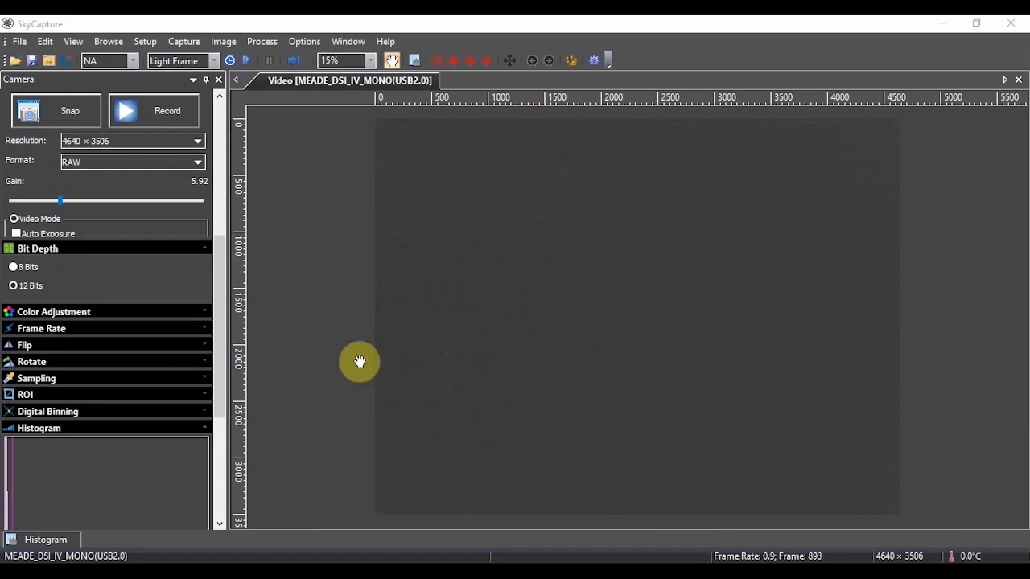
# Expand the Cooling section to show TEC target 0 °C and 29.5% power.
pyautogui.scroll(-3)
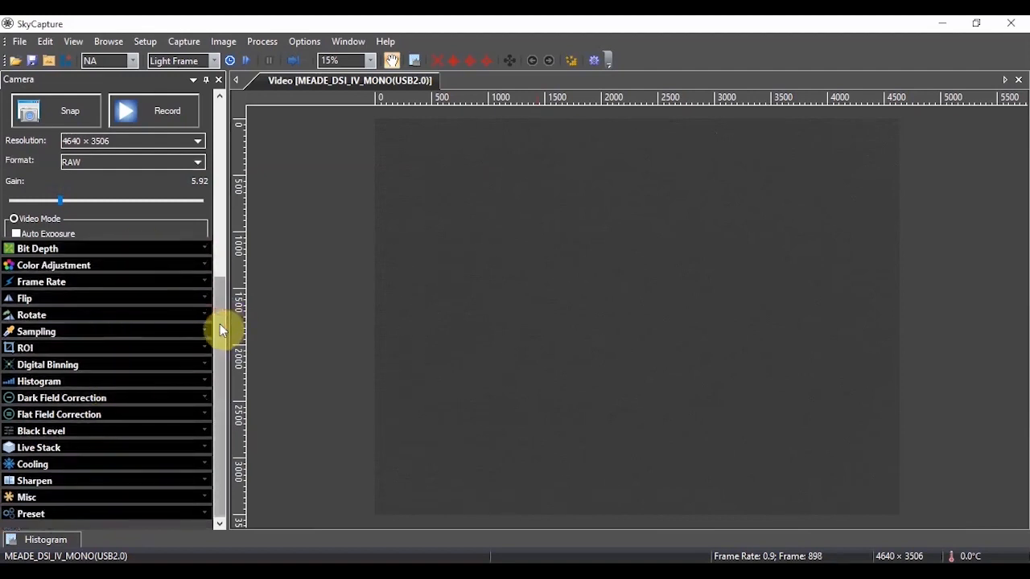
pyautogui.moveTo(213, 365)
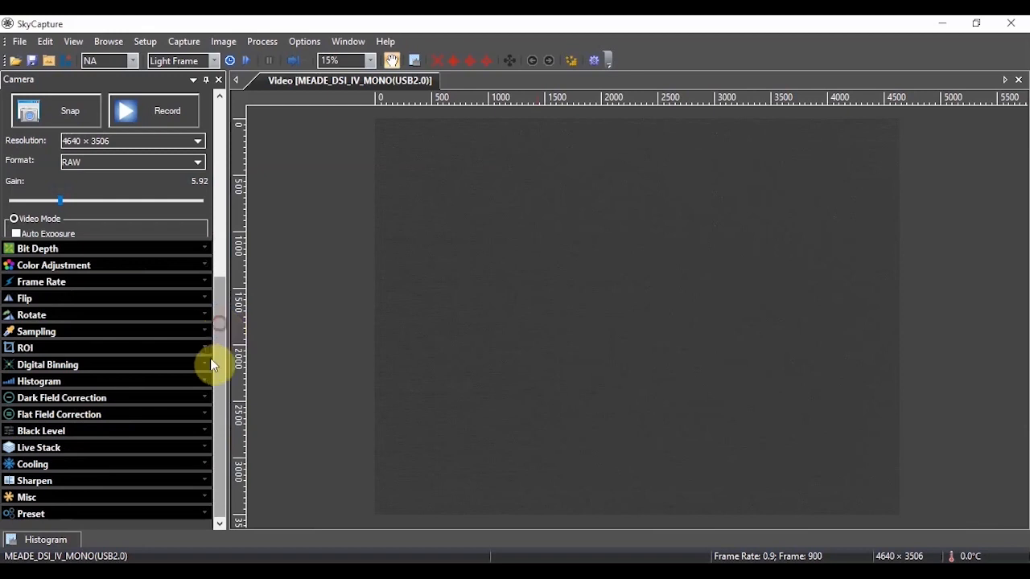
pyautogui.click(205, 465)
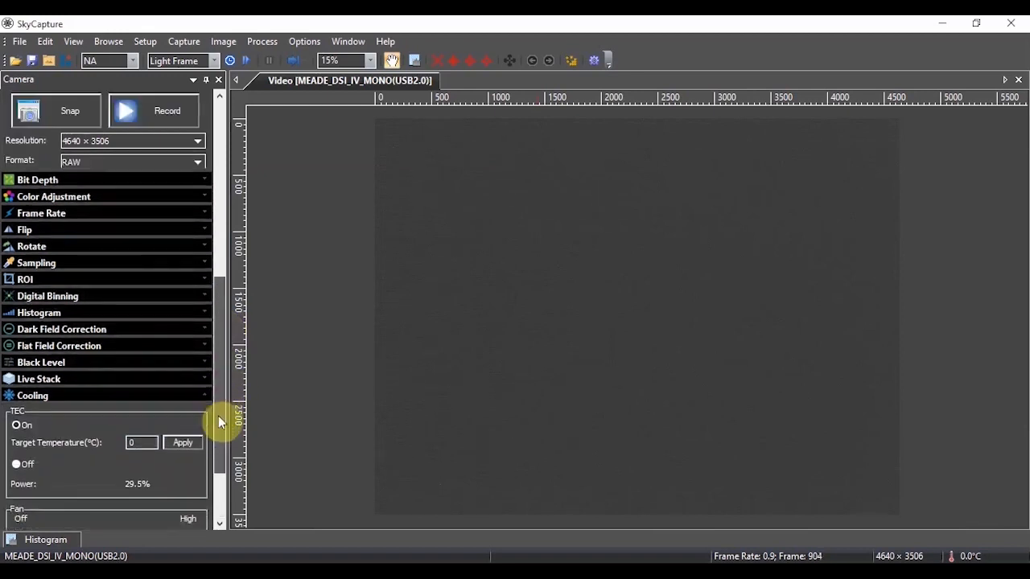
# Scroll down the Cooling panel to view the full fan controls.
pyautogui.scroll(-3)
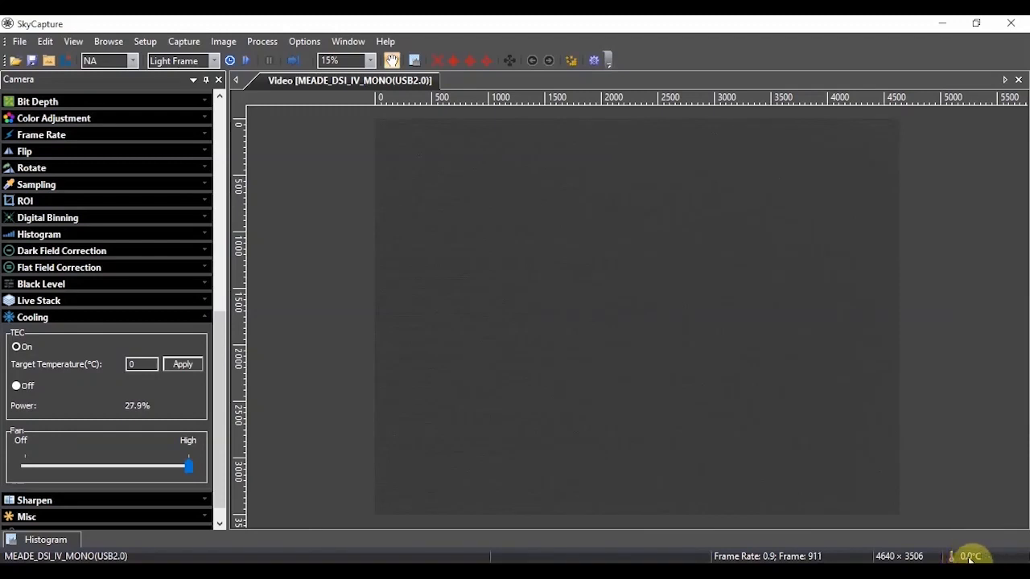
pyautogui.moveTo(782, 482)
pyautogui.write('-5')
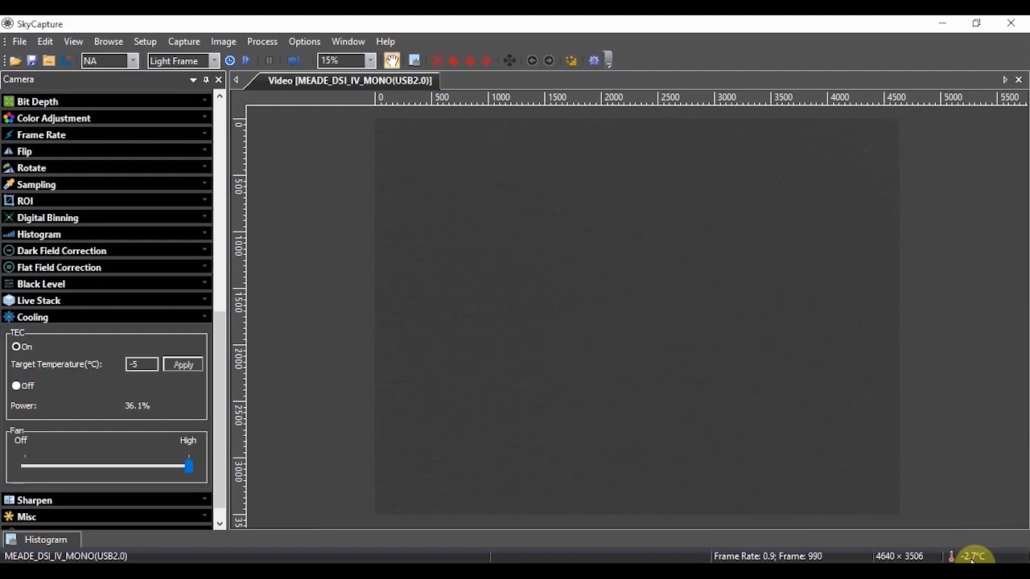
pyautogui.moveTo(663, 274)
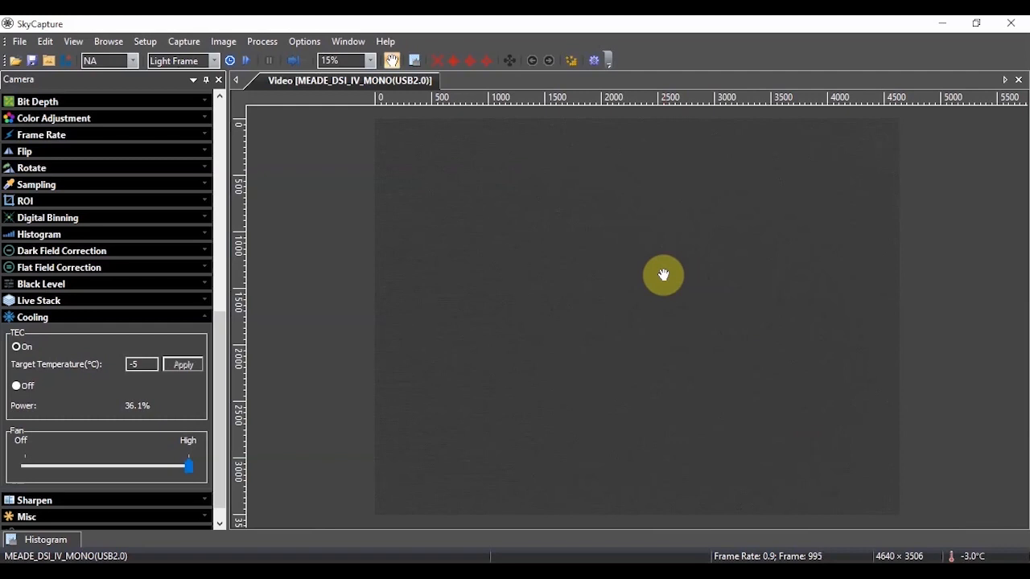
pyautogui.moveTo(243, 435)
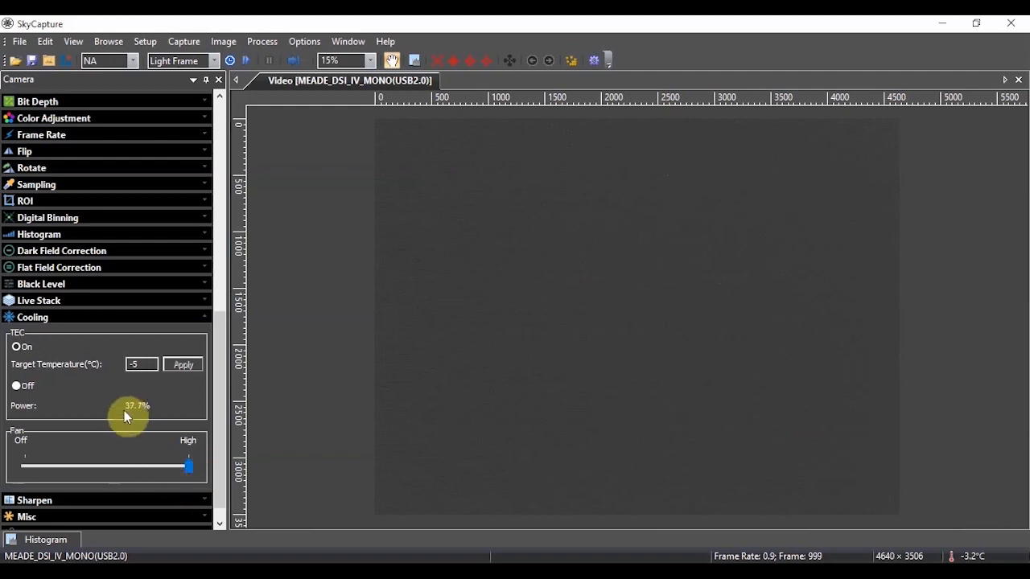
pyautogui.moveTo(992, 555)
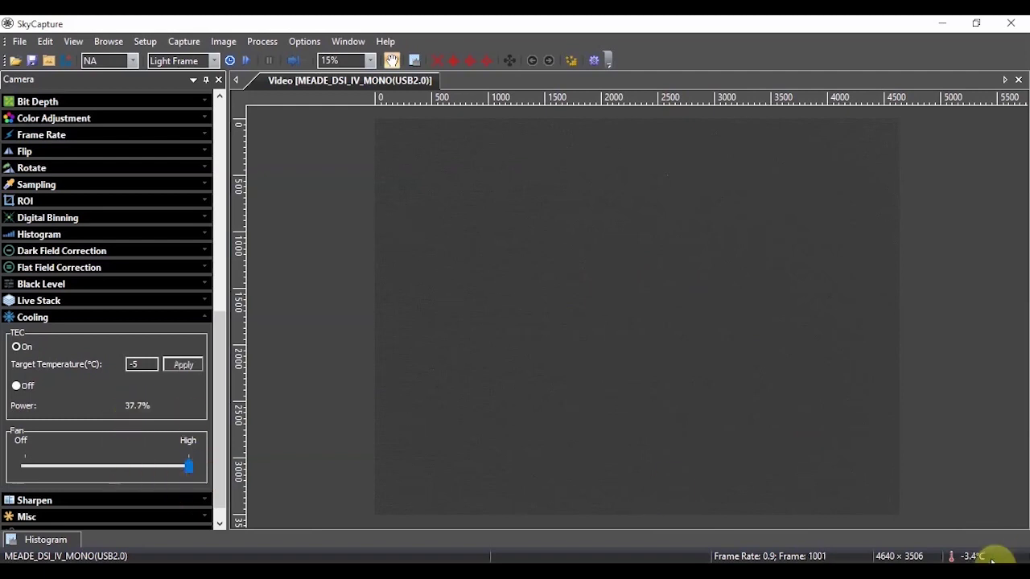
pyautogui.moveTo(125, 417)
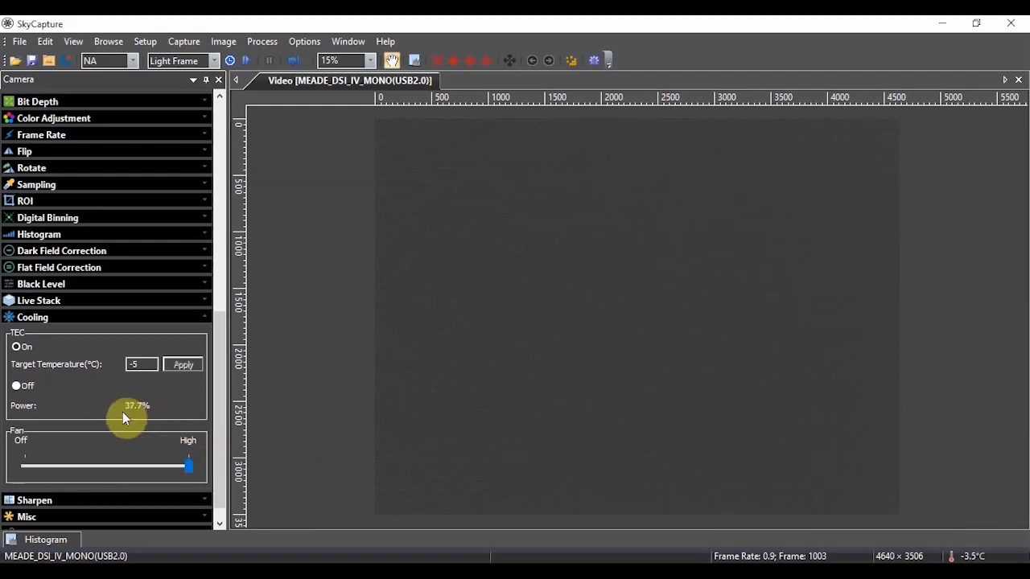
pyautogui.moveTo(193, 419)
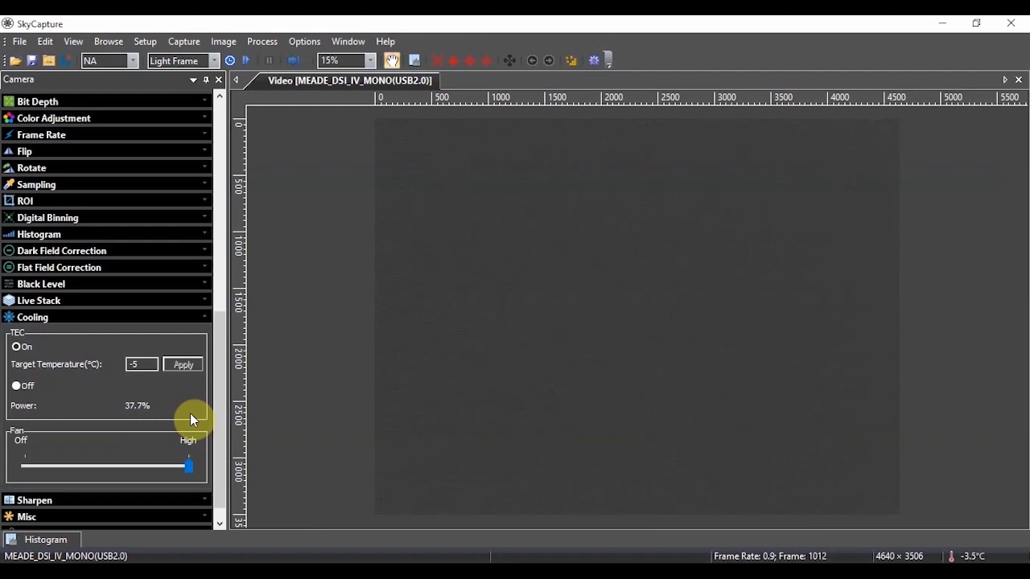
pyautogui.moveTo(965, 555)
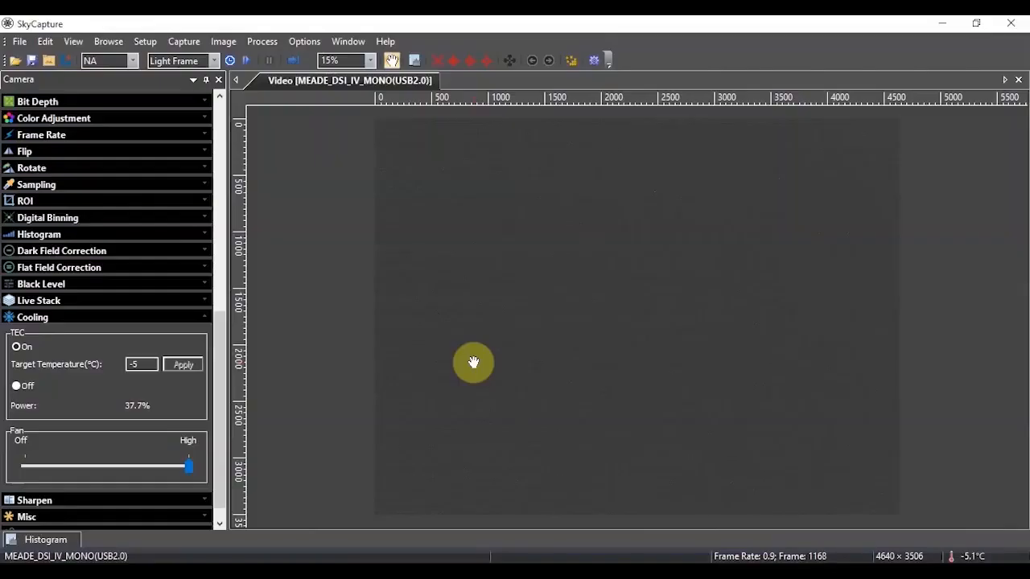
pyautogui.moveTo(931, 537)
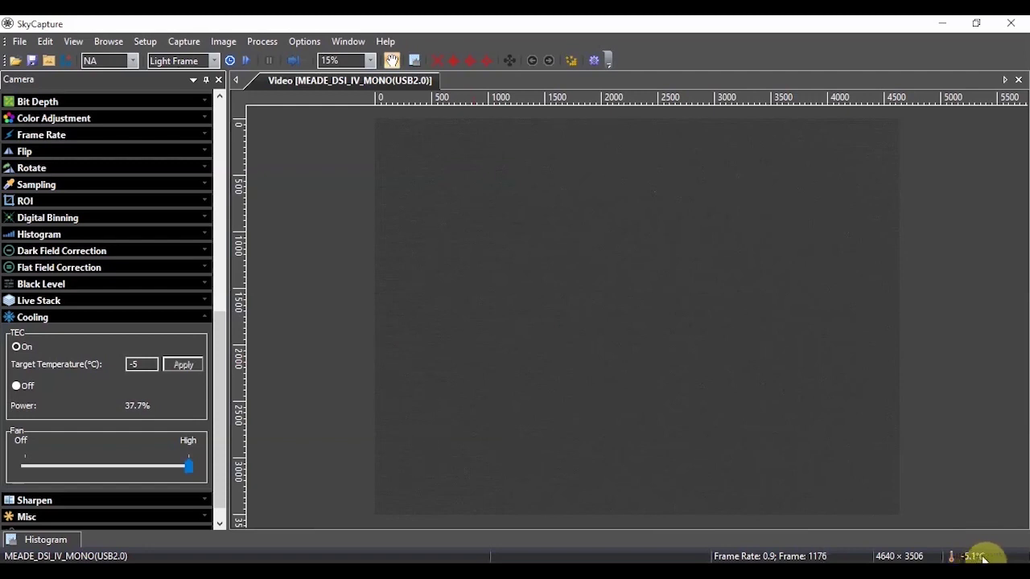
pyautogui.moveTo(315, 382)
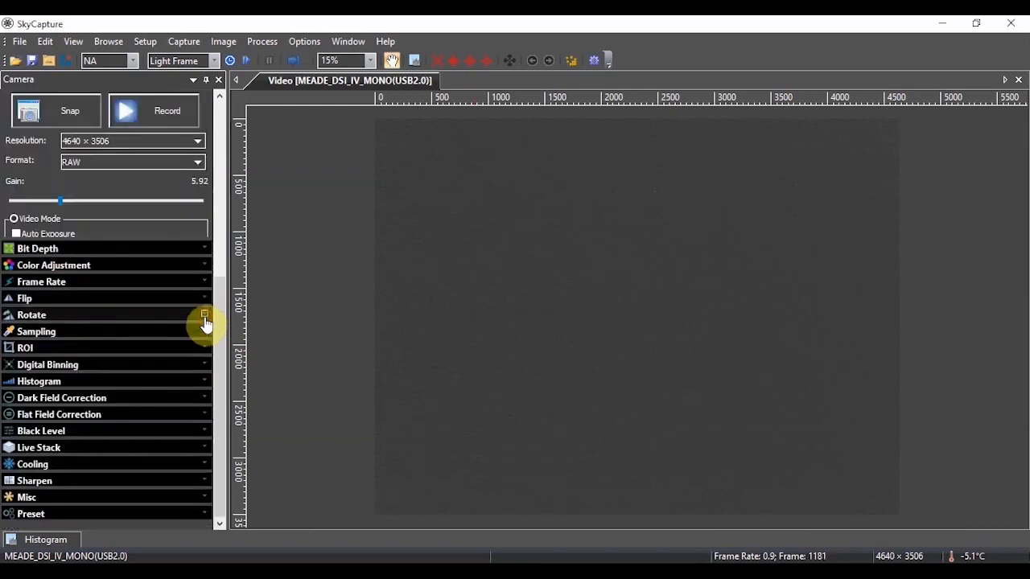
pyautogui.moveTo(215, 358)
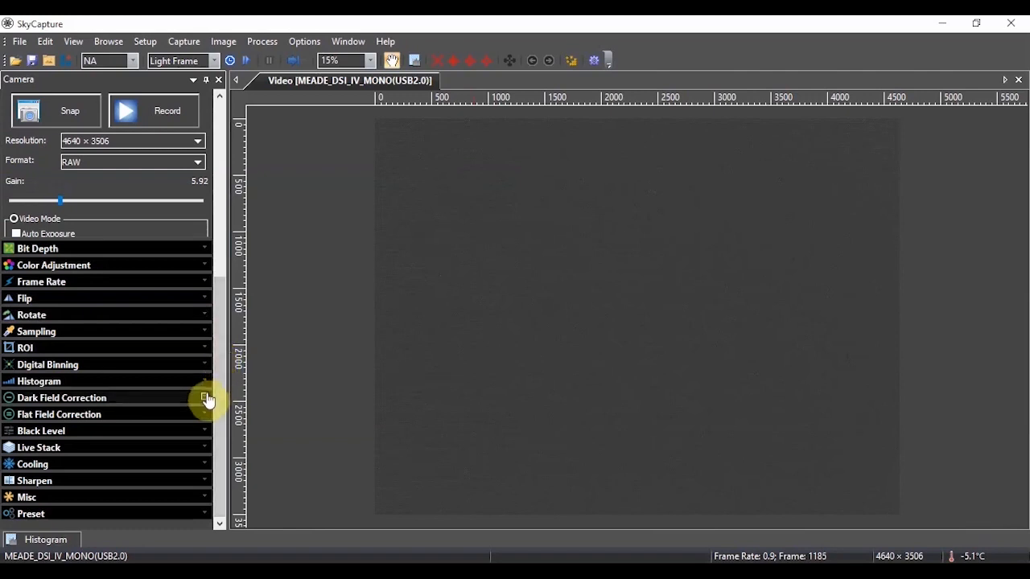
# Expand Dark Field Correction, collapse exposure settings, and scroll to the quantity-5 options.
pyautogui.click(61, 397)
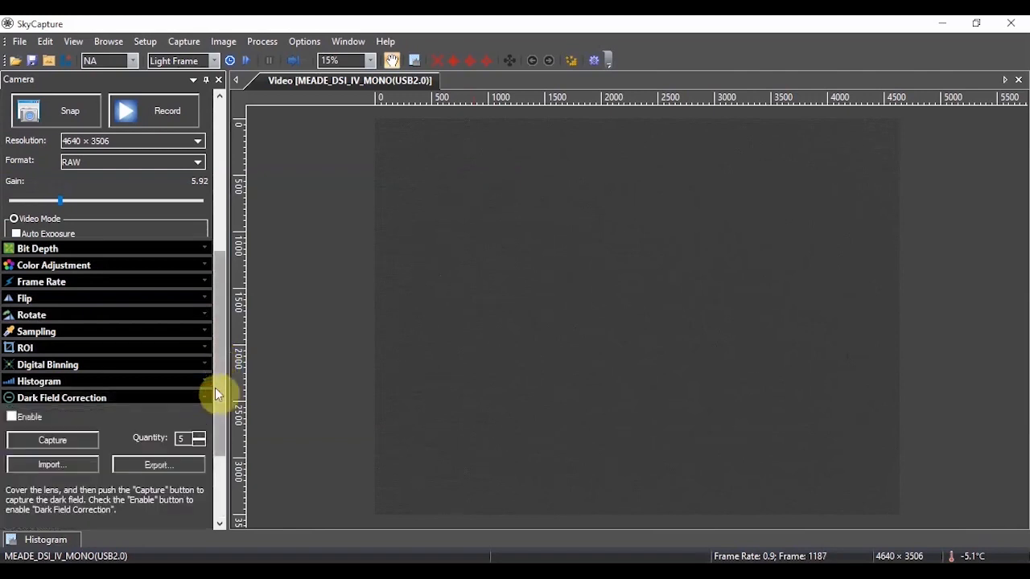
pyautogui.scroll(-3)
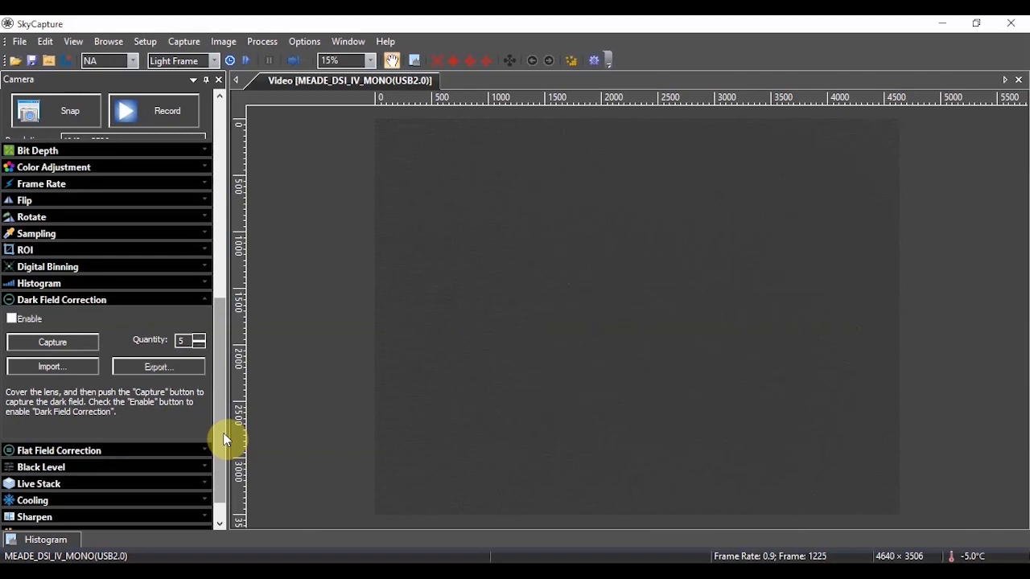
pyautogui.moveTo(56, 306)
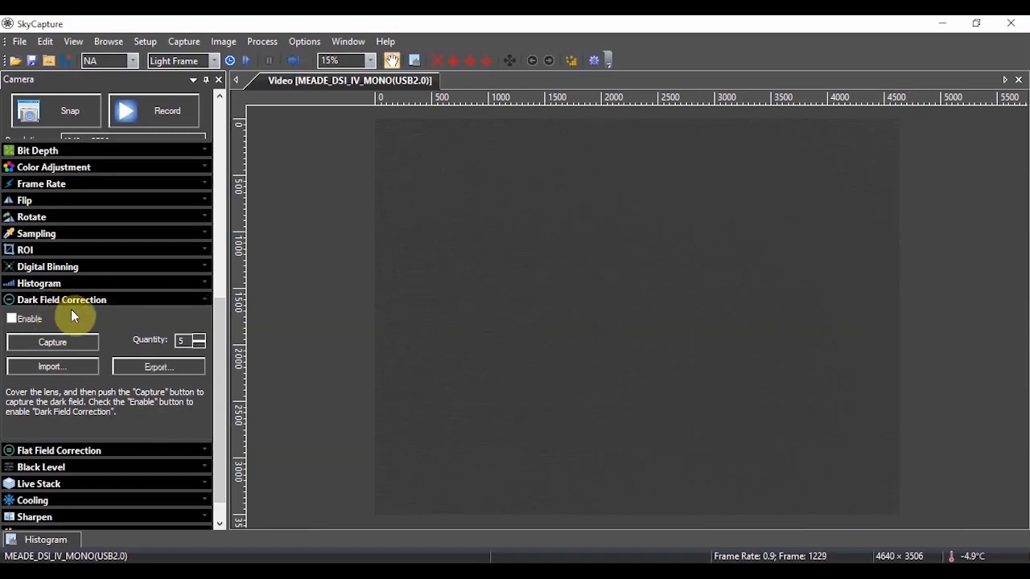
pyautogui.moveTo(439, 319)
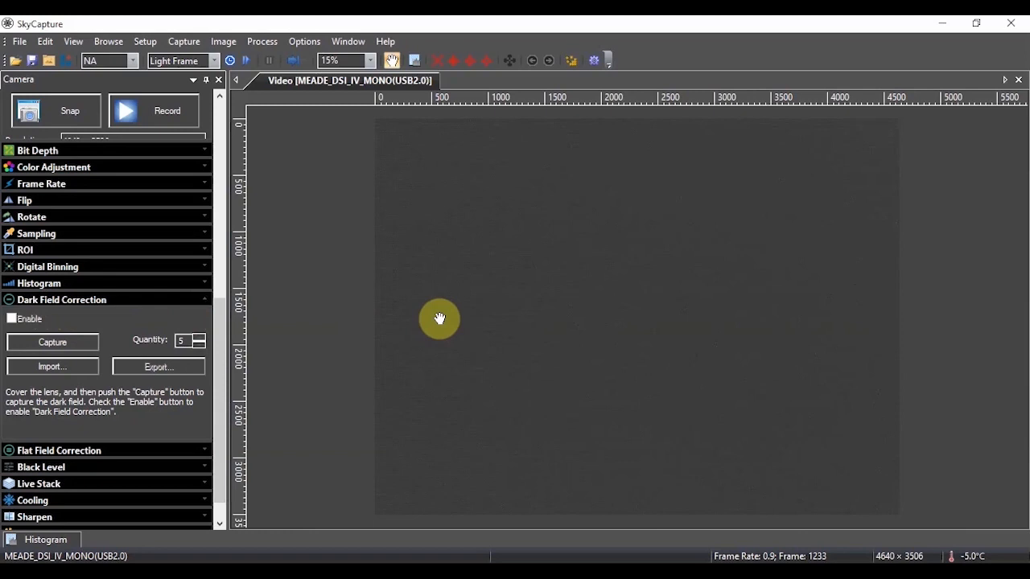
pyautogui.moveTo(619, 272)
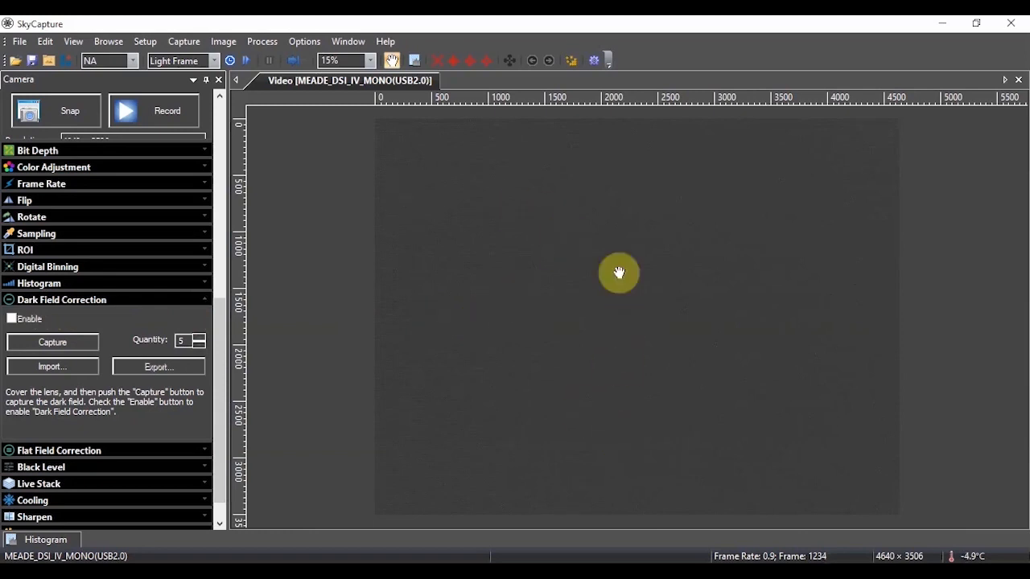
pyautogui.moveTo(522, 295)
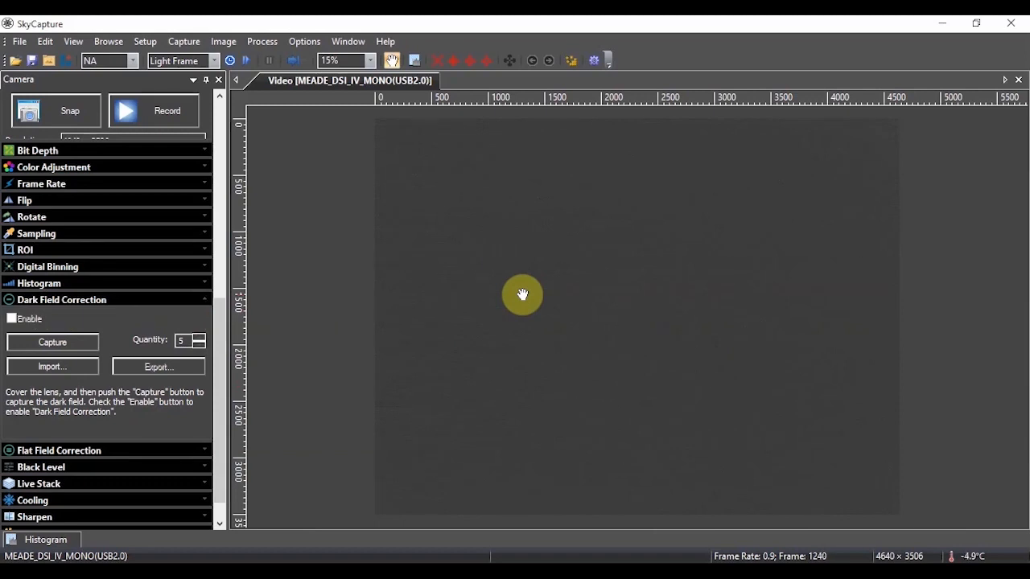
pyautogui.moveTo(311, 310)
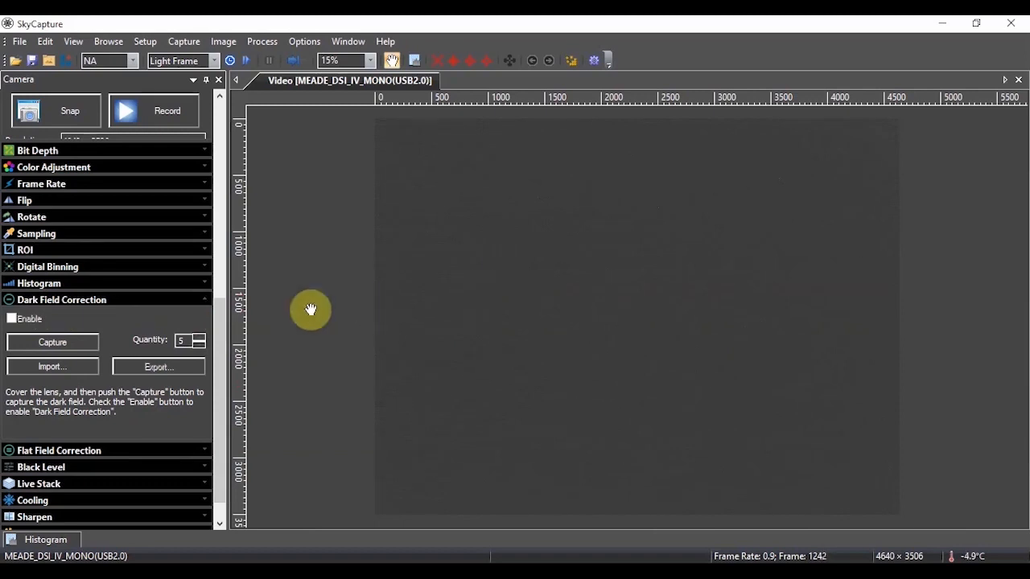
pyautogui.moveTo(71, 312)
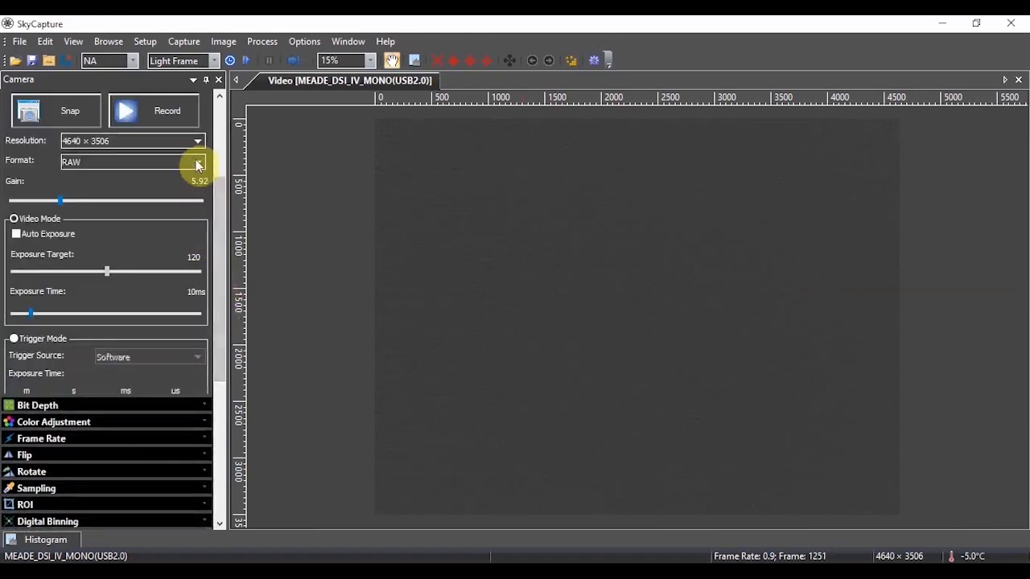
pyautogui.click(197, 161)
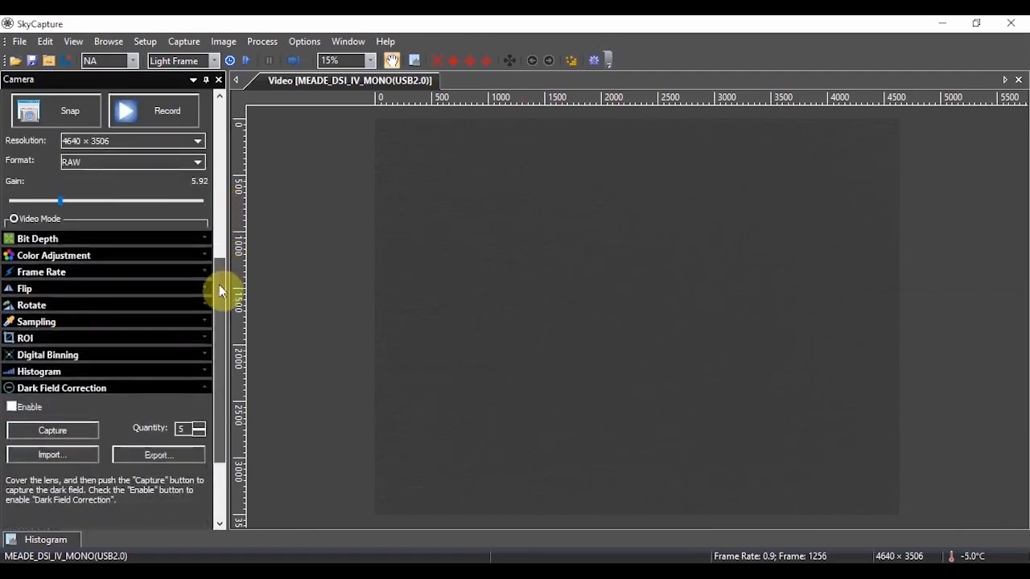
pyautogui.scroll(-3)
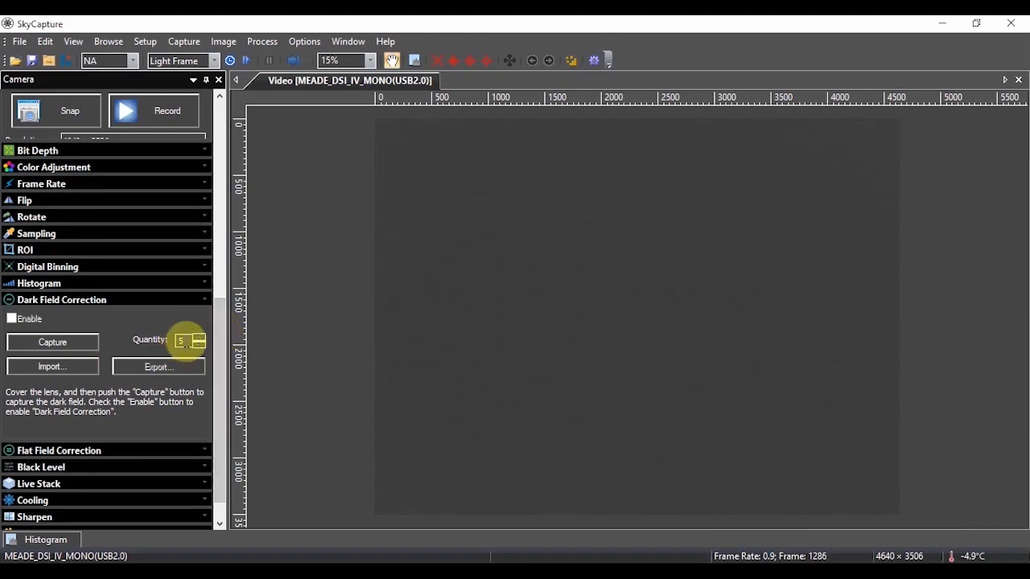
# Capture five dark frames and enable dark field correction, blacking out the live preview.
pyautogui.click(52, 342)
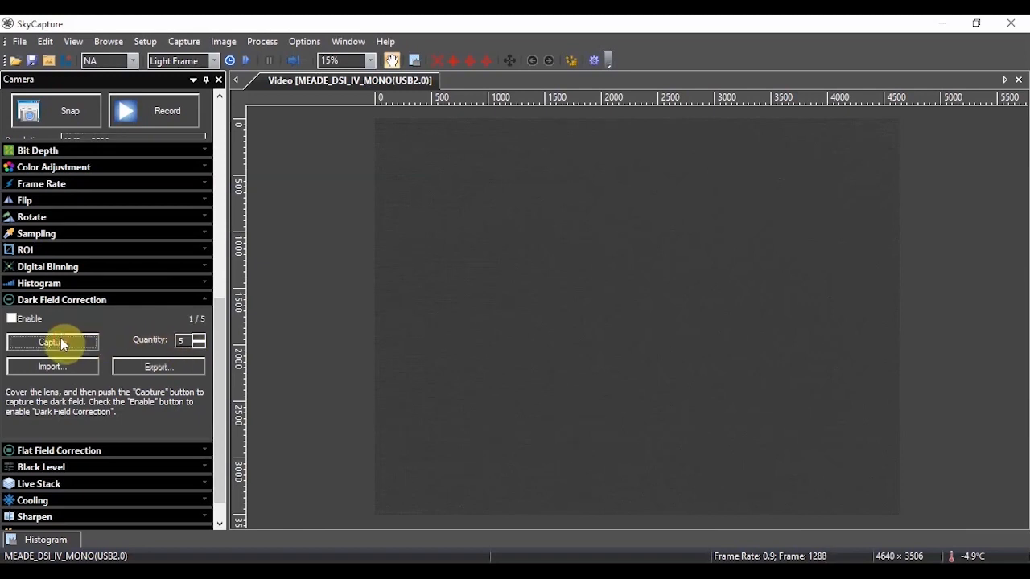
pyautogui.click(52, 342)
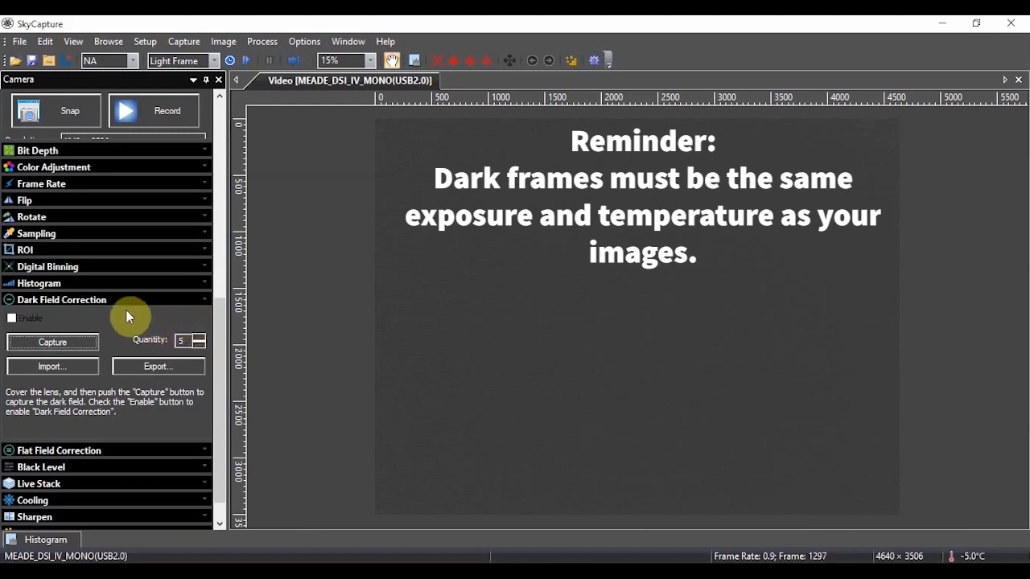
pyautogui.click(11, 318)
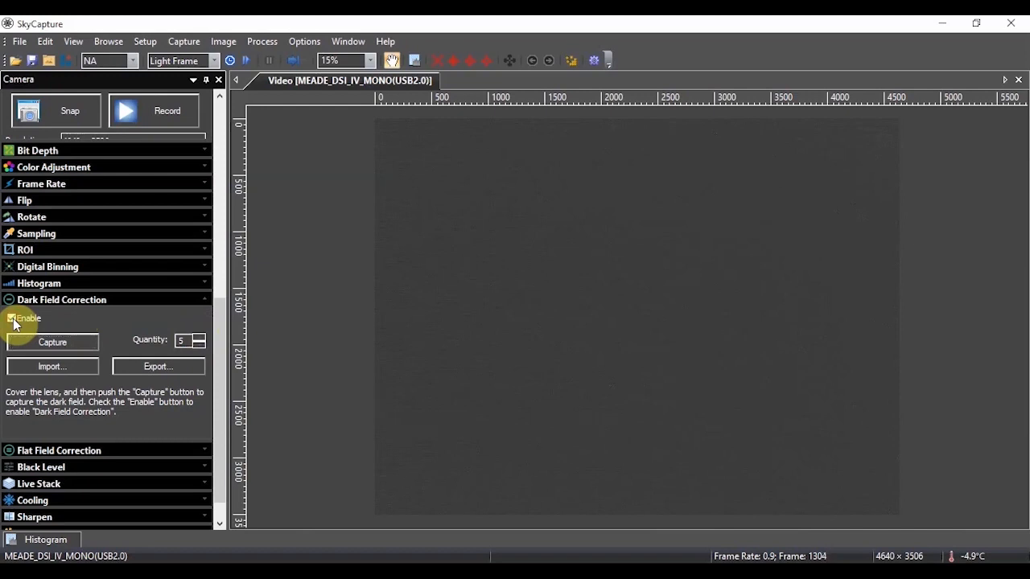
pyautogui.click(12, 318)
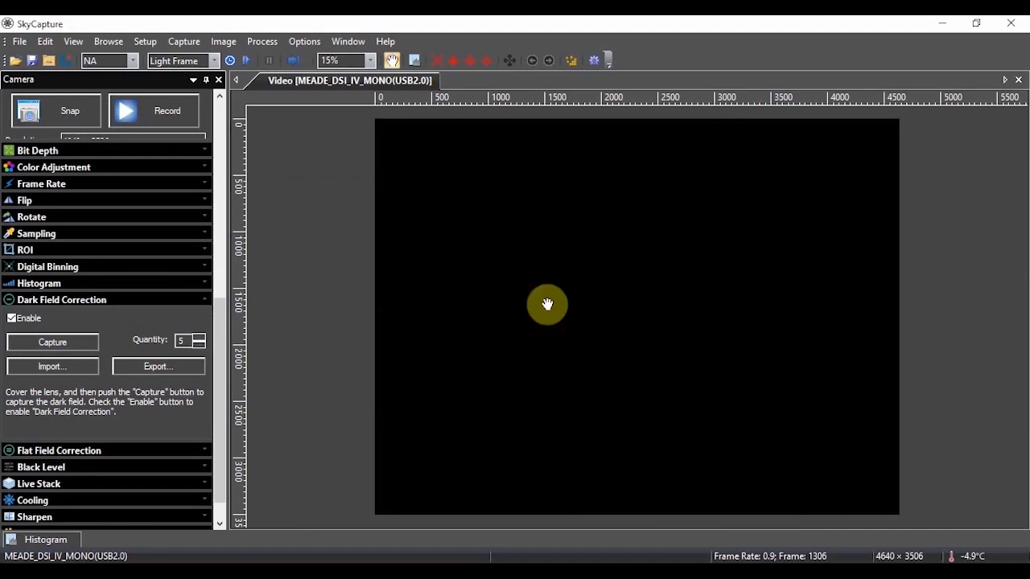
pyautogui.moveTo(709, 394)
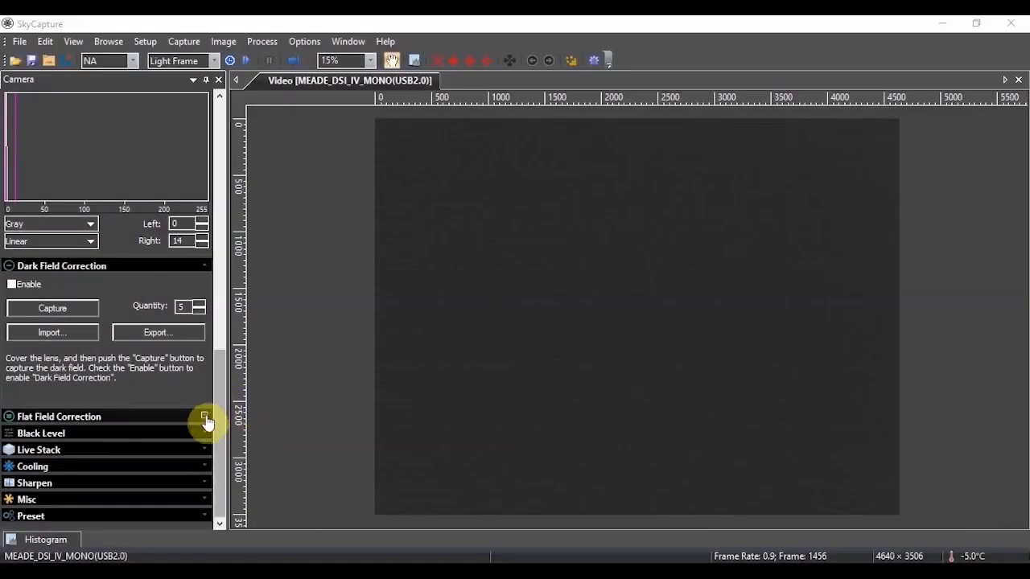
pyautogui.click(204, 417)
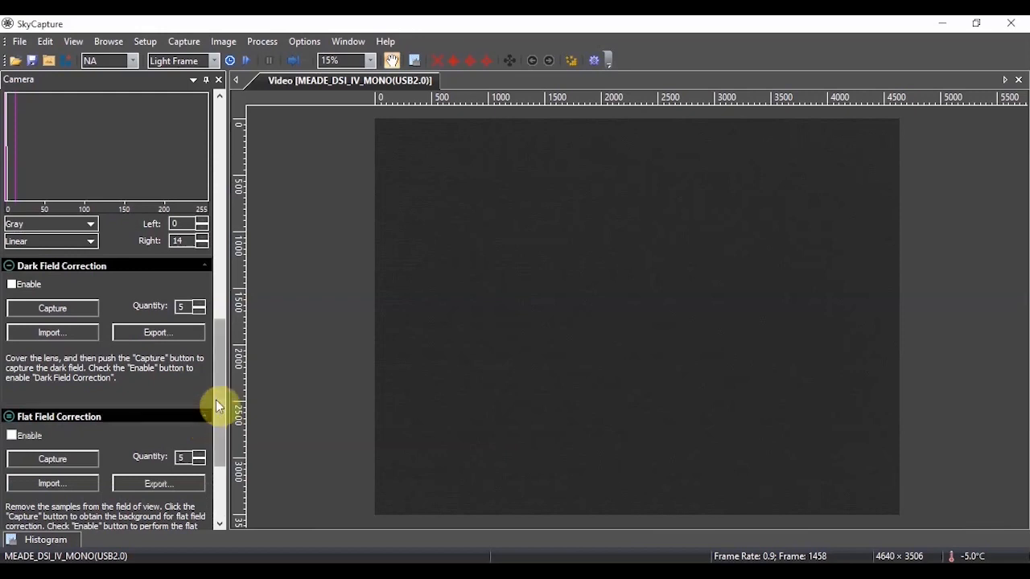
pyautogui.scroll(-3)
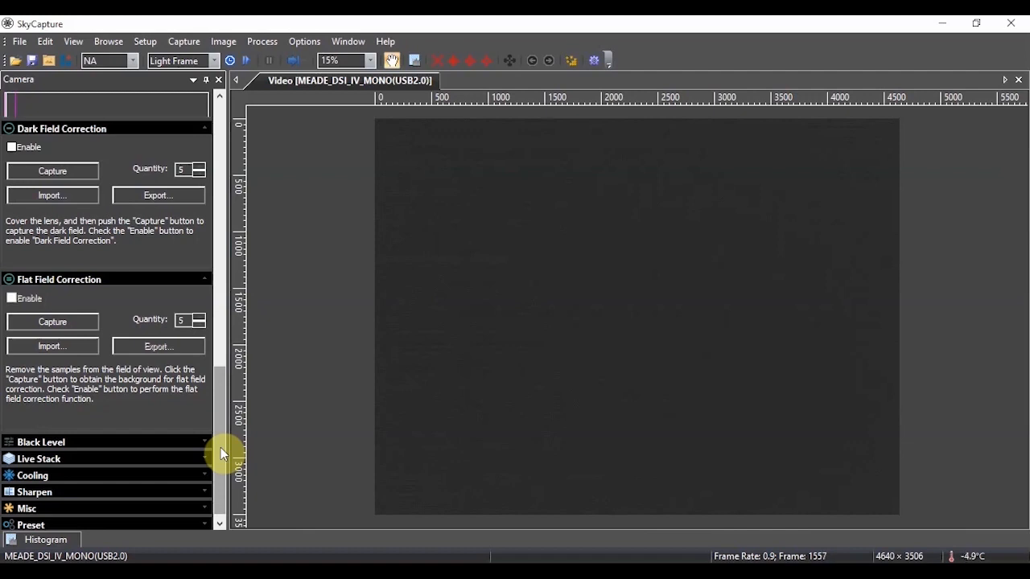
pyautogui.moveTo(119, 400)
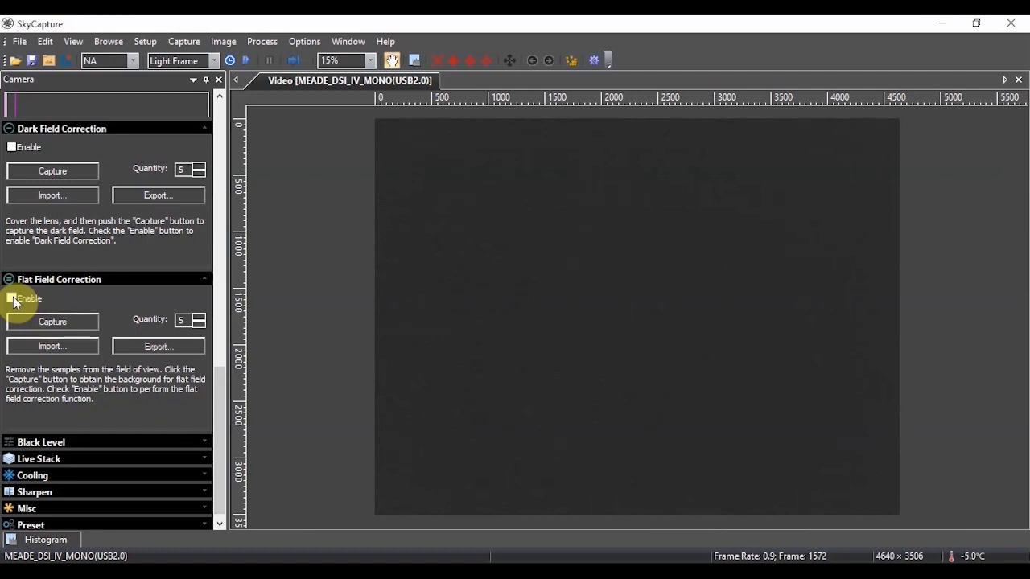
pyautogui.moveTo(59, 129)
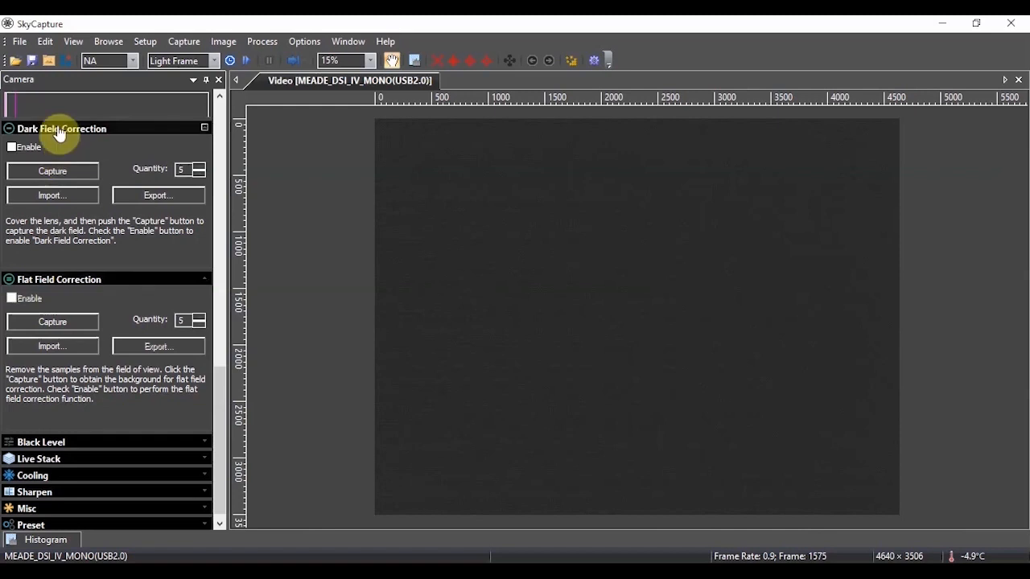
pyautogui.moveTo(79, 294)
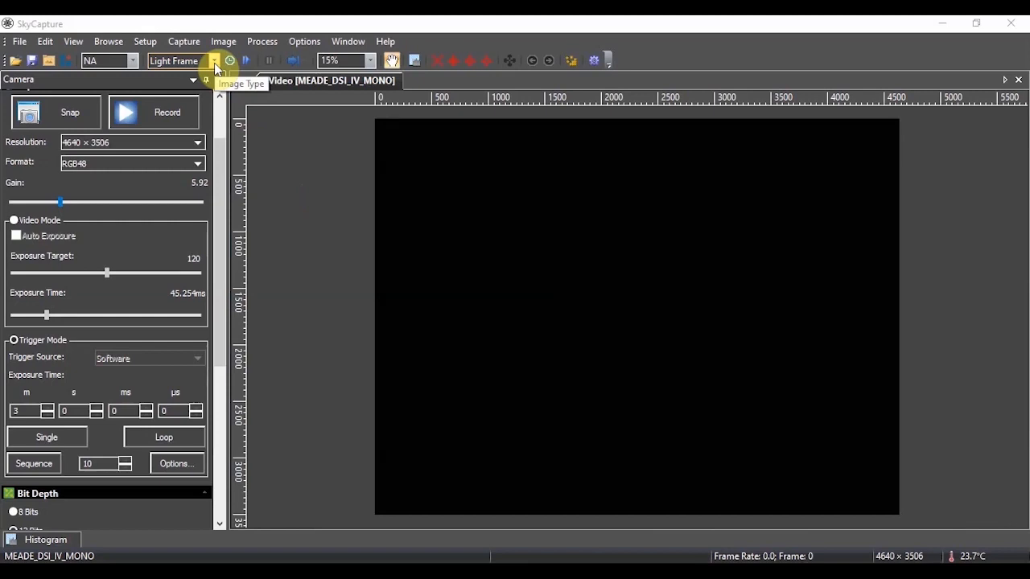
pyautogui.click(213, 61)
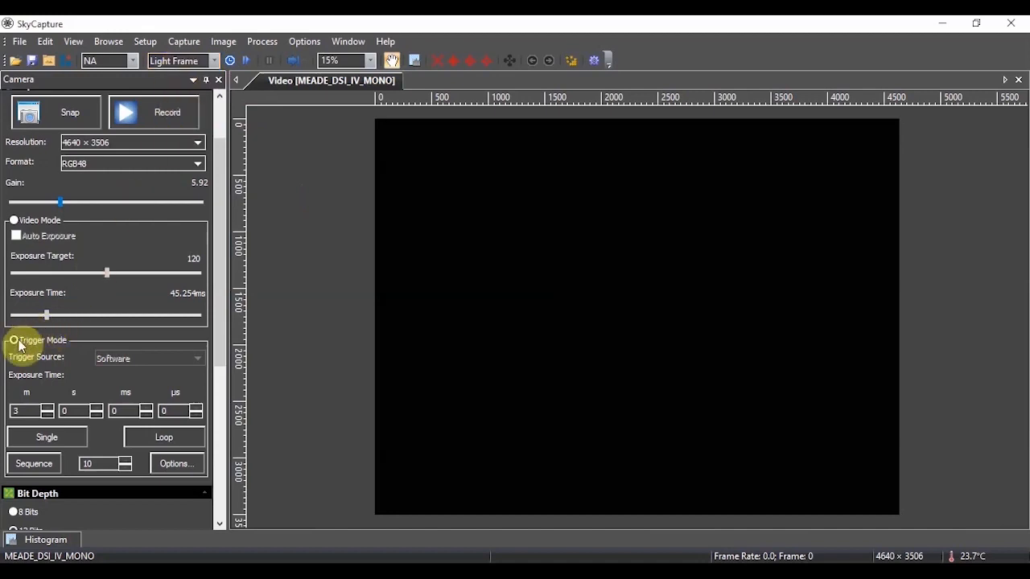
pyautogui.moveTo(28, 346)
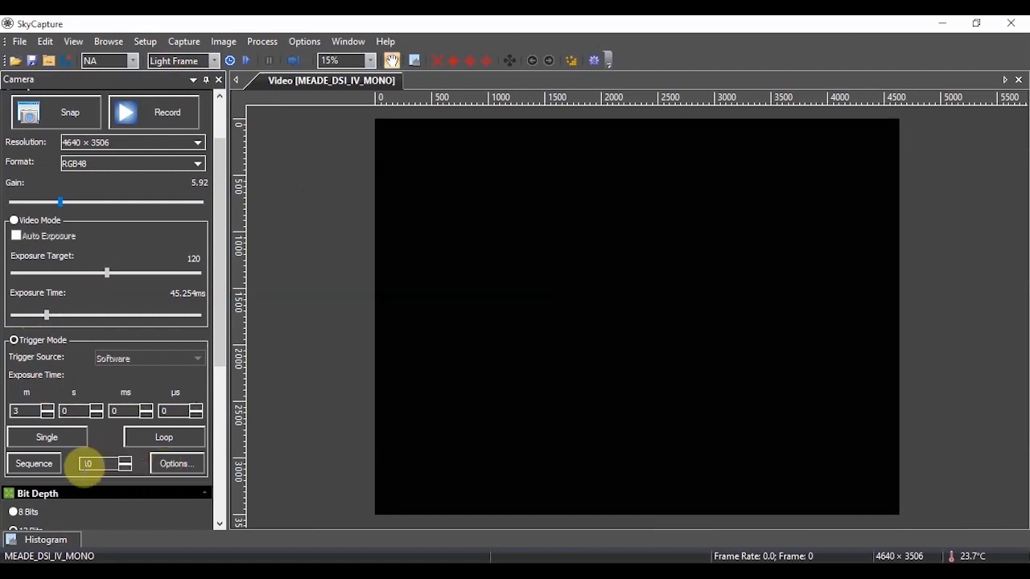
pyautogui.click(176, 463)
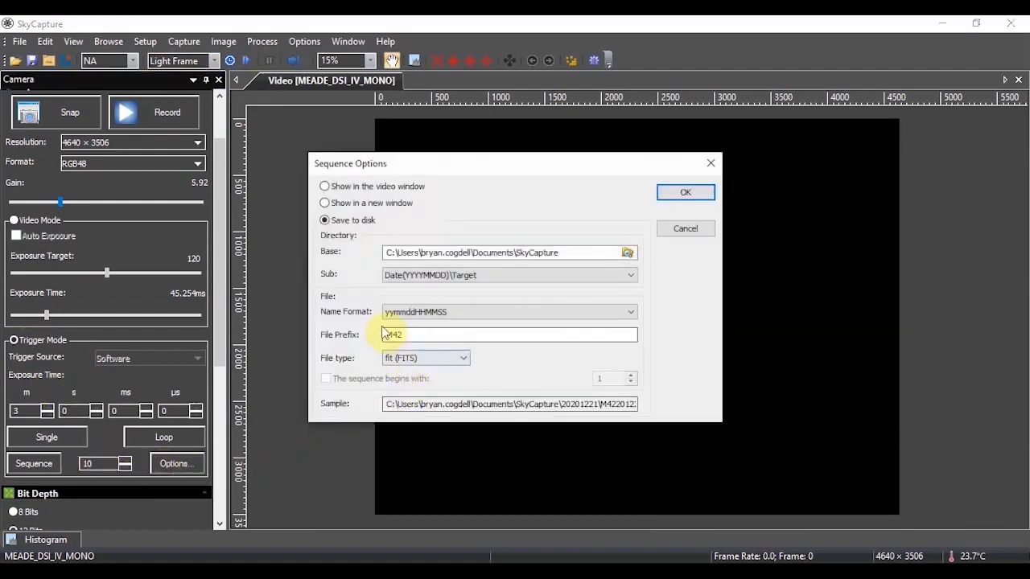
pyautogui.moveTo(531, 282)
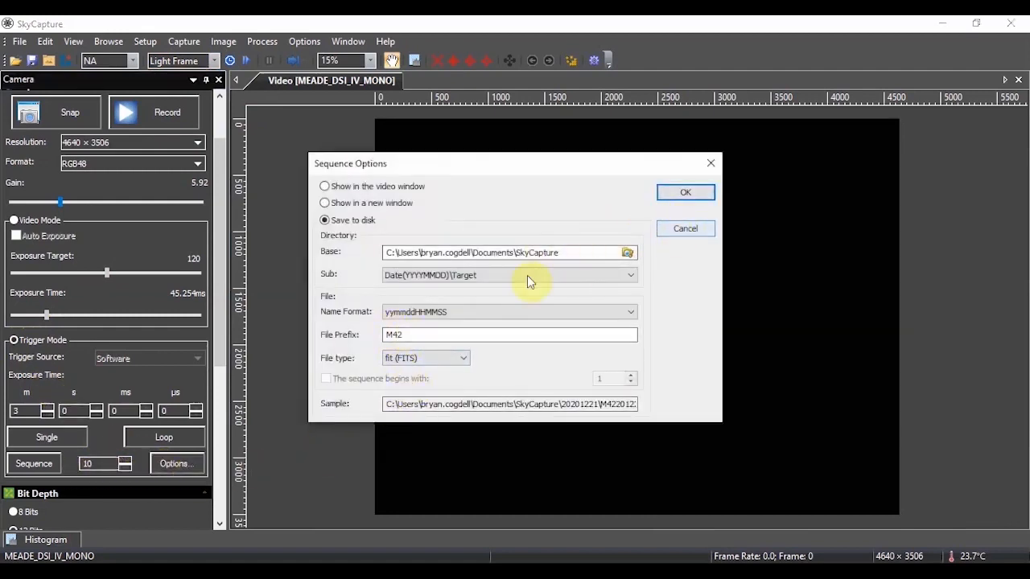
pyautogui.moveTo(497, 378)
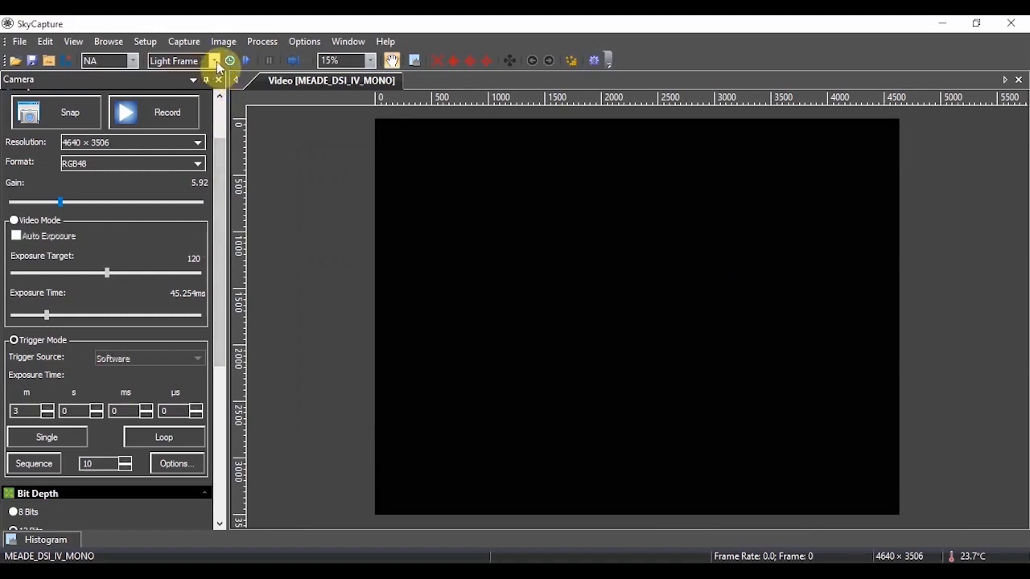
pyautogui.click(214, 60)
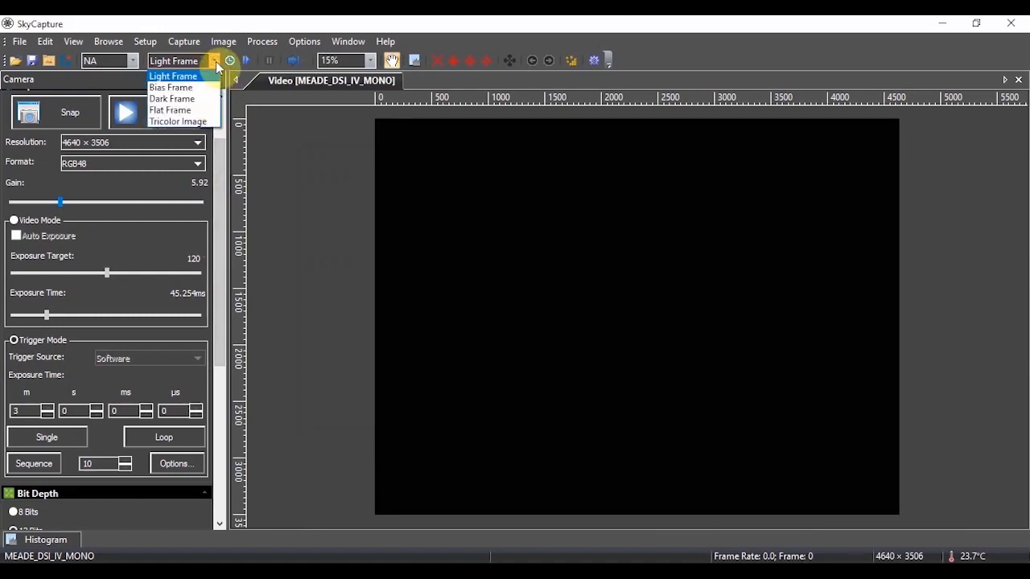
pyautogui.click(173, 76)
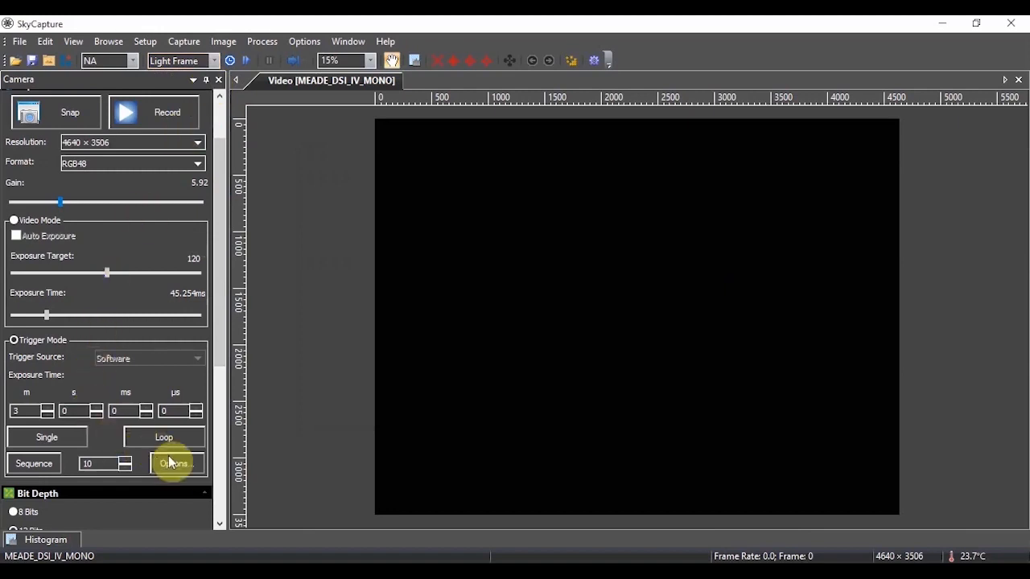
pyautogui.click(175, 464)
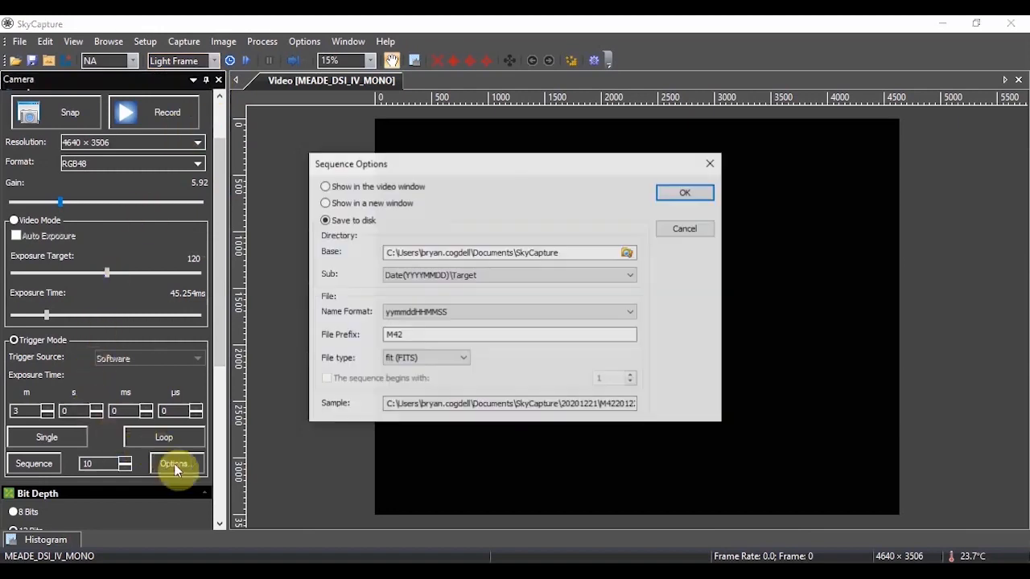
pyautogui.click(507, 333)
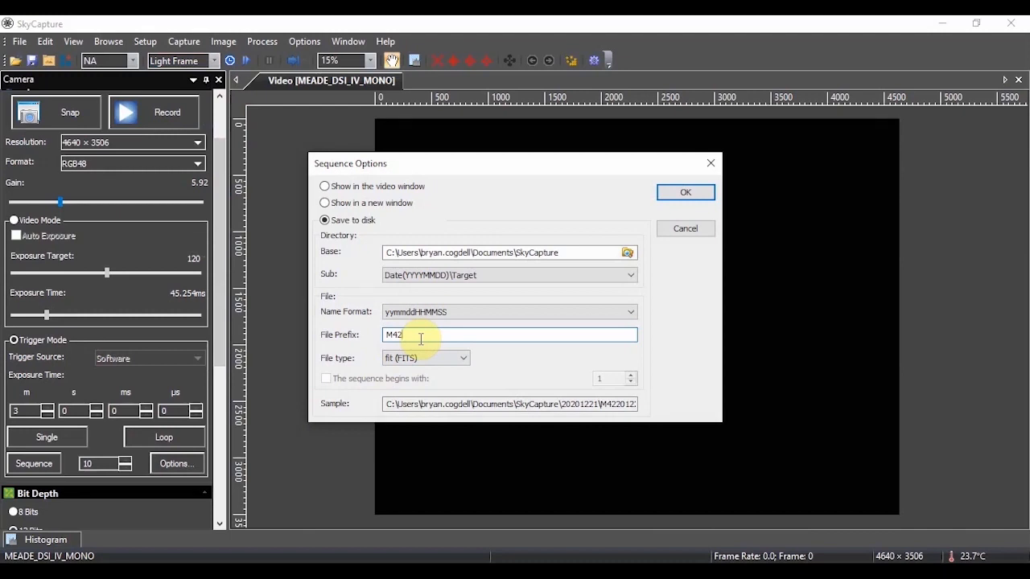
pyautogui.write('_')
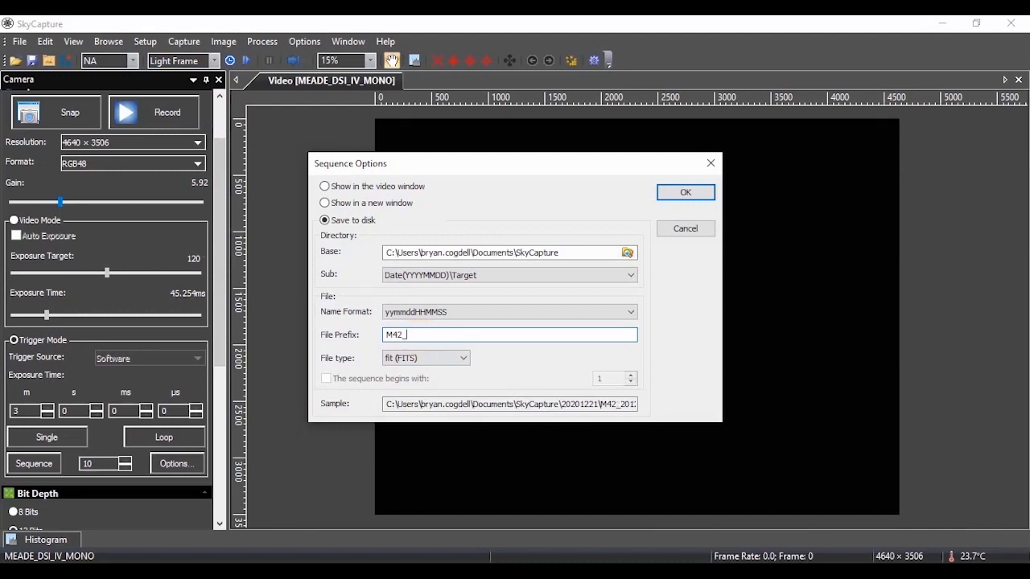
pyautogui.write('Dark')
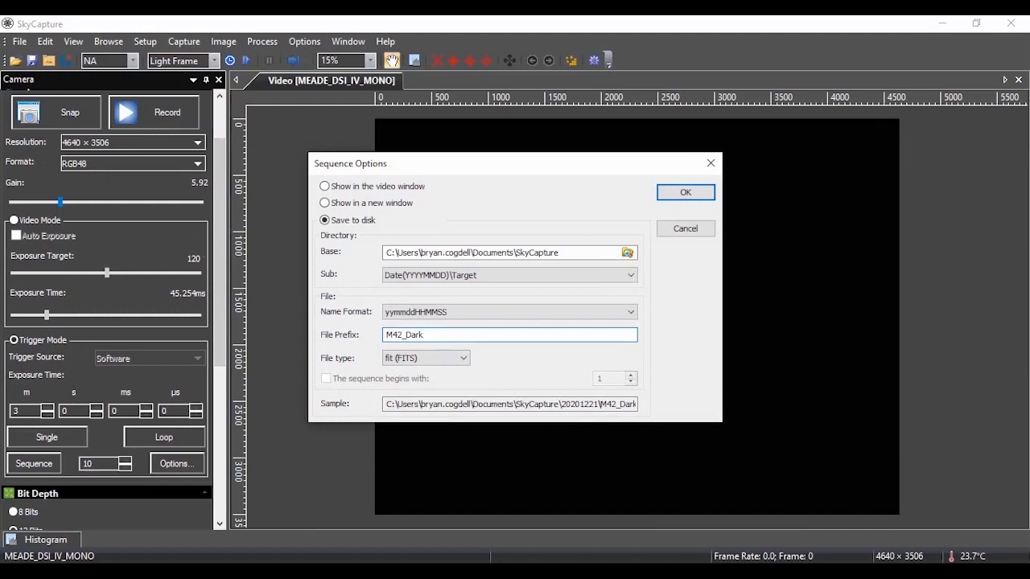
pyautogui.write('s')
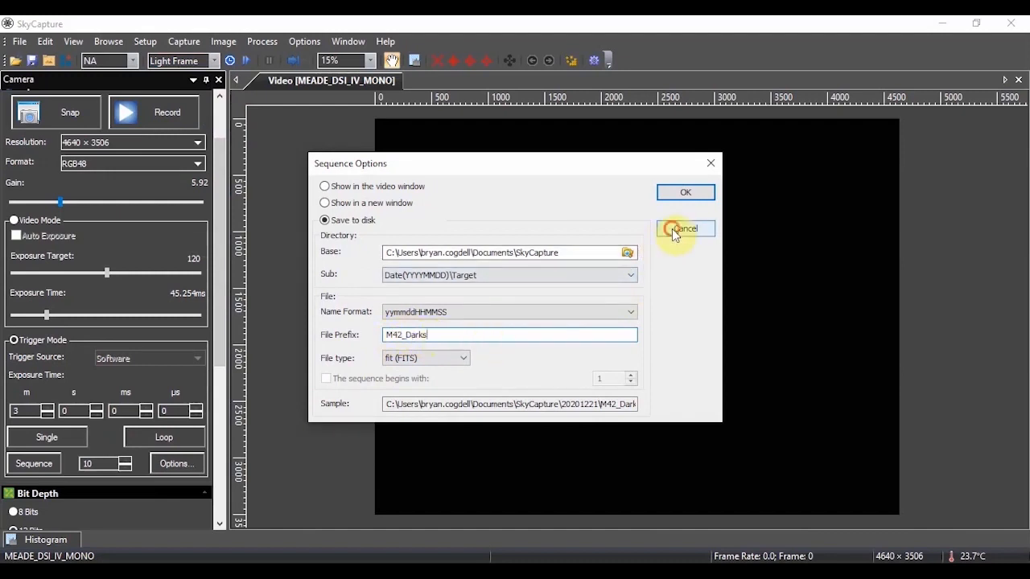
pyautogui.click(685, 228)
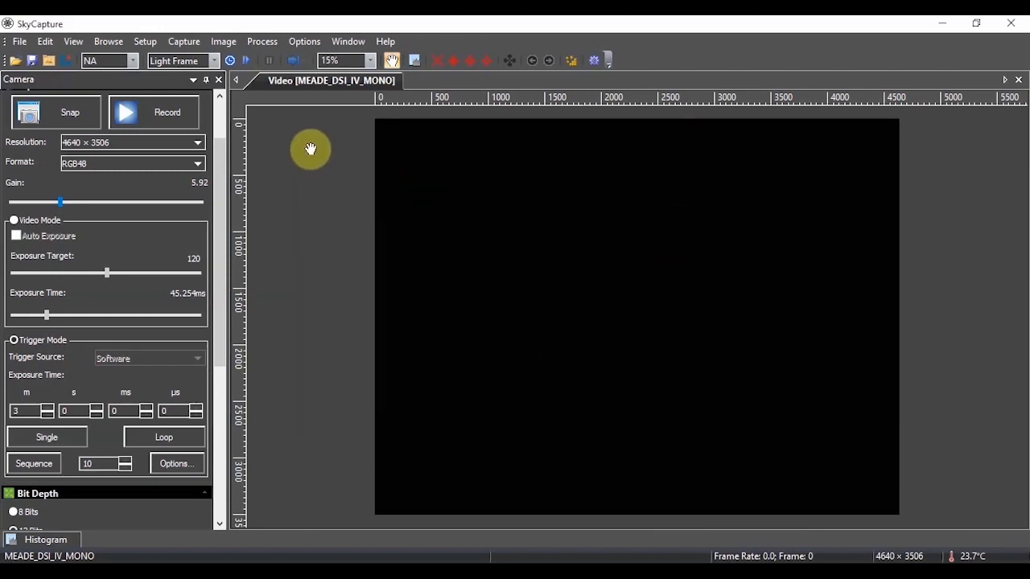
pyautogui.moveTo(304, 41)
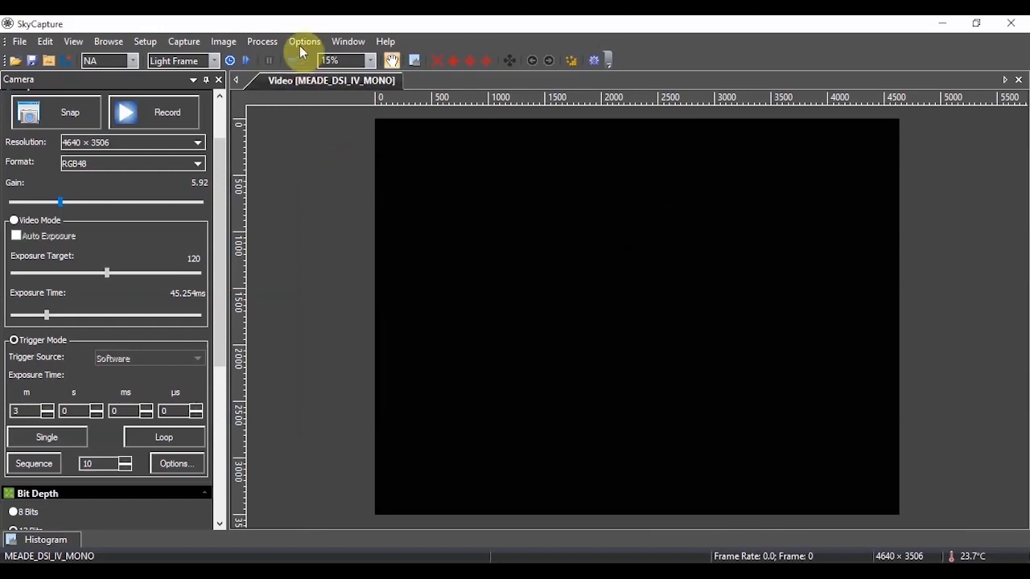
pyautogui.click(304, 41)
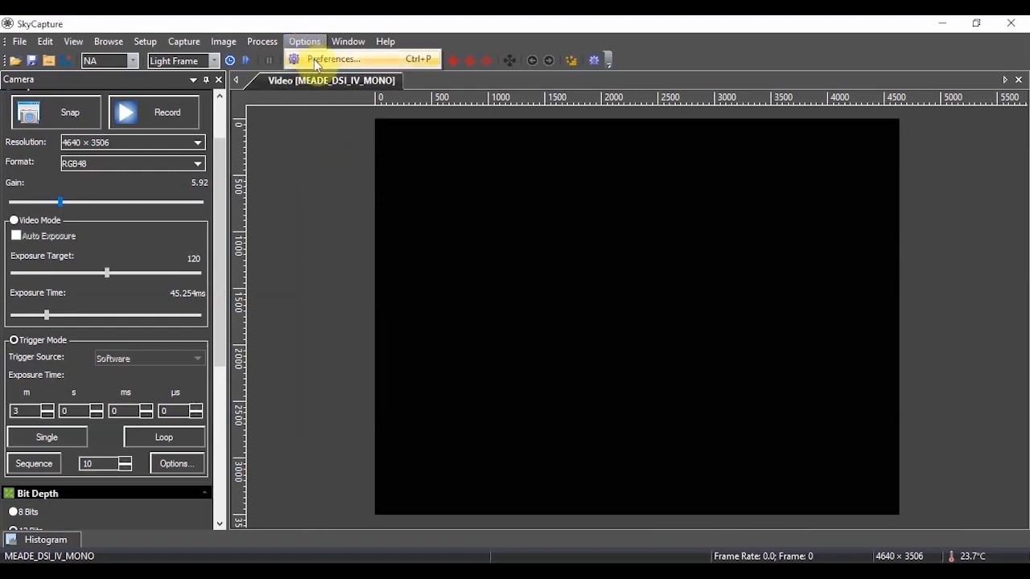
pyautogui.click(333, 59)
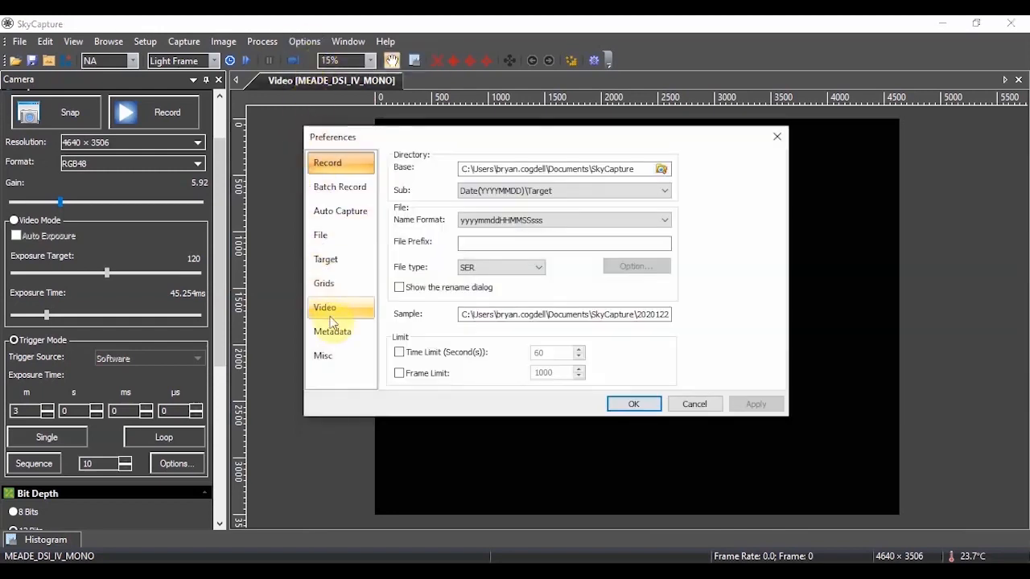
pyautogui.click(332, 332)
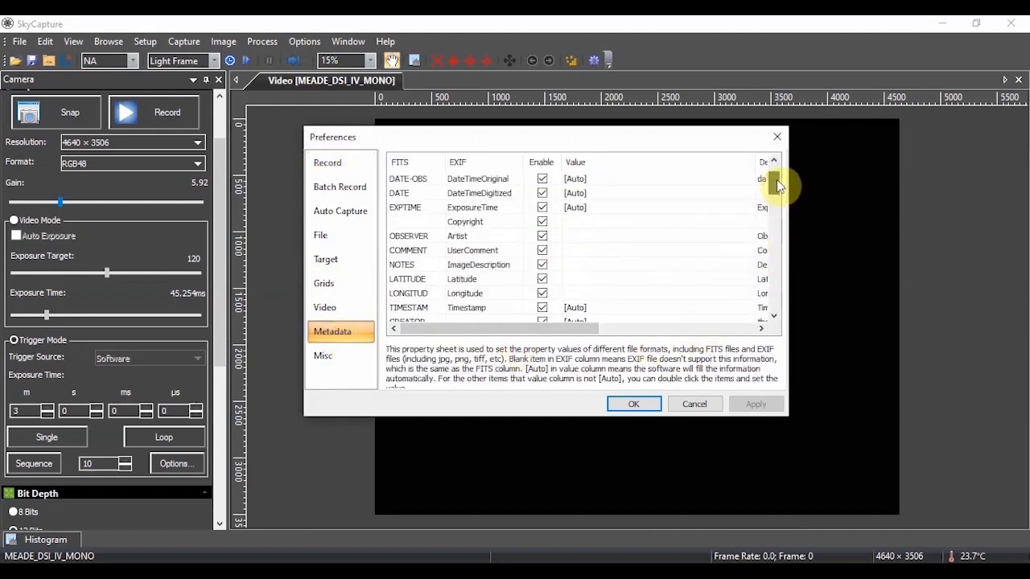
pyautogui.scroll(-3)
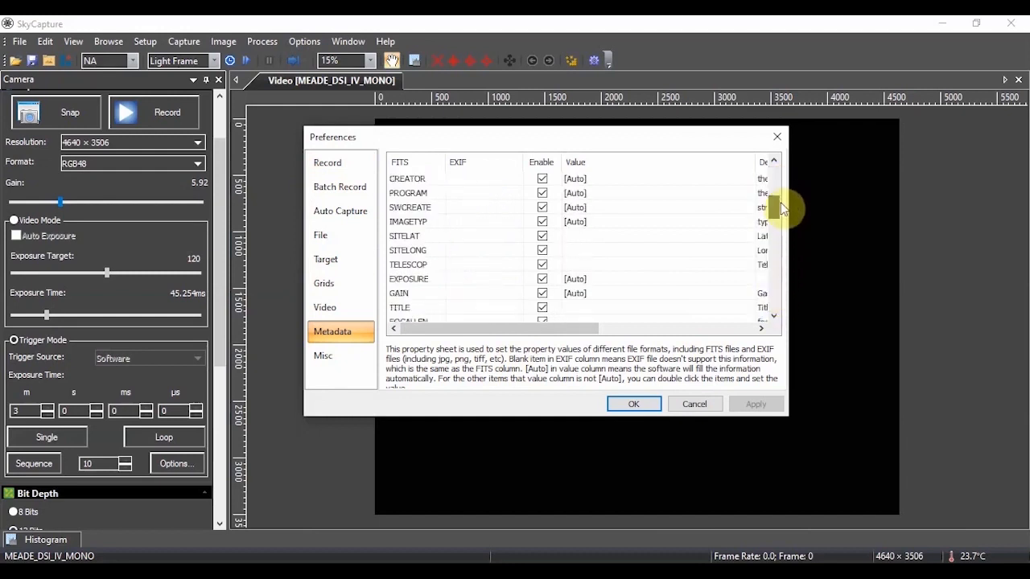
pyautogui.scroll(-3)
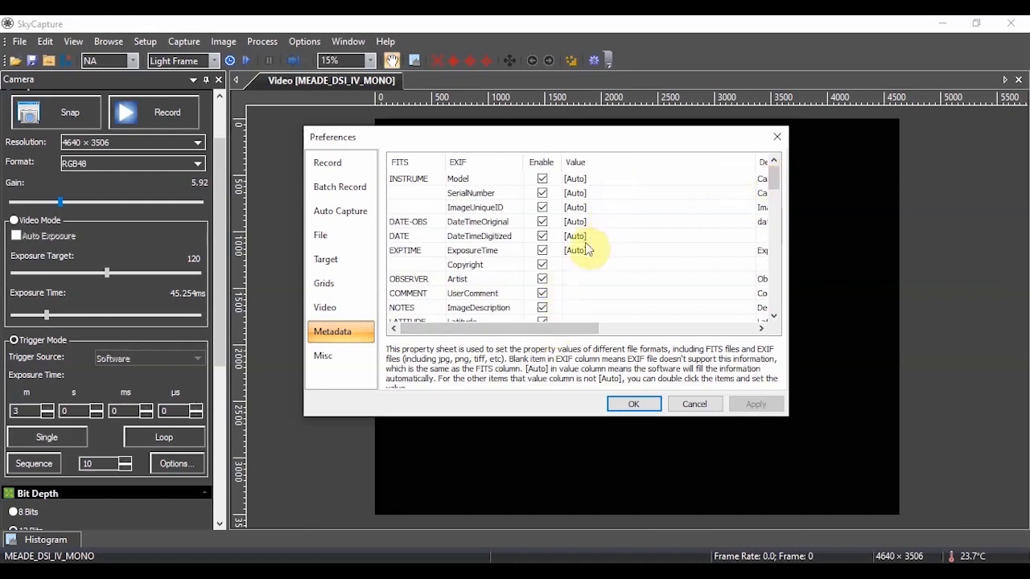
pyautogui.scroll(-3)
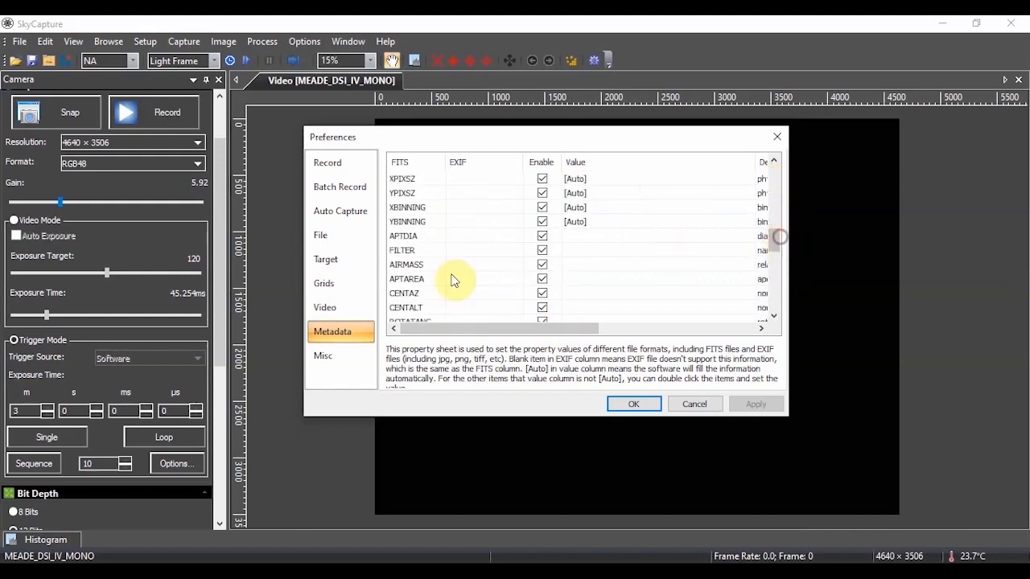
pyautogui.click(402, 251)
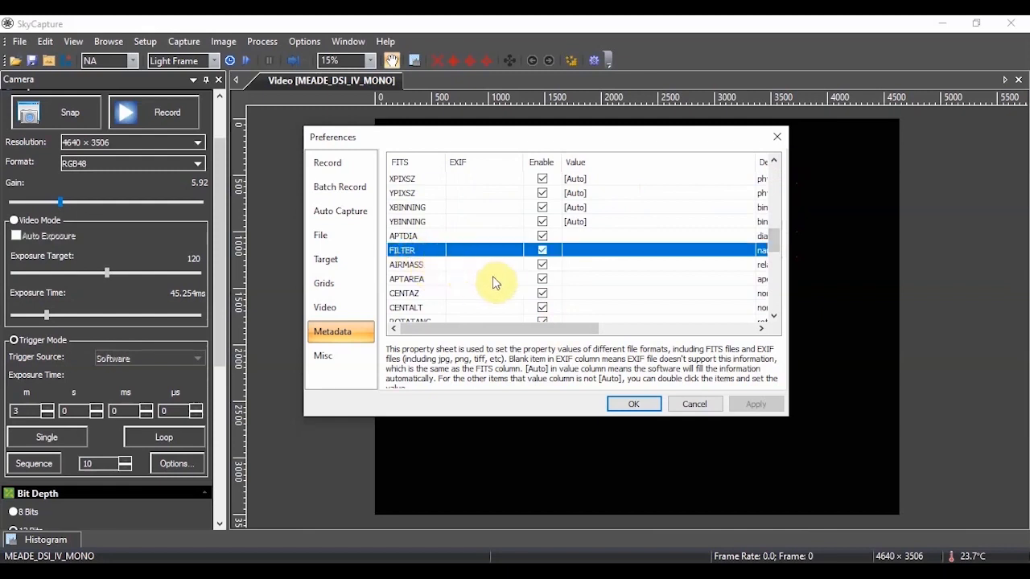
pyautogui.moveTo(500, 283)
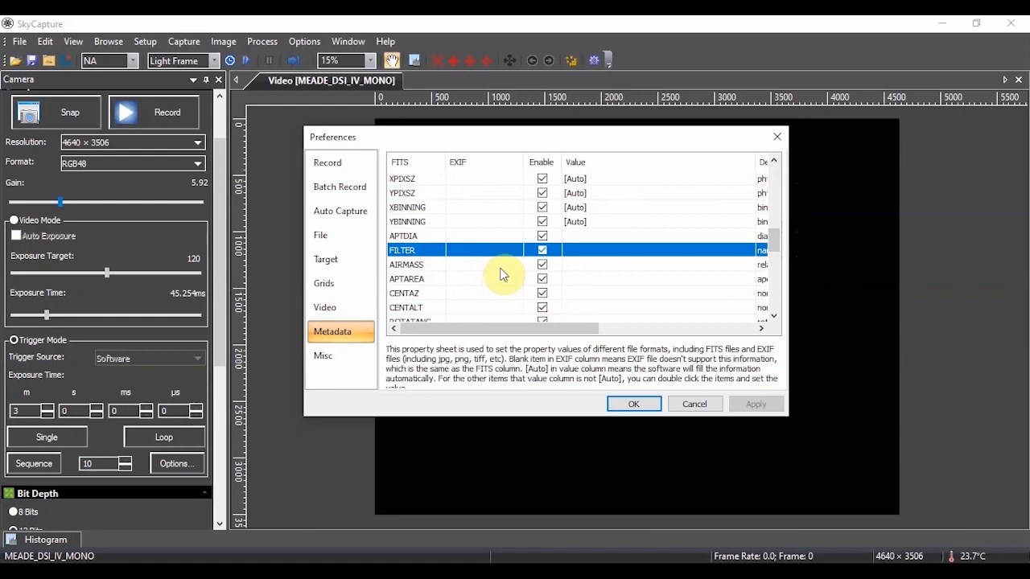
pyautogui.moveTo(587, 254)
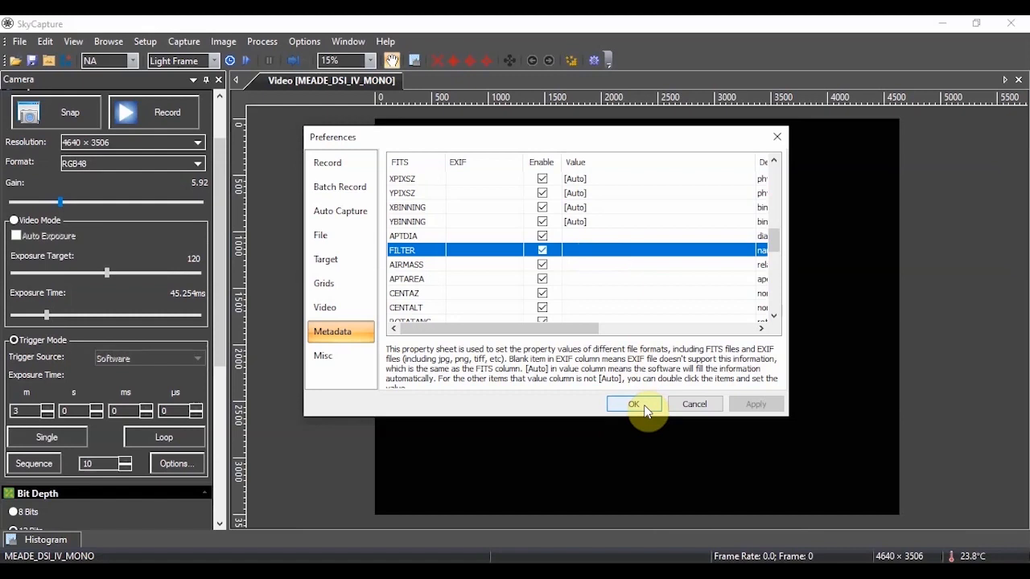
pyautogui.click(634, 404)
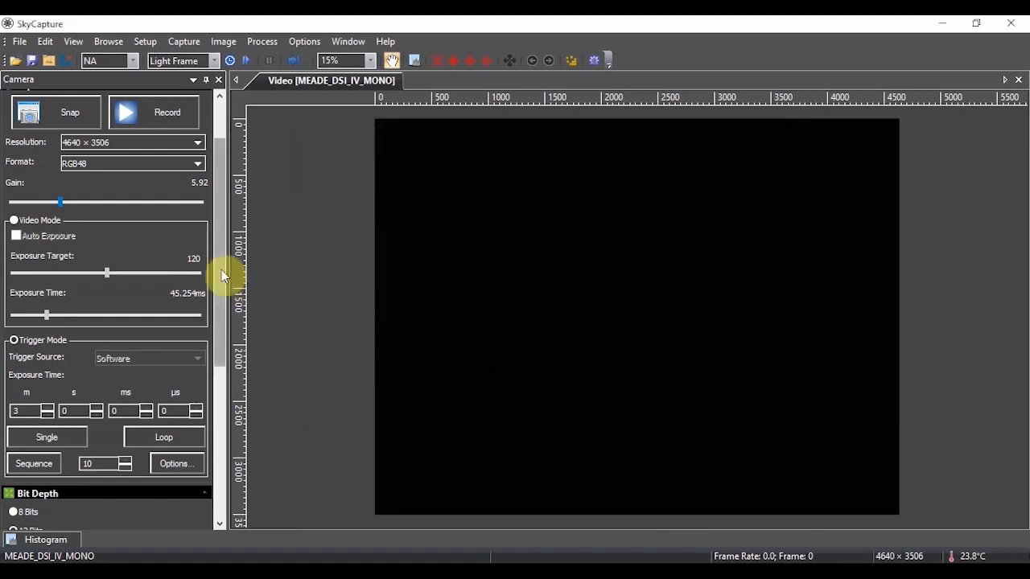
pyautogui.scroll(-3)
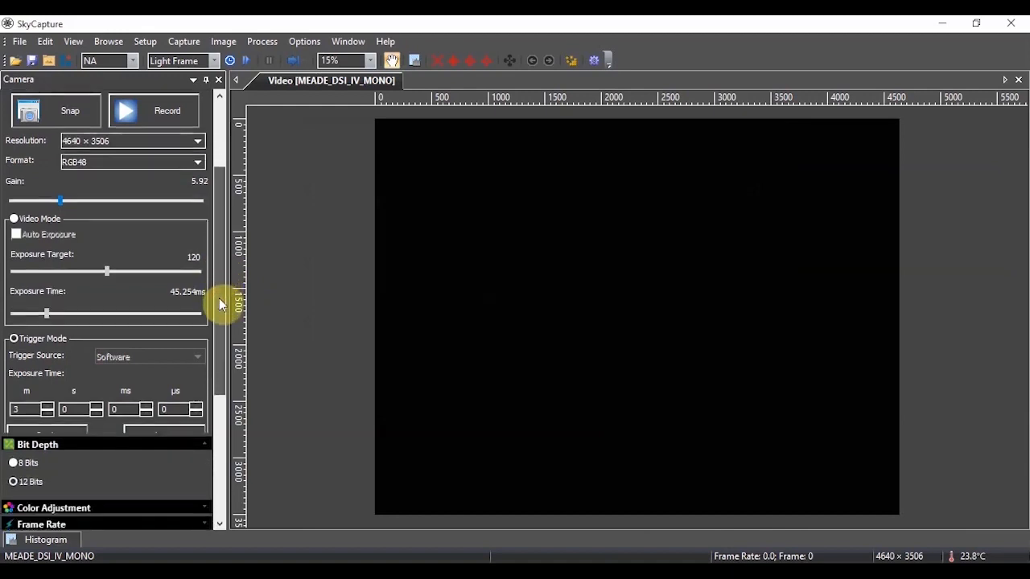